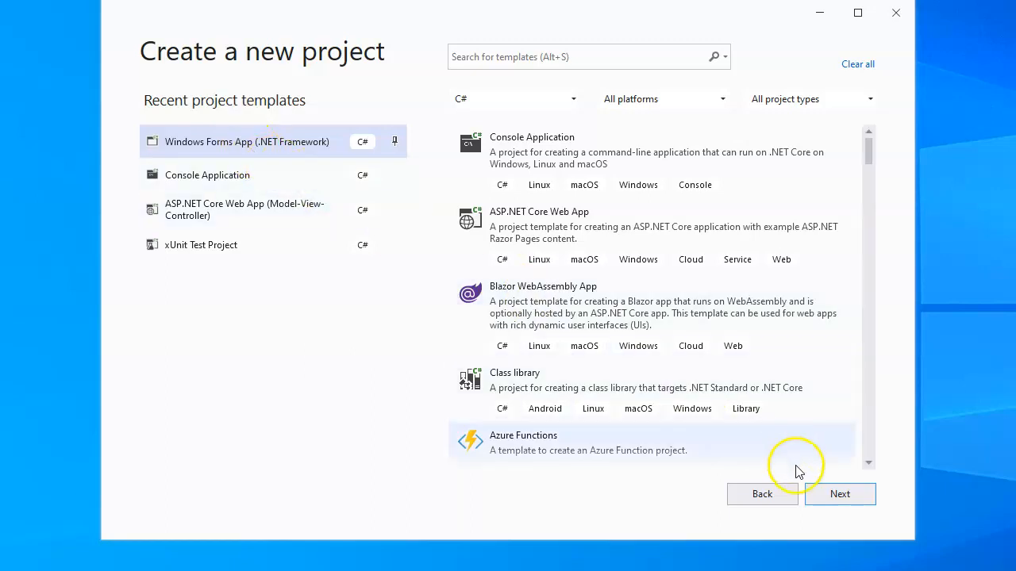
- Create a Windows Forms App (.NET Framework) project named LVC
{"action": "left_click", "coordinate": [840, 494]}
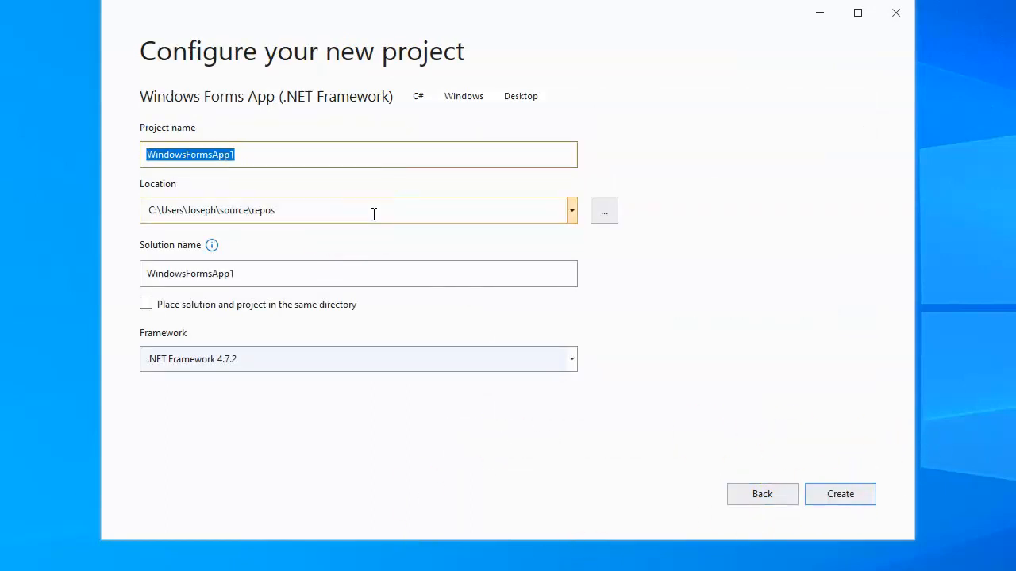
{"action": "type", "text": "LV"}
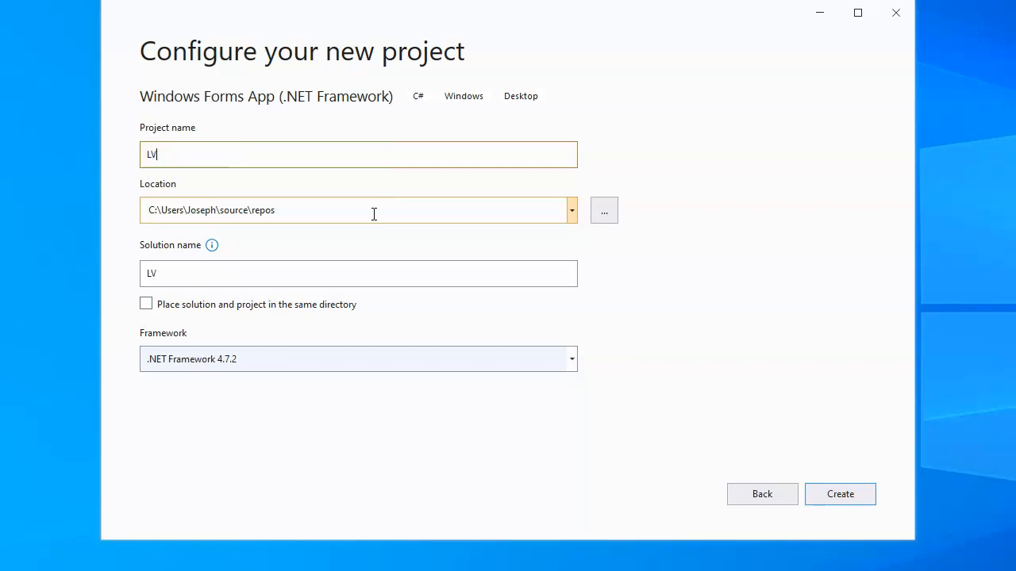
{"action": "type", "text": "C"}
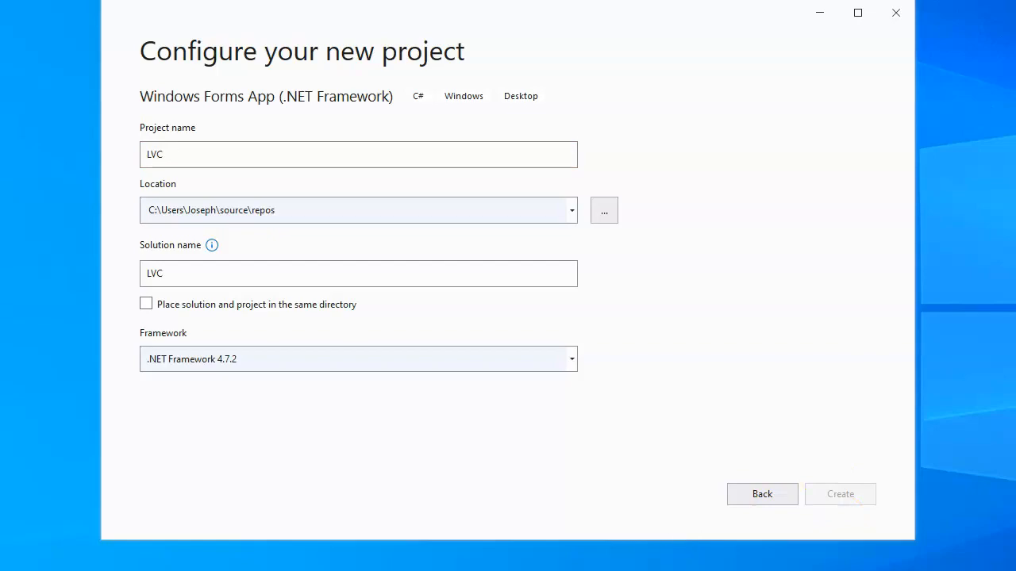
{"action": "left_click", "coordinate": [840, 494]}
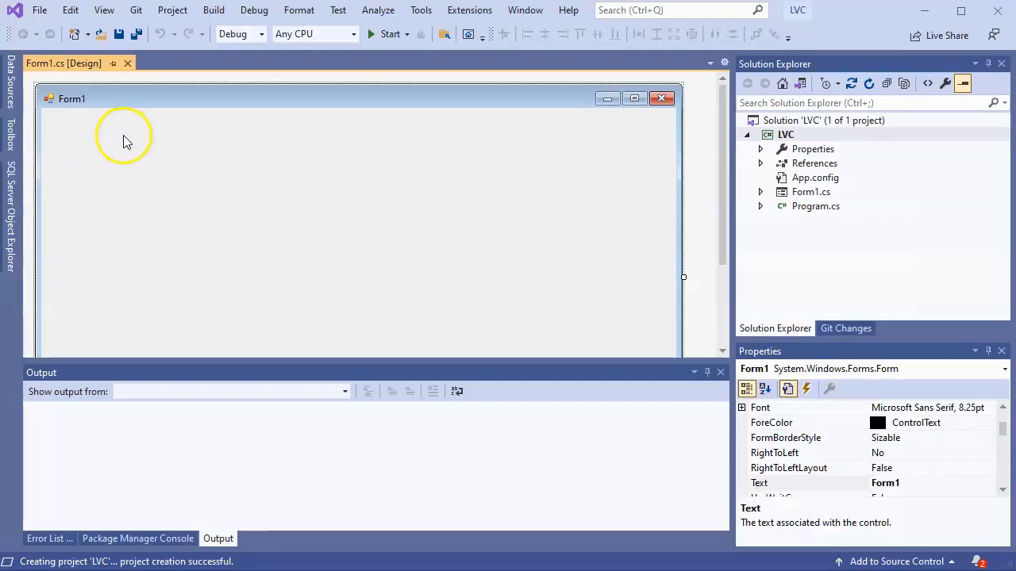
{"action": "mouse_move", "coordinate": [28, 68]}
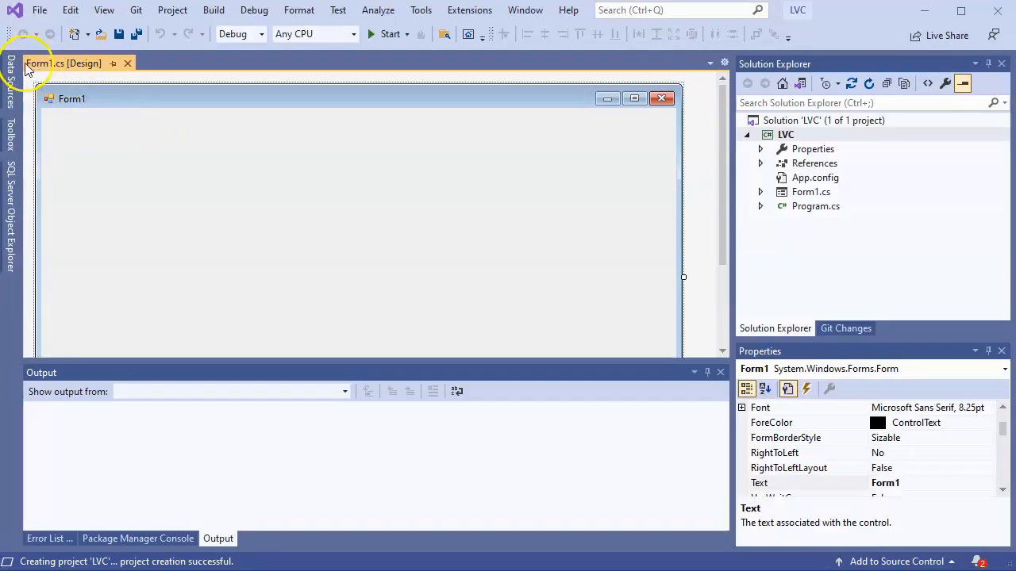
{"action": "mouse_move", "coordinate": [30, 130]}
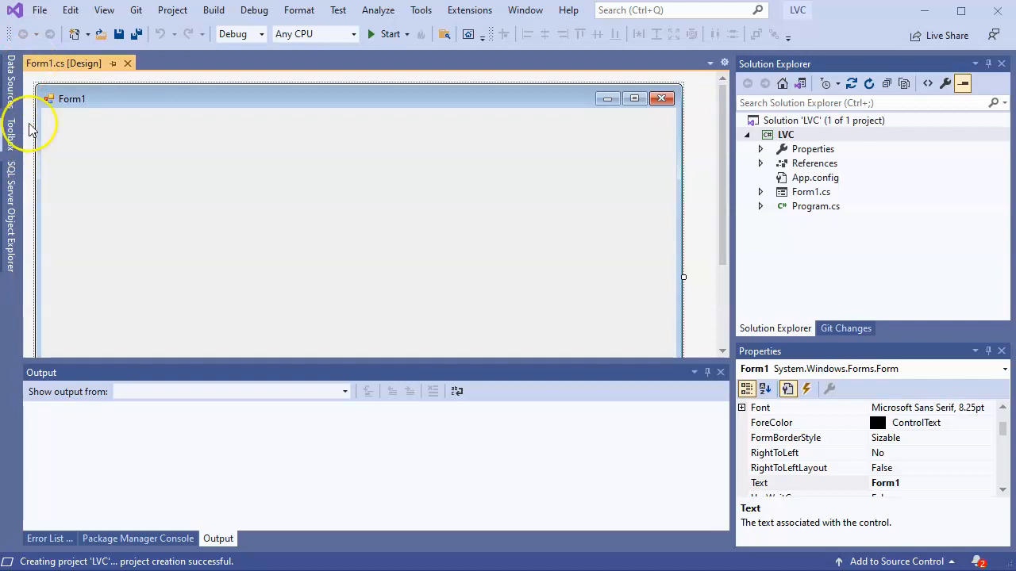
- Show the Toolbox and draw a ListView across Form1's upper-left area
{"action": "left_click", "coordinate": [104, 9]}
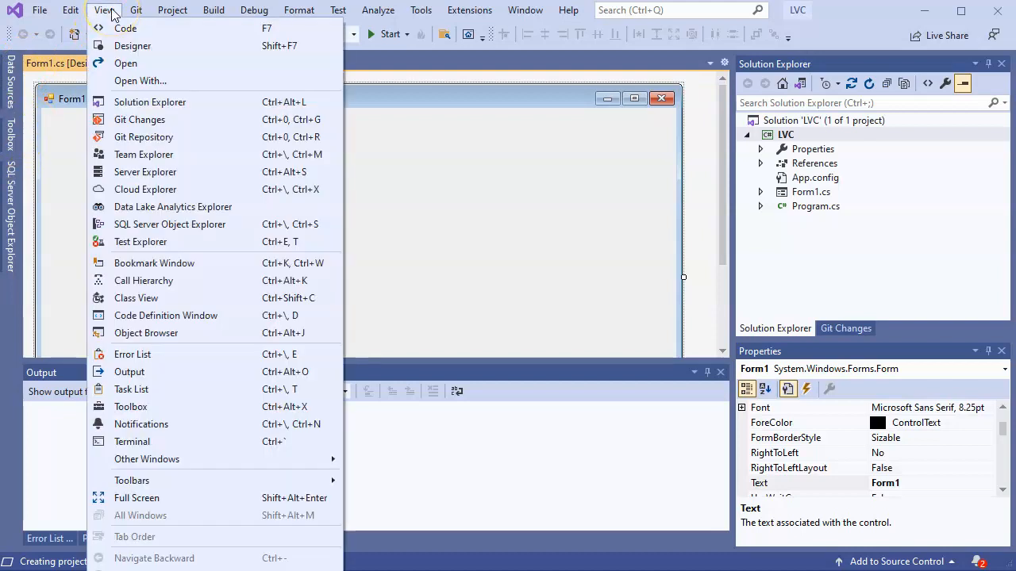
{"action": "mouse_move", "coordinate": [175, 407]}
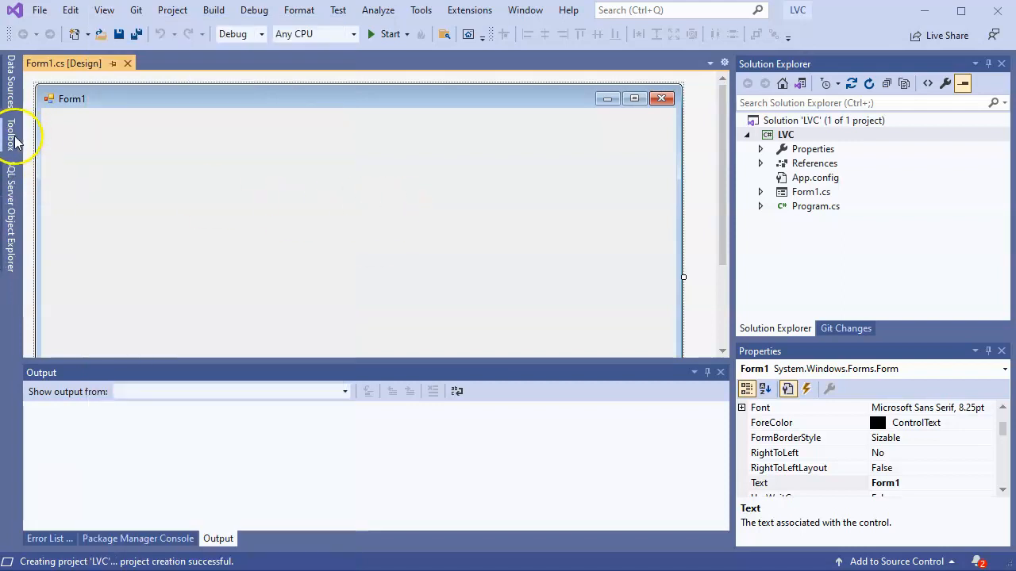
{"action": "left_click", "coordinate": [10, 142]}
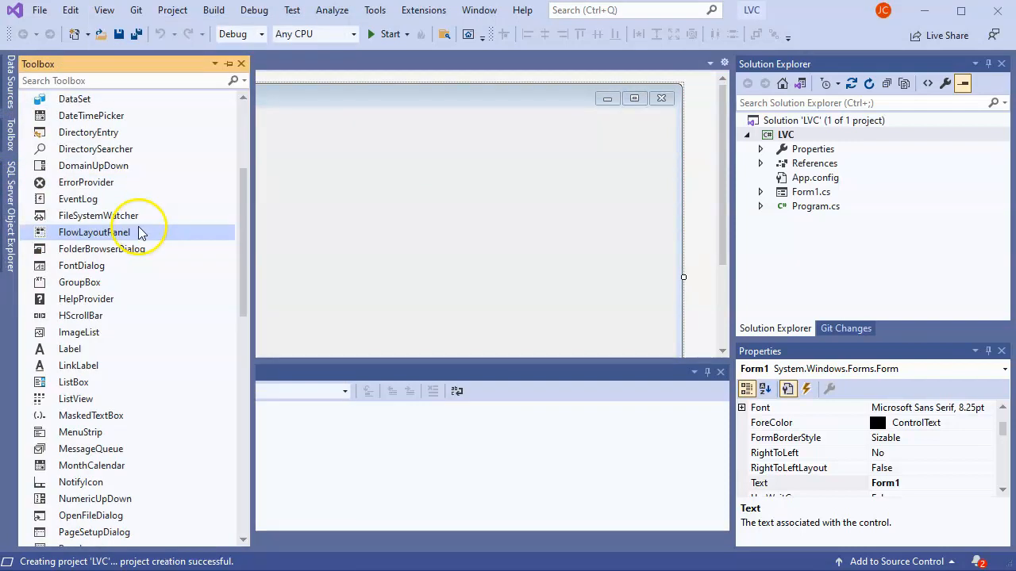
{"action": "mouse_move", "coordinate": [75, 398]}
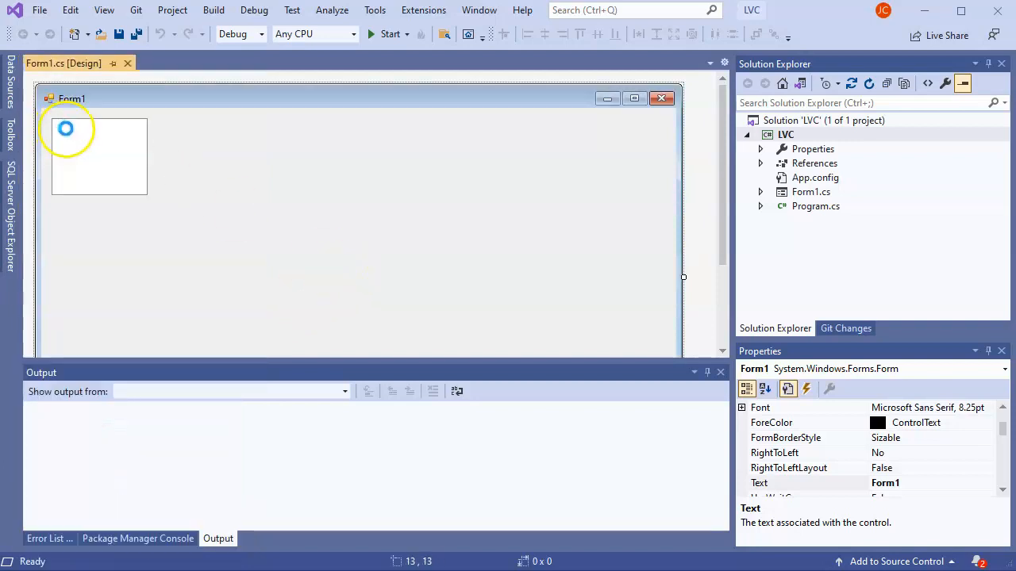
{"action": "left_click_drag", "start_coordinate": [65, 128], "coordinate": [361, 286]}
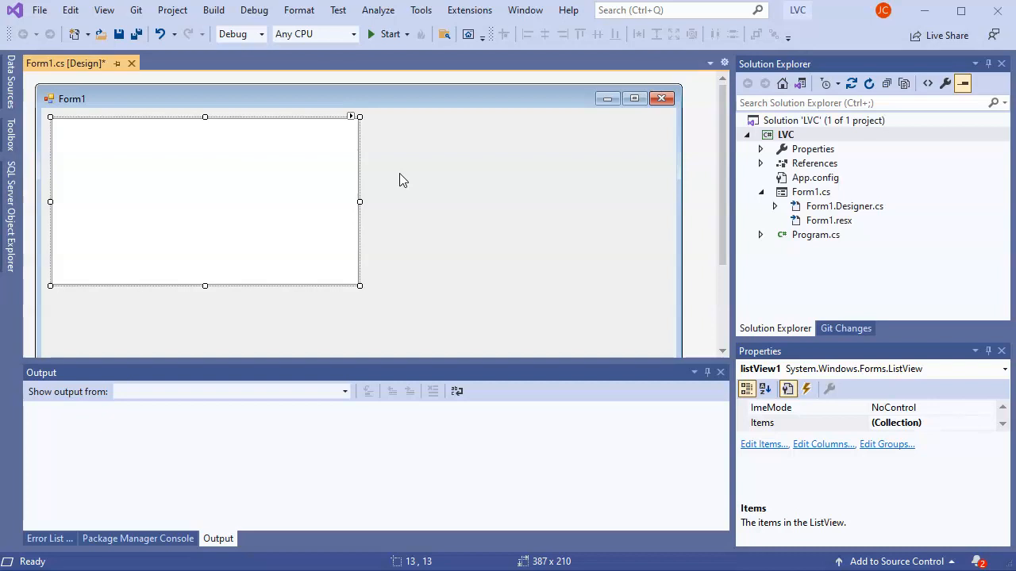
{"action": "mouse_move", "coordinate": [671, 196]}
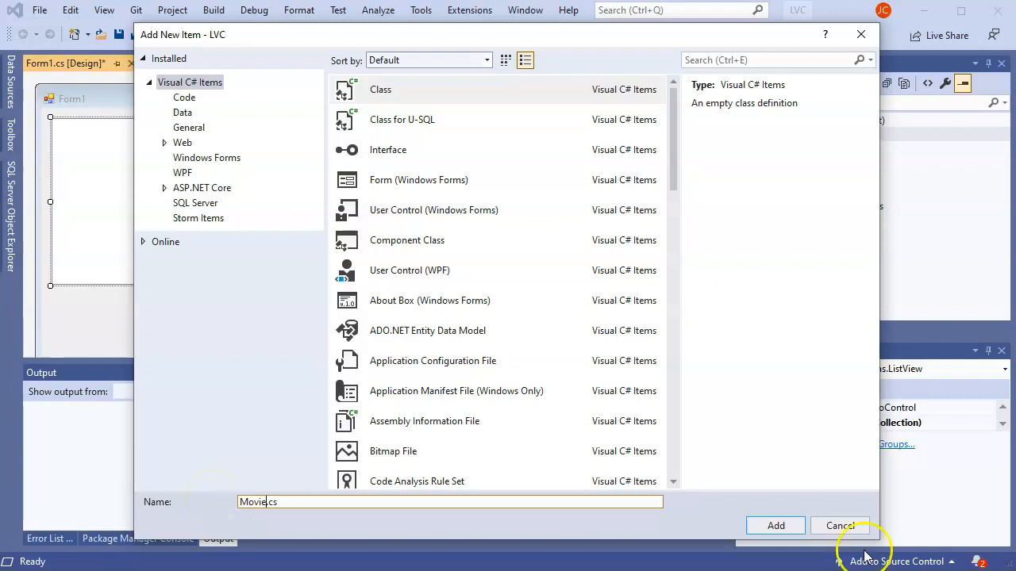
- Add a class file named Movie.cs to the LVC project
{"action": "left_click", "coordinate": [775, 525]}
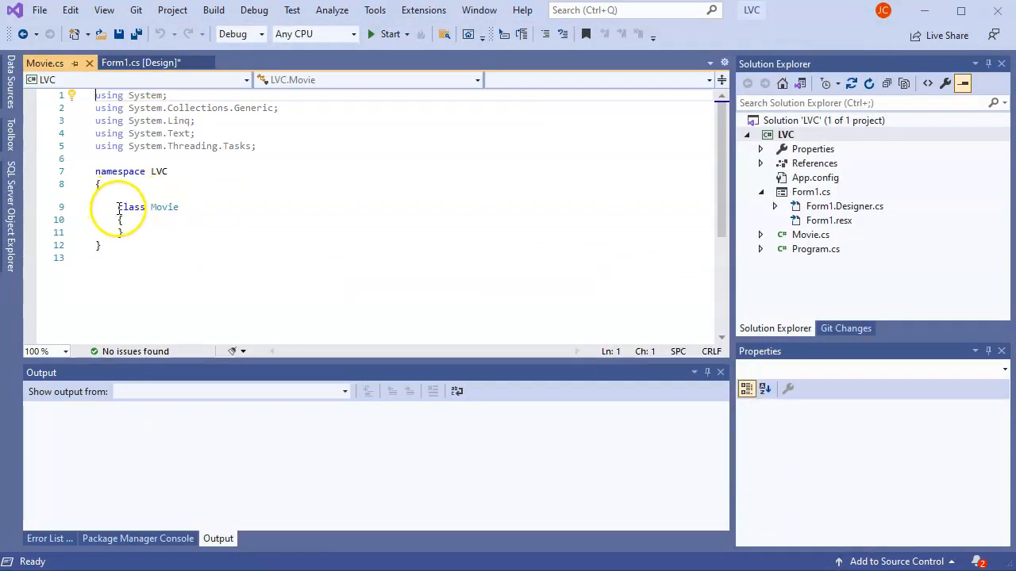
- Make Movie public and add auto-properties string Title and int Year
{"action": "type", "text": "public"}
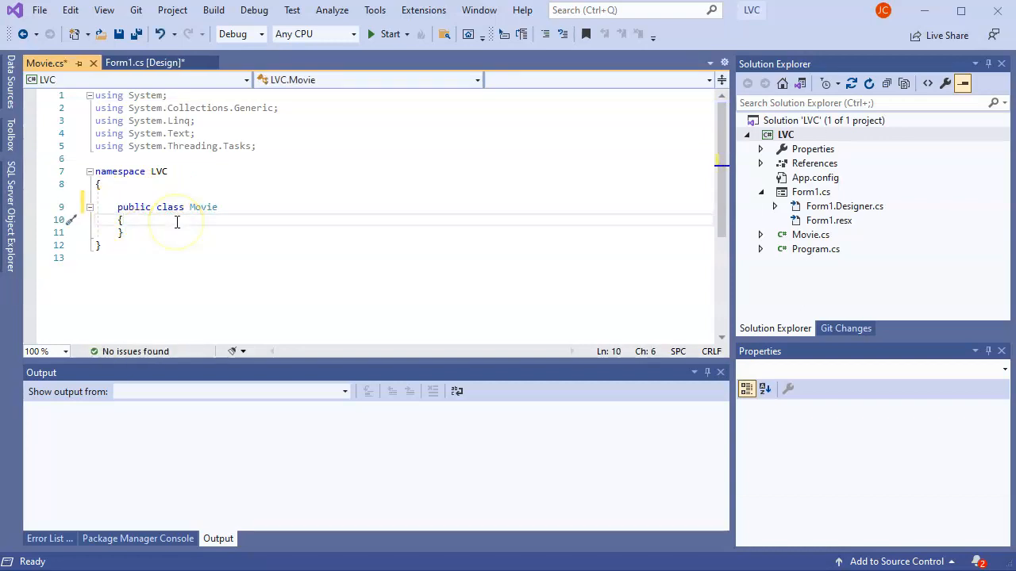
{"action": "key", "text": "enter"}
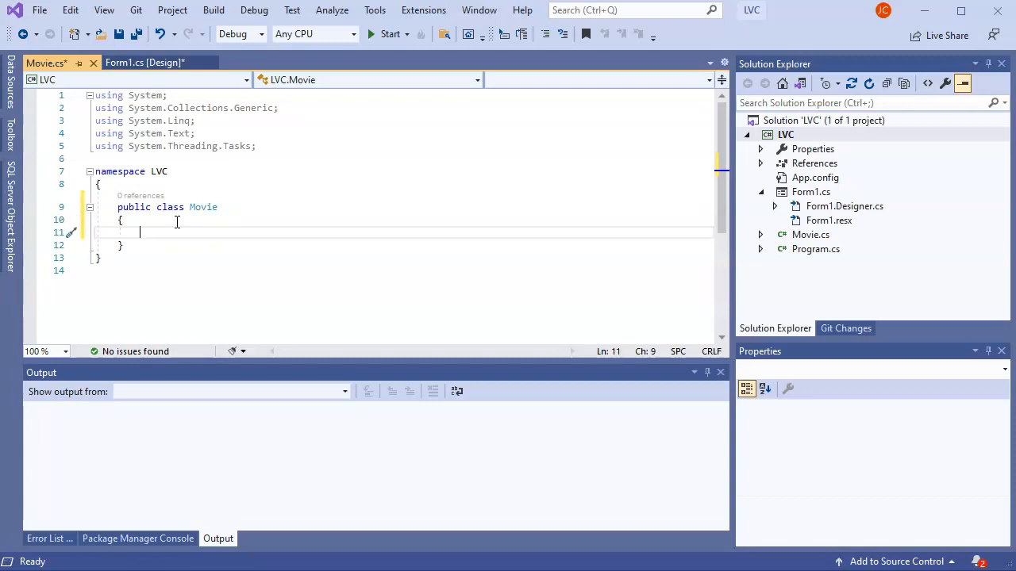
{"action": "type", "text": "p"}
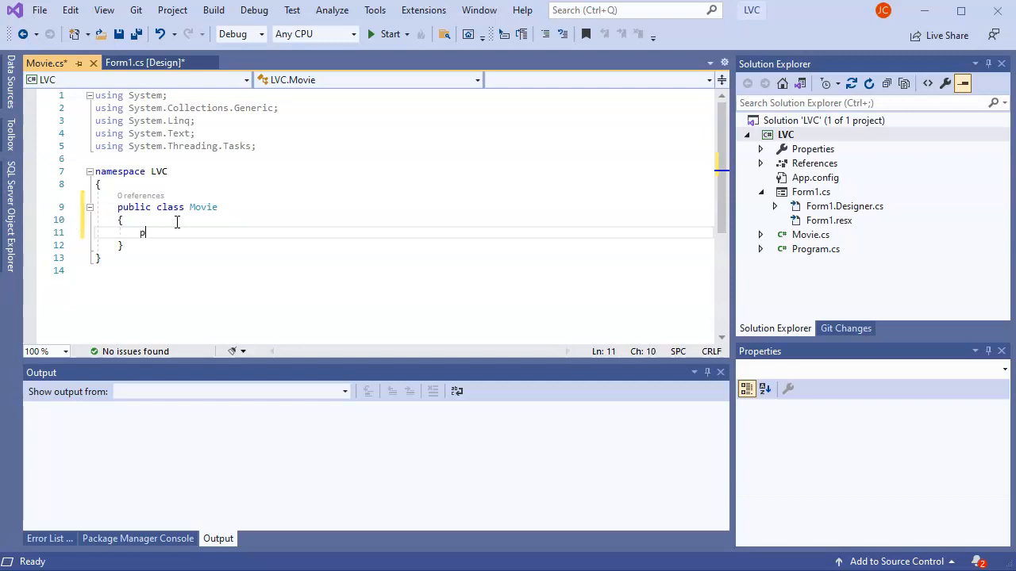
{"action": "type", "text": "ublic"}
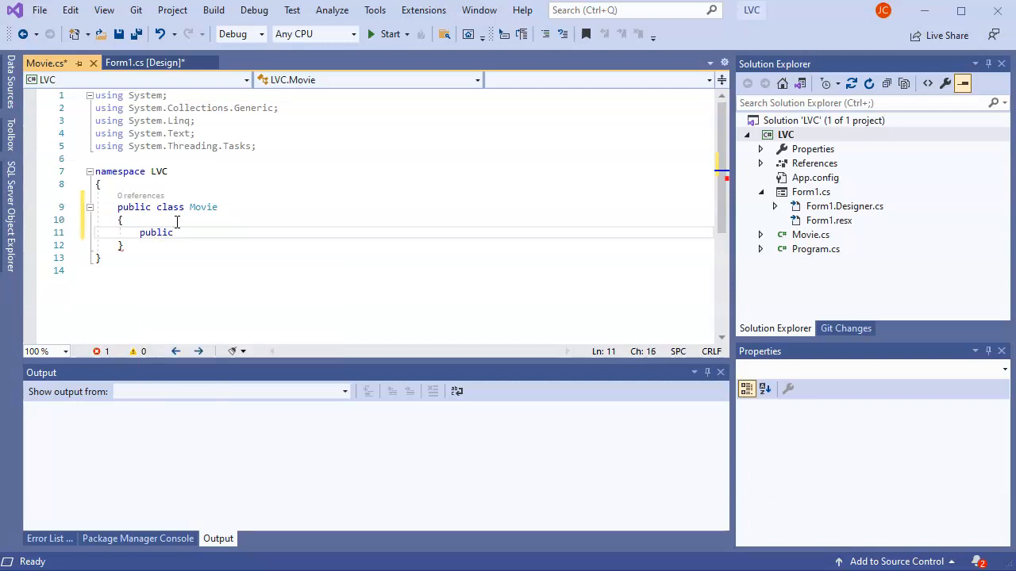
{"action": "type", "text": "string Ti"}
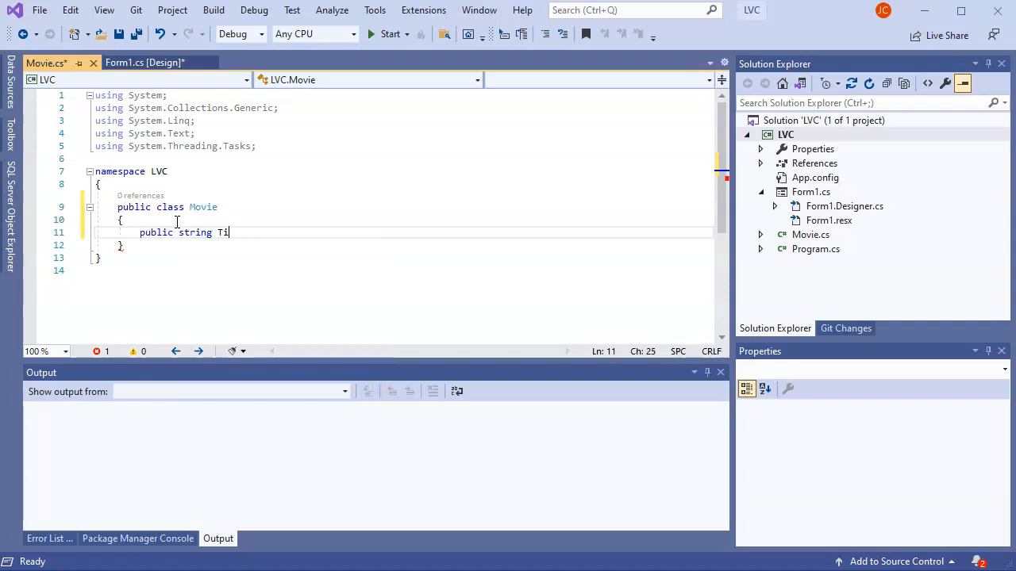
{"action": "type", "text": "tle { get; set;"}
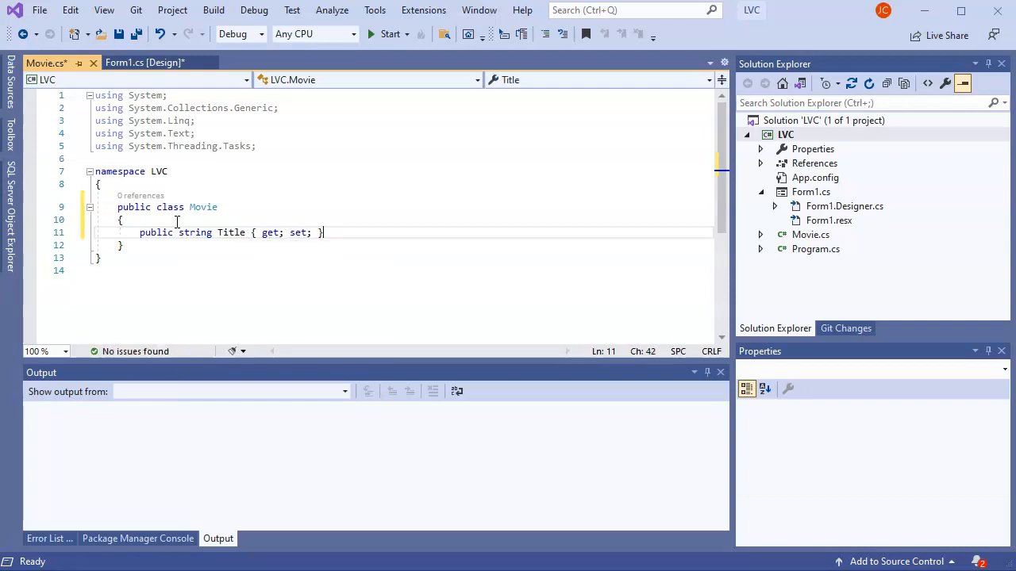
{"action": "type", "text": "public"}
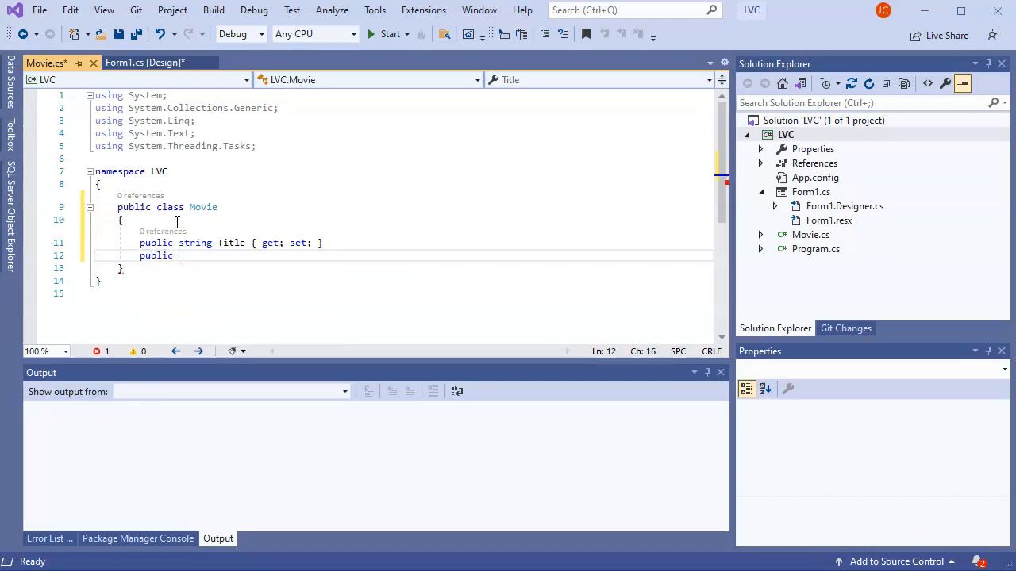
{"action": "type", "text": "int"}
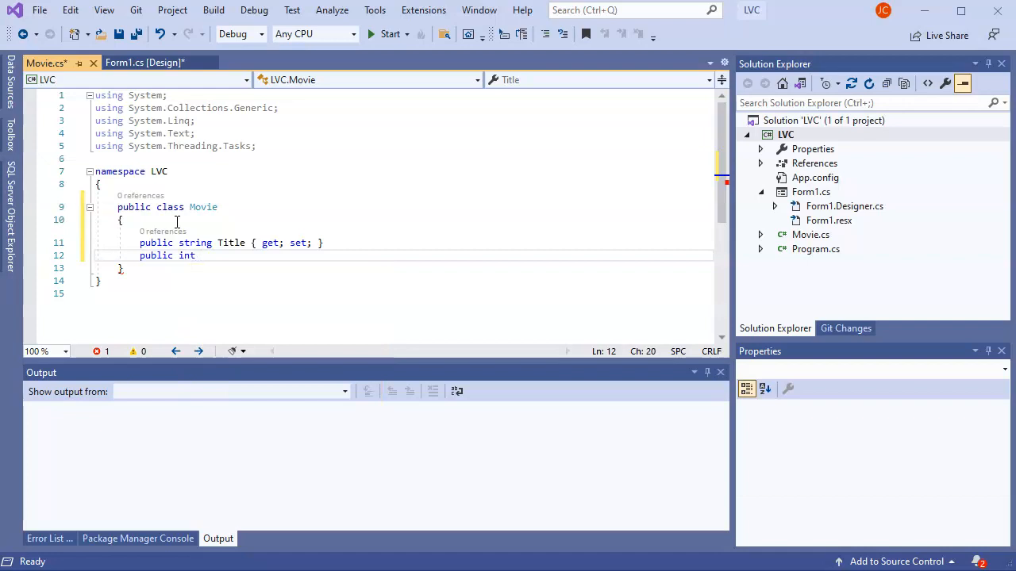
{"action": "type", "text": "Year"}
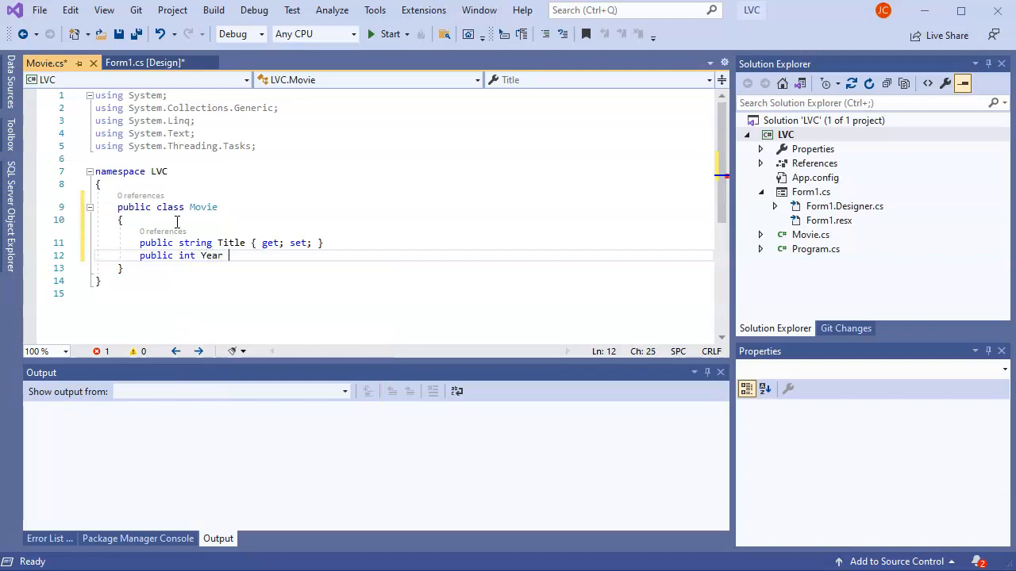
{"action": "type", "text": "{ get; set;"}
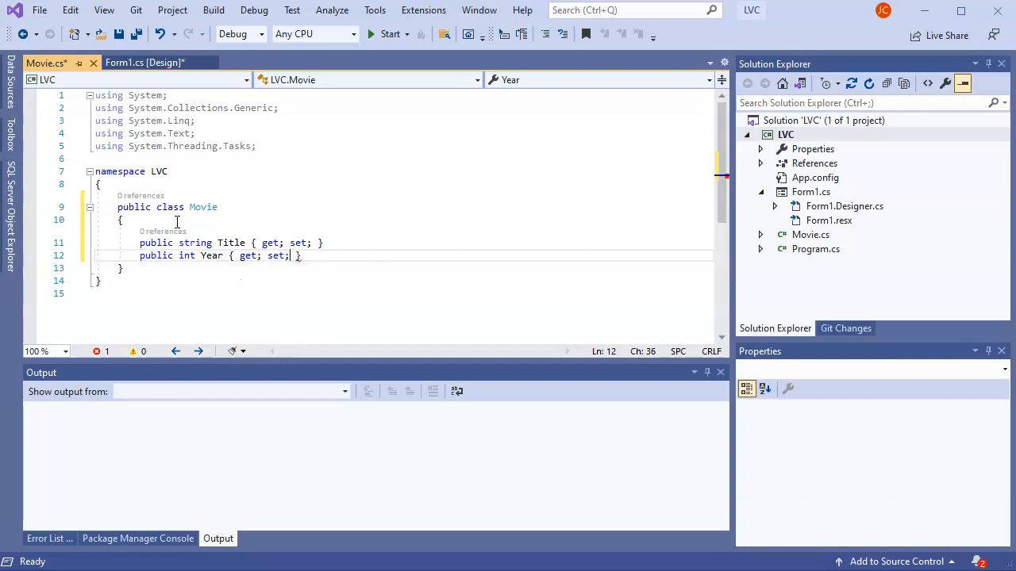
{"action": "key", "text": "enter"}
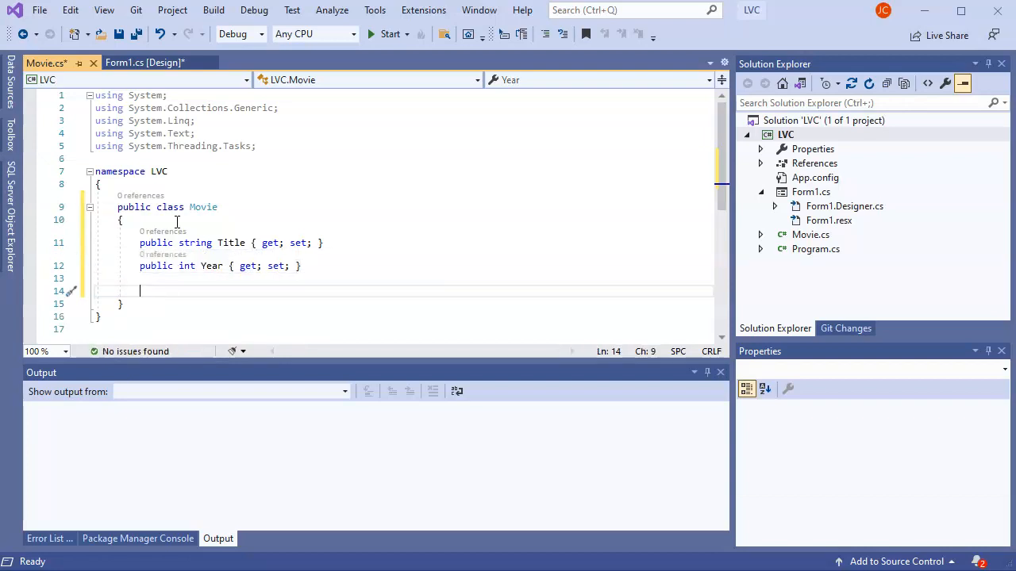
- Declare the public constructor Movie(string title, int year)
{"action": "type", "text": "public"}
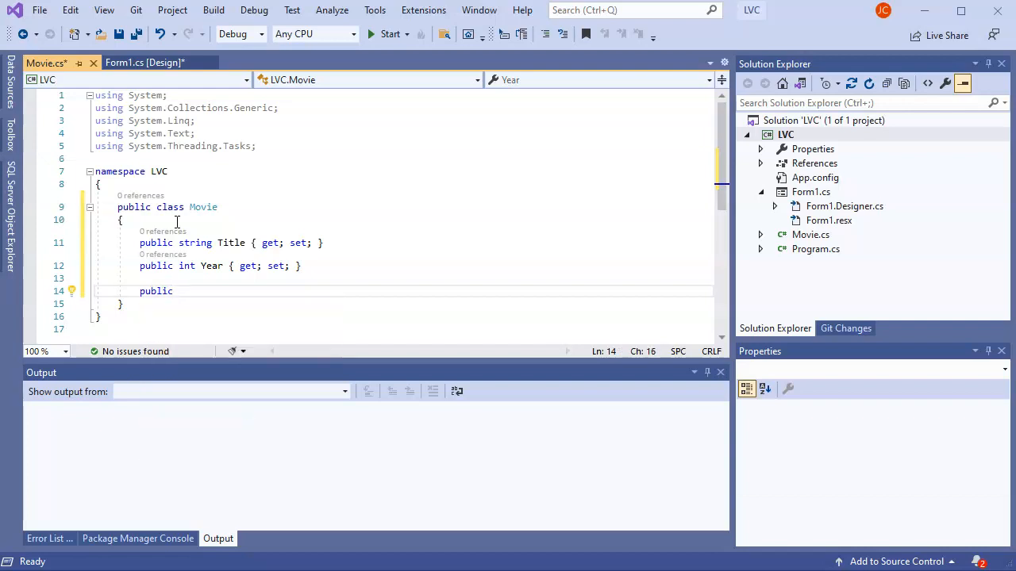
{"action": "type", "text": "M"}
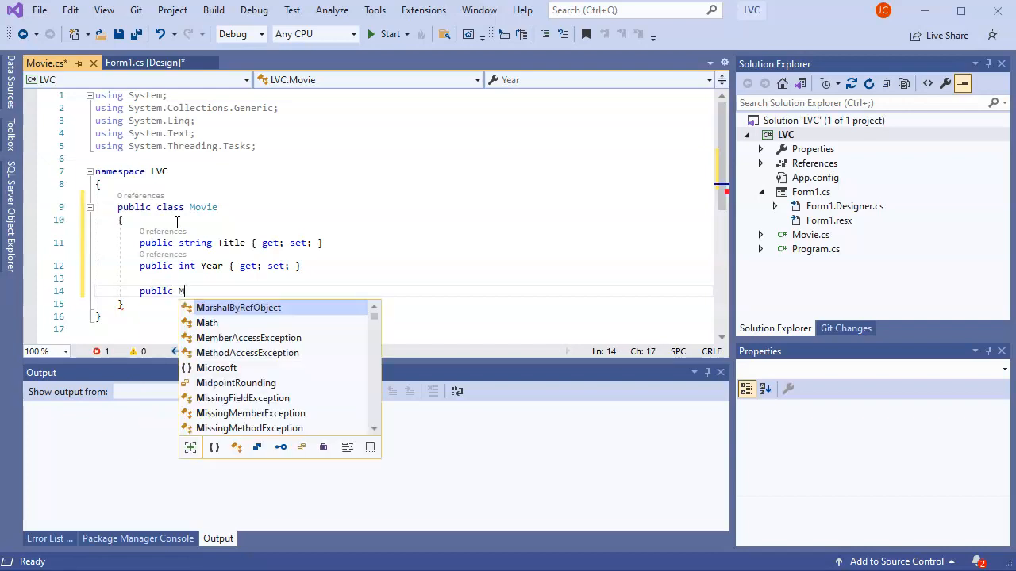
{"action": "type", "text": "ovie()"}
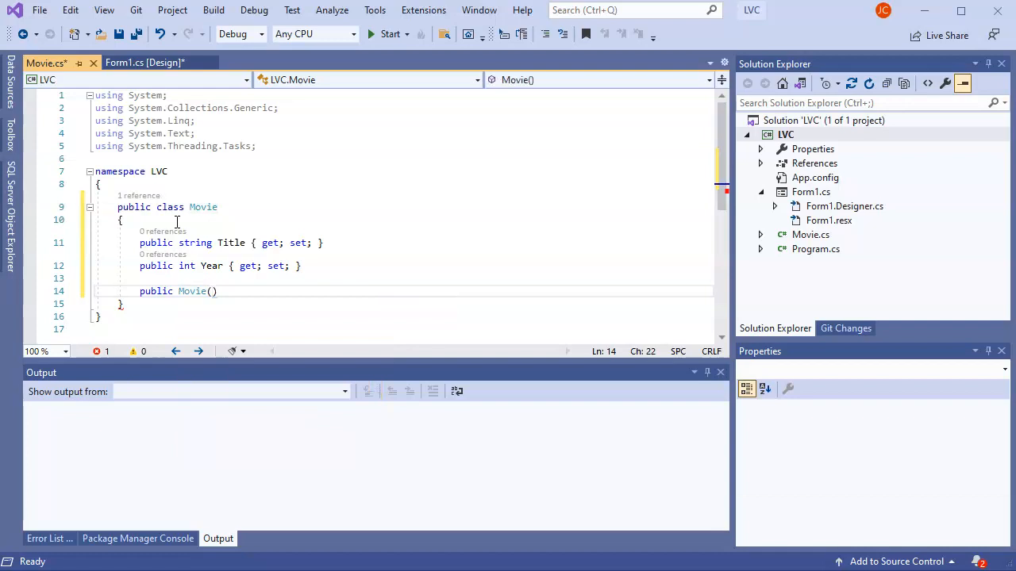
{"action": "type", "text": "string"}
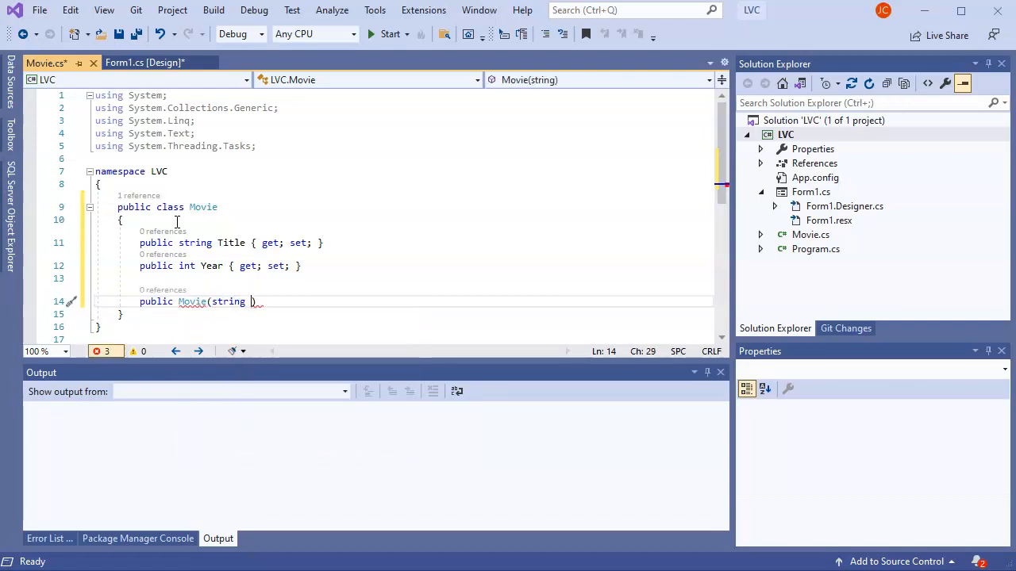
{"action": "type", "text": "title"}
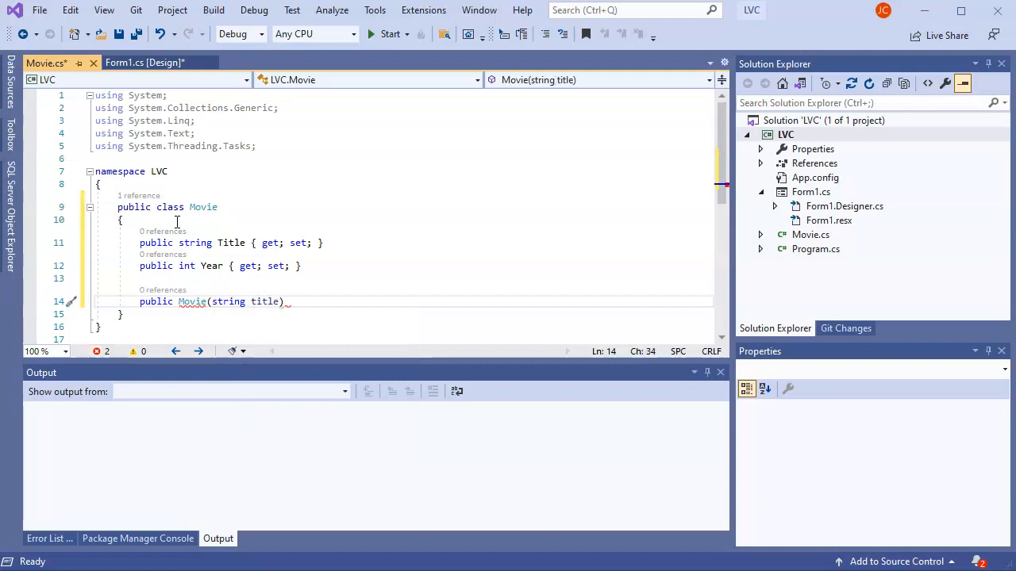
{"action": "type", "text": ","}
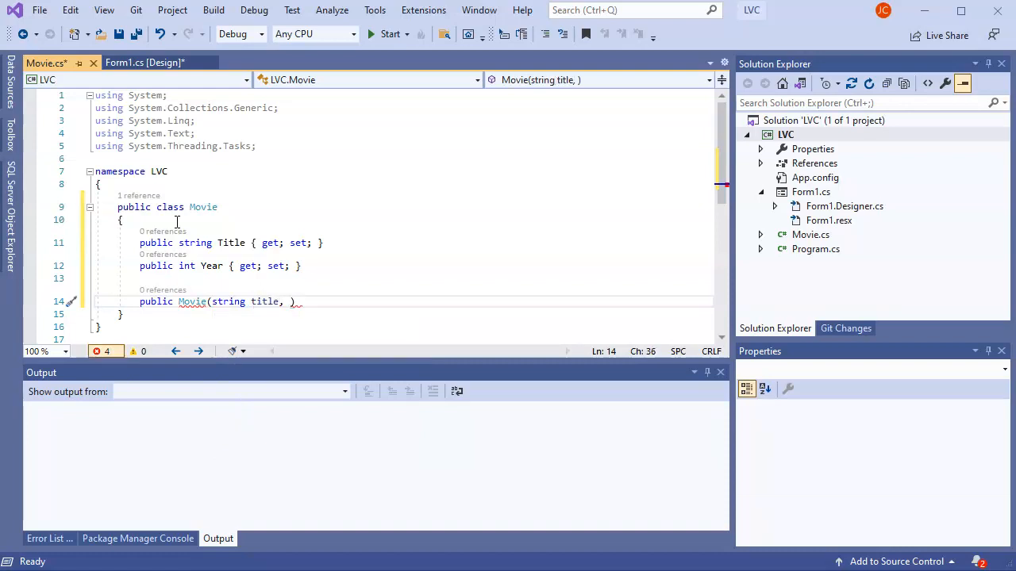
{"action": "type", "text": "int"}
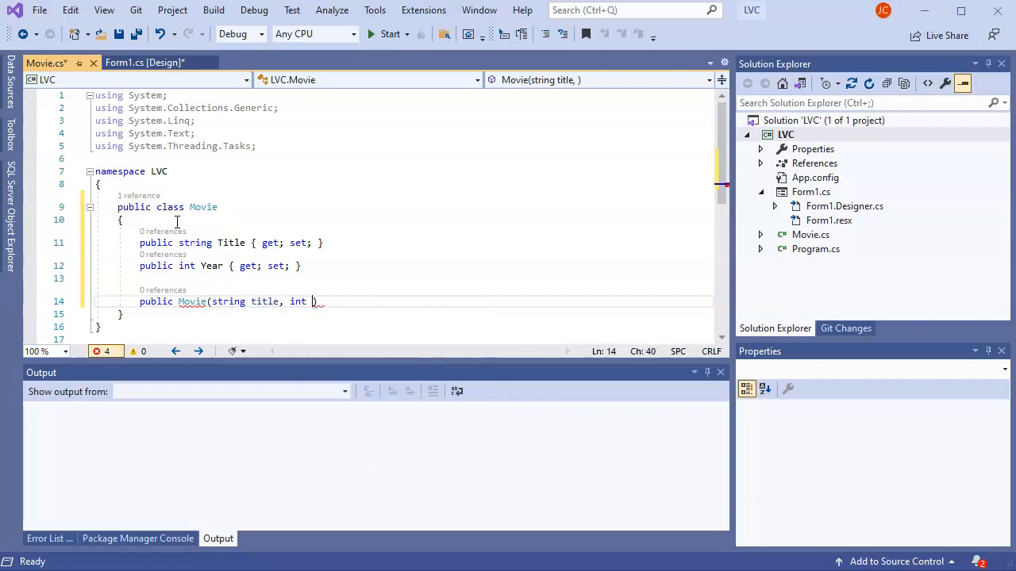
{"action": "type", "text": "year)"}
{"action": "type", "text": "{"}
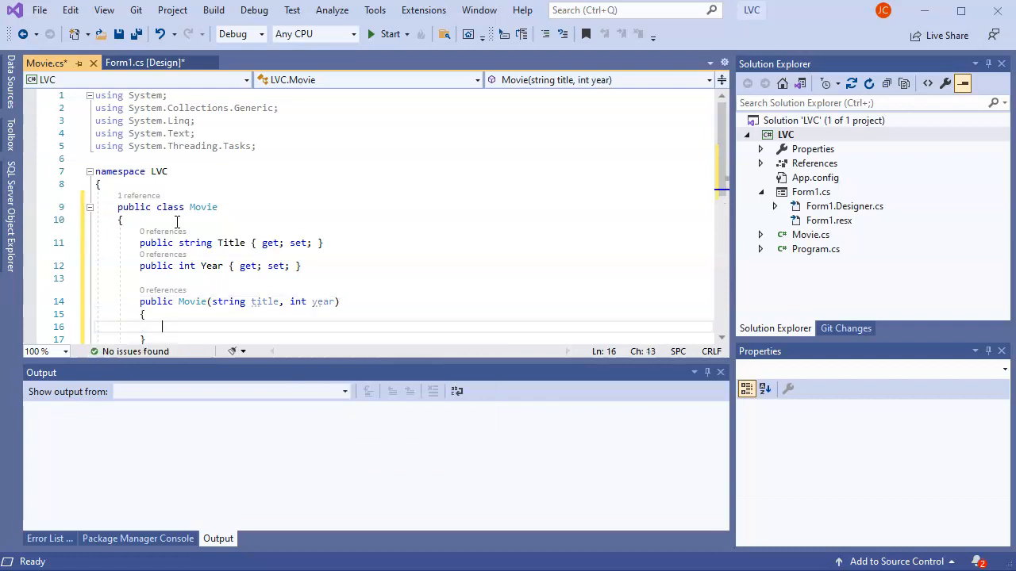
- Assign Title = title and Year = year in the constructor, then save Movie.cs
{"action": "type", "text": "Title ="}
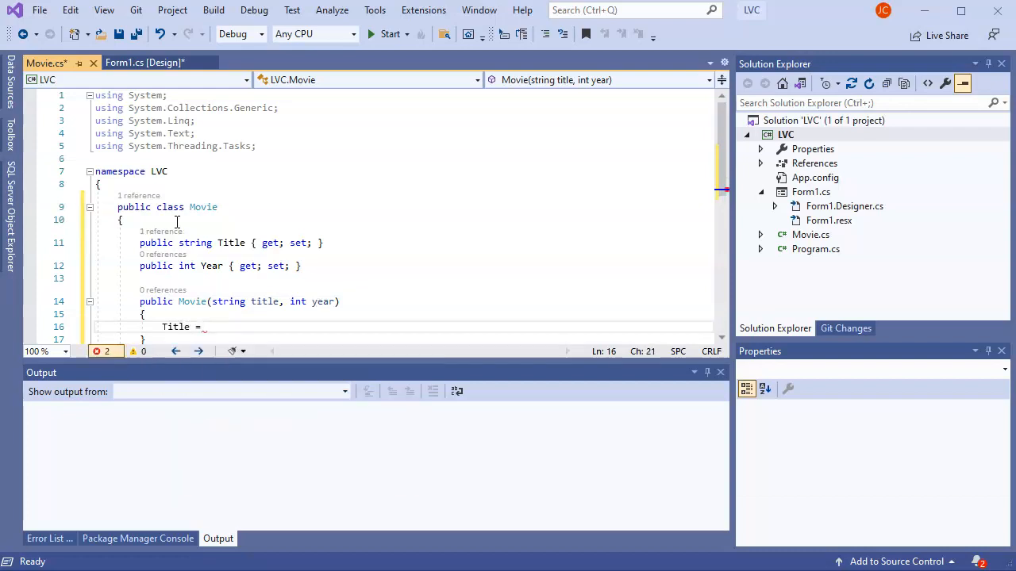
{"action": "type", "text": "title;"}
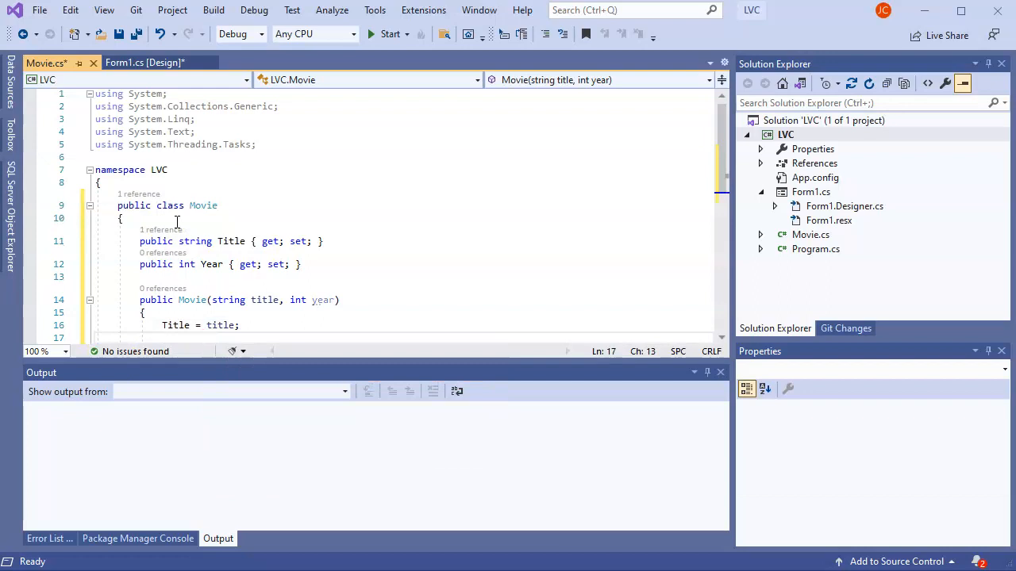
{"action": "type", "text": "Yea"}
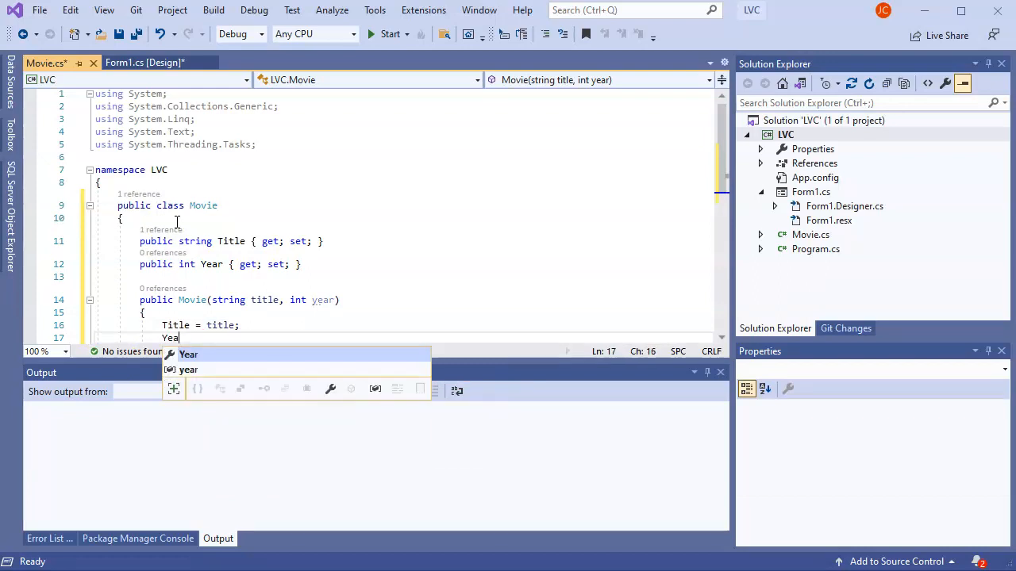
{"action": "type", "text": "r = year;"}
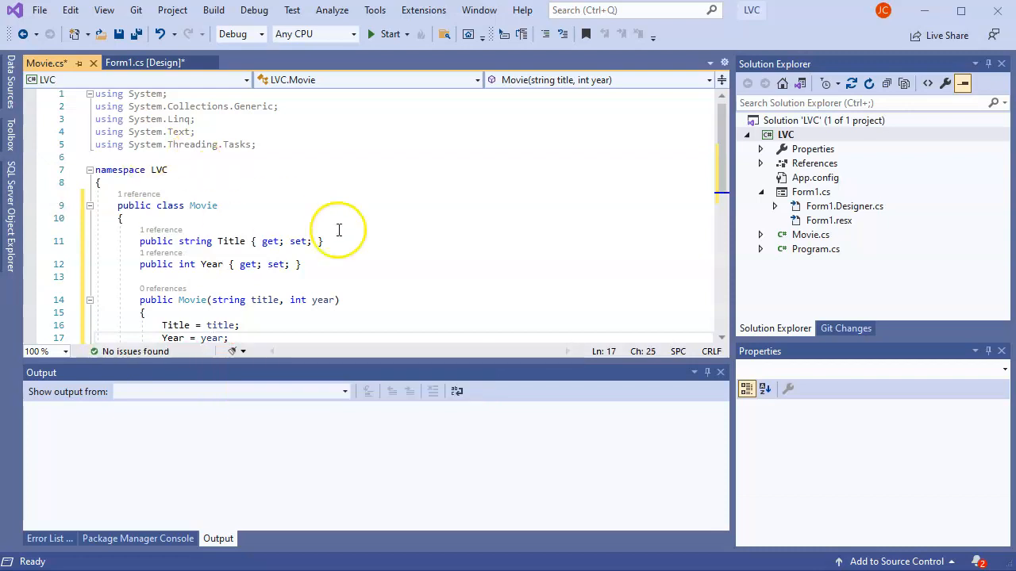
{"action": "scroll", "scroll_direction": "down", "scroll_amount": 3}
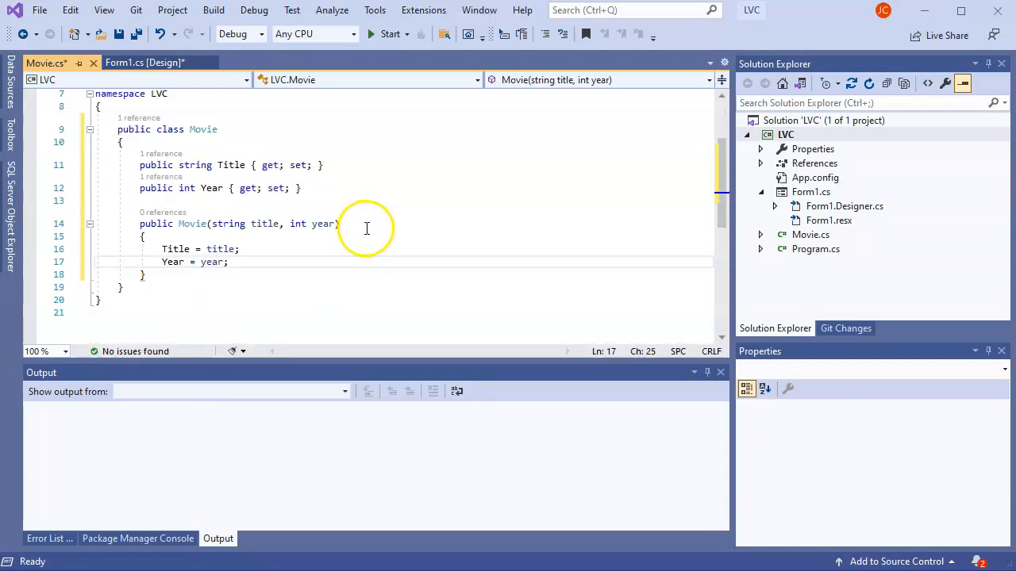
{"action": "key", "text": "ctrl+s"}
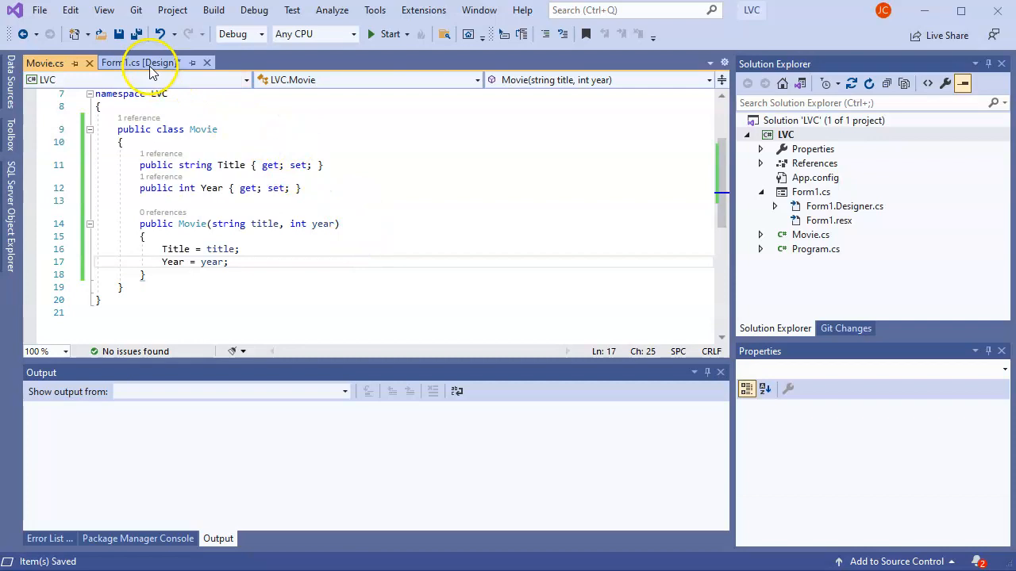
- Switch back to the Form1.cs [Design] tab
{"action": "left_click", "coordinate": [142, 62]}
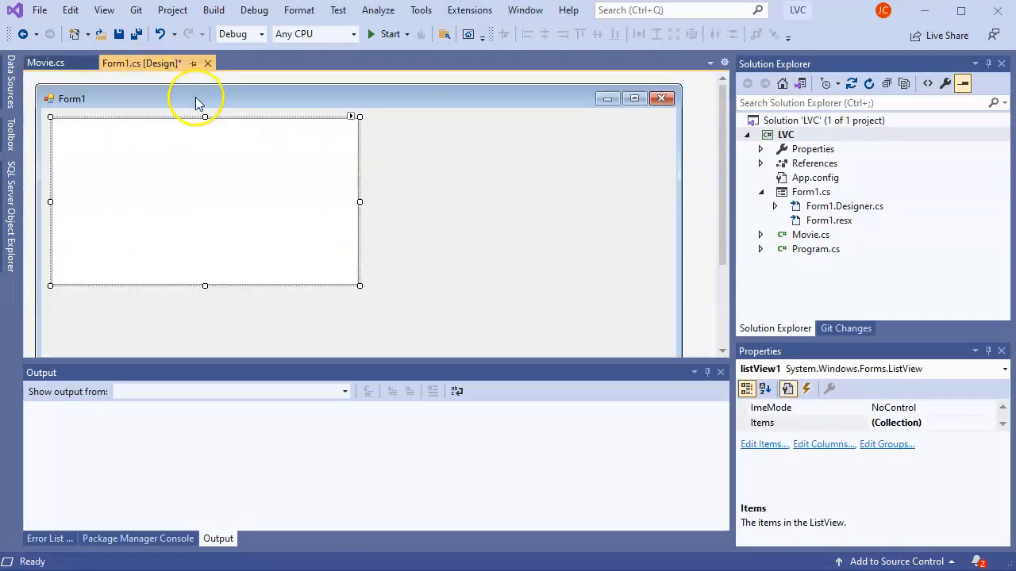
{"action": "mouse_move", "coordinate": [223, 103]}
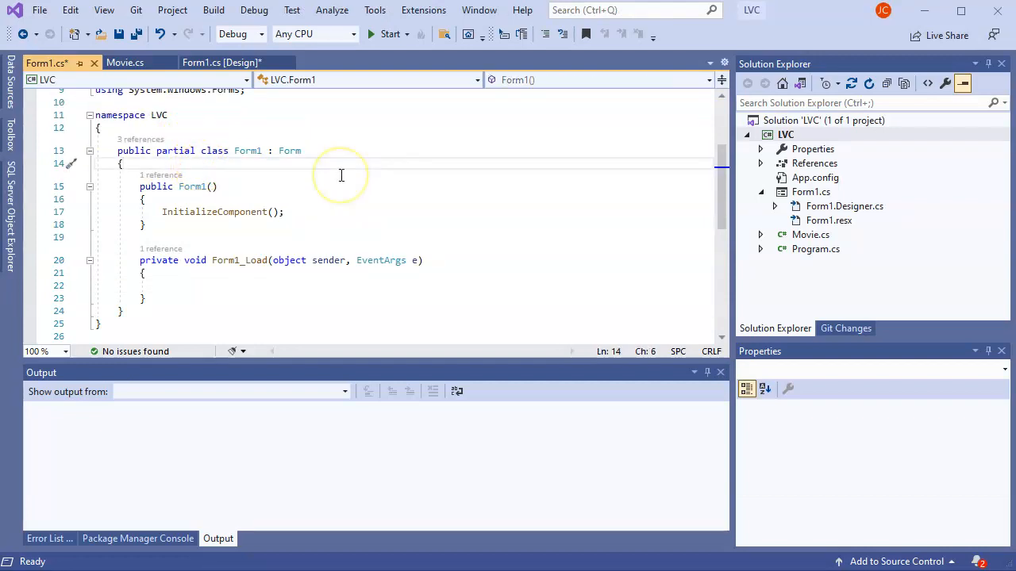
- Declare private List<Movie> movies = new List<Movie>() in the Form1 class
{"action": "key", "text": "enter"}
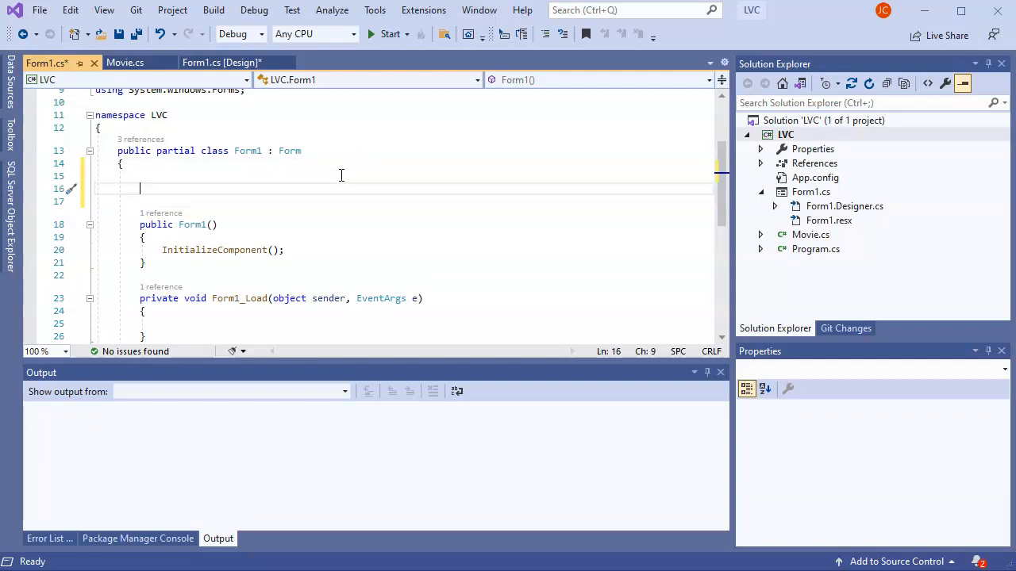
{"action": "type", "text": "private"}
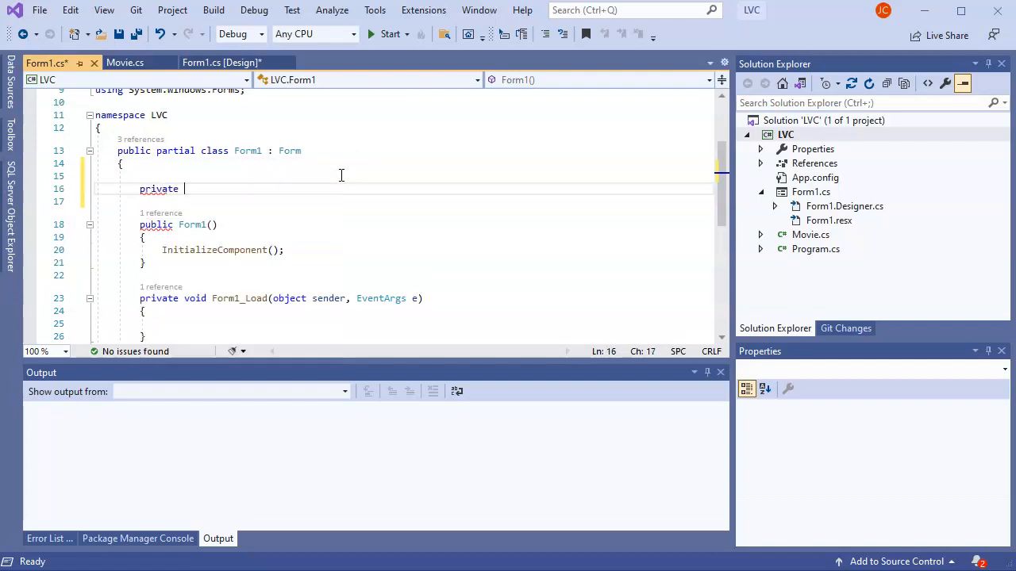
{"action": "type", "text": "List<>"}
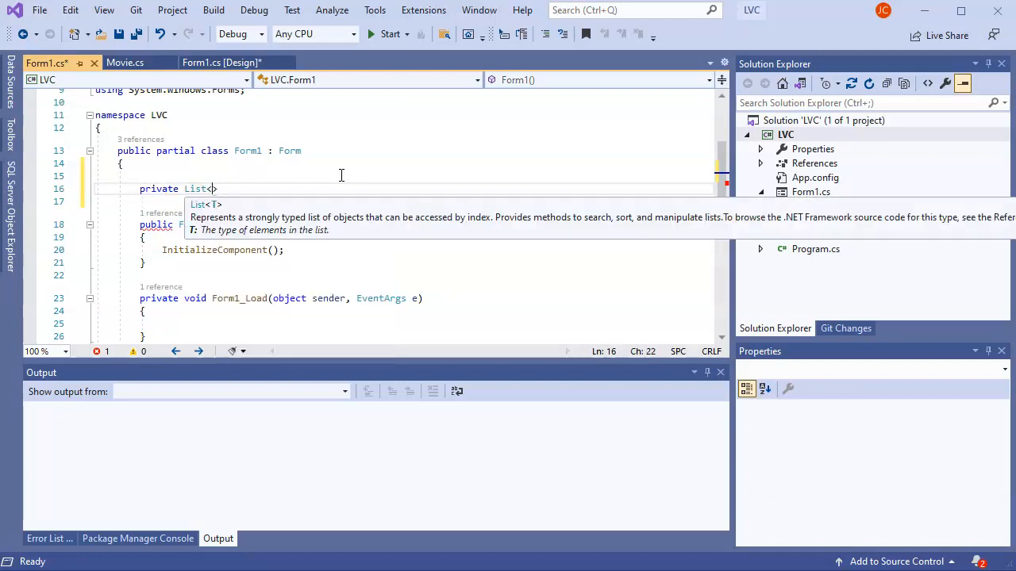
{"action": "type", "text": "Movie>"}
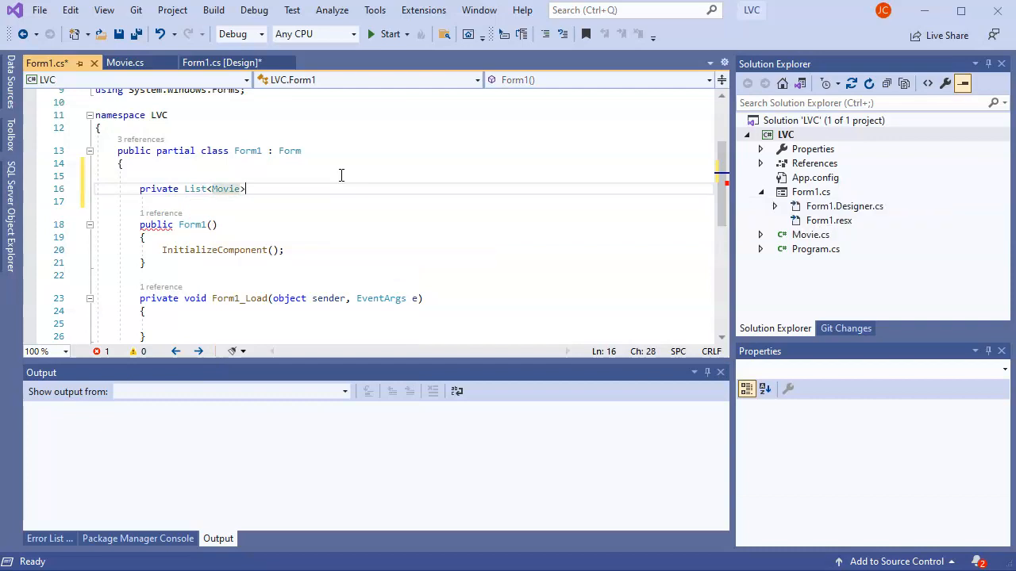
{"action": "type", "text": "mo"}
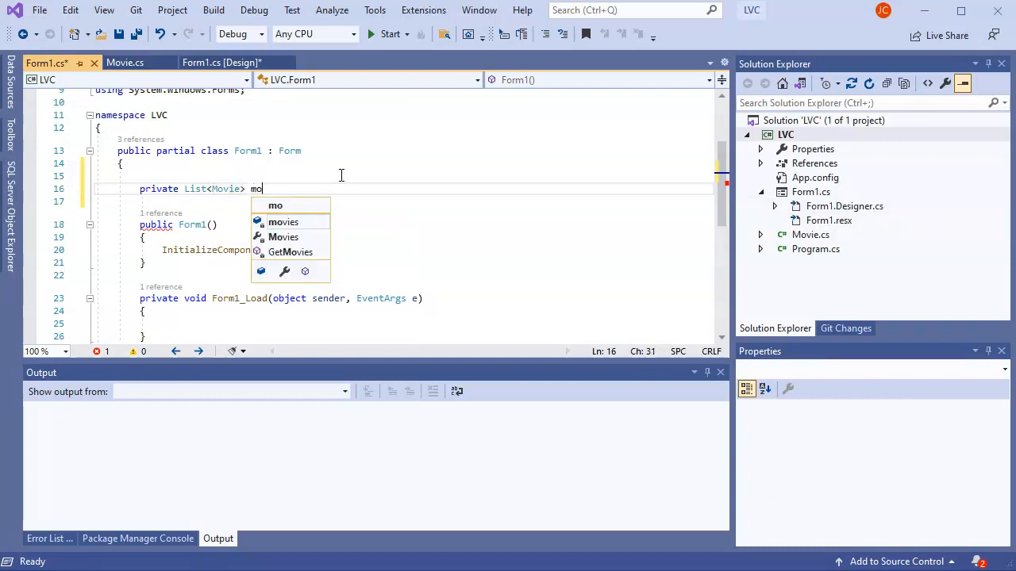
{"action": "type", "text": "vies = new List<Movie>();"}
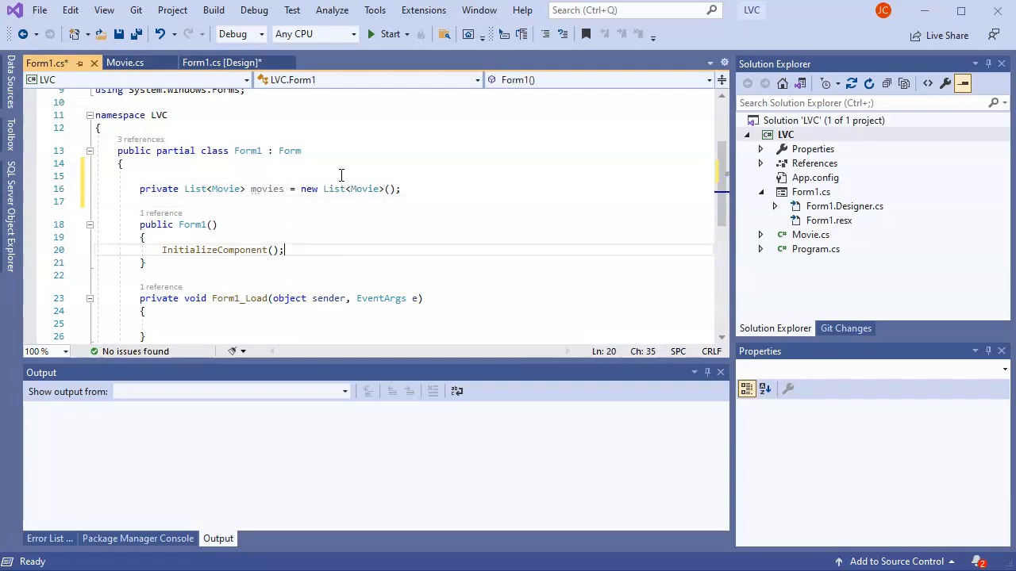
- Write movies.Add(new Movie("", )) lines inside Form1_Load
{"action": "left_click", "coordinate": [166, 323]}
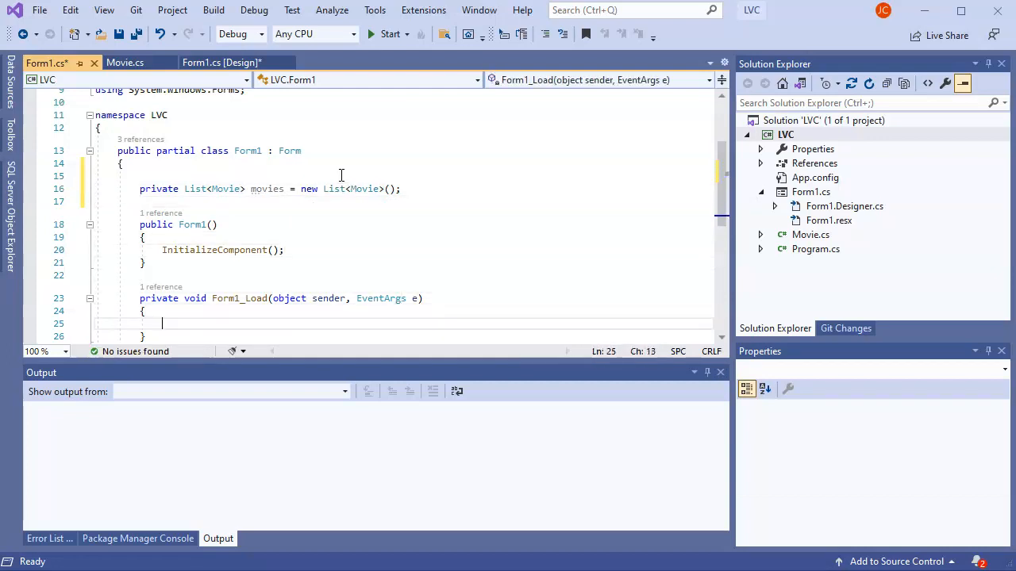
{"action": "mouse_move", "coordinate": [382, 204]}
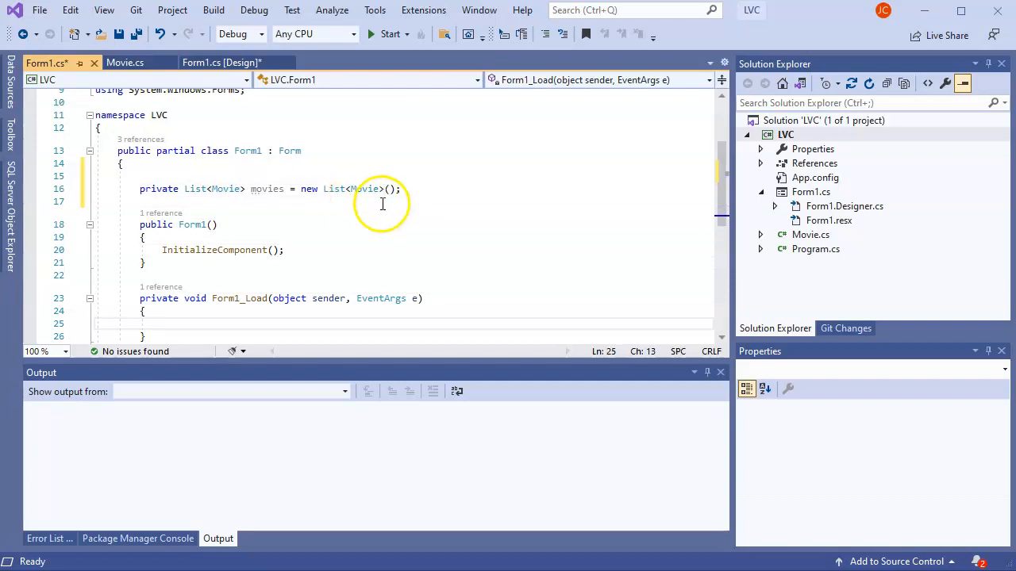
{"action": "scroll", "scroll_direction": "down", "scroll_amount": 3}
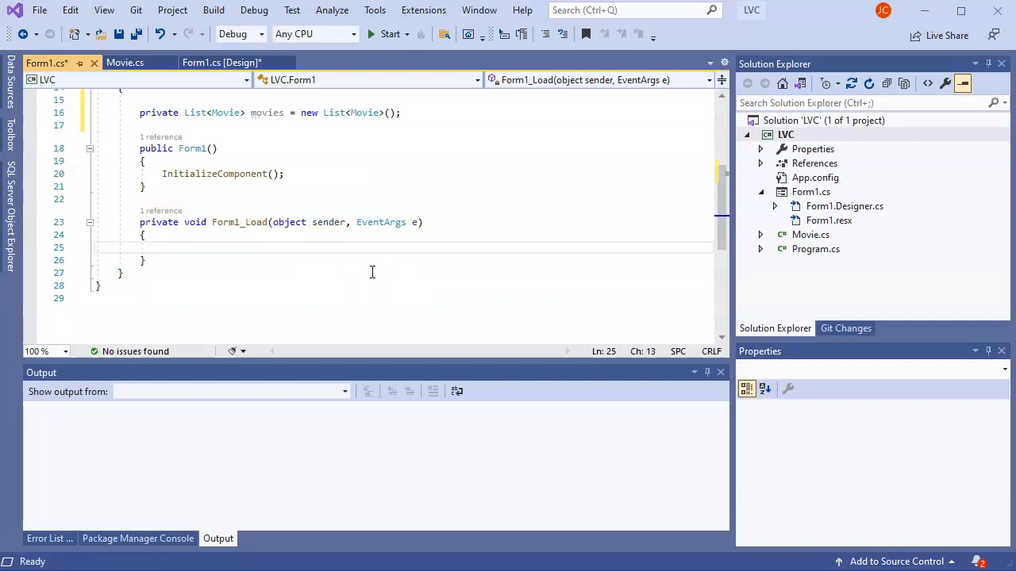
{"action": "type", "text": "movies.Add"}
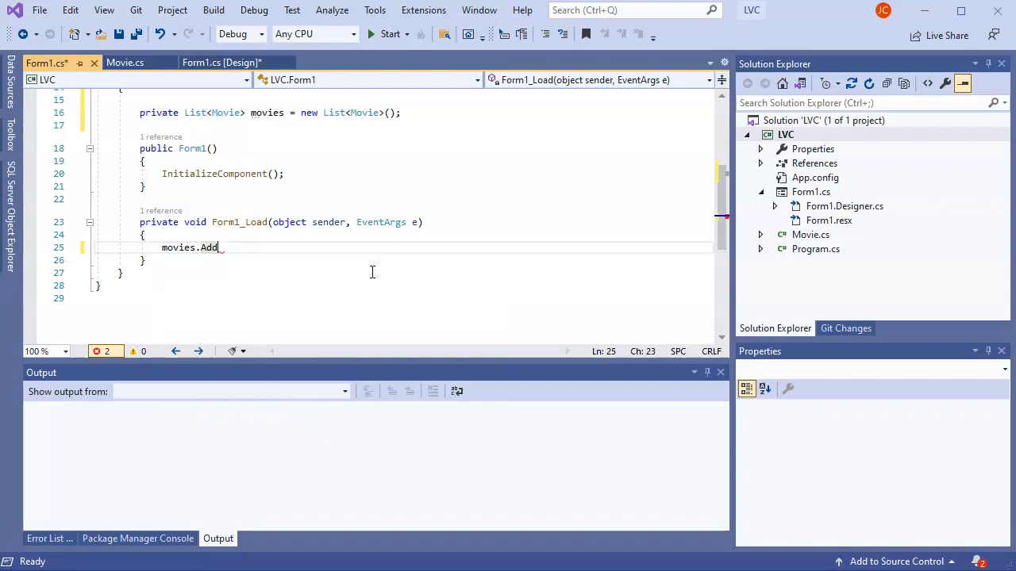
{"action": "type", "text": "(new Movie("}
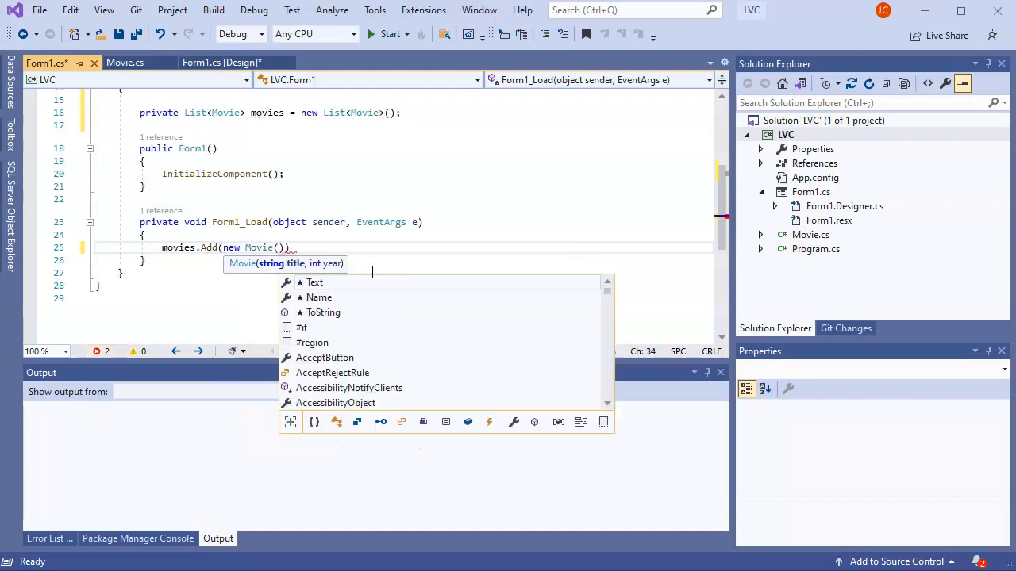
{"action": "type", "text": "\"\","}
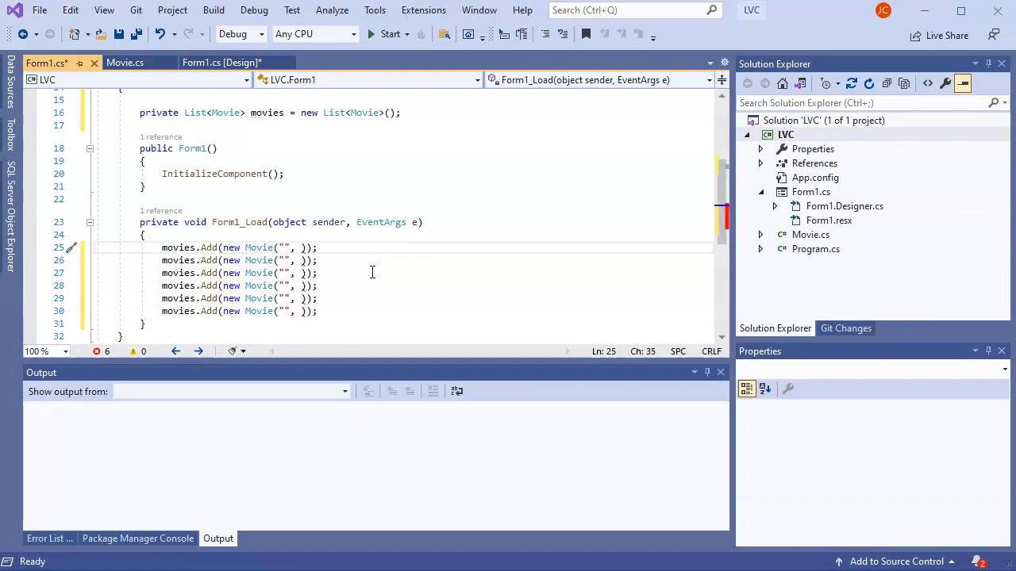
- Fill the first movie line with "Star Wars: A New Hope" and its year
{"action": "type", "text": "Star"}
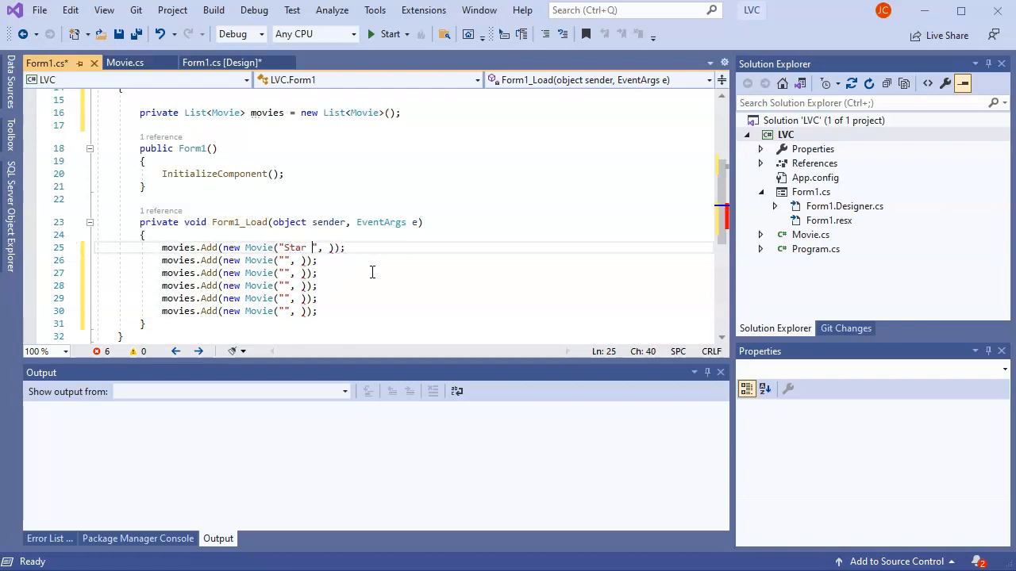
{"action": "type", "text": "Wars"}
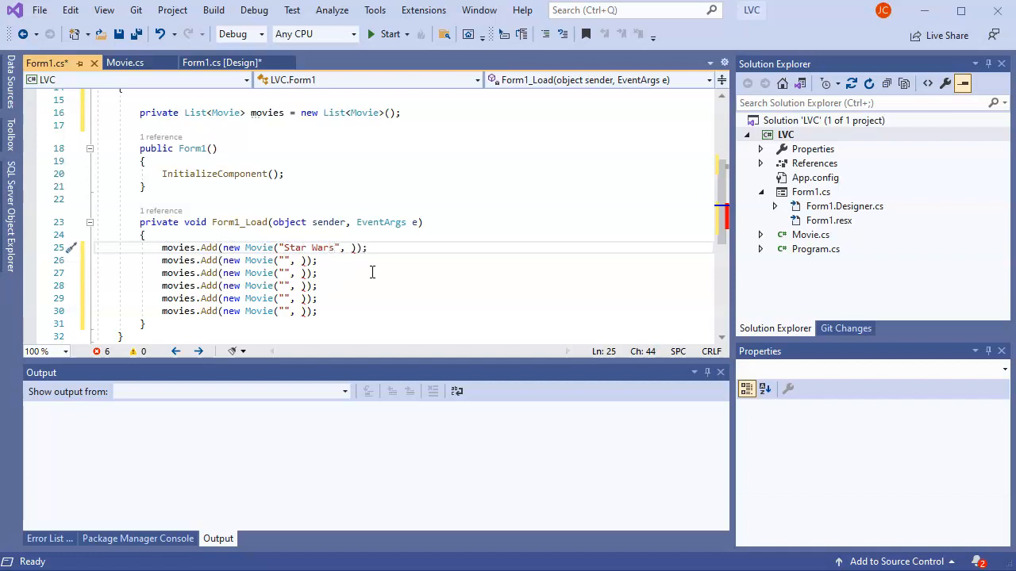
{"action": "type", "text": ": A New"}
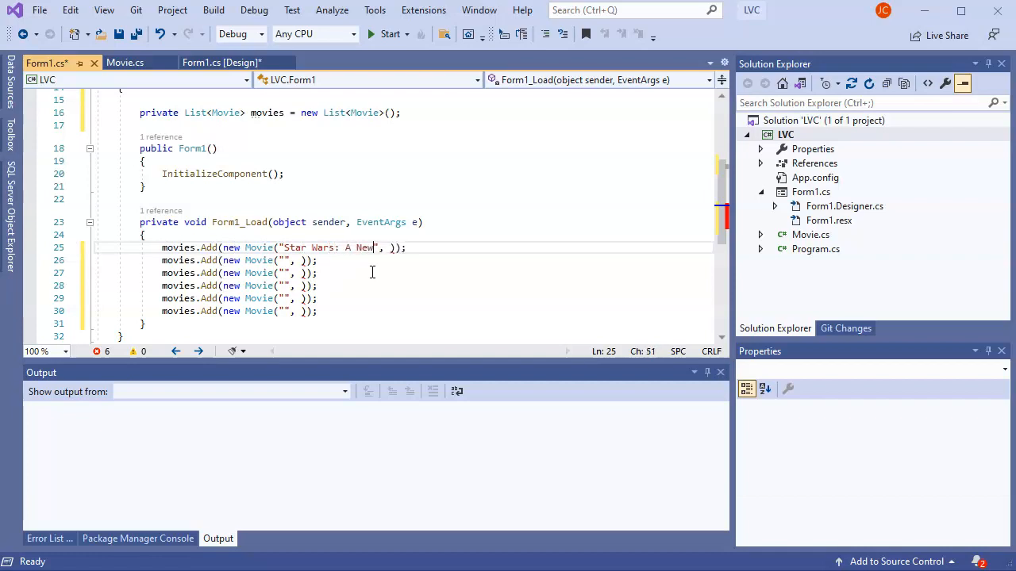
{"action": "type", "text": "Hope"}
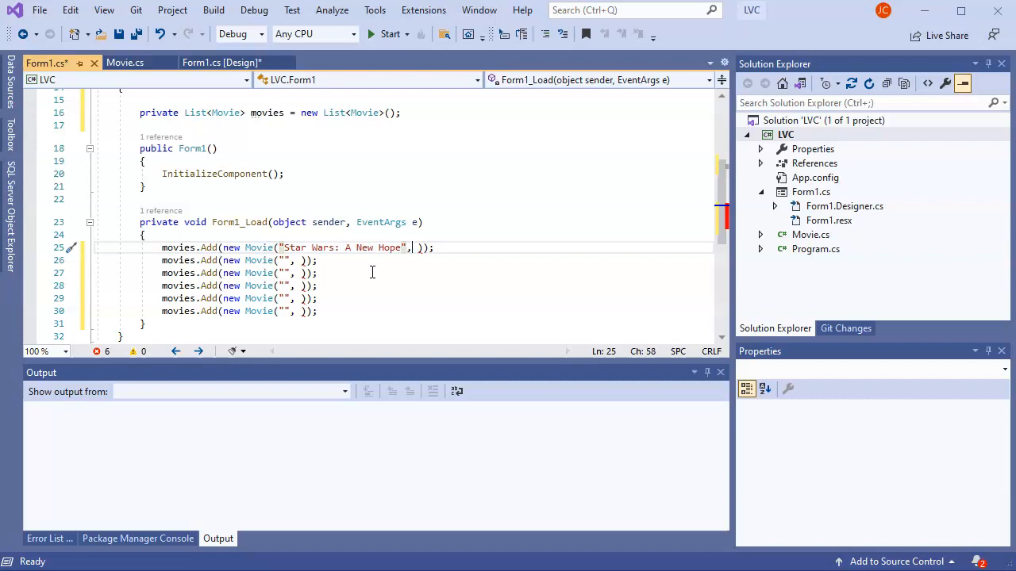
{"action": "type", "text": "1977"}
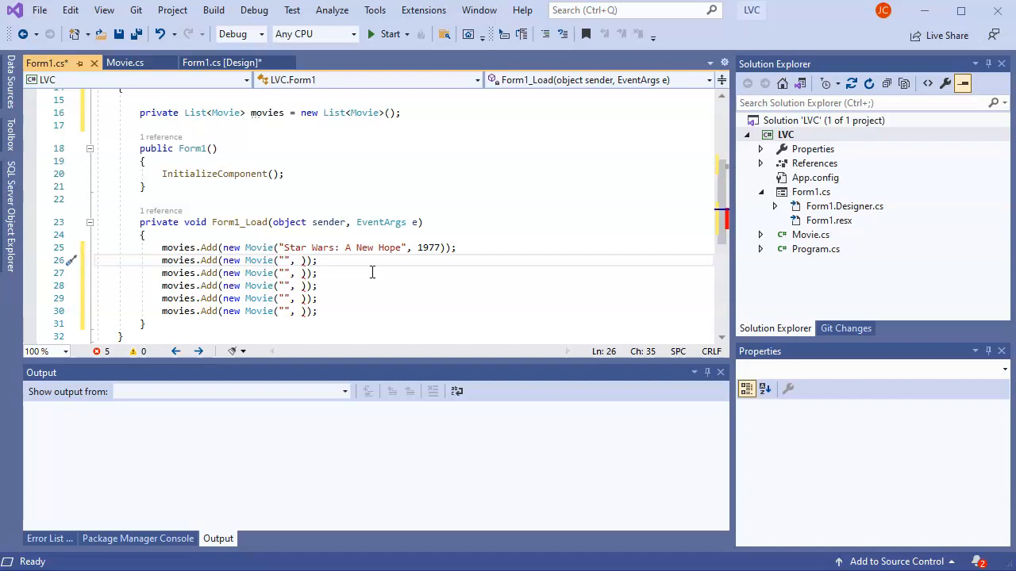
- Fill the next lines with "Princess Bride" and "The Wizard of Oz", 1939
{"action": "type", "text": "Prince"}
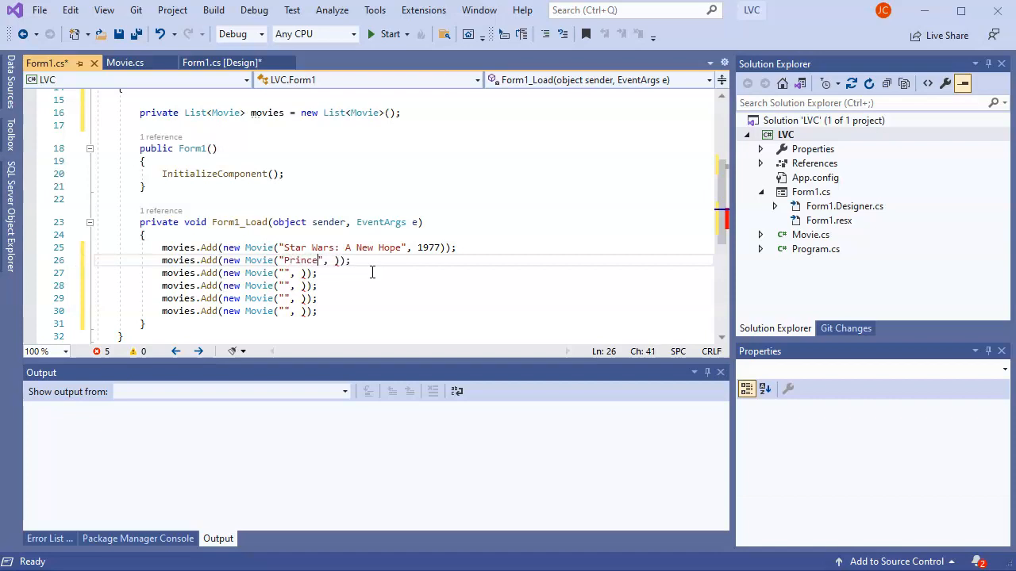
{"action": "type", "text": "ss Bride"}
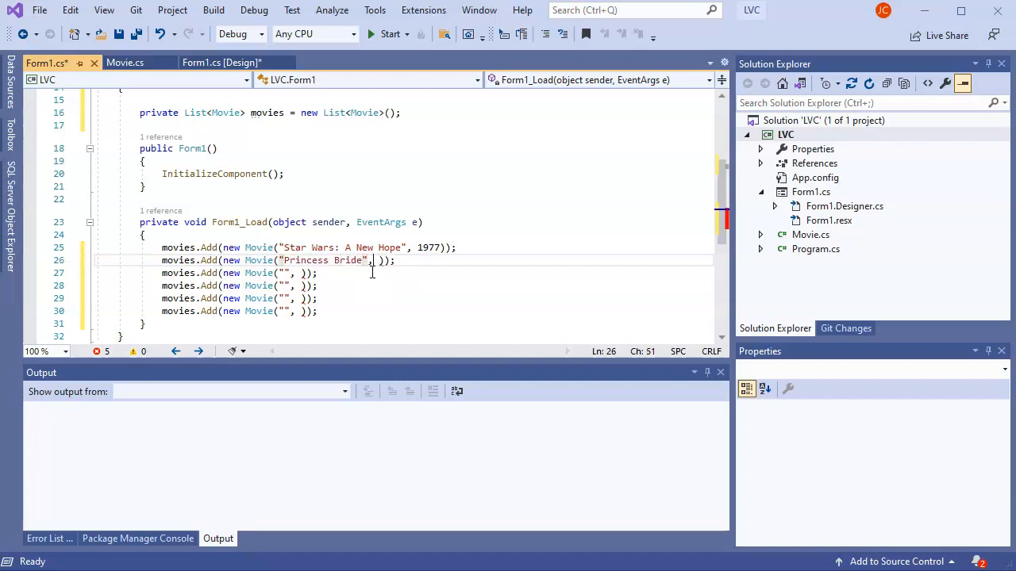
{"action": "type", "text": "1987"}
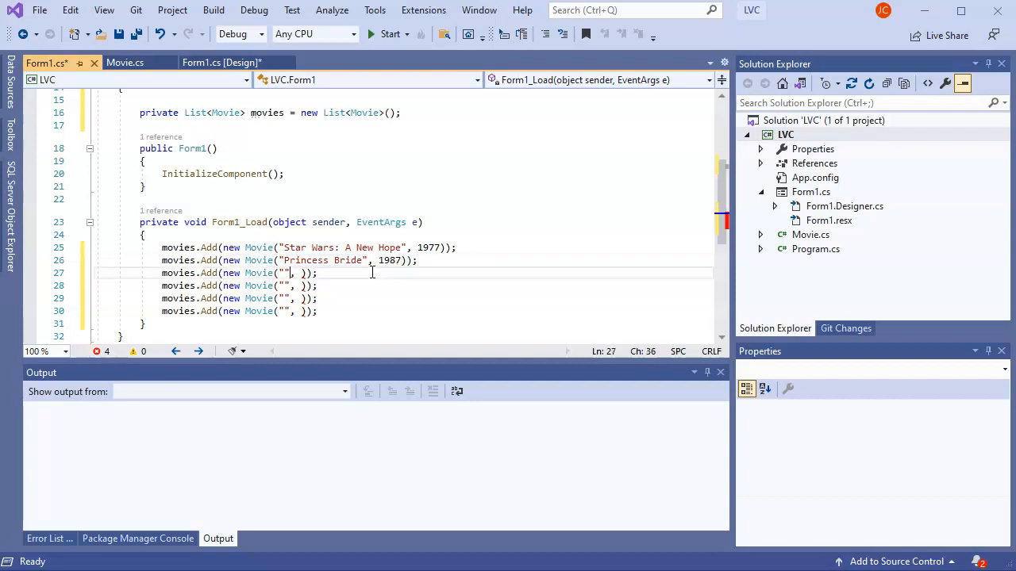
{"action": "type", "text": "The Wizard"}
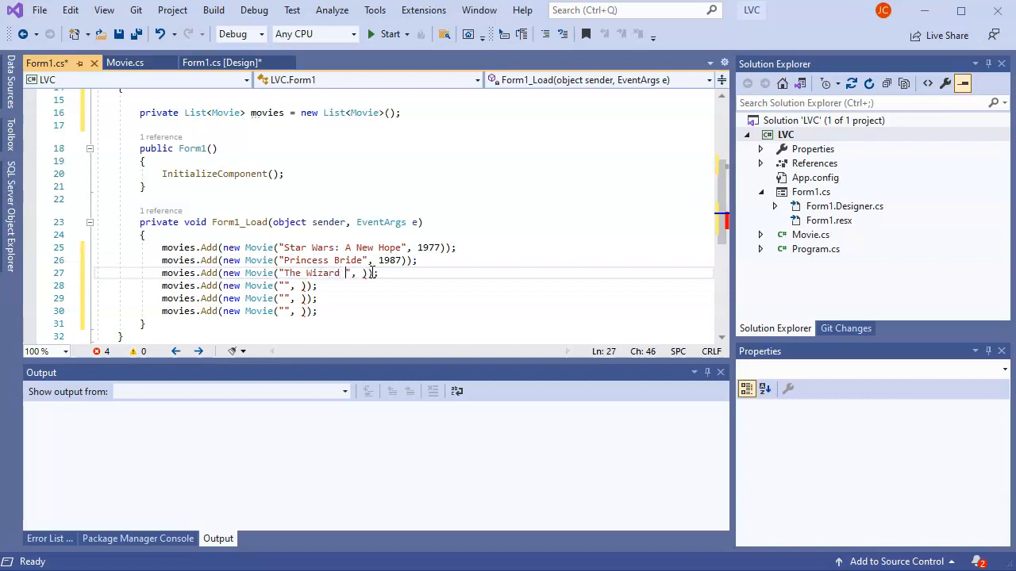
{"action": "type", "text": "of Oz"}
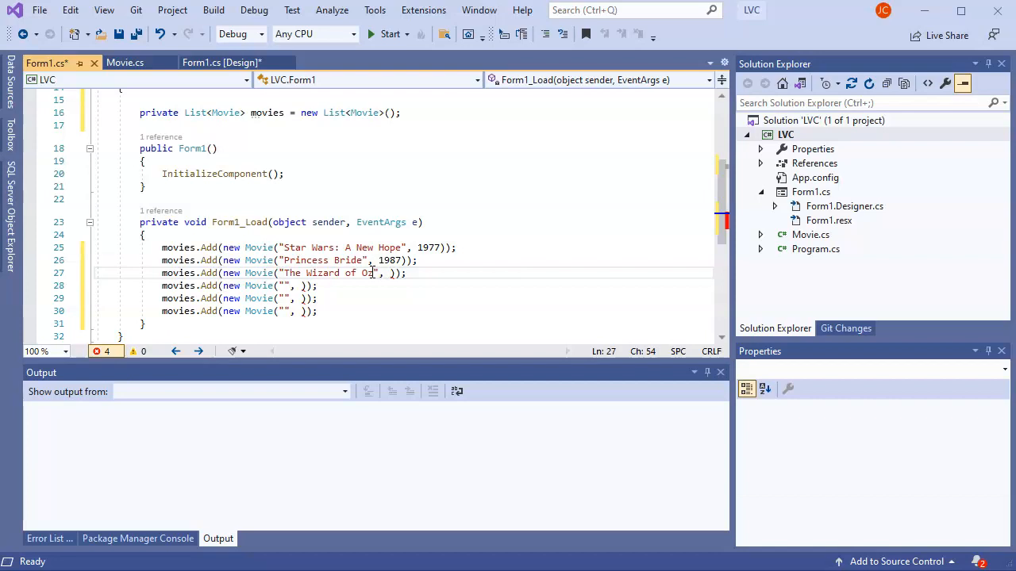
{"action": "type", "text": "1939"}
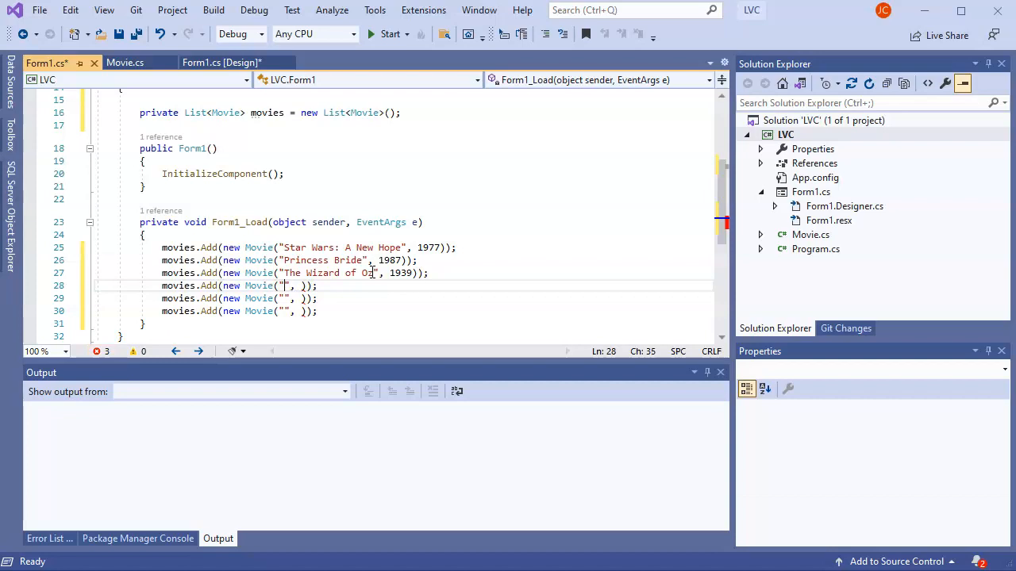
- Fill the fourth movie line with "Harry Potter and the Sorcerer's Stone", 2001
{"action": "type", "text": "H"}
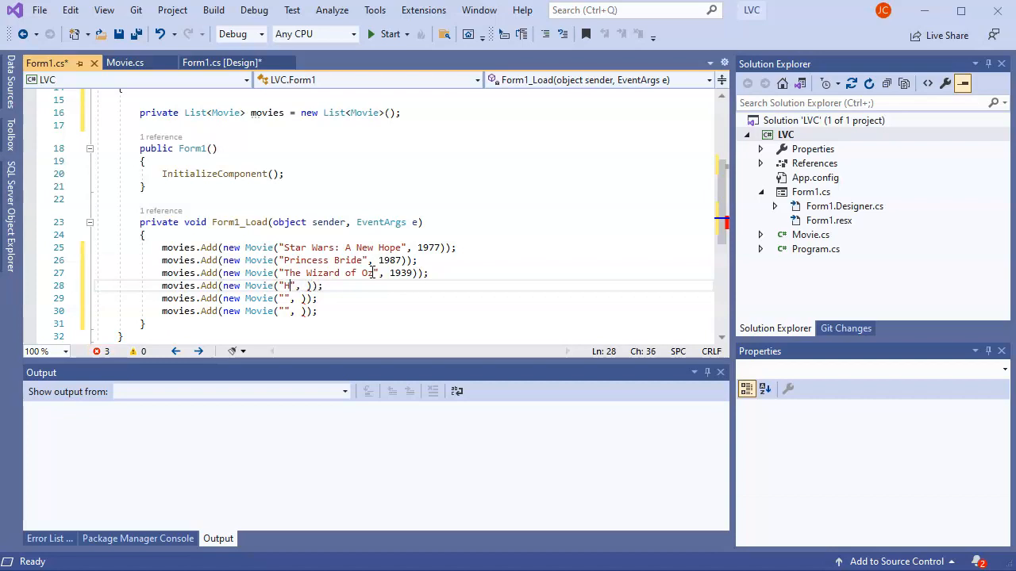
{"action": "type", "text": "arry Pott"}
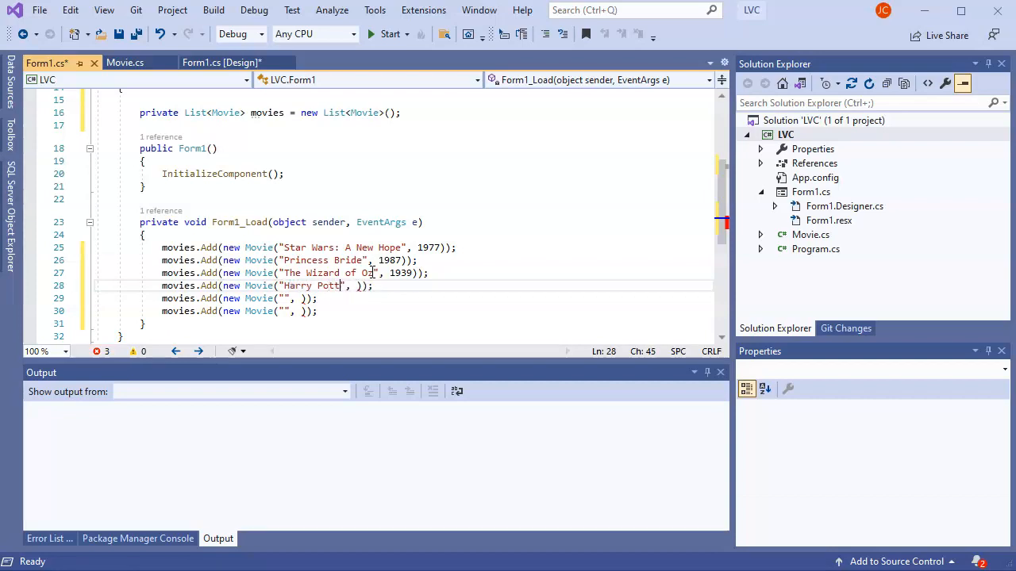
{"action": "type", "text": "a"}
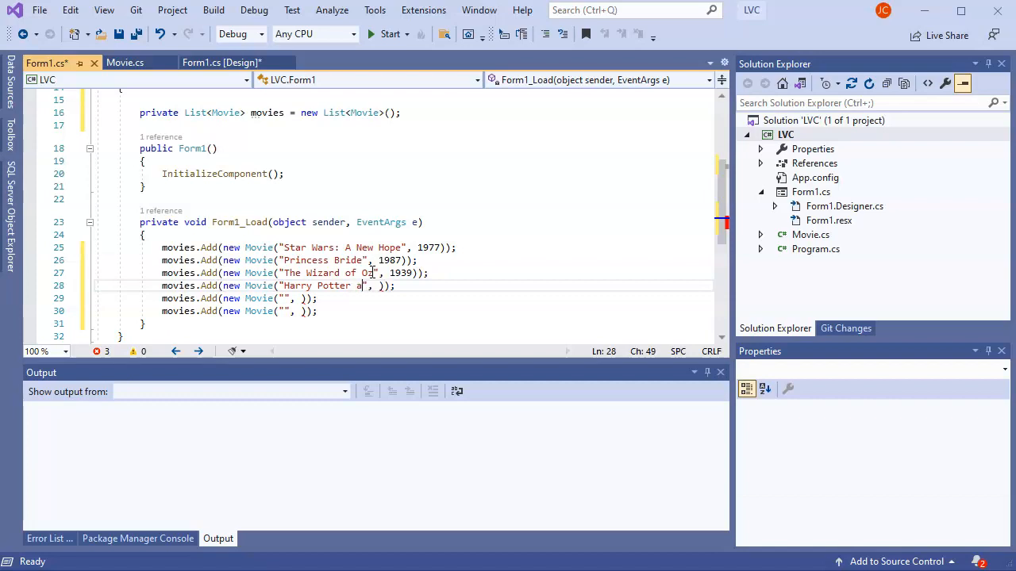
{"action": "type", "text": "nd the Sop"}
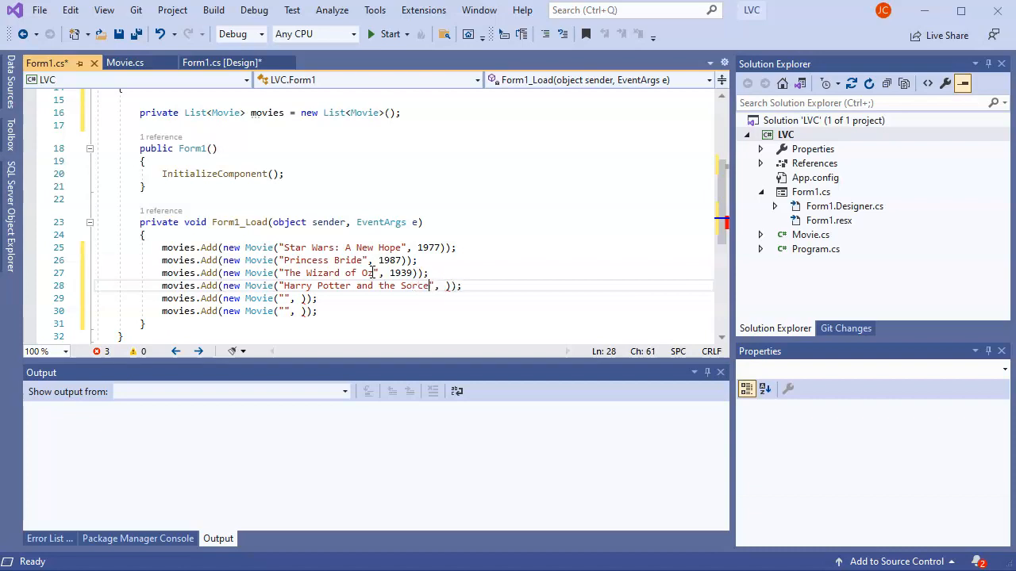
{"action": "type", "text": "er"}
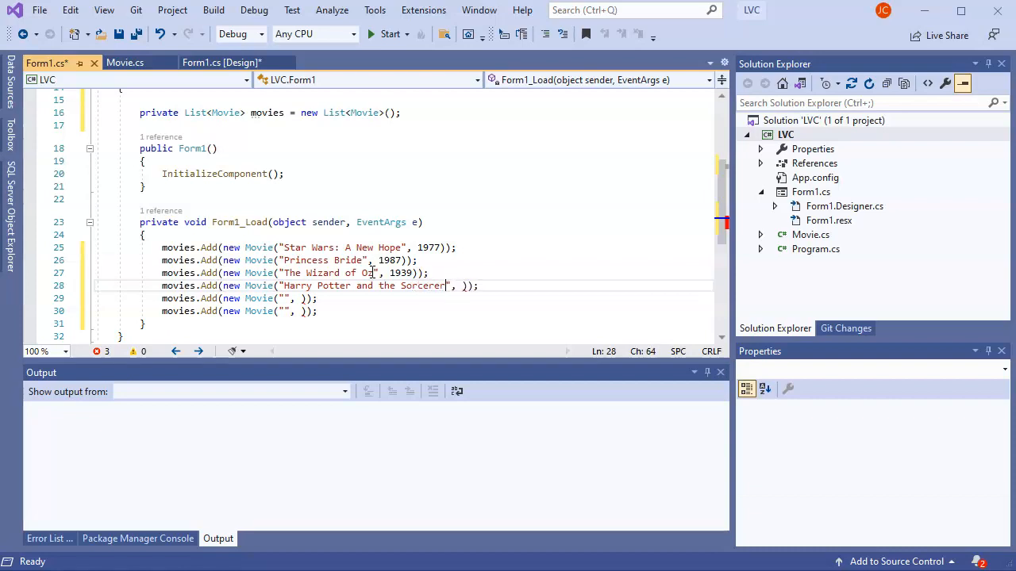
{"action": "type", "text": "'s Stone"}
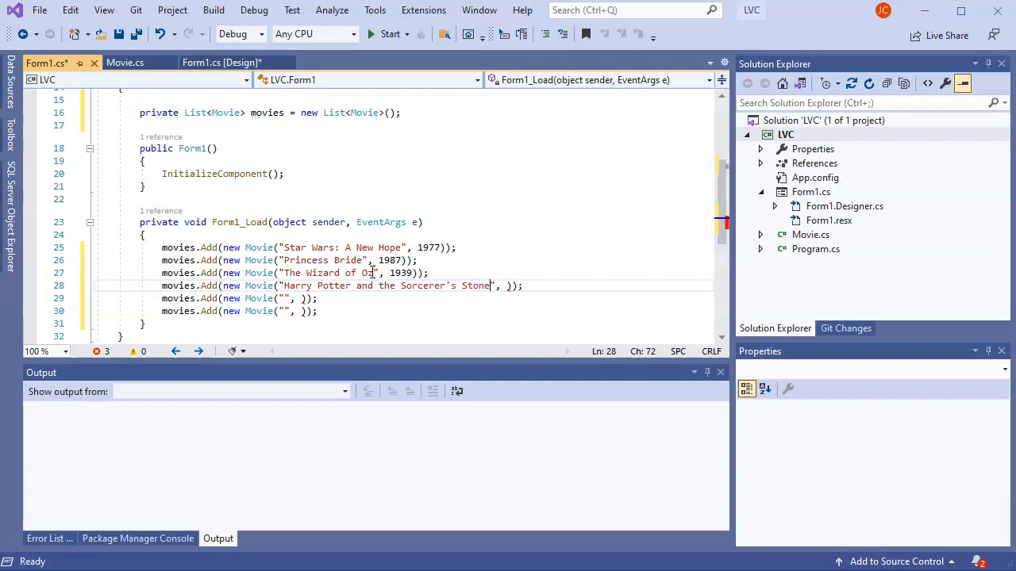
{"action": "type", "text": "2001"}
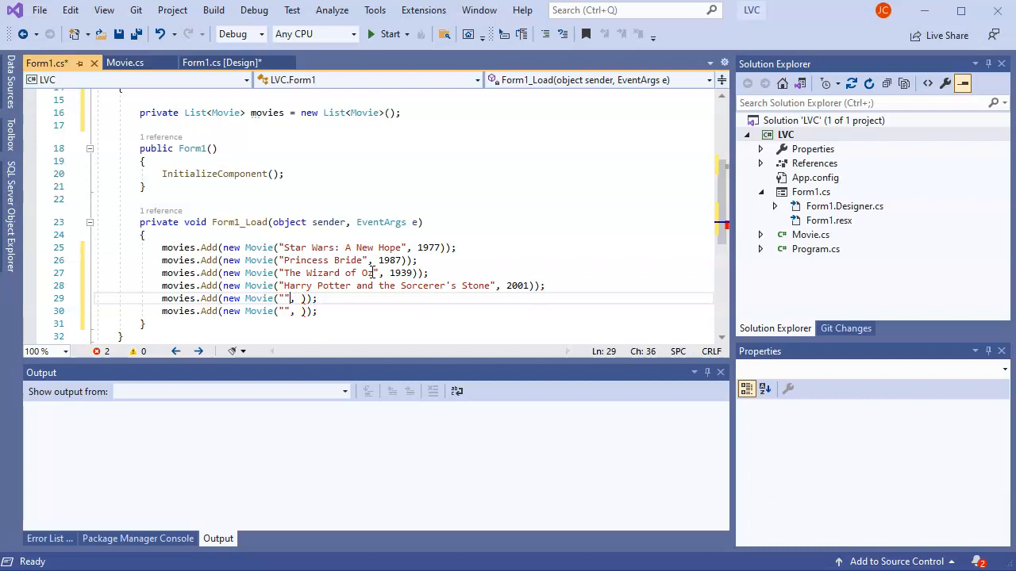
- Fill the last two lines with Lord of the Rings: Fellowship of the Ring (2001) and WALL-E (2008)
{"action": "type", "text": "The Lord o"}
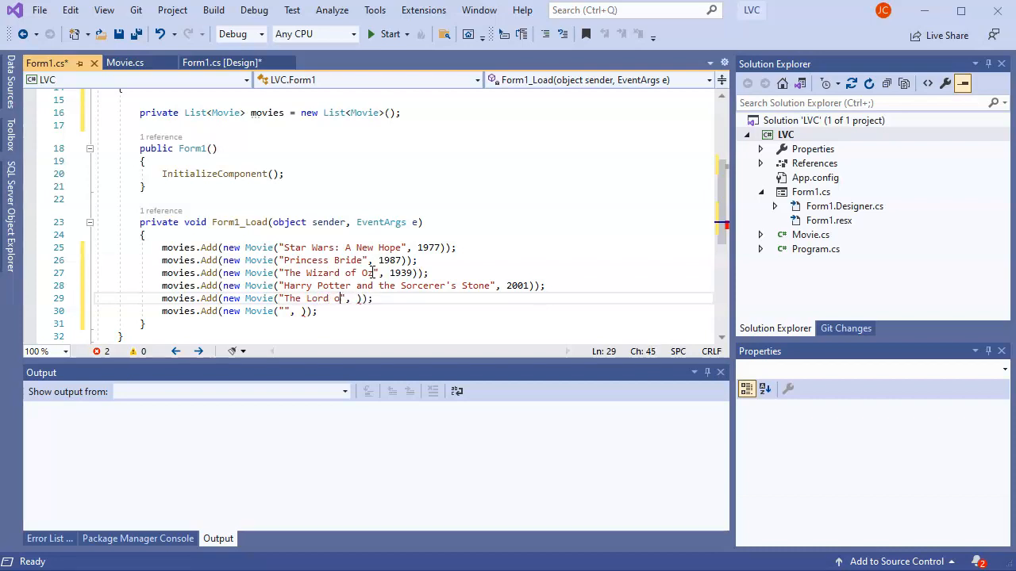
{"action": "type", "text": "f the Ri"}
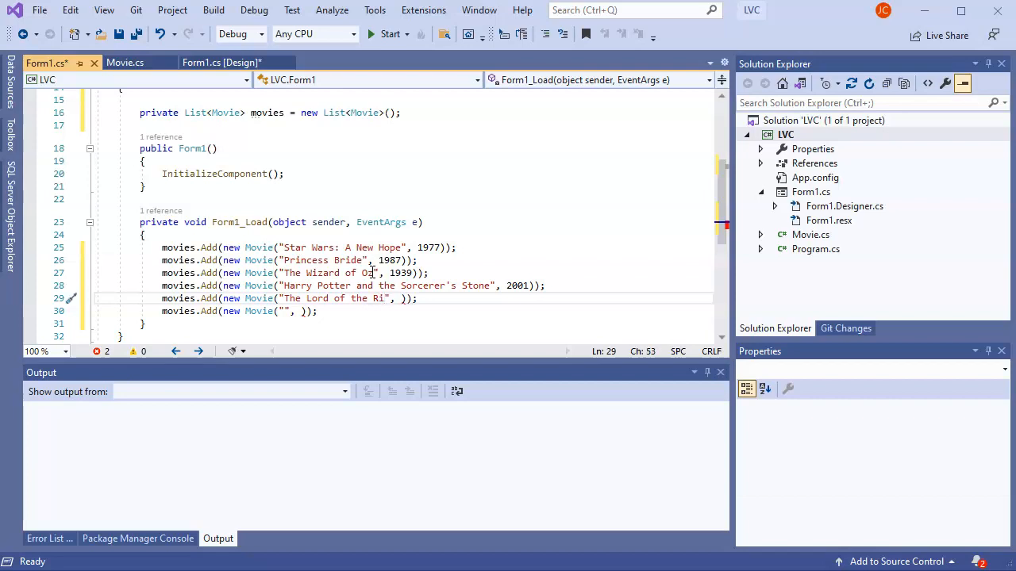
{"action": "type", "text": "ngs"}
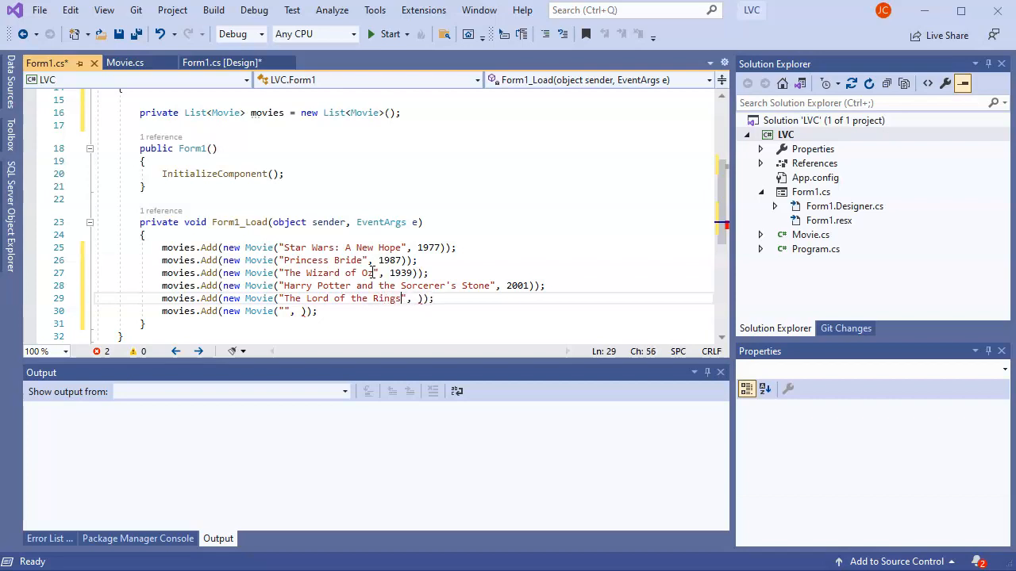
{"action": "type", "text": ":"}
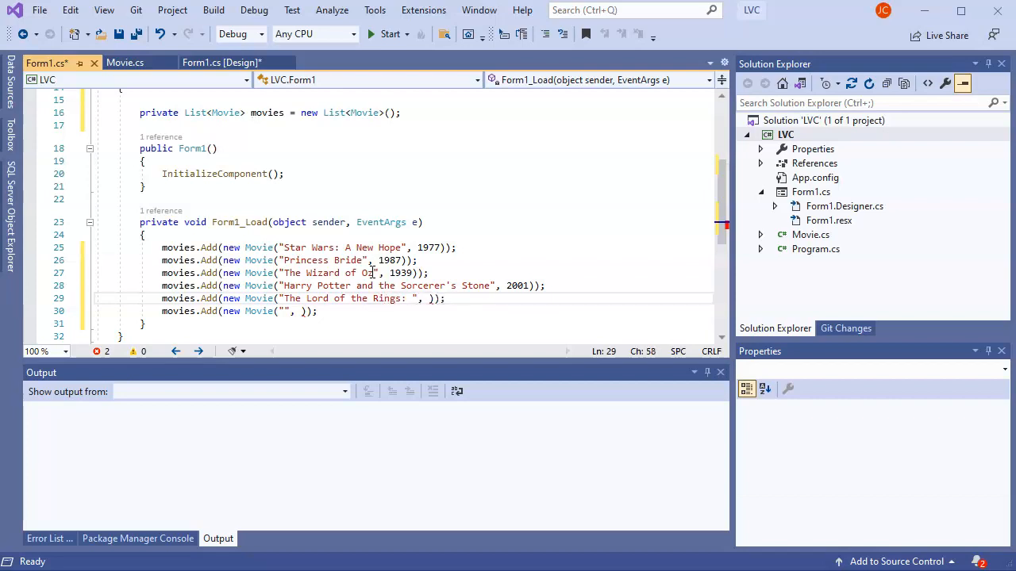
{"action": "type", "text": "Fellowship of the R"}
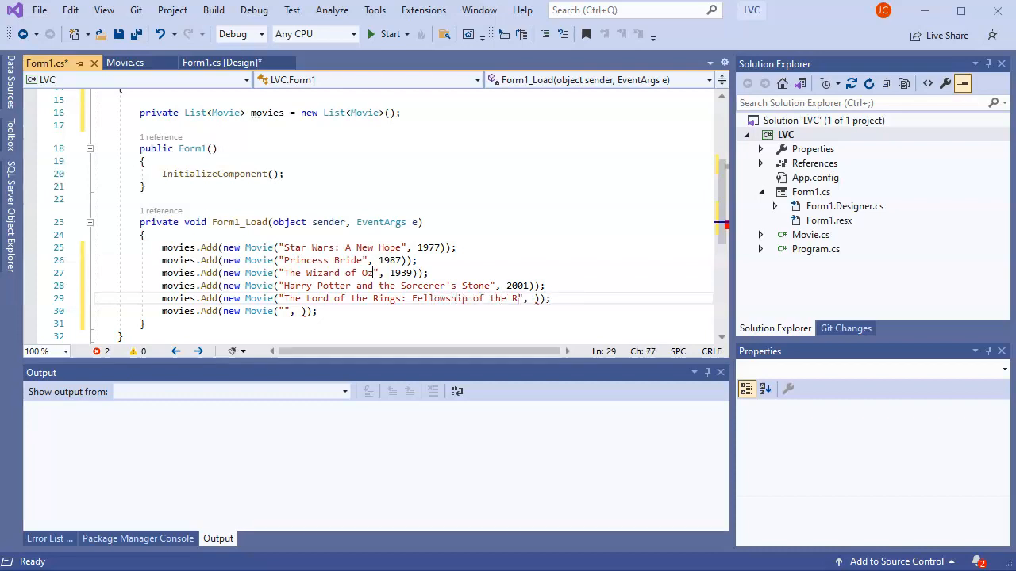
{"action": "type", "text": "ing\","}
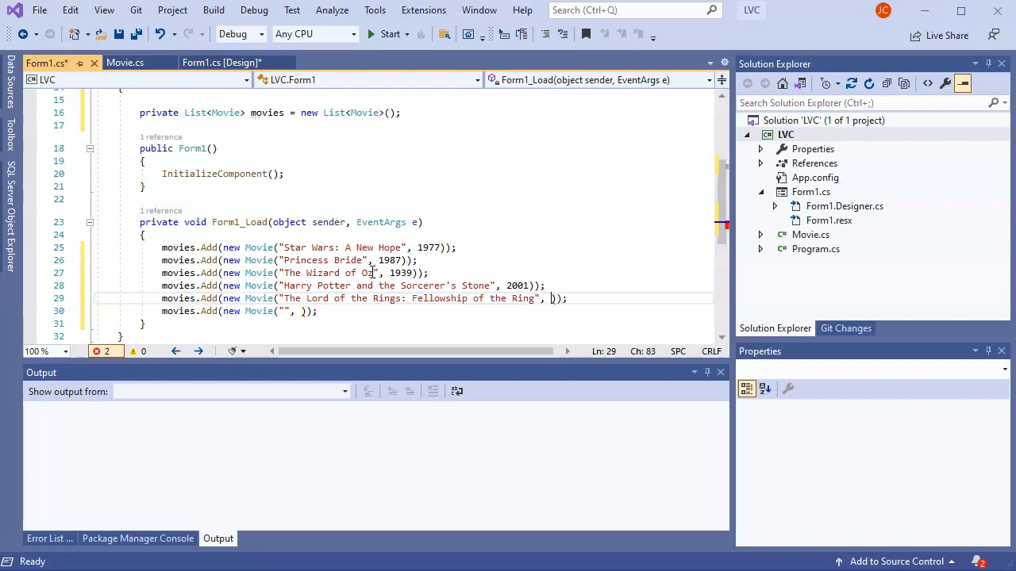
{"action": "type", "text": "2001"}
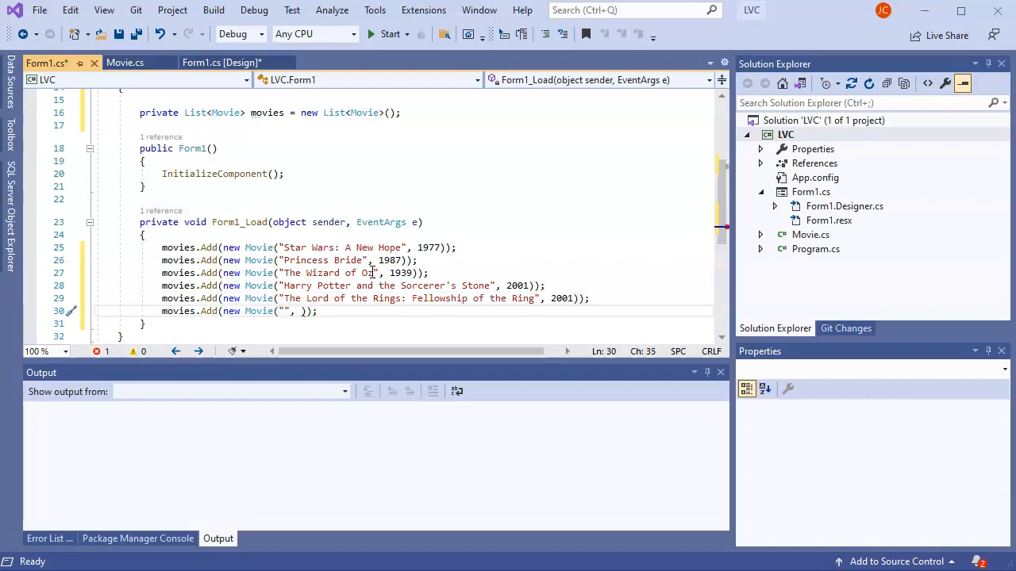
{"action": "type", "text": "WALL"}
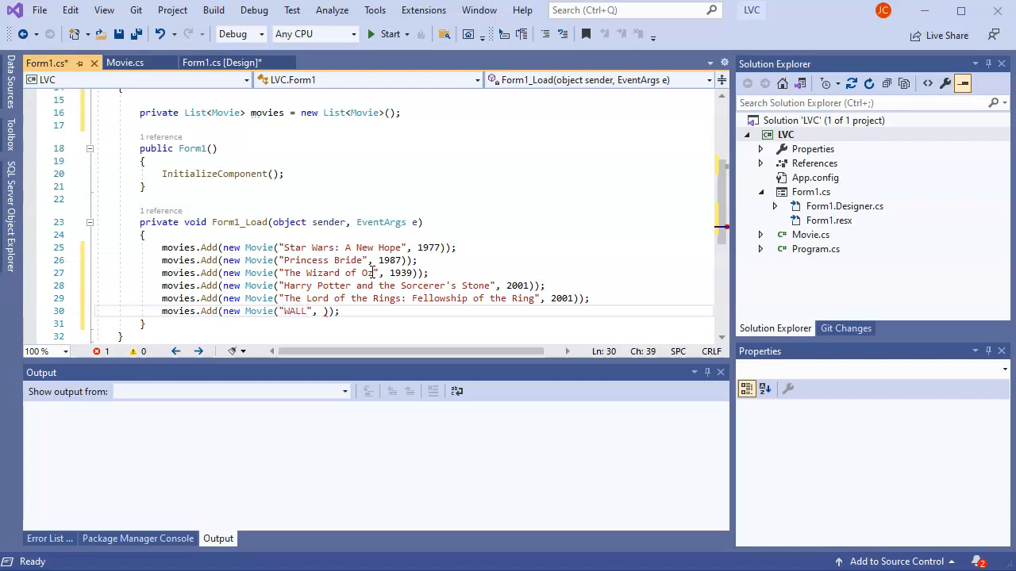
{"action": "type", "text": "-E"}
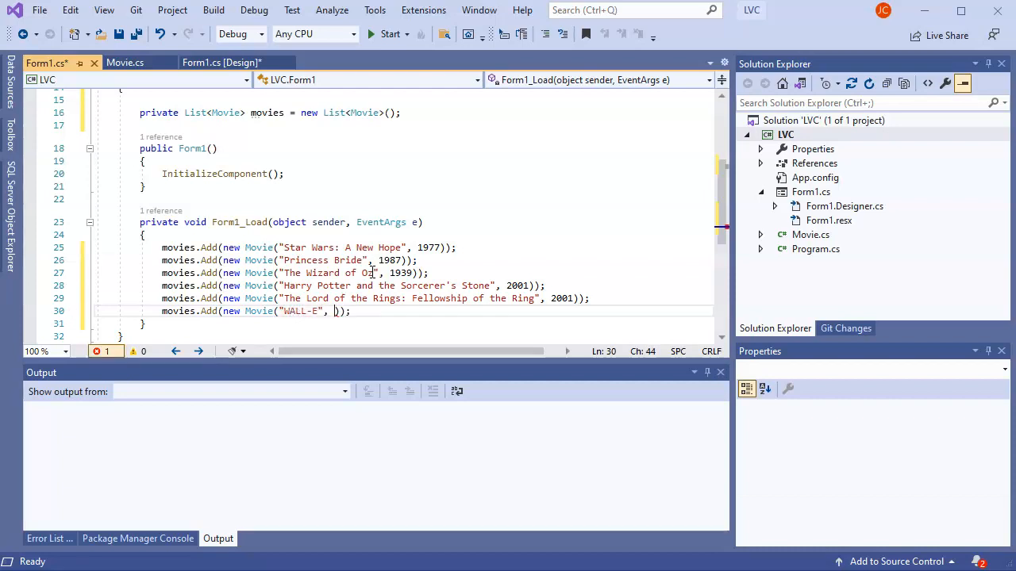
{"action": "type", "text": "2008"}
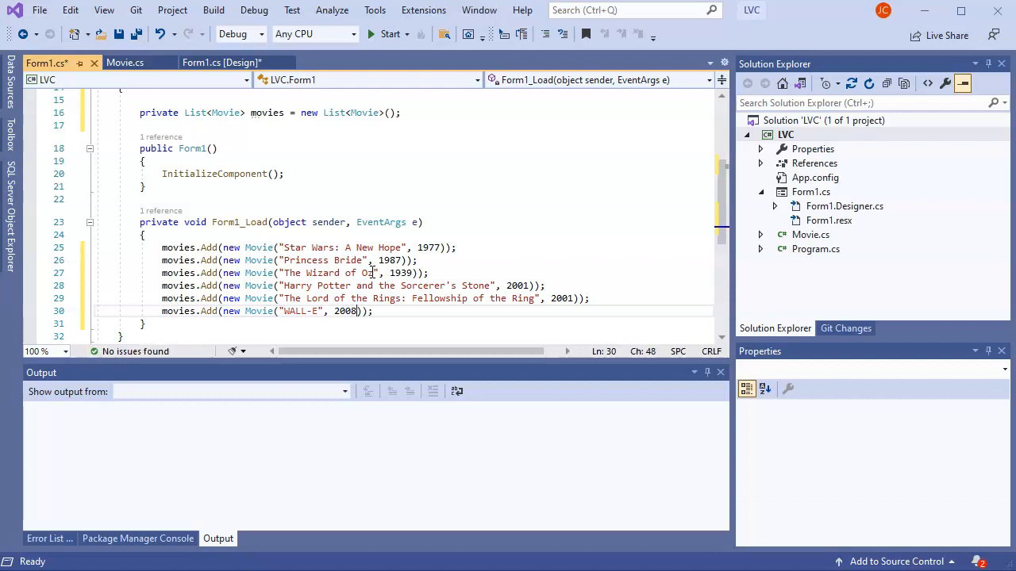
{"action": "scroll", "scroll_direction": "up", "scroll_amount": 3}
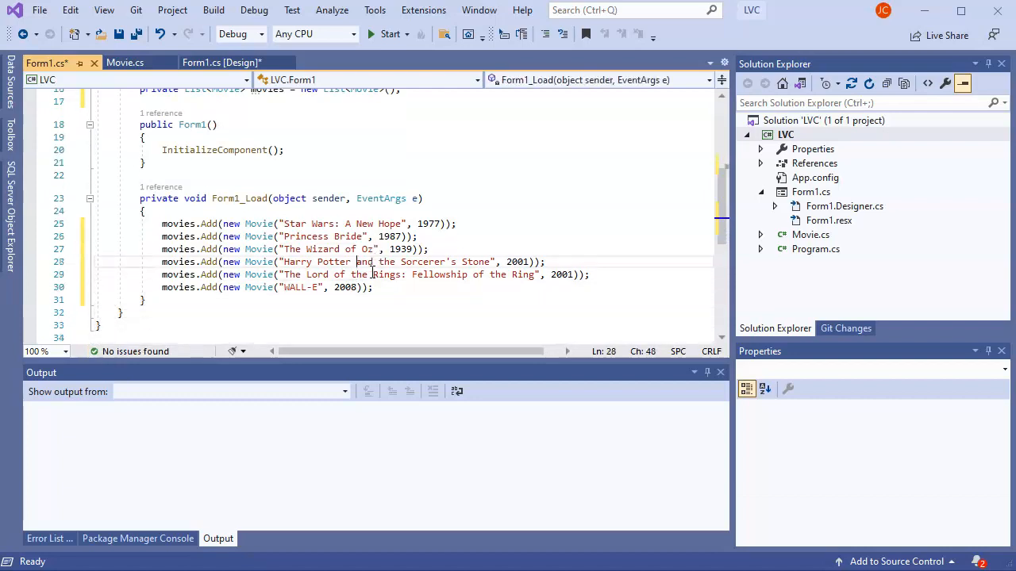
- Place the cursor on a new blank line after Form1_Load's closing brace
{"action": "left_click", "coordinate": [357, 224]}
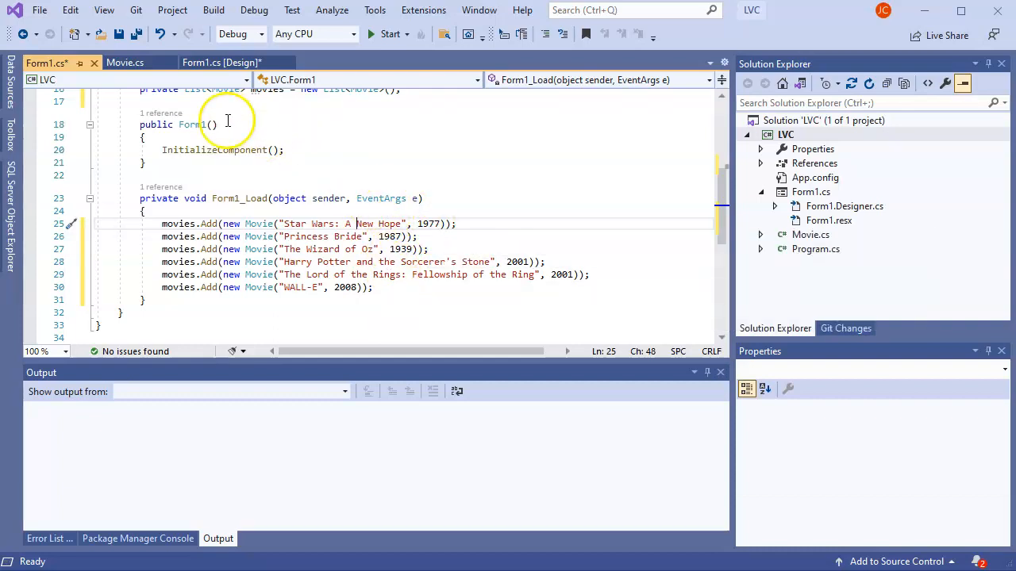
{"action": "mouse_move", "coordinate": [408, 288]}
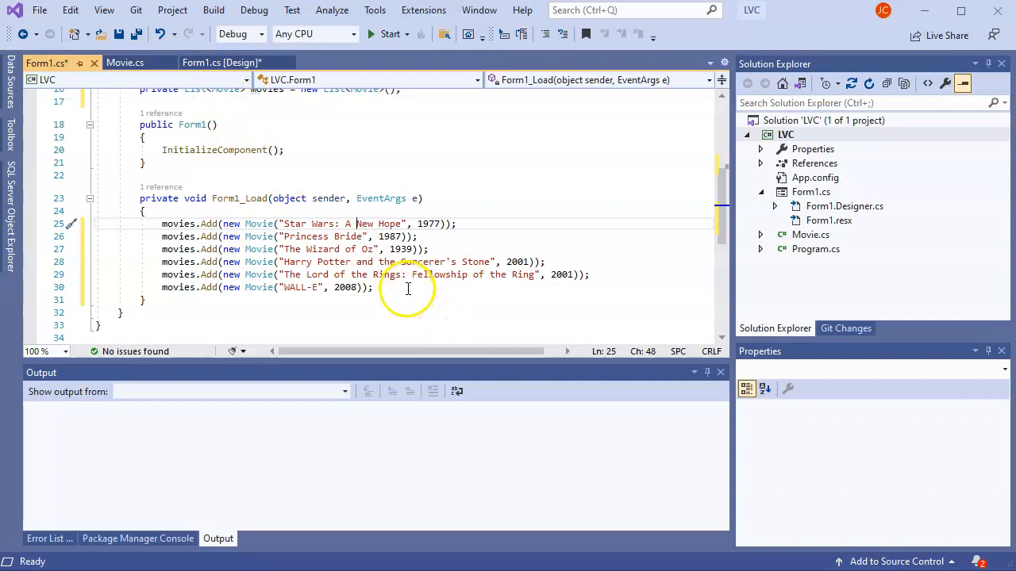
{"action": "left_click", "coordinate": [190, 312]}
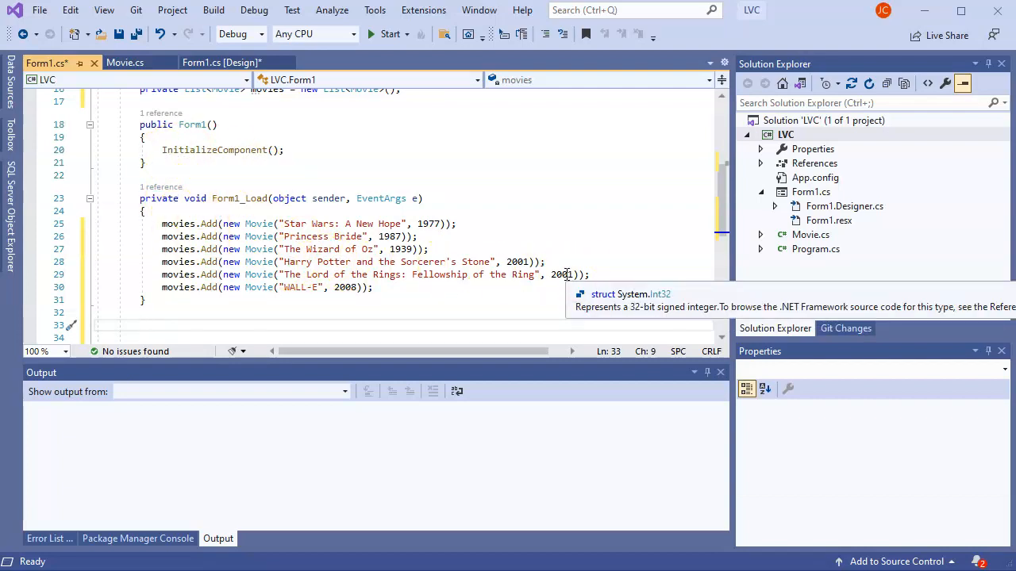
- Write an empty private void UpdateListView() method with braces below Form1_Load
{"action": "type", "text": "private"}
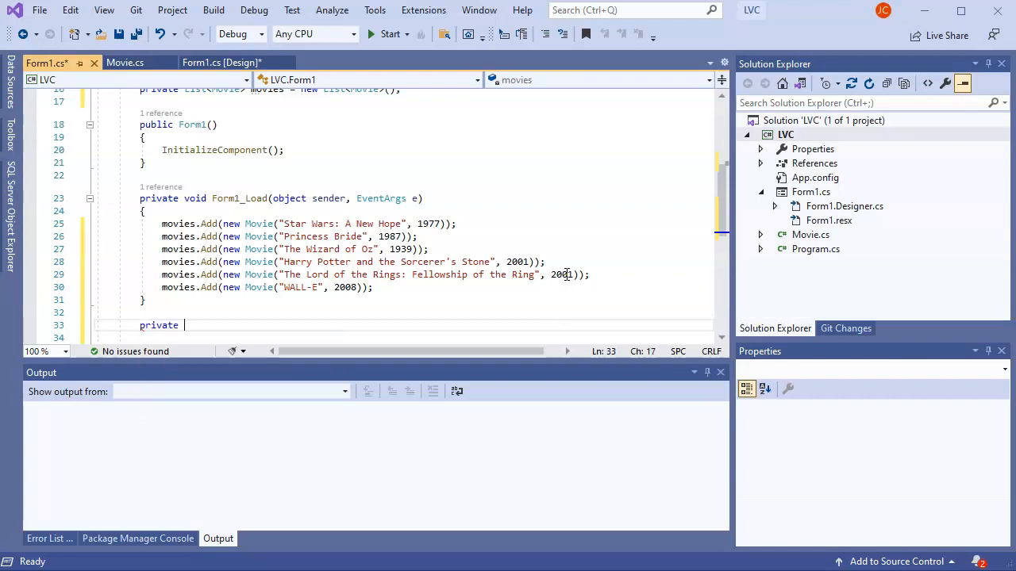
{"action": "type", "text": "void"}
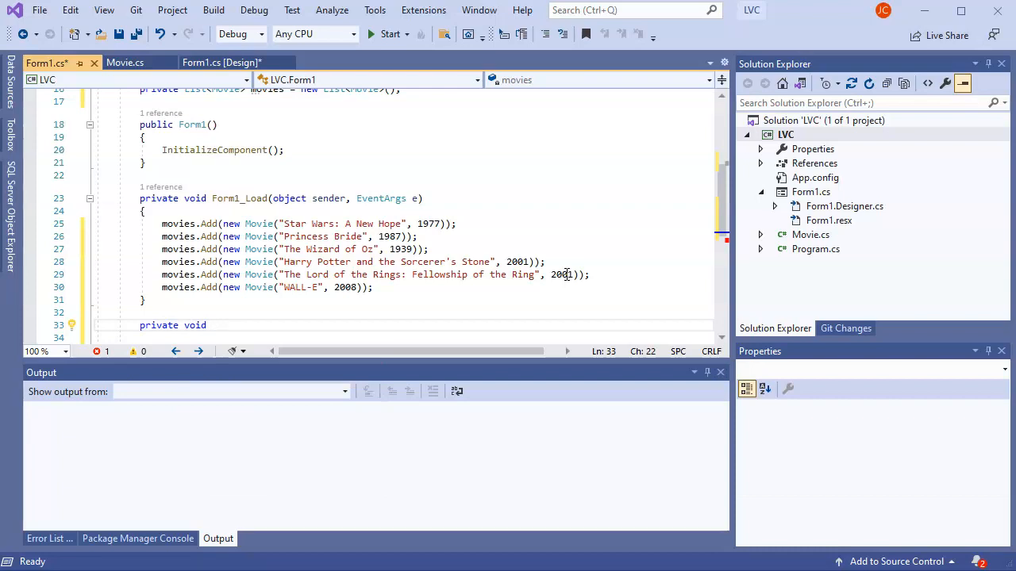
{"action": "type", "text": "Update"}
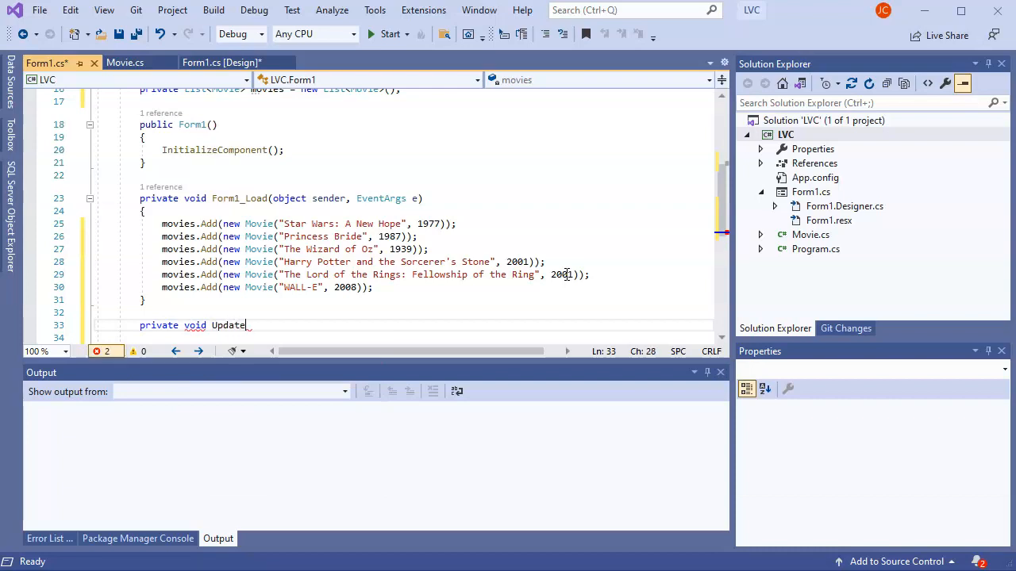
{"action": "type", "text": "ListView("}
{"action": "left_click", "coordinate": [405, 338]}
{"action": "type", "text": "{"}
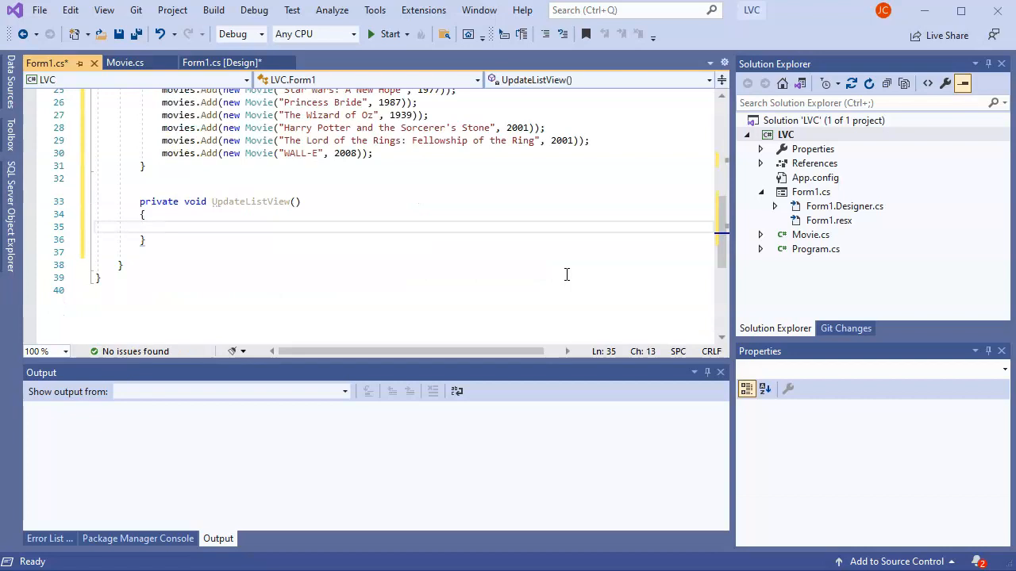
{"action": "scroll", "scroll_direction": "up", "scroll_amount": 3}
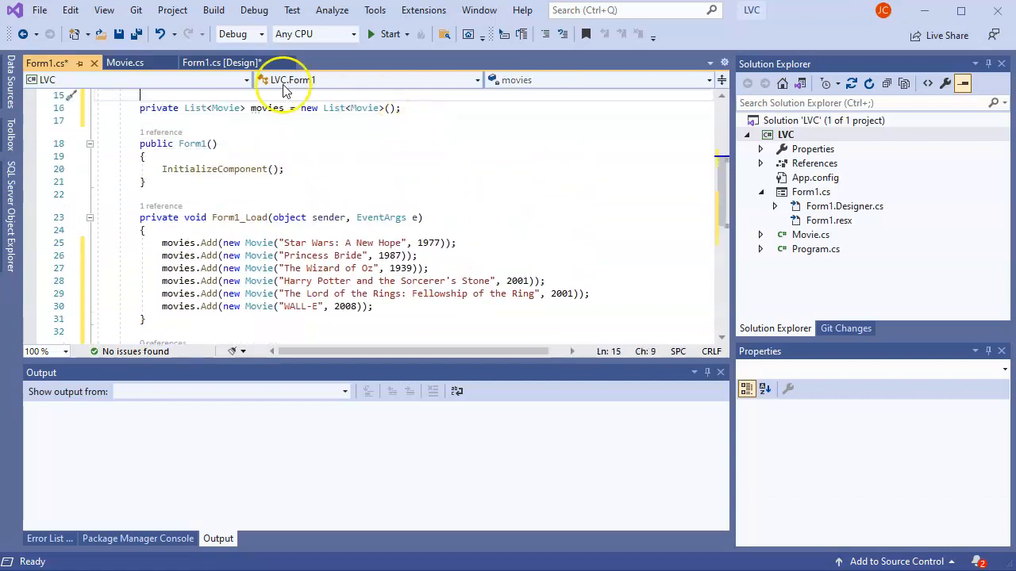
{"action": "mouse_move", "coordinate": [222, 63]}
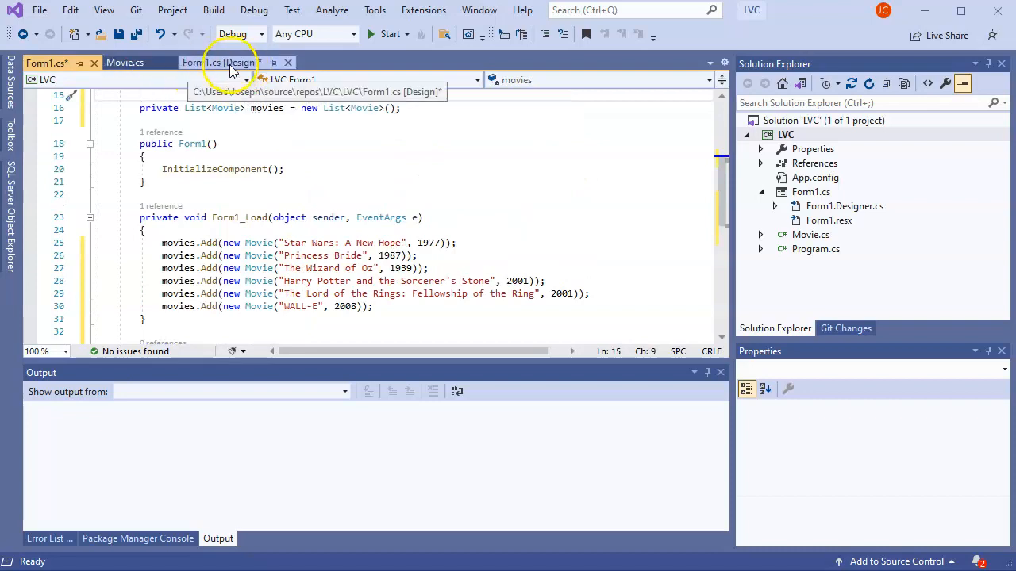
{"action": "left_click", "coordinate": [221, 63]}
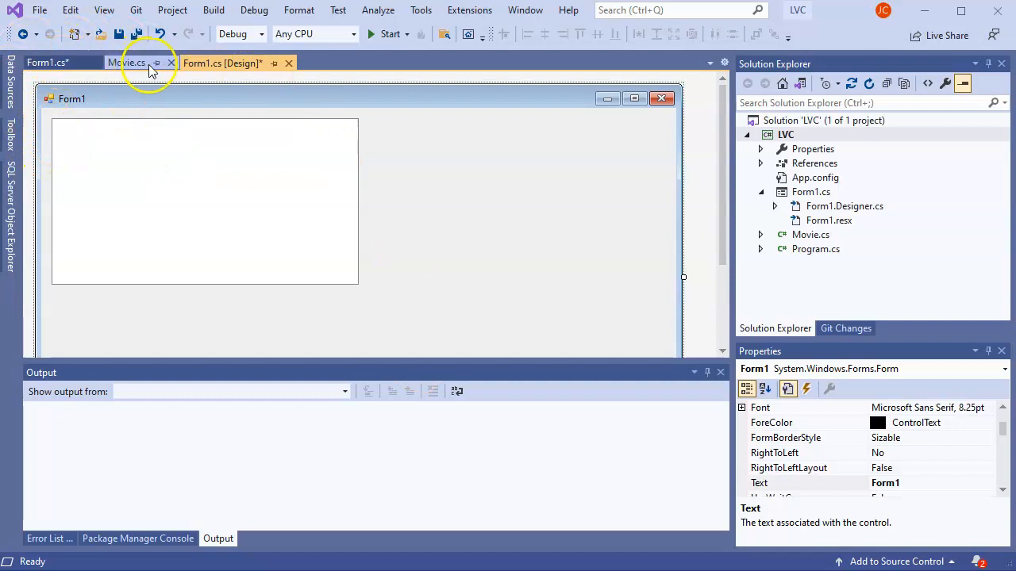
{"action": "left_click", "coordinate": [46, 63]}
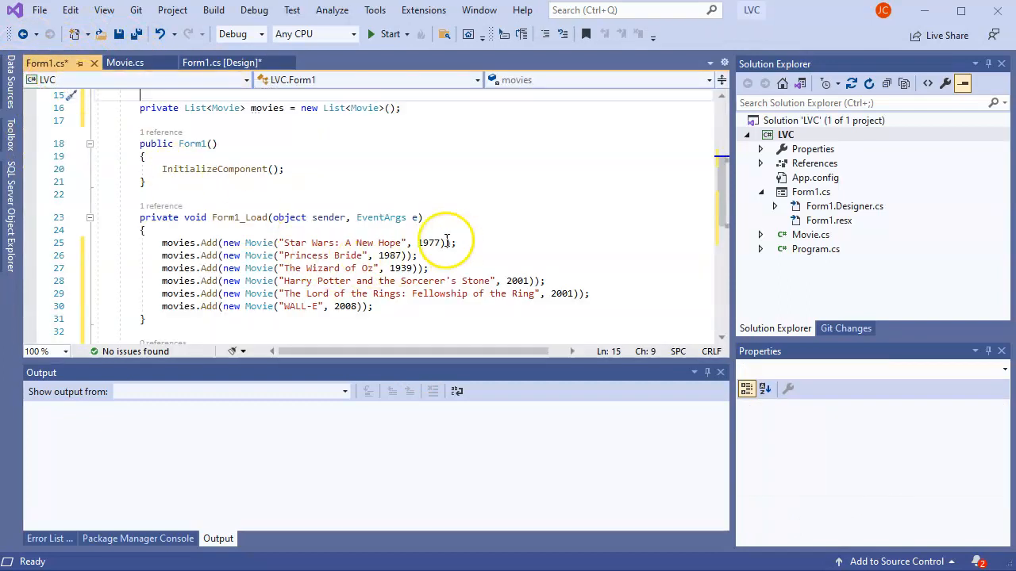
{"action": "mouse_move", "coordinate": [600, 317]}
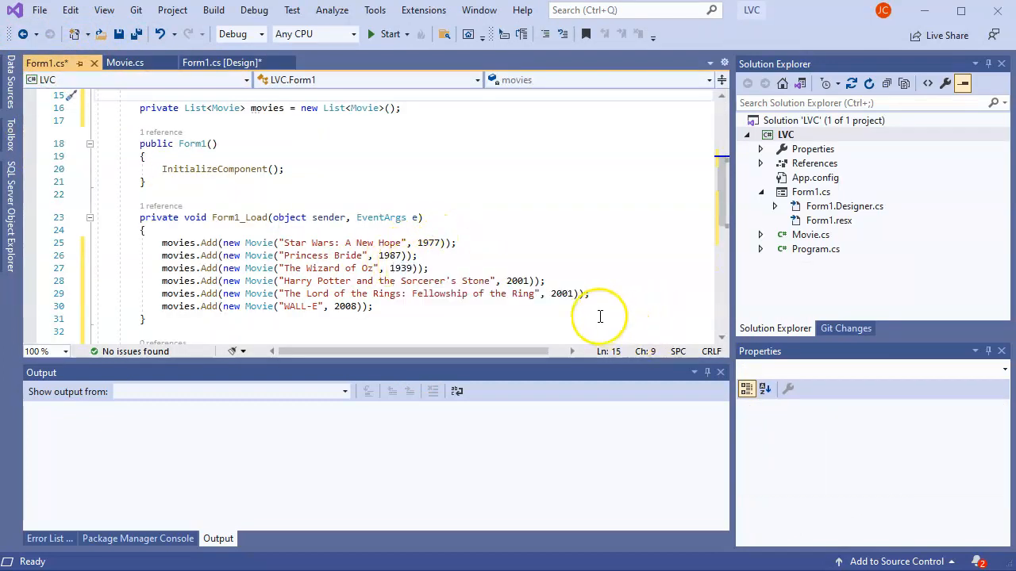
{"action": "mouse_move", "coordinate": [405, 244]}
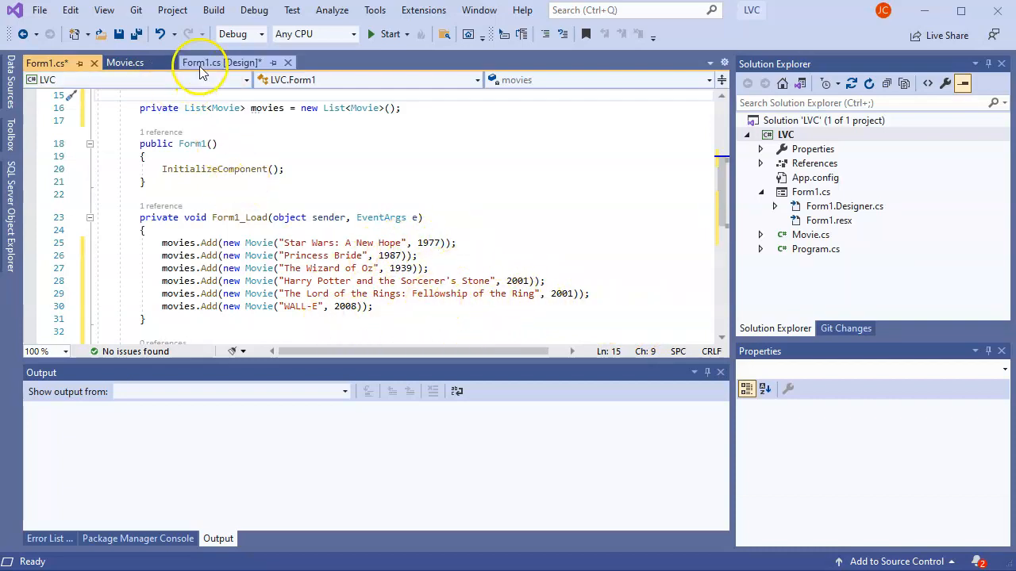
{"action": "mouse_move", "coordinate": [215, 62]}
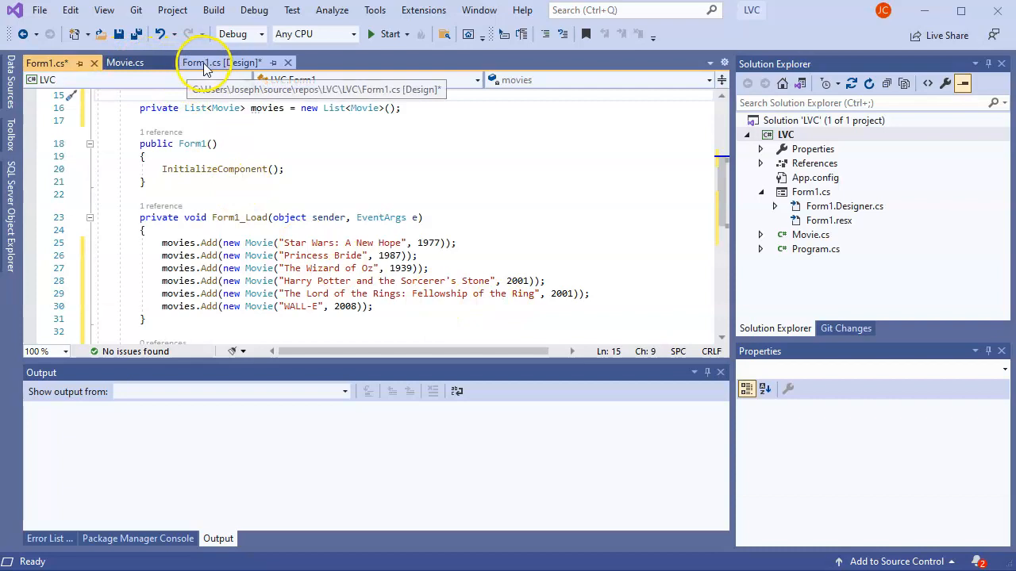
- In the Form1 designer, drag three Toolbox Buttons into a row below listView1
{"action": "left_click", "coordinate": [222, 62]}
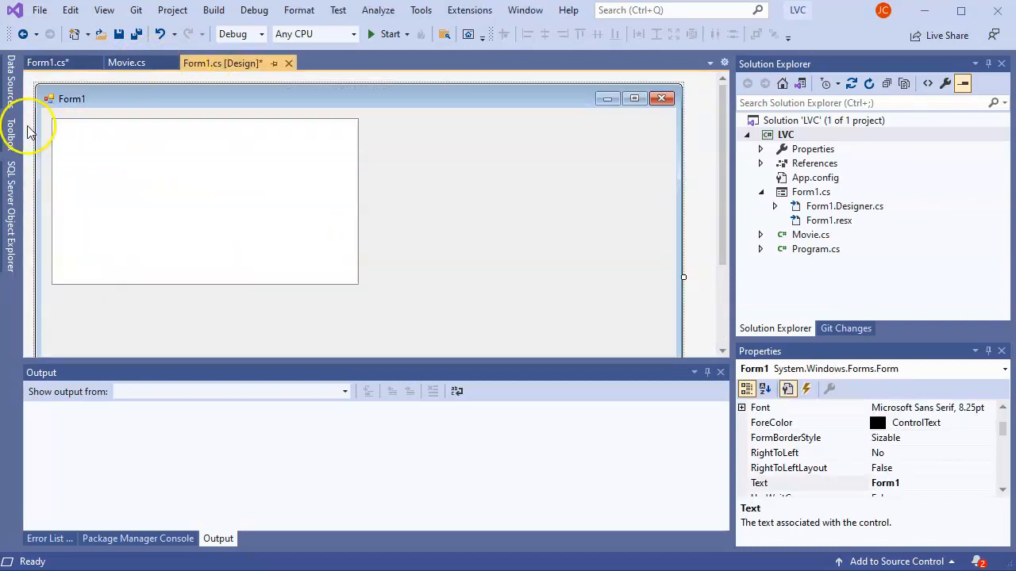
{"action": "left_click", "coordinate": [10, 131]}
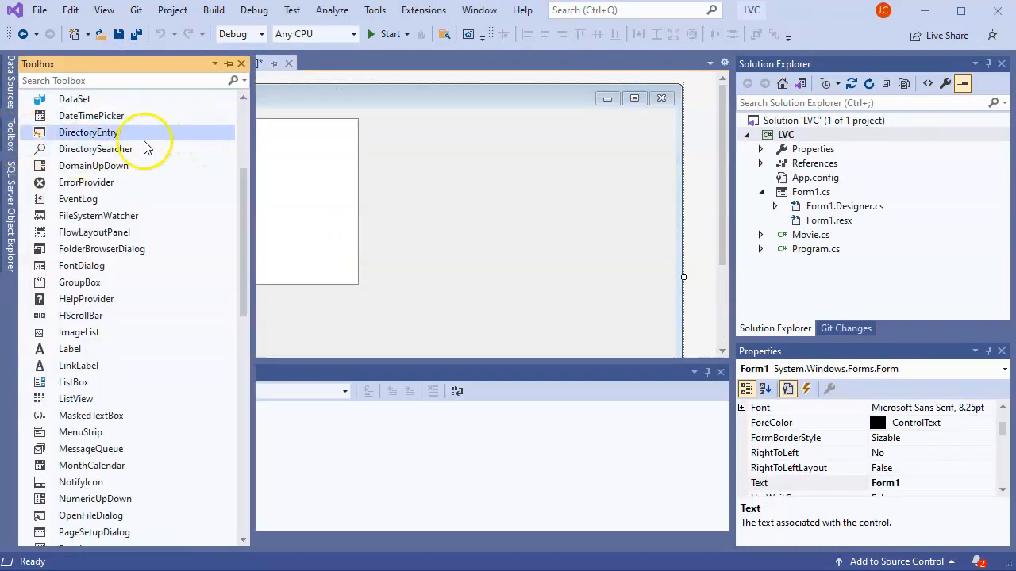
{"action": "scroll", "scroll_direction": "up", "scroll_amount": 3}
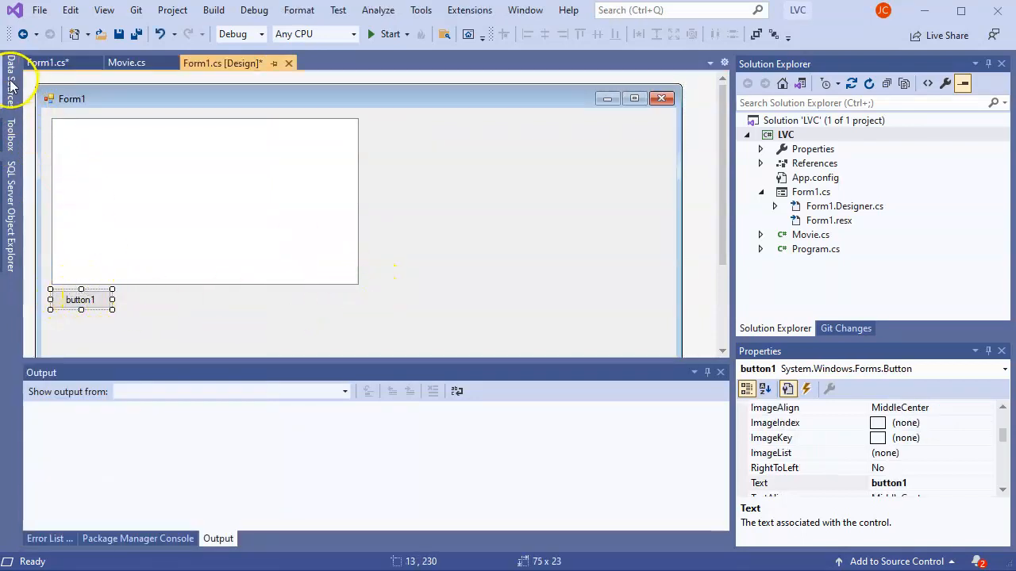
{"action": "left_click", "coordinate": [11, 135]}
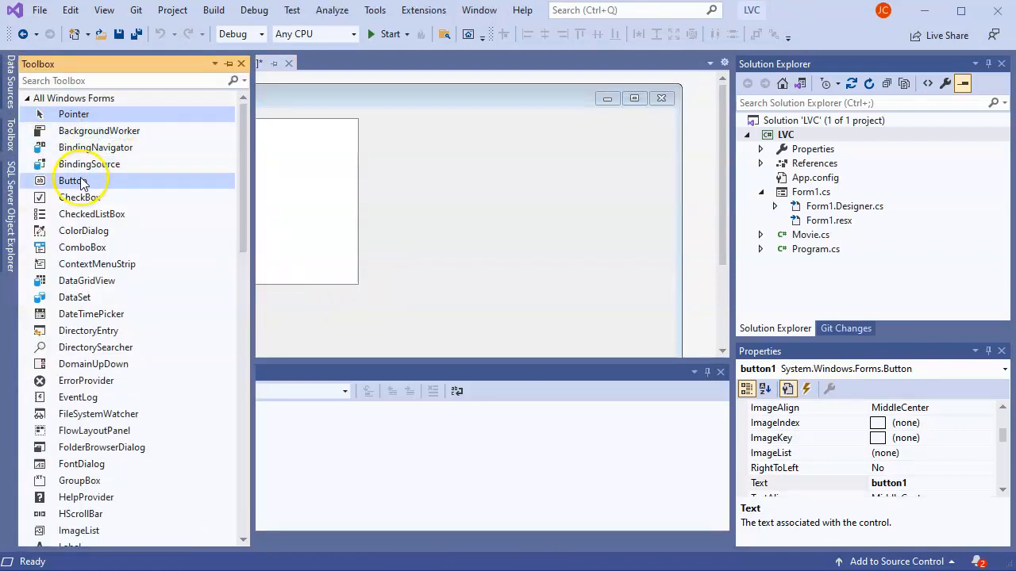
{"action": "left_click_drag", "start_coordinate": [71, 180], "coordinate": [123, 299]}
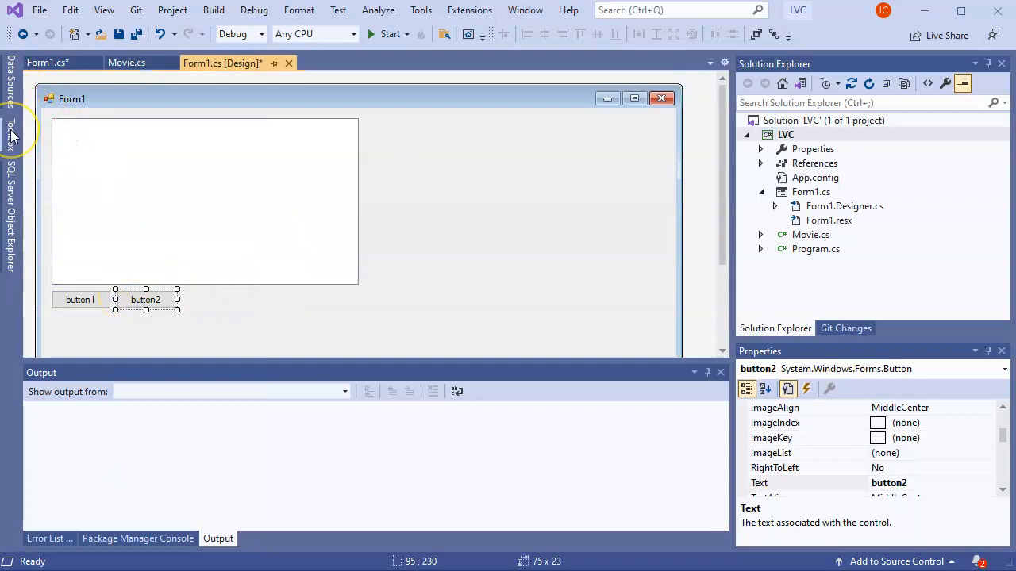
{"action": "left_click", "coordinate": [11, 143]}
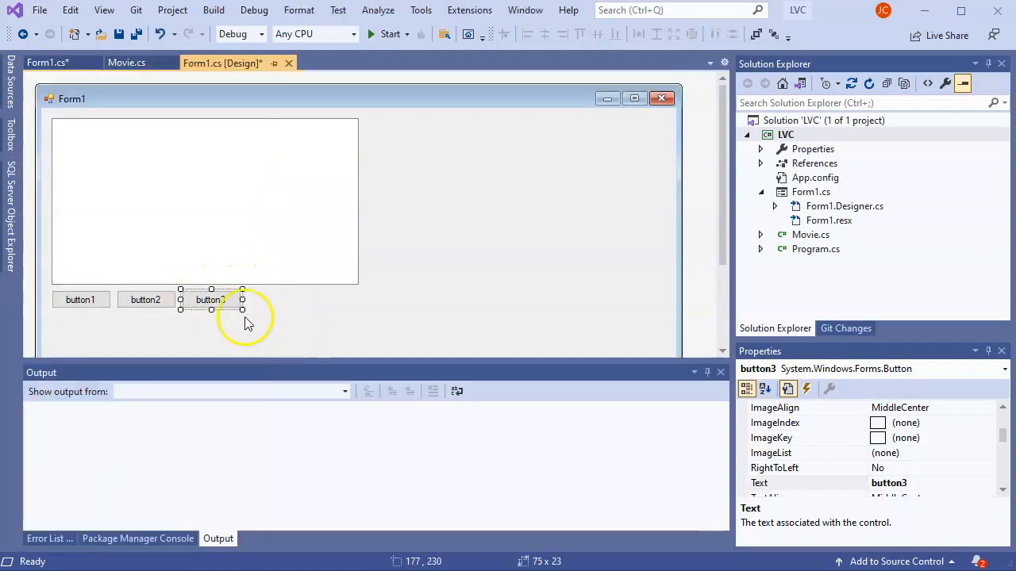
{"action": "mouse_move", "coordinate": [93, 139]}
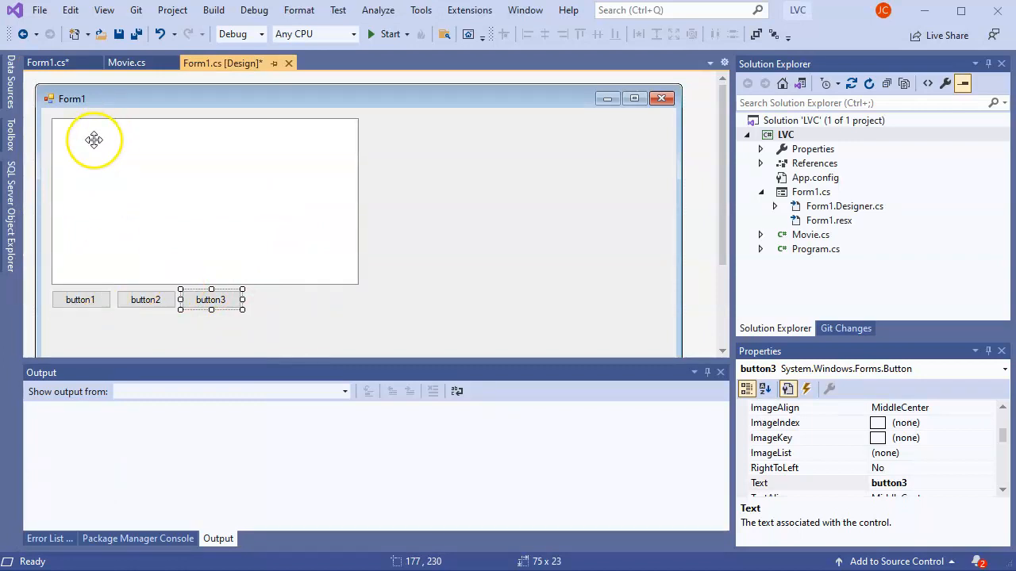
{"action": "mouse_move", "coordinate": [77, 300]}
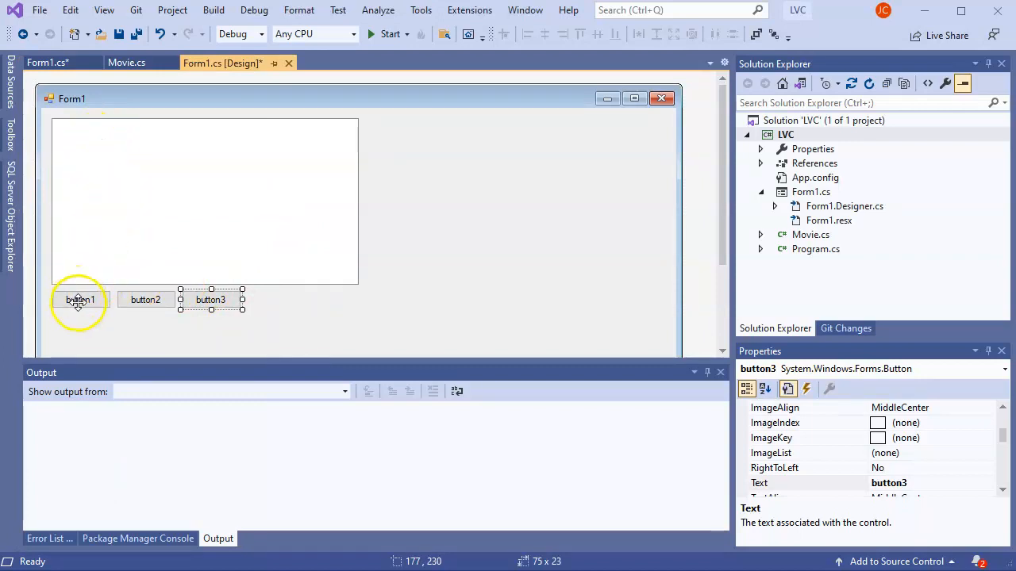
- Select listView1 and set its View property to Details
{"action": "left_click", "coordinate": [204, 198]}
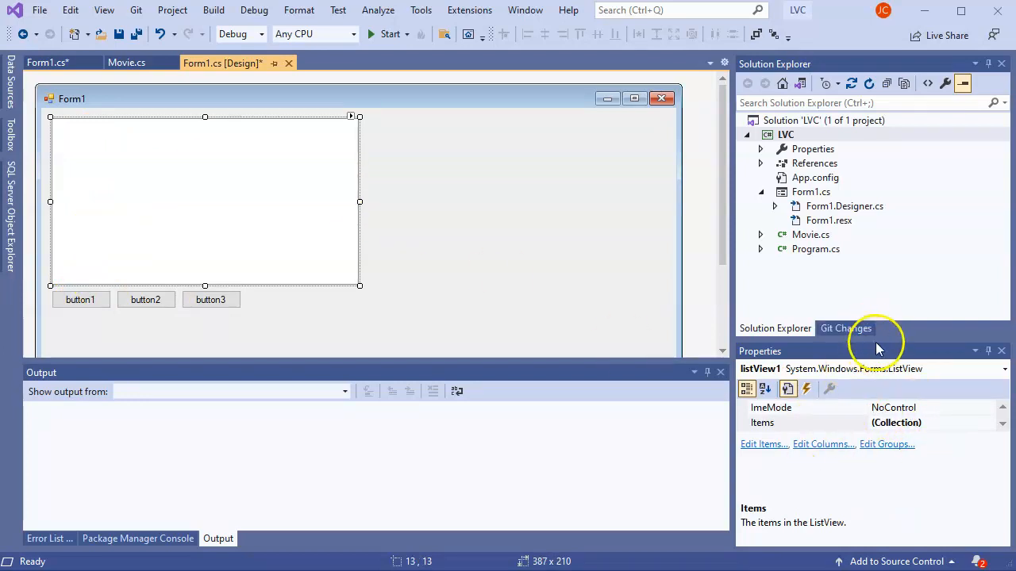
{"action": "mouse_move", "coordinate": [883, 272]}
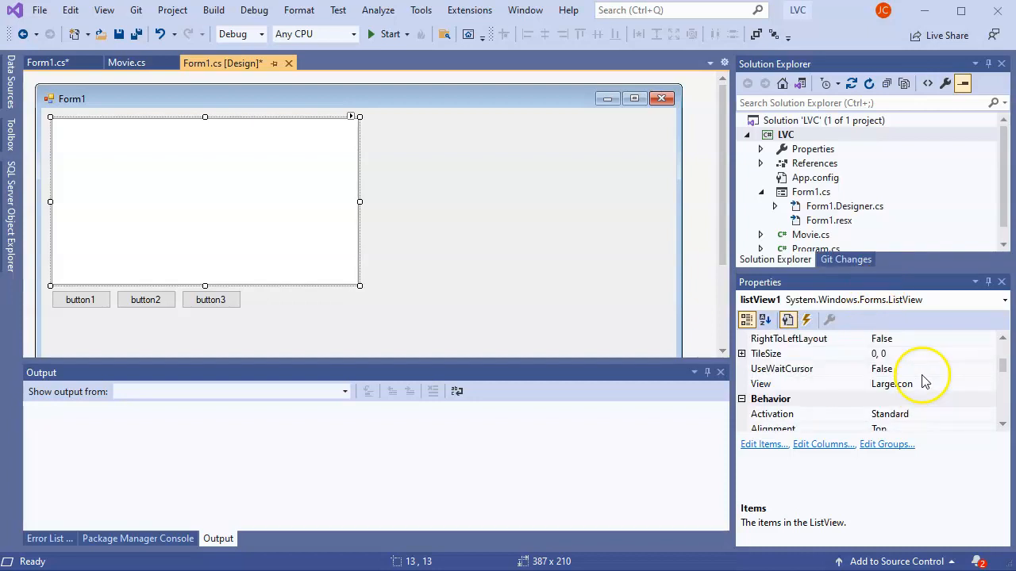
{"action": "scroll", "scroll_direction": "up", "scroll_amount": 3}
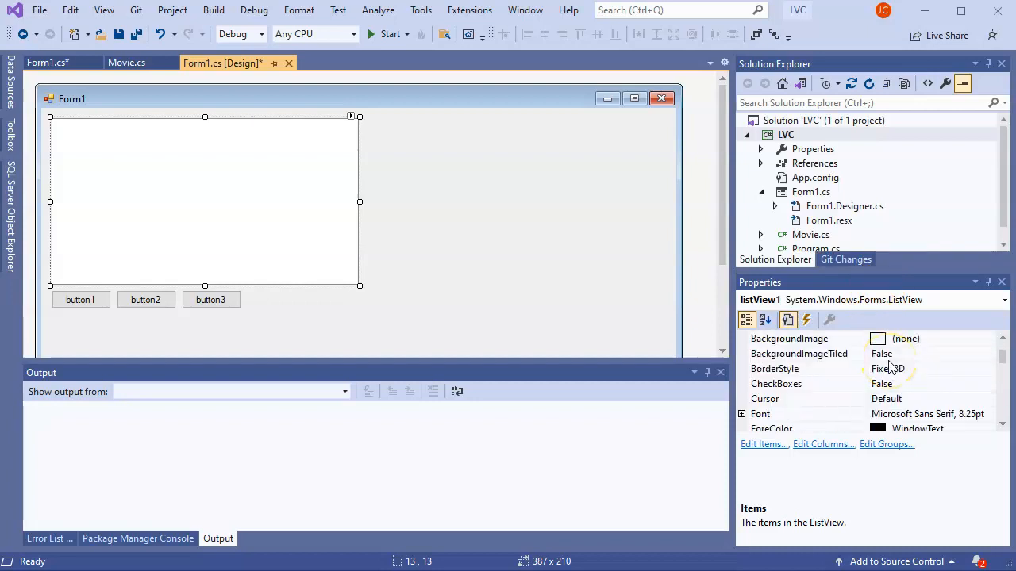
{"action": "scroll", "scroll_direction": "down", "scroll_amount": 3}
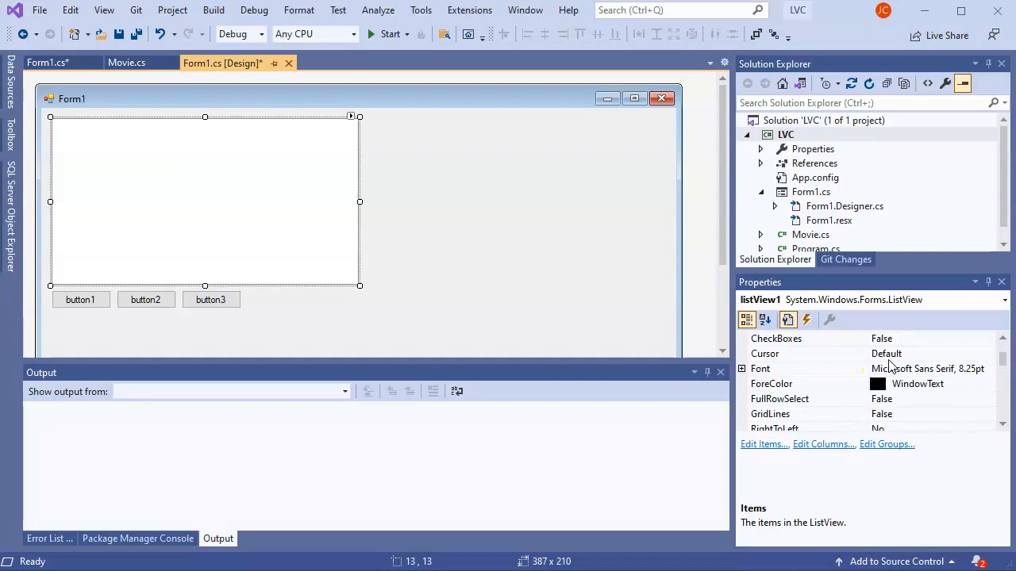
{"action": "scroll", "scroll_direction": "down", "scroll_amount": 3}
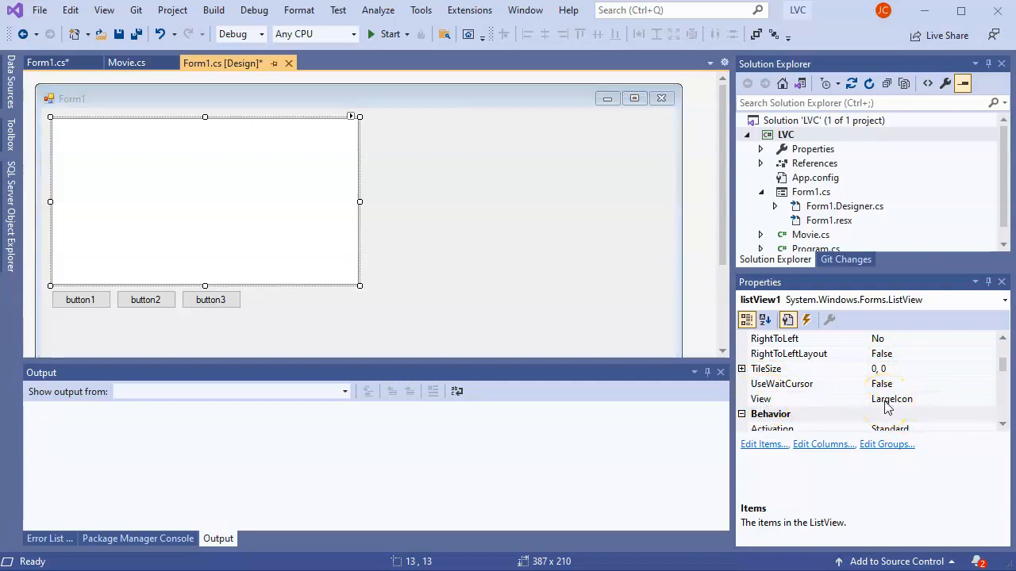
{"action": "left_click", "coordinate": [988, 398]}
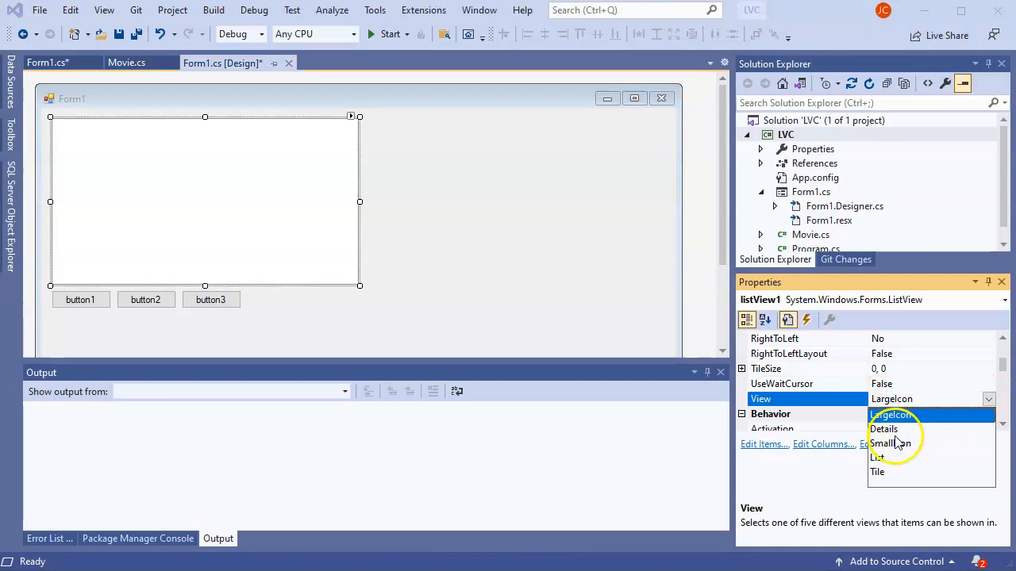
{"action": "left_click", "coordinate": [884, 429]}
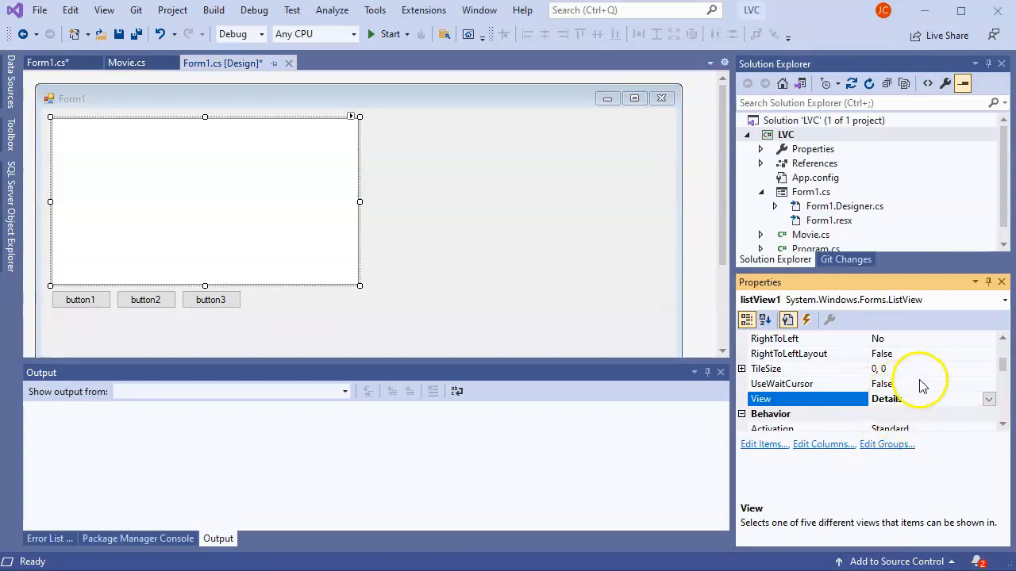
{"action": "left_click", "coordinate": [805, 383]}
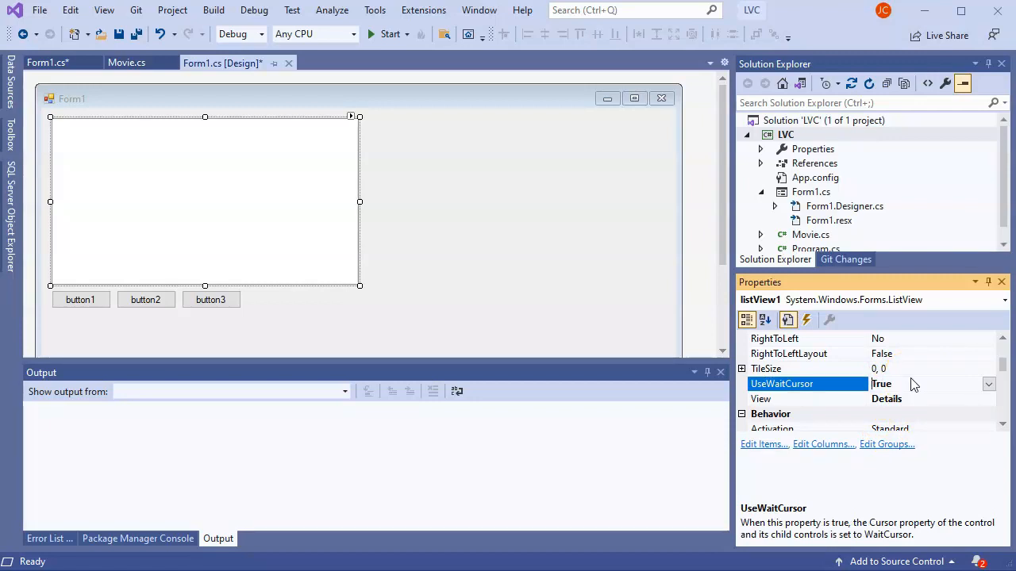
{"action": "mouse_move", "coordinate": [936, 400]}
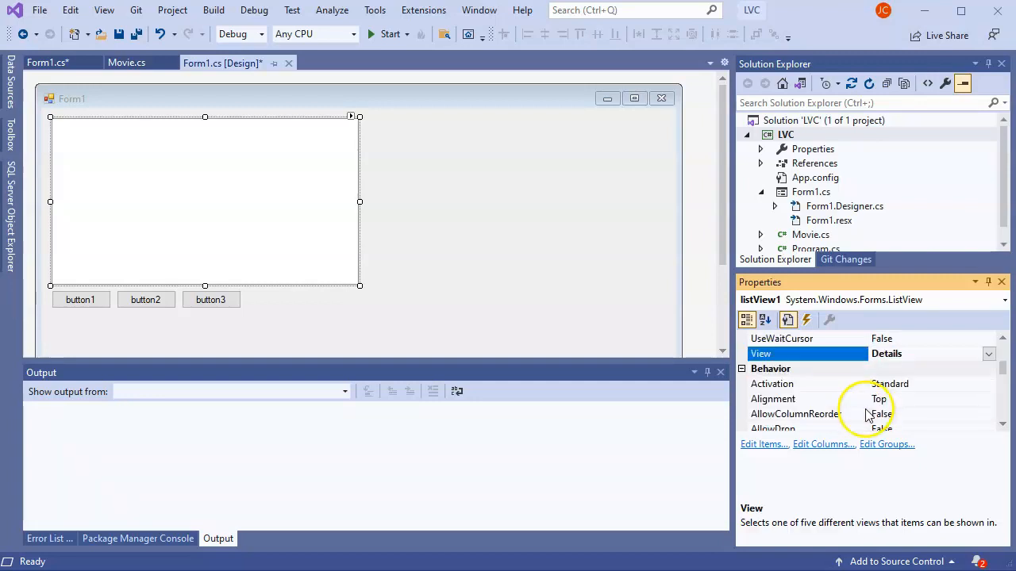
{"action": "scroll", "scroll_direction": "down", "scroll_amount": 3}
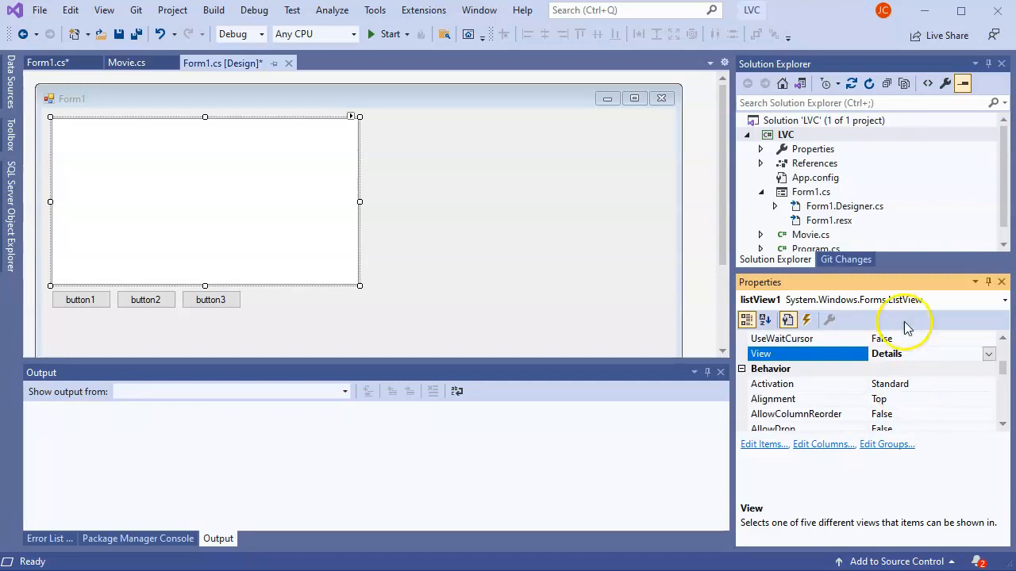
{"action": "mouse_move", "coordinate": [750, 307]}
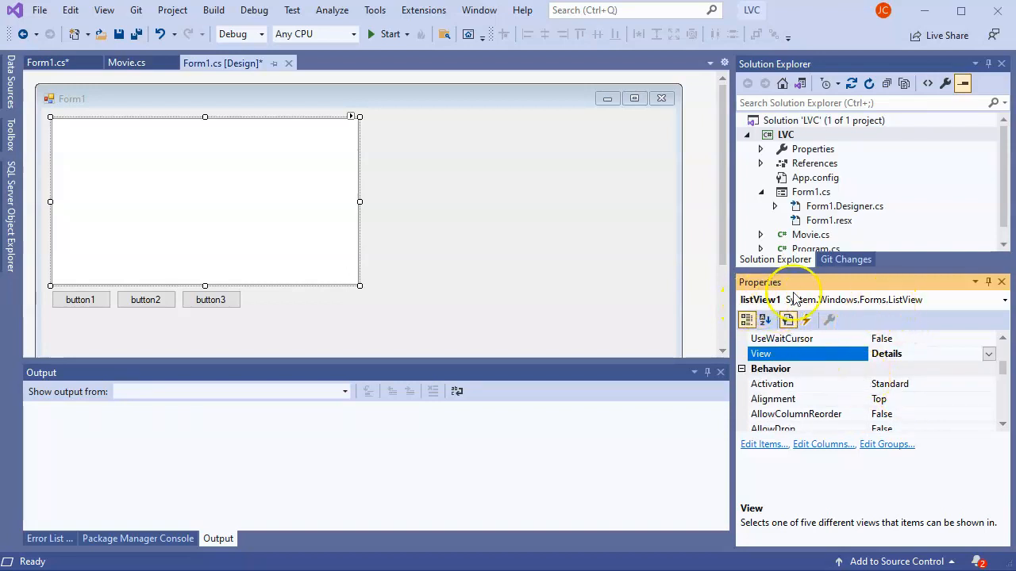
{"action": "left_click", "coordinate": [80, 299]}
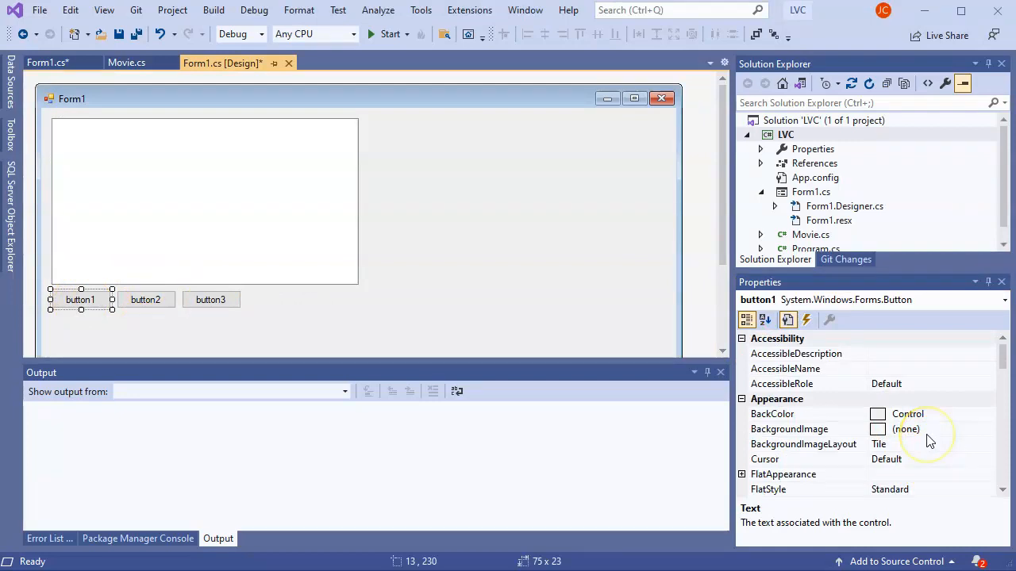
- Give button1 the caption 1900s
{"action": "scroll", "scroll_direction": "down", "scroll_amount": 3}
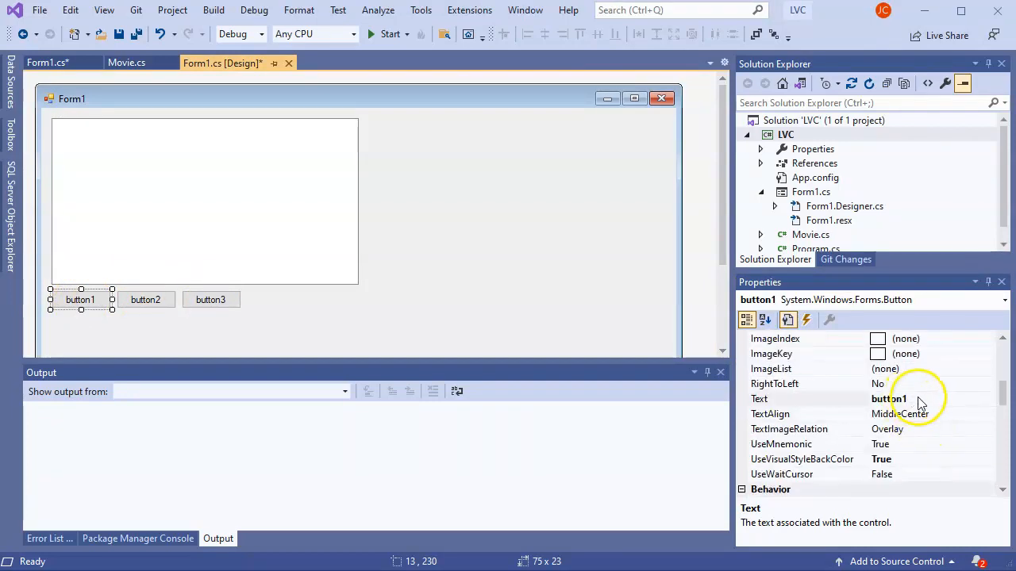
{"action": "left_click", "coordinate": [888, 399]}
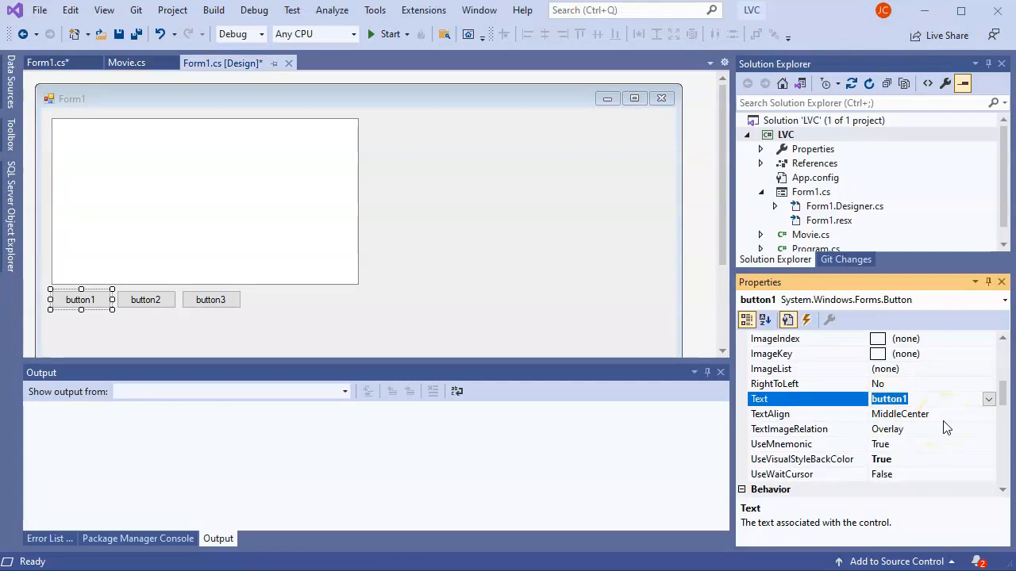
{"action": "type", "text": "1900s"}
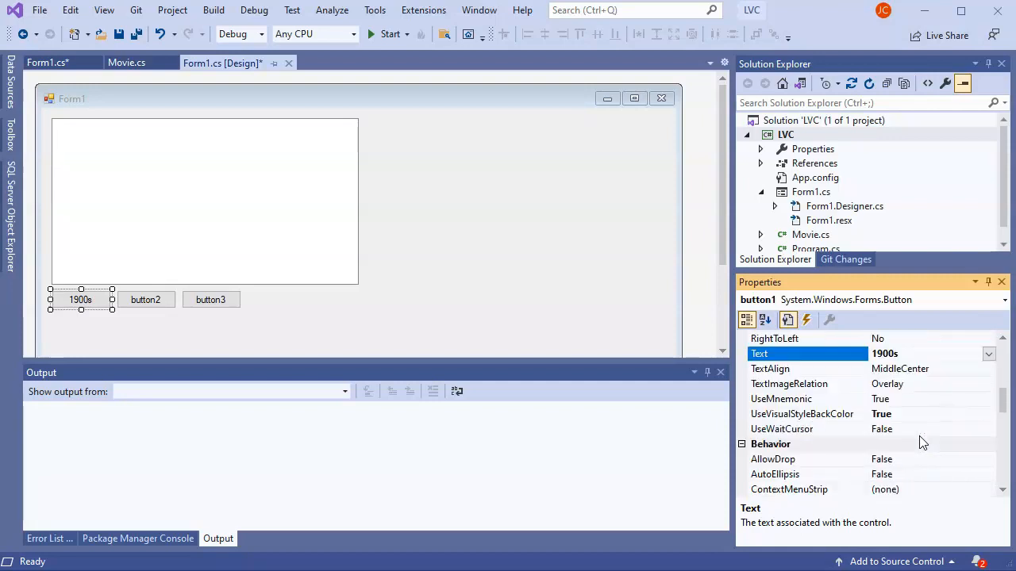
{"action": "scroll", "scroll_direction": "down", "scroll_amount": 3}
{"action": "type", "text": "btn1900"}
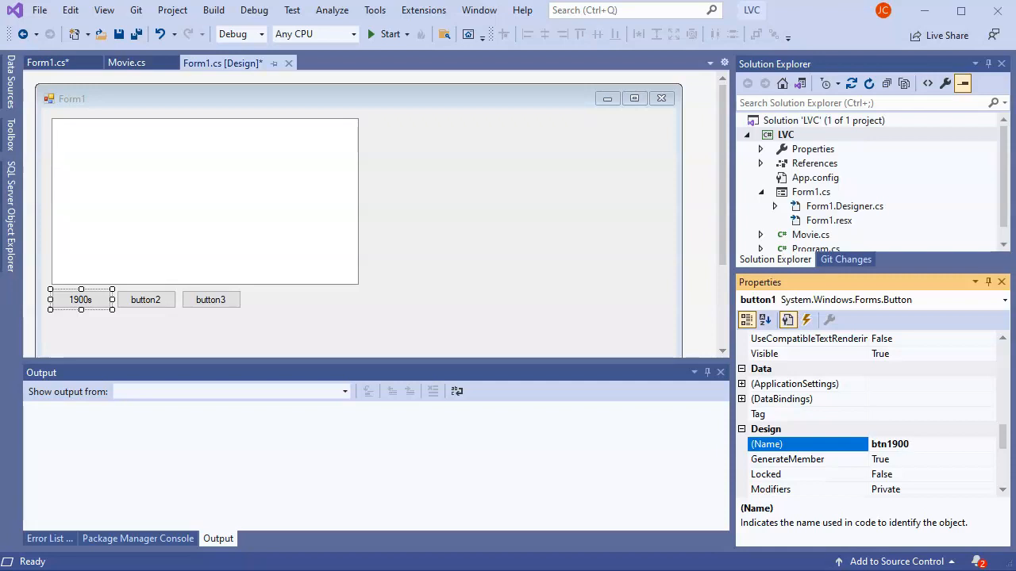
- Name the other buttons btn2000 and btnAll, captioned 2000s and All
{"action": "left_click", "coordinate": [145, 299]}
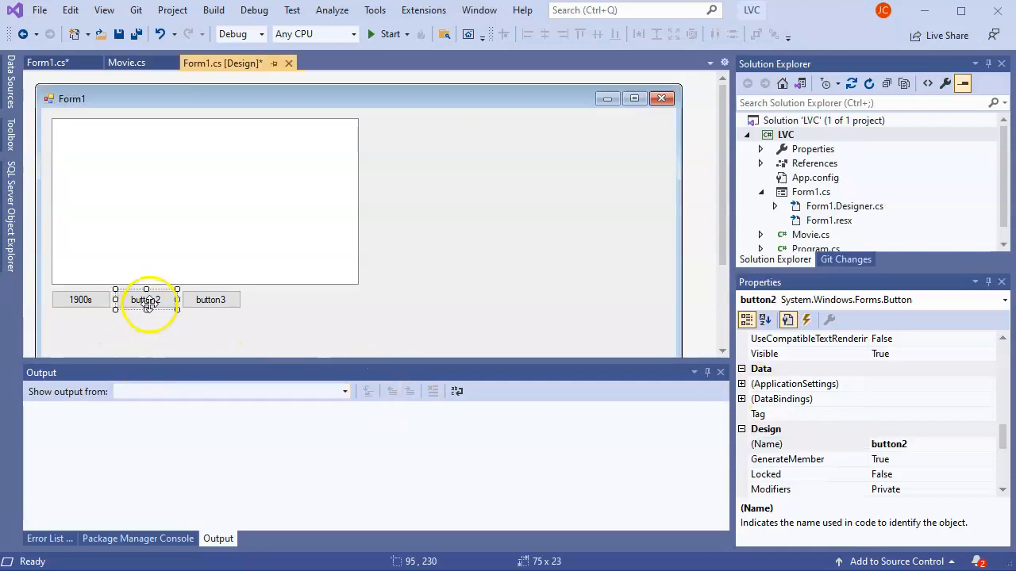
{"action": "left_click", "coordinate": [769, 444]}
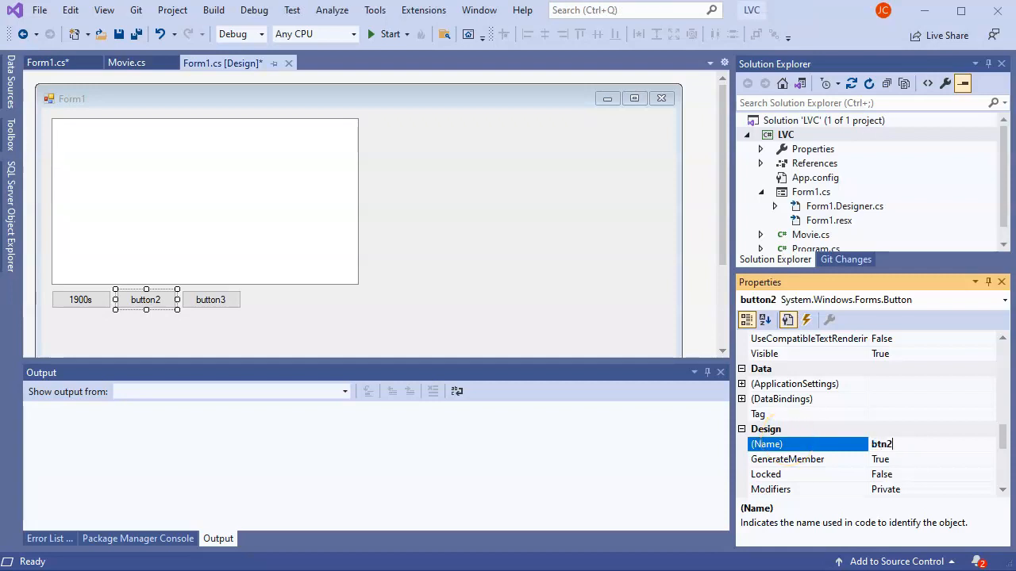
{"action": "type", "text": "2000"}
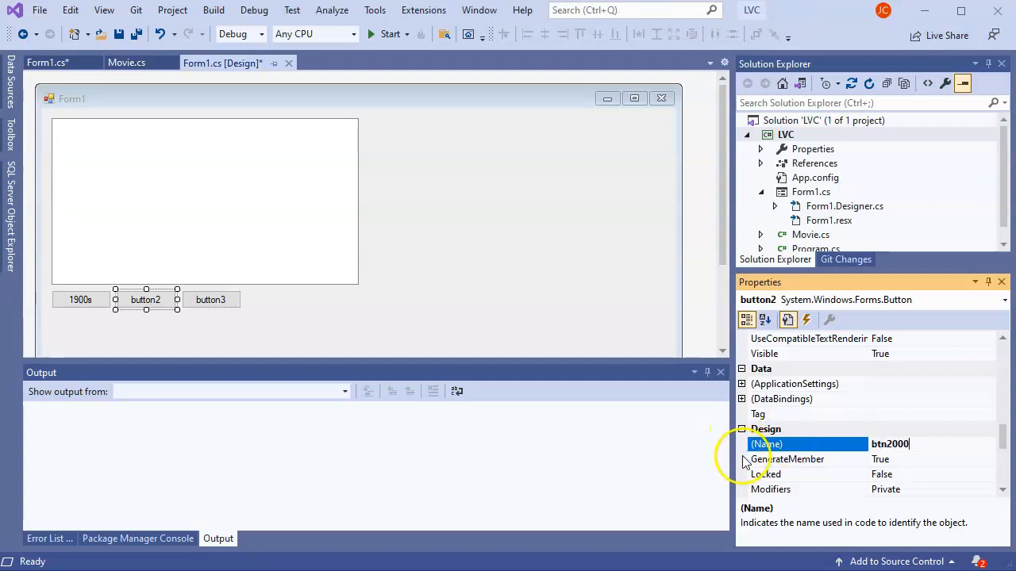
{"action": "left_click", "coordinate": [210, 300]}
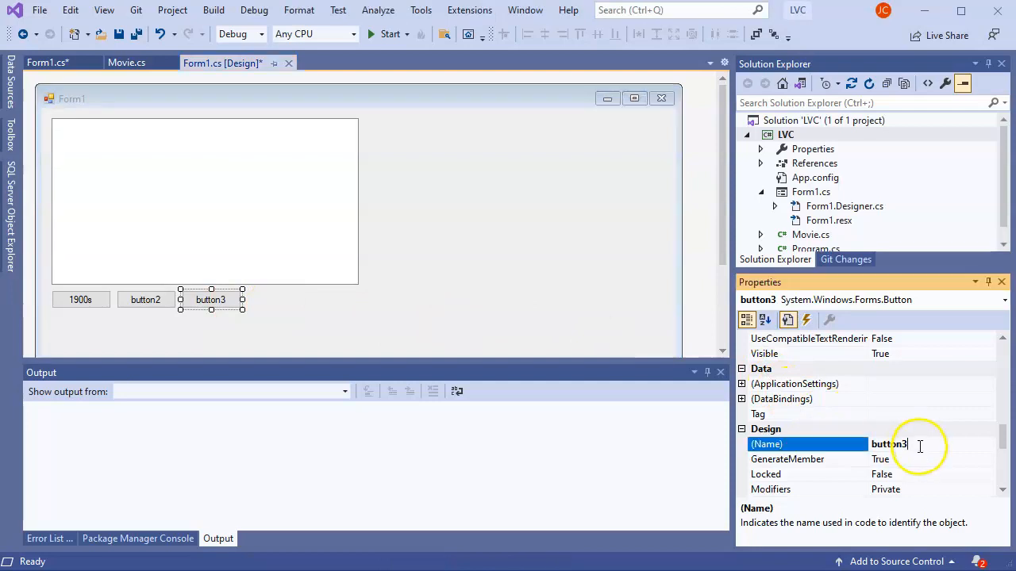
{"action": "type", "text": "btn"}
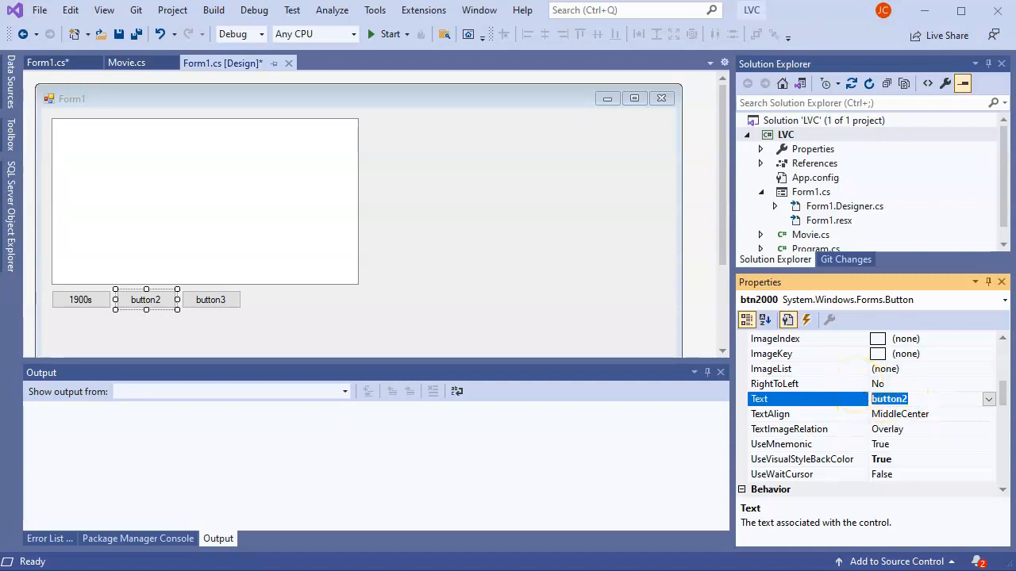
{"action": "type", "text": "2000s"}
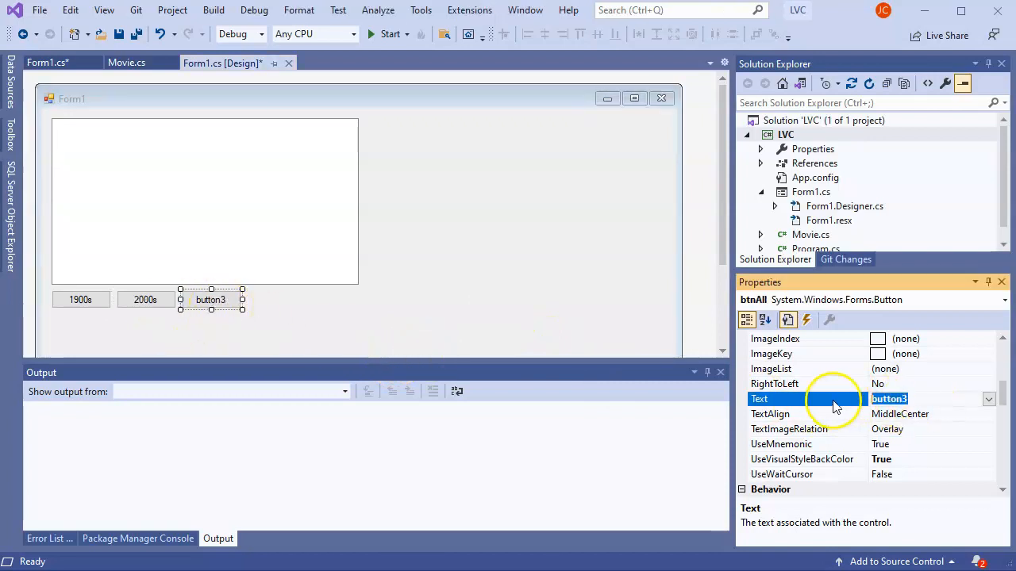
{"action": "type", "text": "All"}
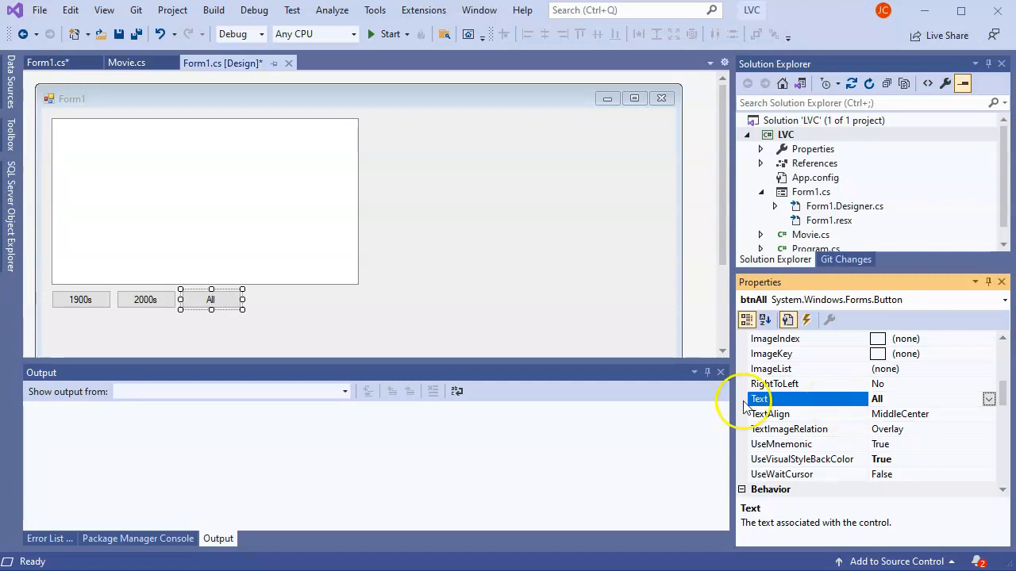
{"action": "mouse_move", "coordinate": [308, 309]}
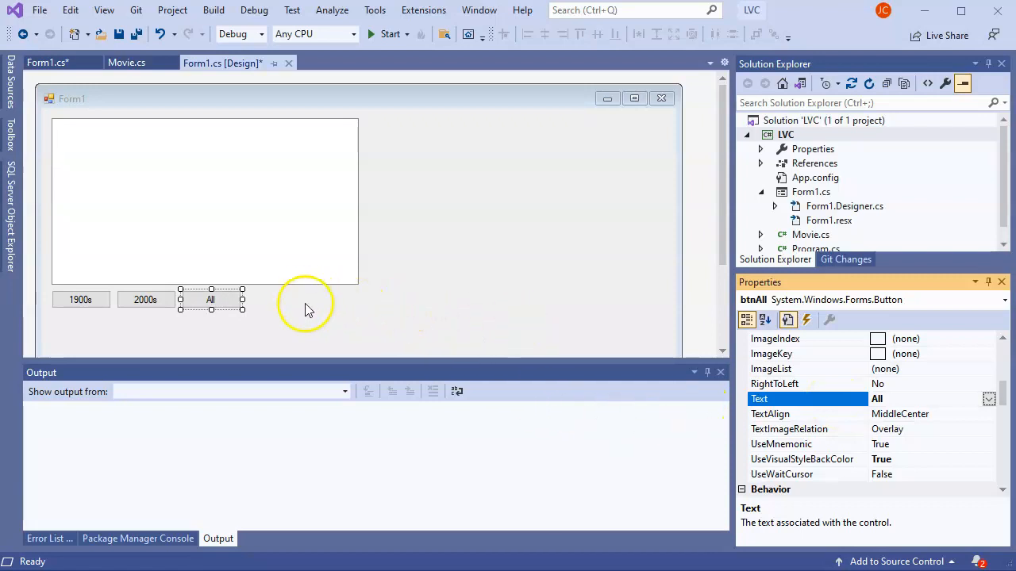
- Set Form1's Text to 'Movie List' and drag its corner inward to fit the contents
{"action": "left_click", "coordinate": [211, 177]}
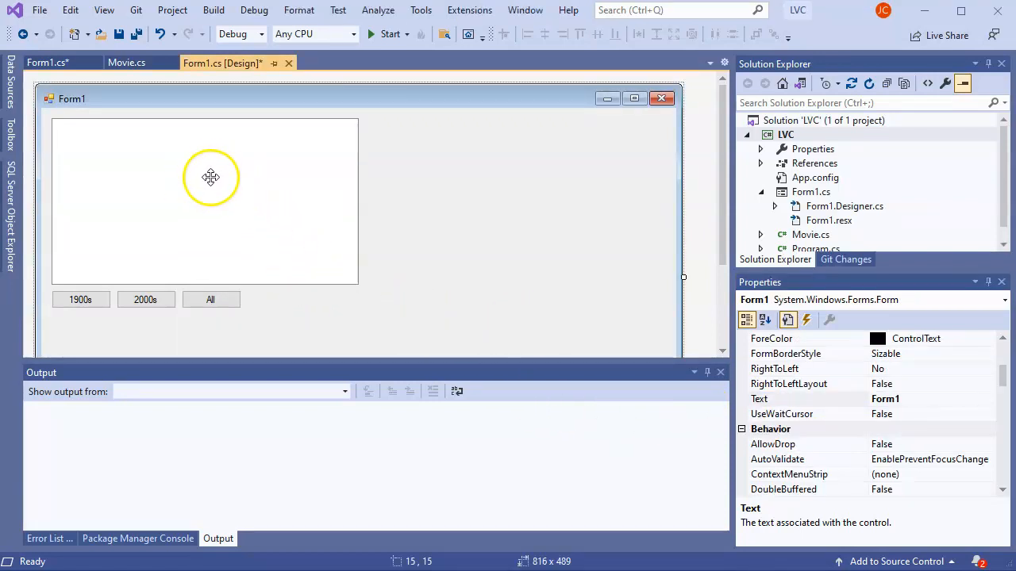
{"action": "mouse_move", "coordinate": [119, 103]}
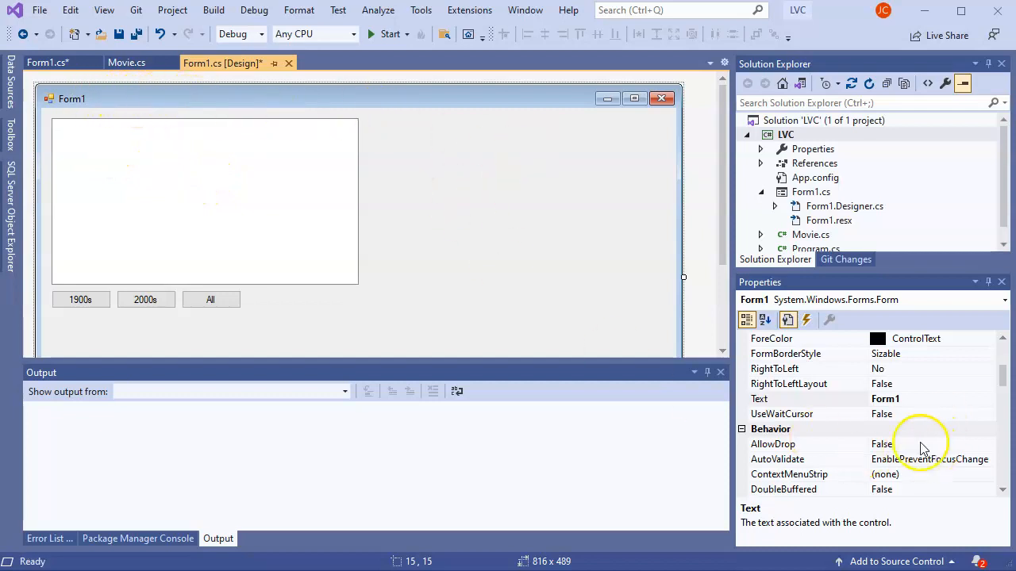
{"action": "left_click", "coordinate": [793, 398]}
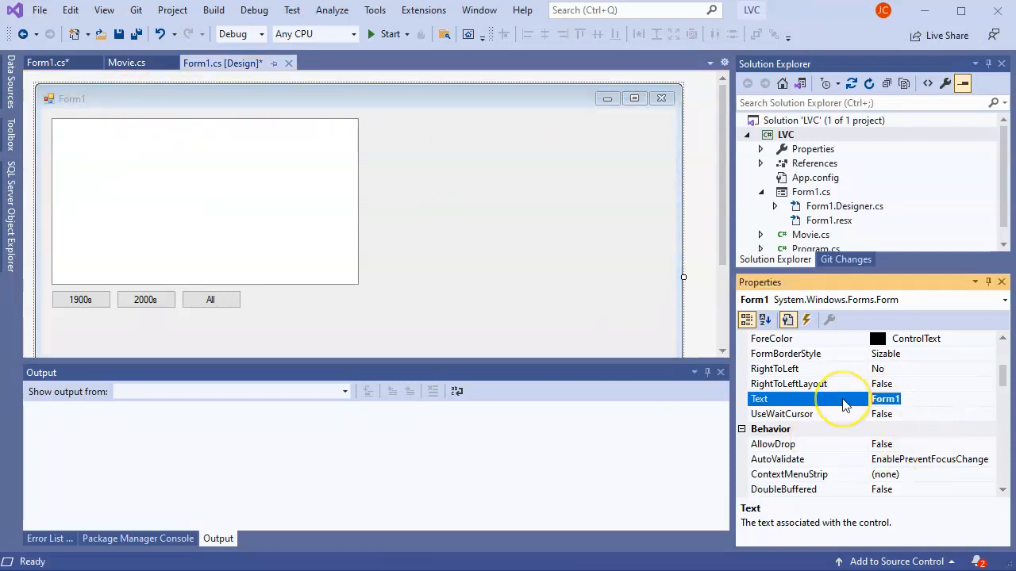
{"action": "type", "text": "Movie"}
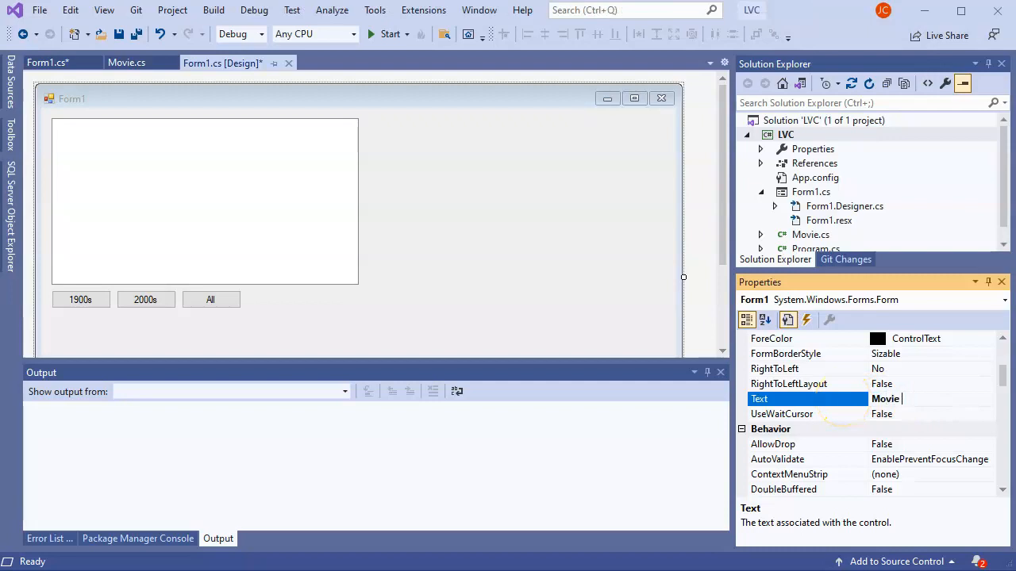
{"action": "type", "text": "List"}
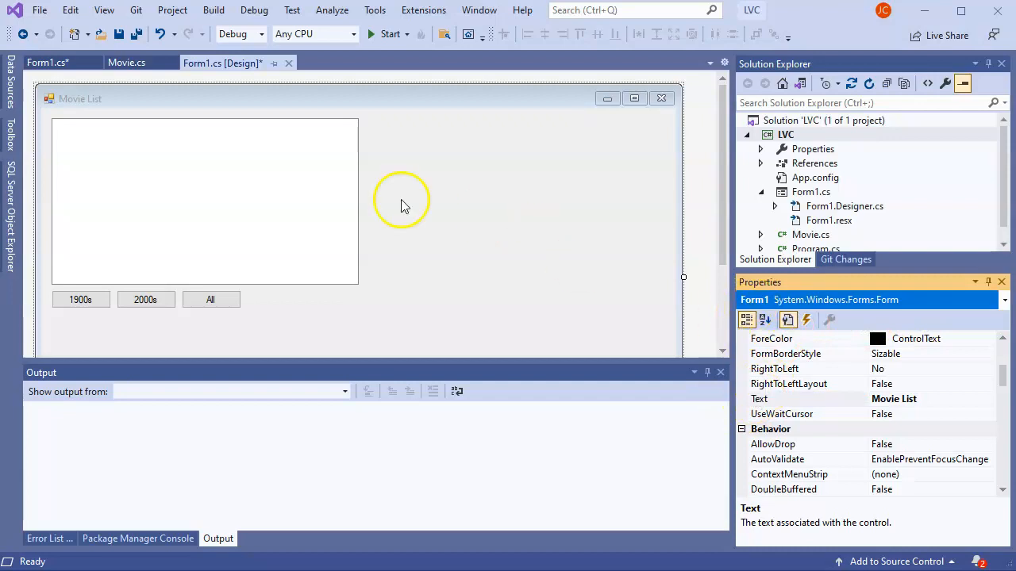
{"action": "mouse_move", "coordinate": [722, 196]}
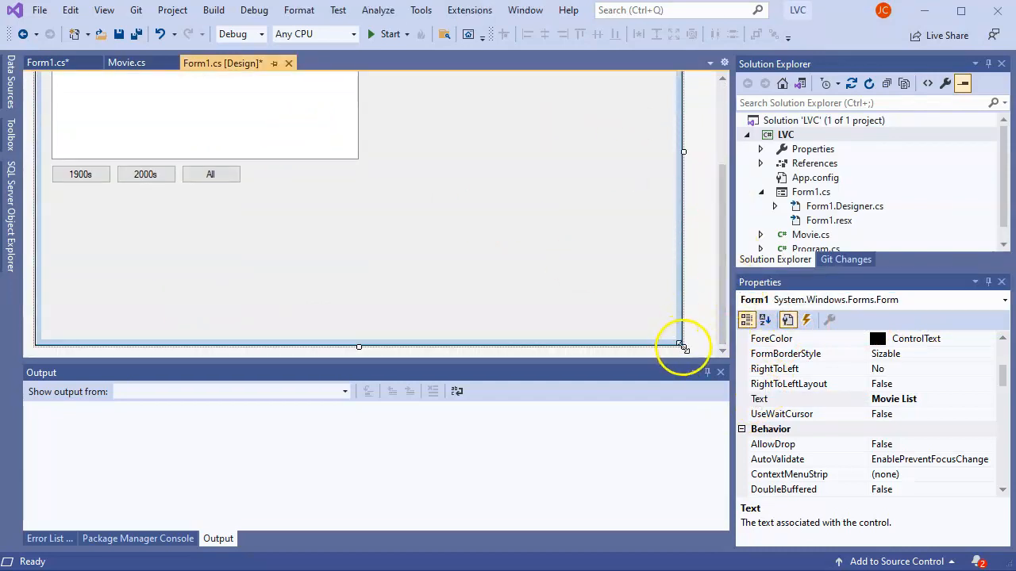
{"action": "left_click_drag", "start_coordinate": [682, 349], "coordinate": [389, 334]}
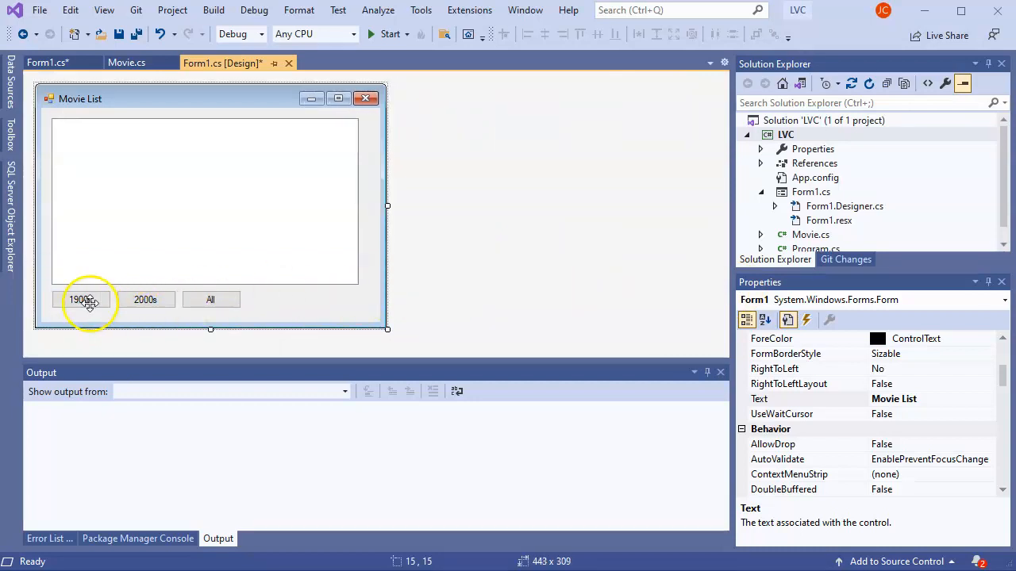
- Double-click the 1900s, 2000s and All buttons to generate Click handlers in Form1.cs
{"action": "double_click", "coordinate": [83, 299]}
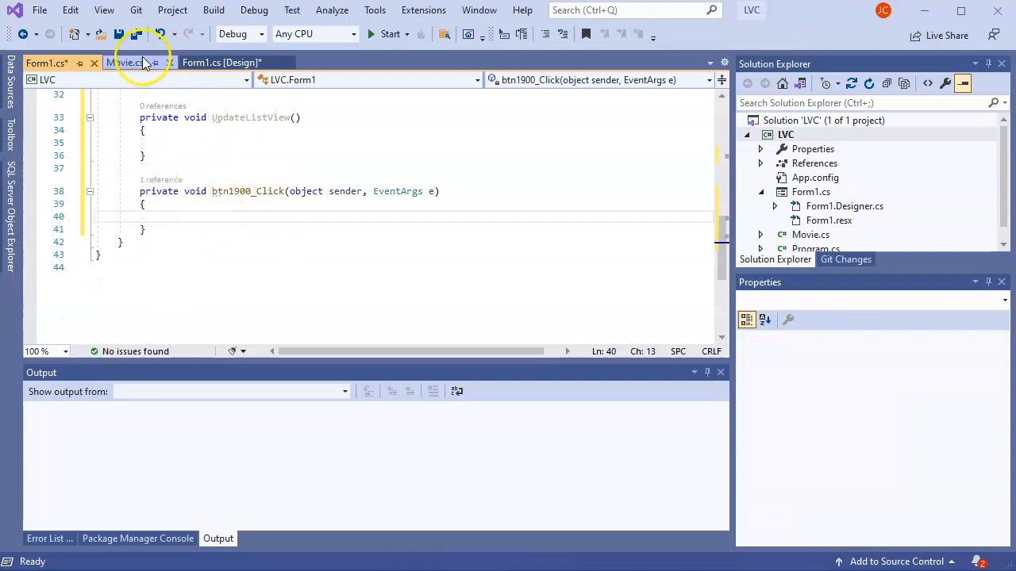
{"action": "left_click", "coordinate": [222, 62]}
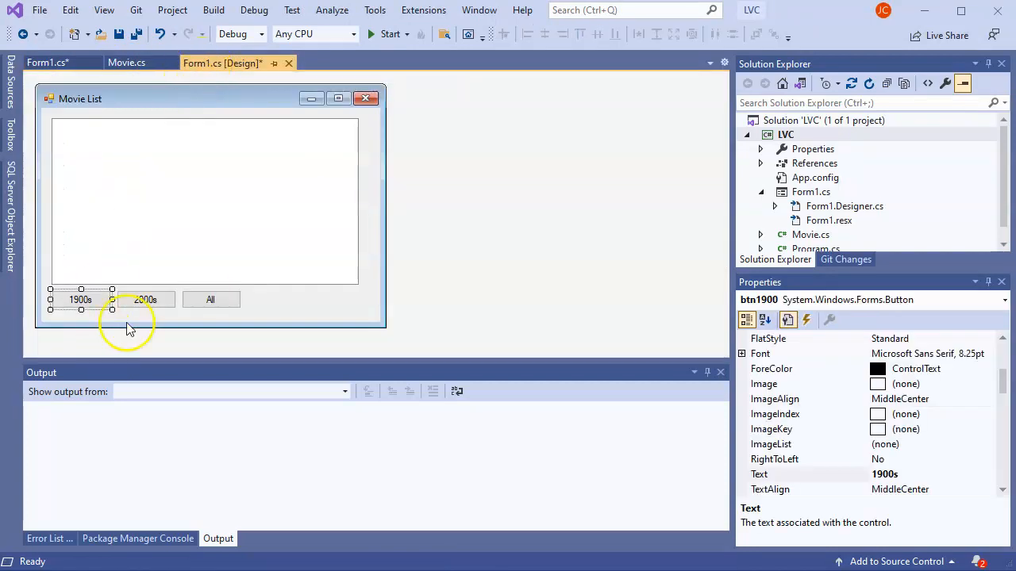
{"action": "double_click", "coordinate": [146, 299]}
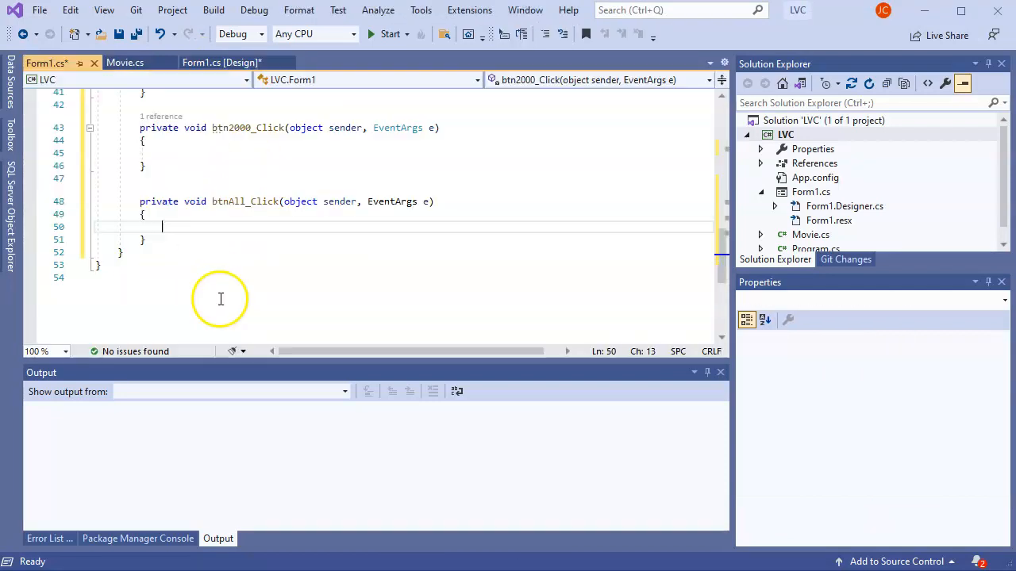
{"action": "scroll", "scroll_direction": "up", "scroll_amount": 3}
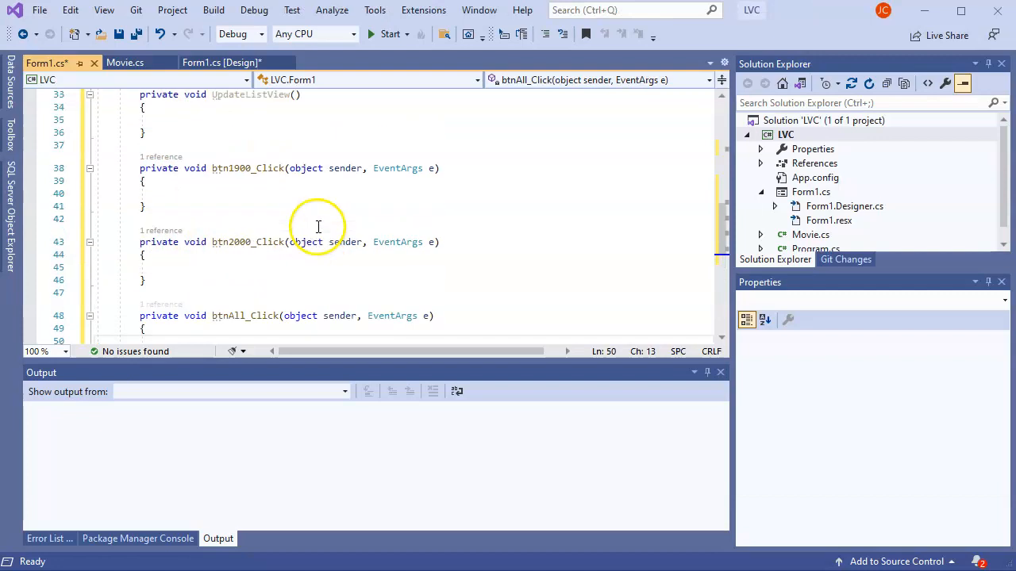
{"action": "scroll", "scroll_direction": "up", "scroll_amount": 3}
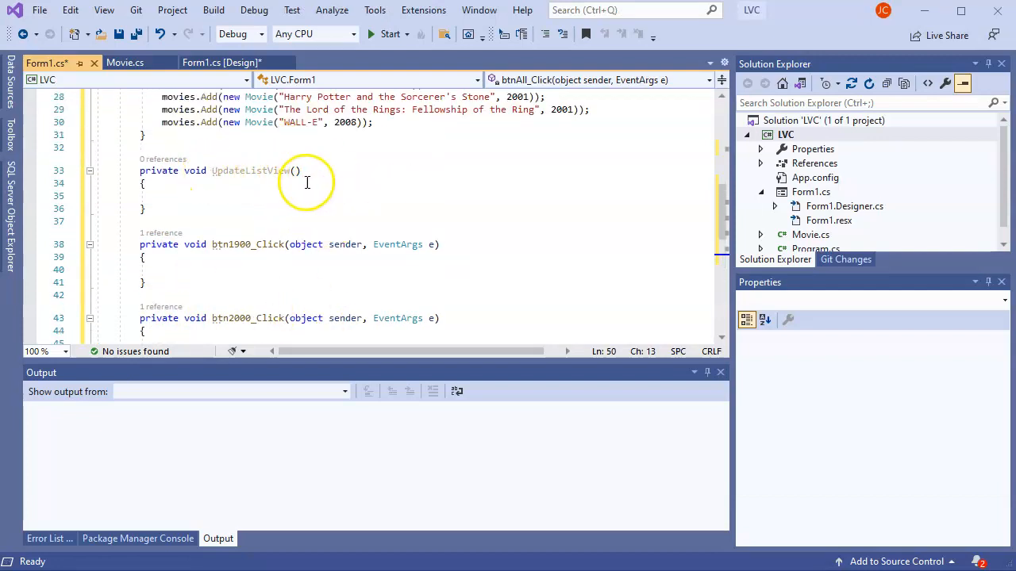
{"action": "mouse_move", "coordinate": [488, 222]}
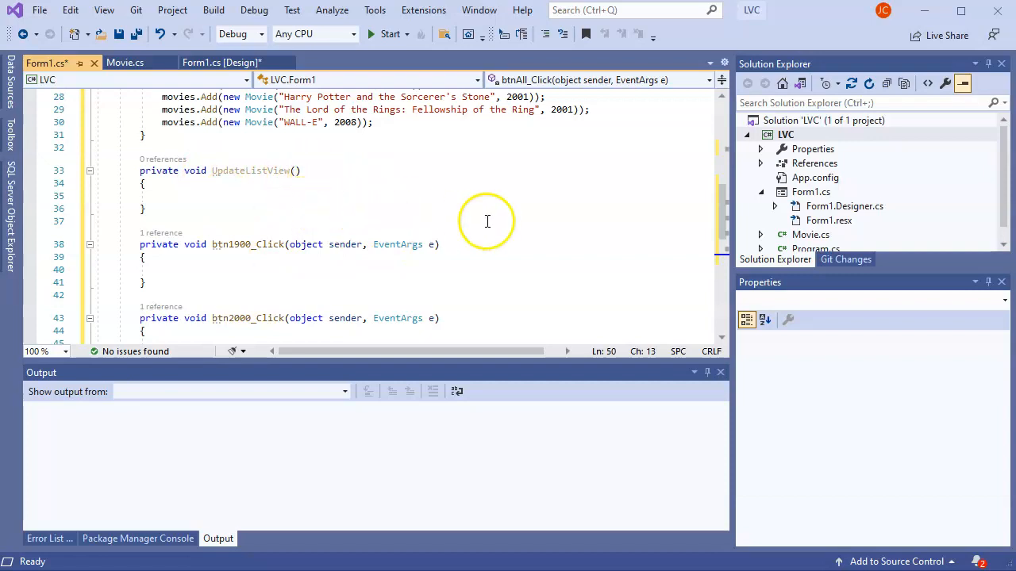
{"action": "mouse_move", "coordinate": [373, 222]}
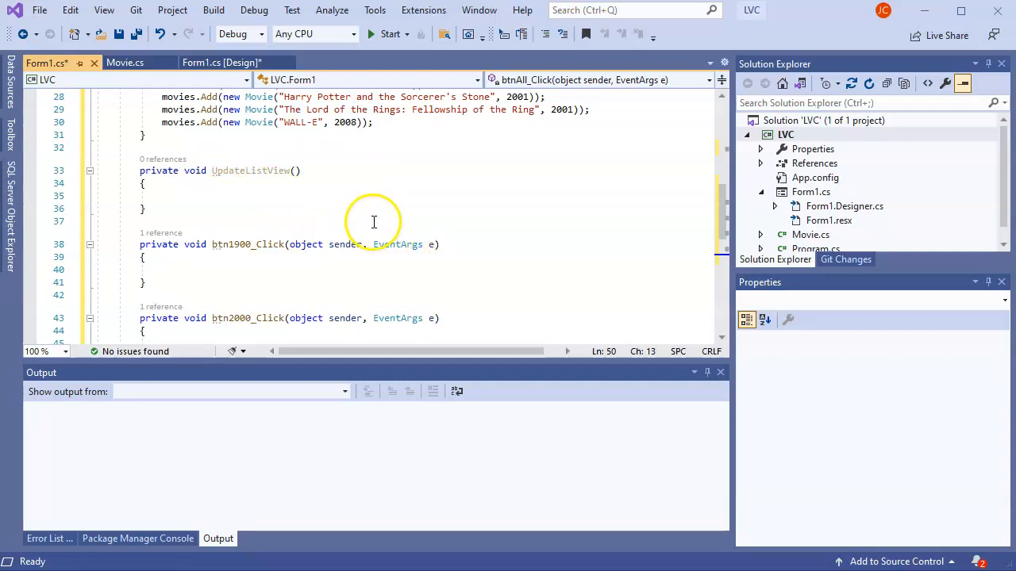
{"action": "scroll", "scroll_direction": "down", "scroll_amount": 3}
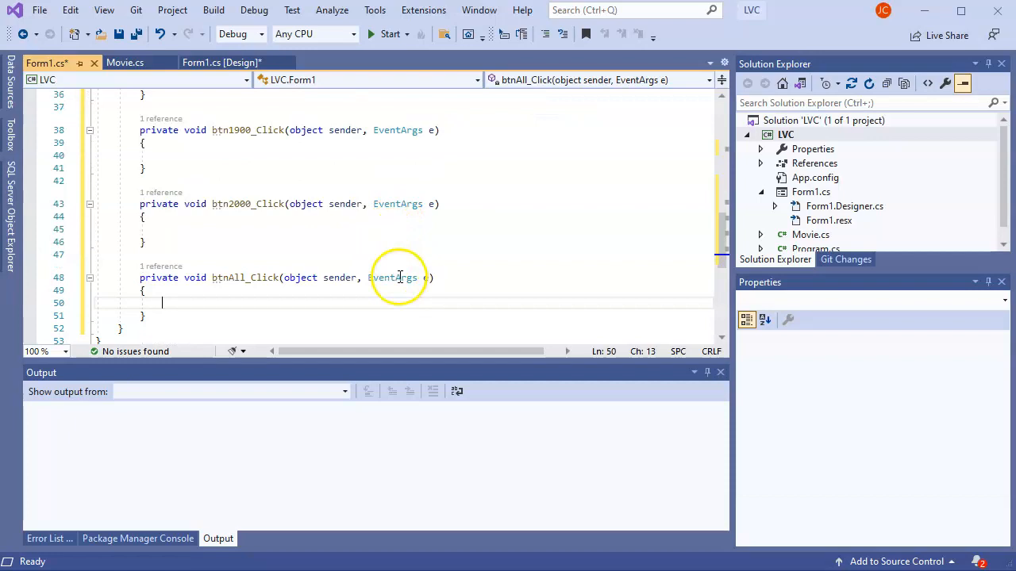
{"action": "scroll", "scroll_direction": "up", "scroll_amount": 3}
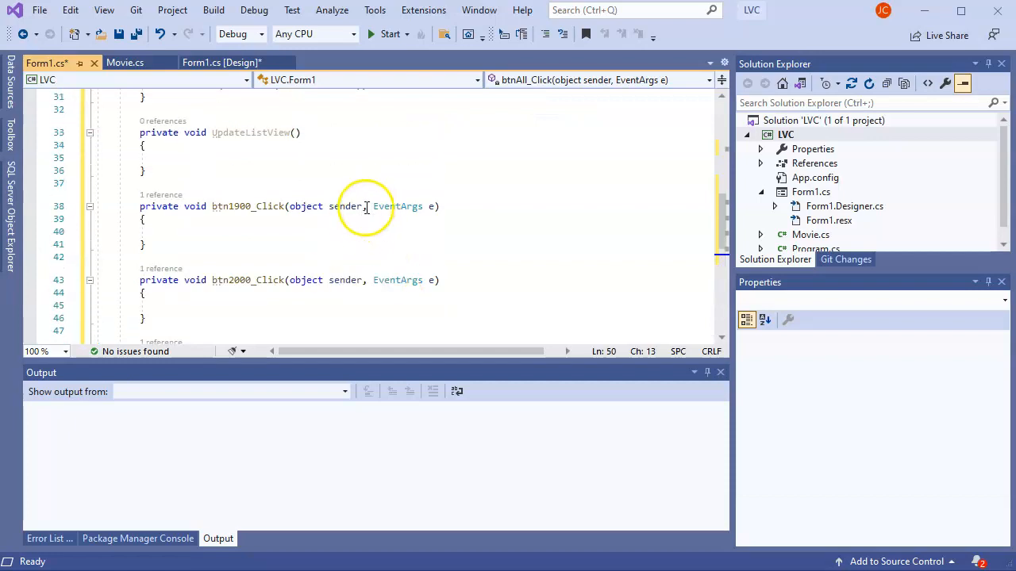
{"action": "scroll", "scroll_direction": "up", "scroll_amount": 3}
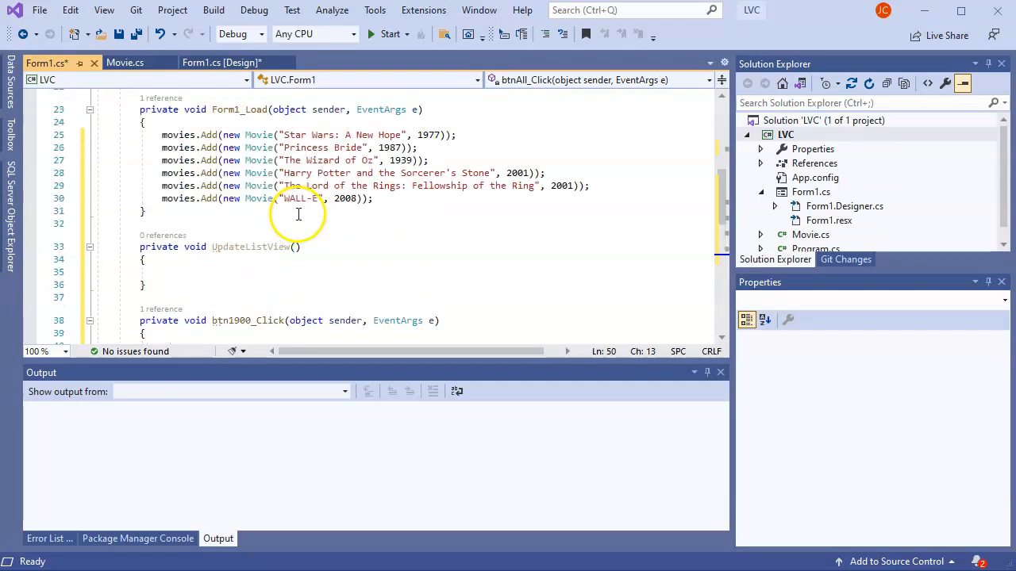
{"action": "scroll", "scroll_direction": "down", "scroll_amount": 3}
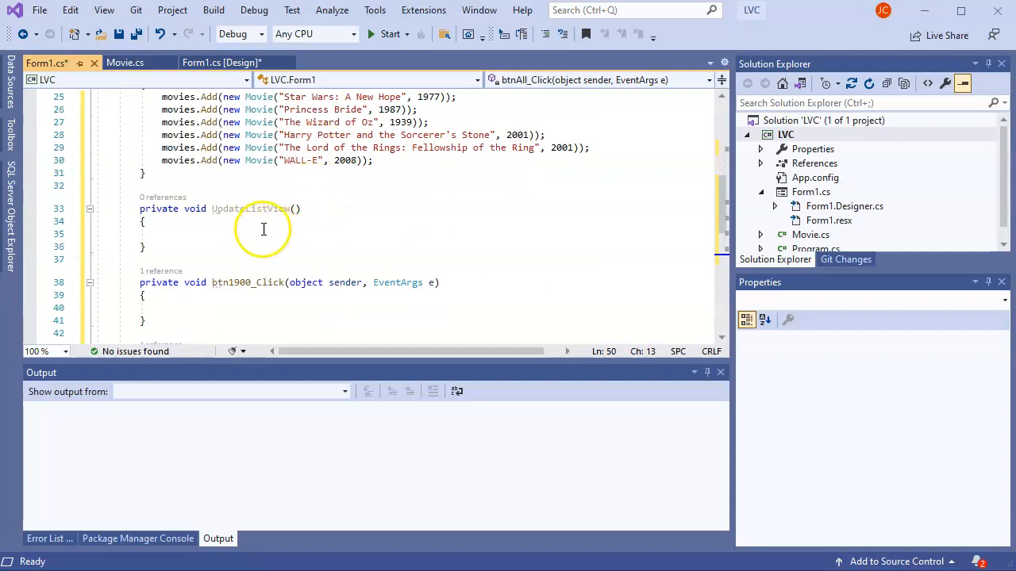
{"action": "left_click", "coordinate": [296, 208]}
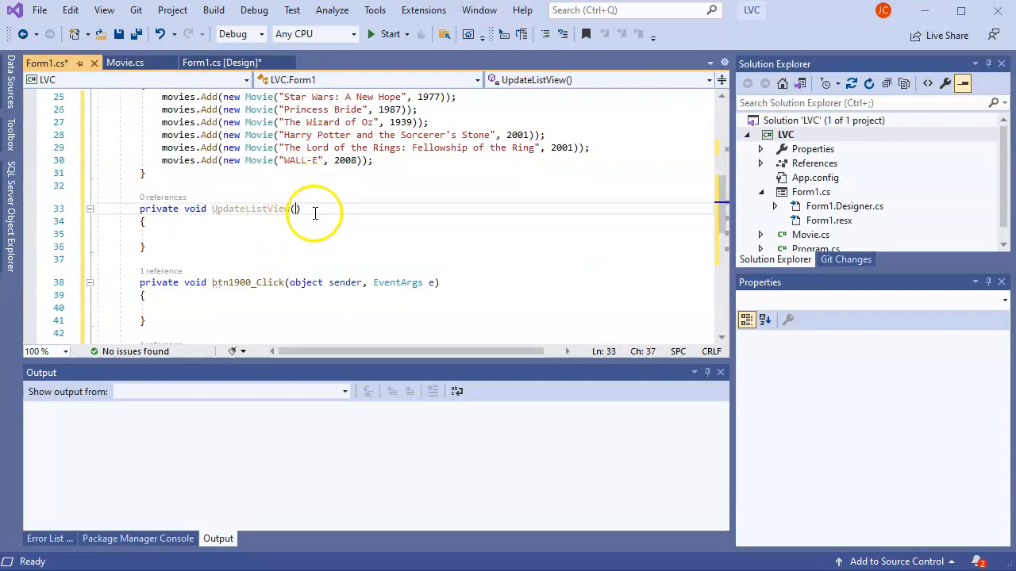
{"action": "mouse_move", "coordinate": [485, 224]}
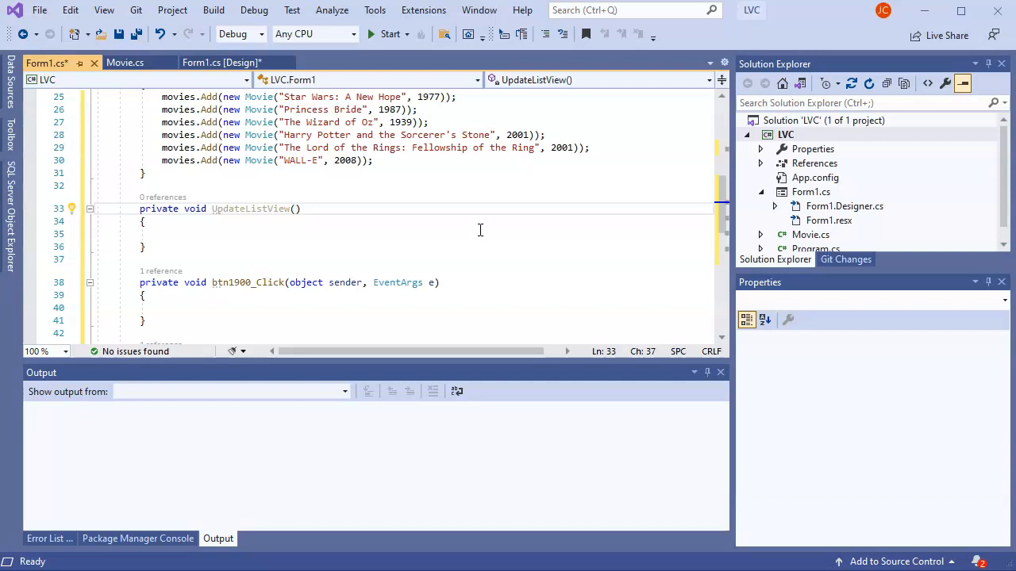
- Type IEnumerable<Movie> mlist into UpdateListView's parameter list
{"action": "type", "text": "I"}
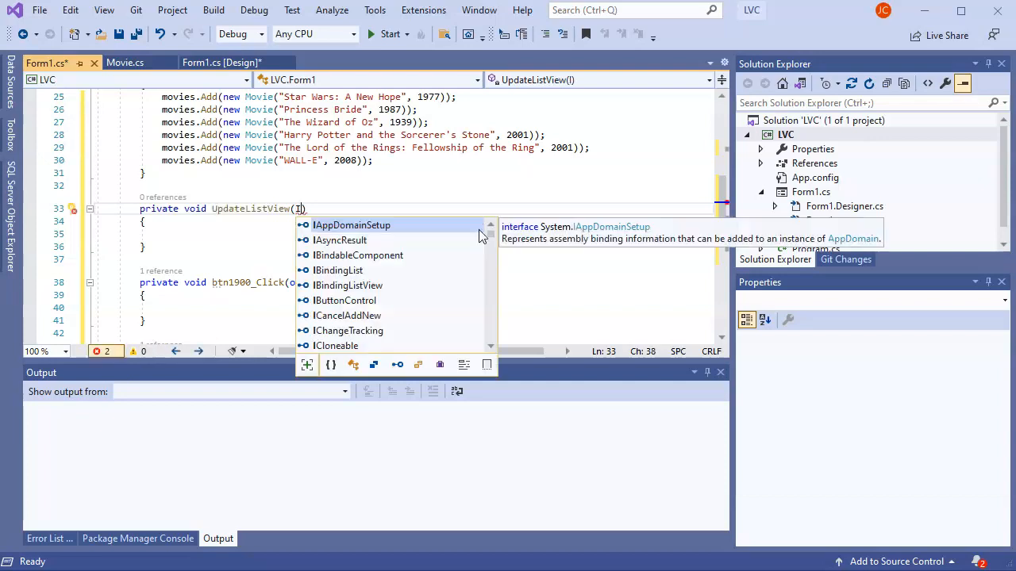
{"action": "type", "text": "Enumerable"}
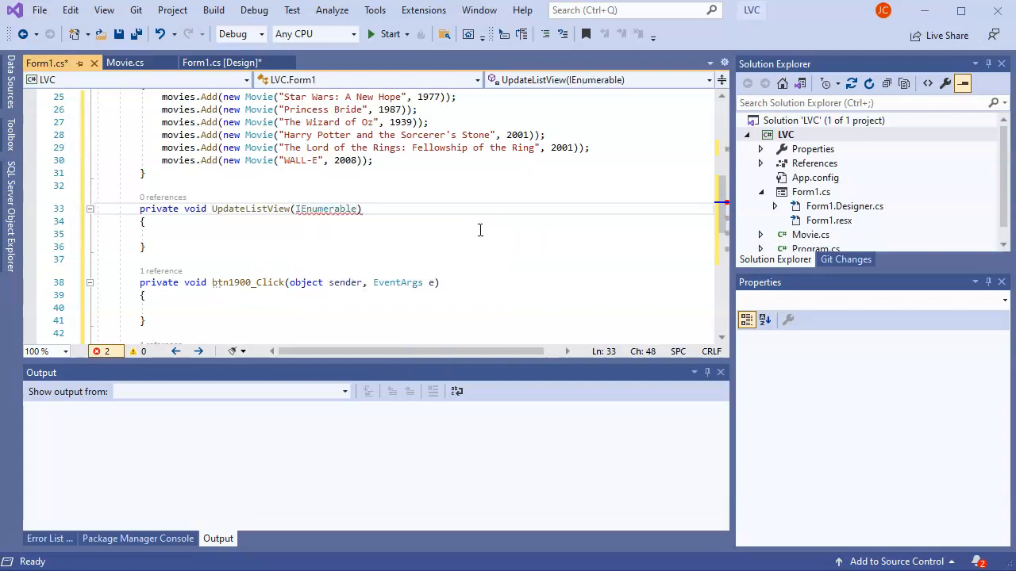
{"action": "type", "text": "<Movie>"}
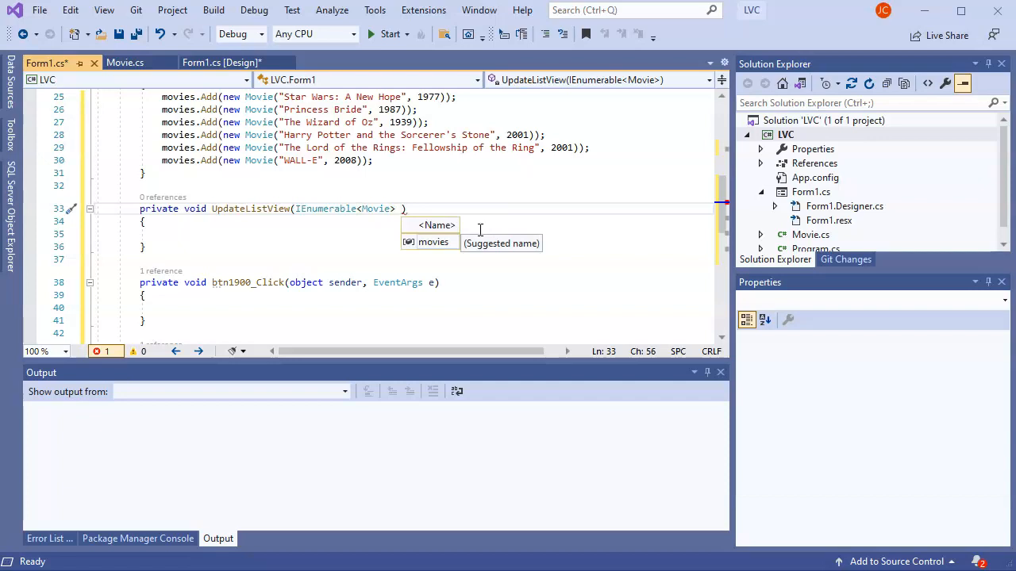
{"action": "type", "text": "mlist"}
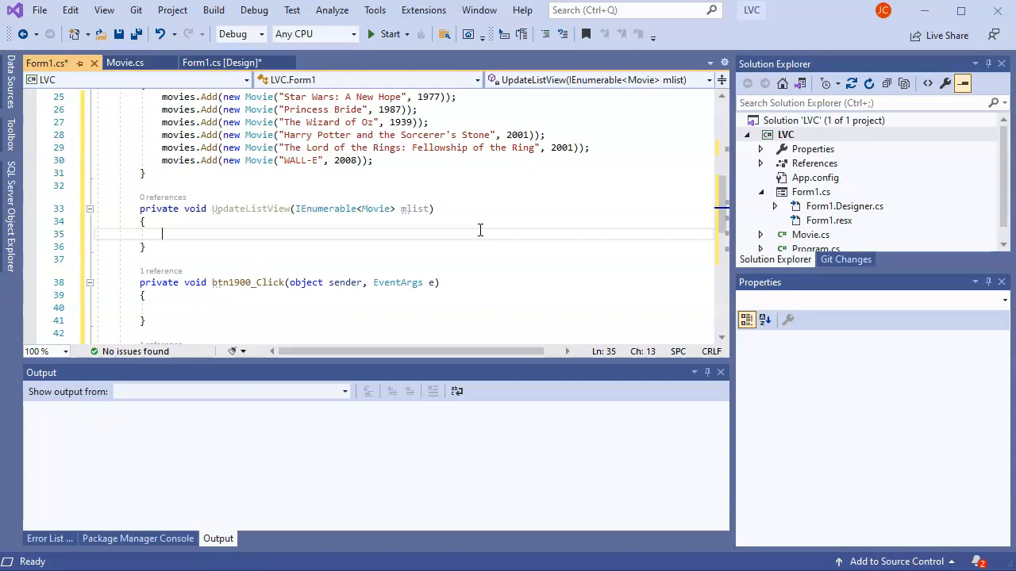
- Add listView1.Items.Clear(); and int i = 0; to UpdateListView's body
{"action": "type", "text": "listView1."}
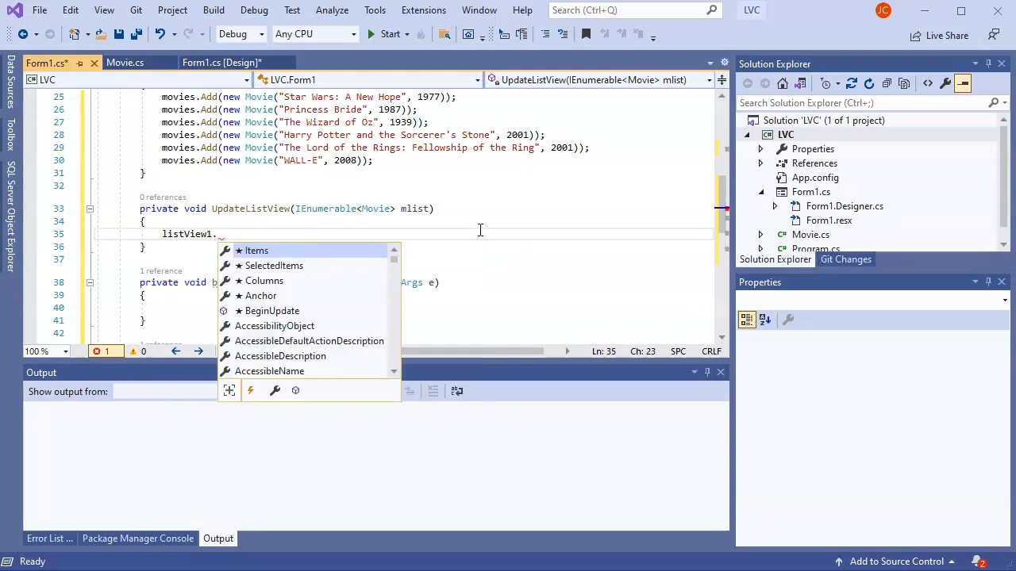
{"action": "type", "text": "Items"}
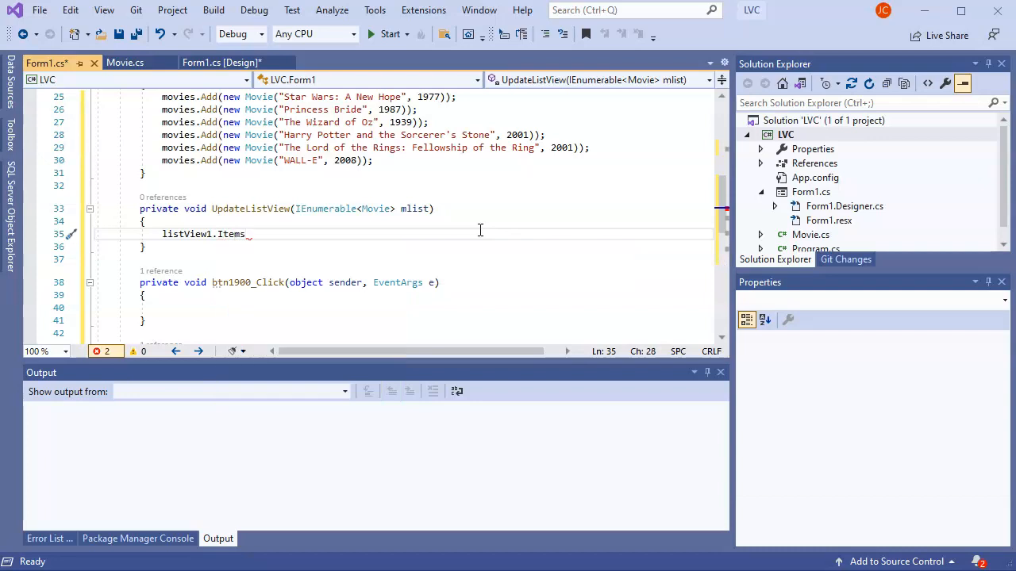
{"action": "type", "text": "Clear()"}
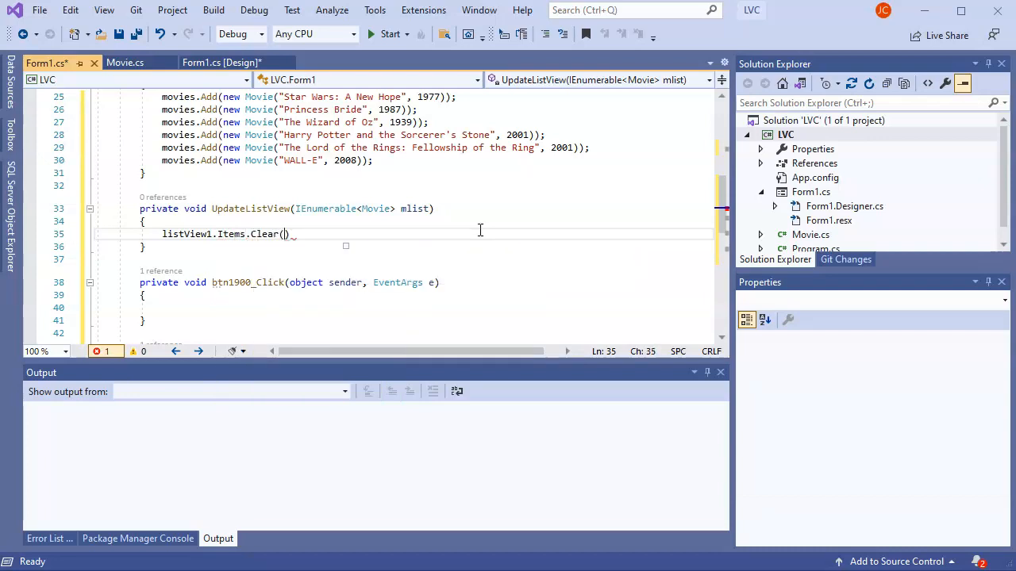
{"action": "type", "text": ";"}
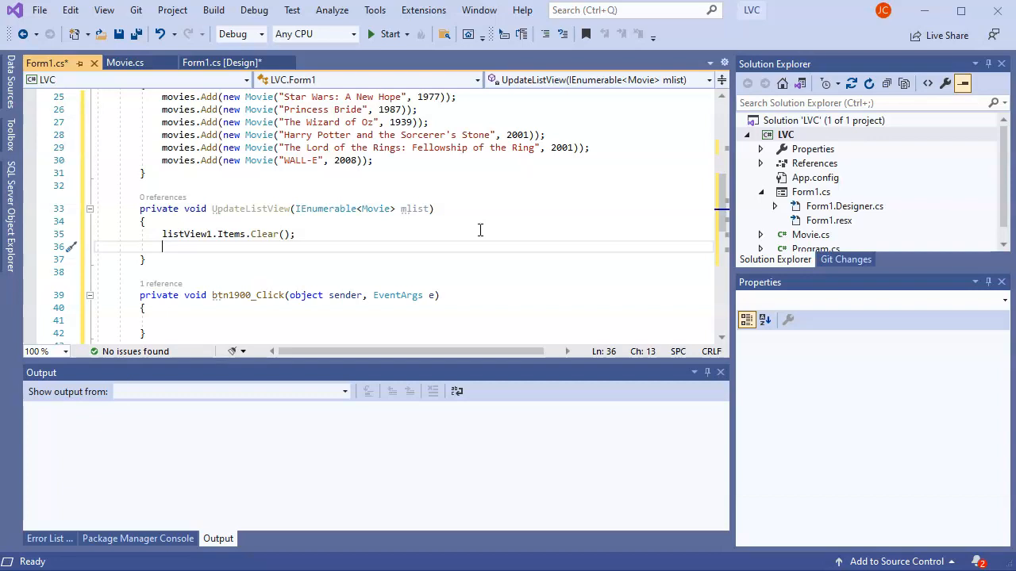
{"action": "type", "text": "int i"}
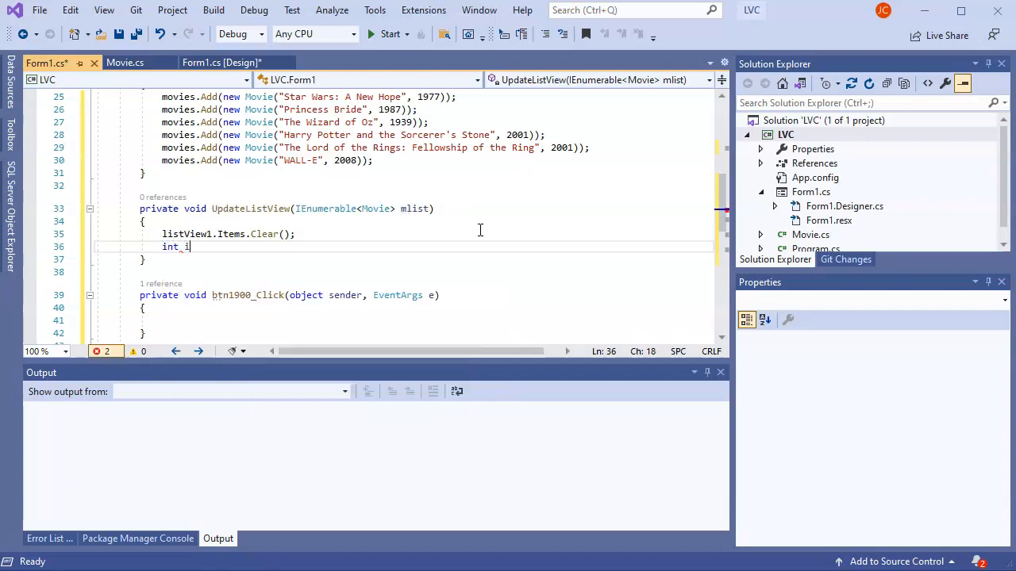
{"action": "type", "text": "= 0;"}
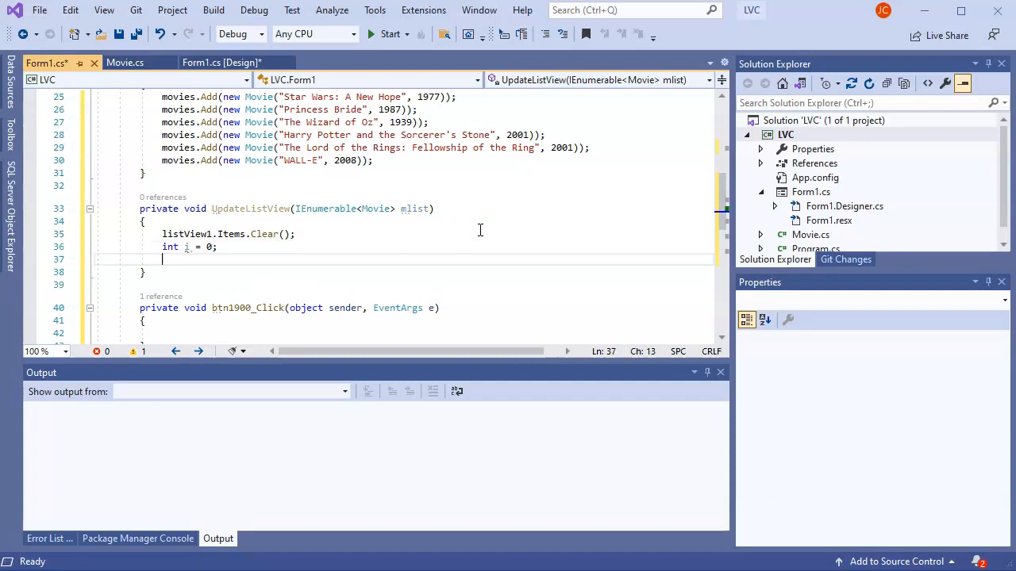
- Write foreach (Movie m in mlist) calling listView1.Items.Add(m.Title)
{"action": "type", "text": "foreach(Movie m in"}
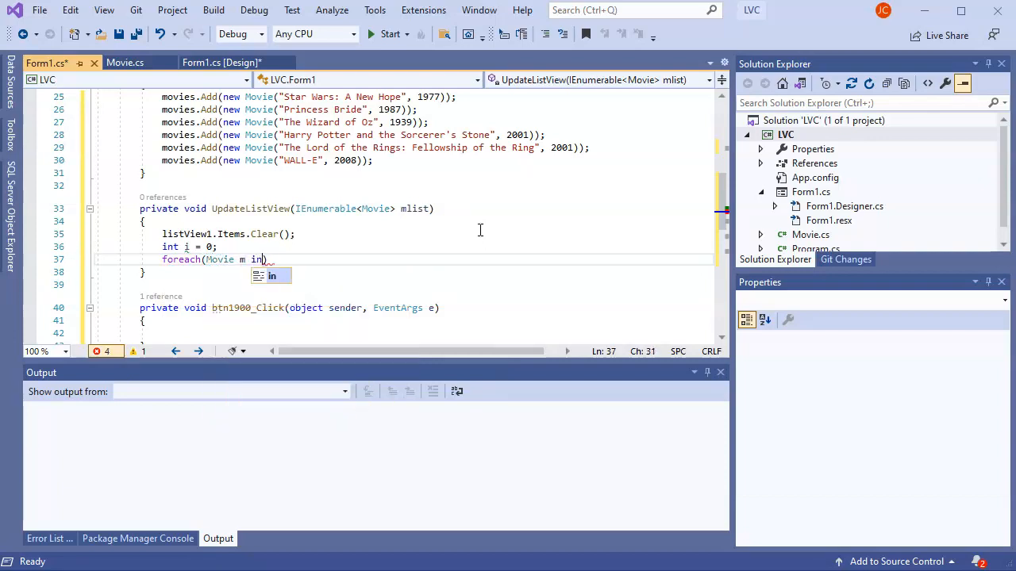
{"action": "type", "text": "mlist"}
{"action": "type", "text": "{"}
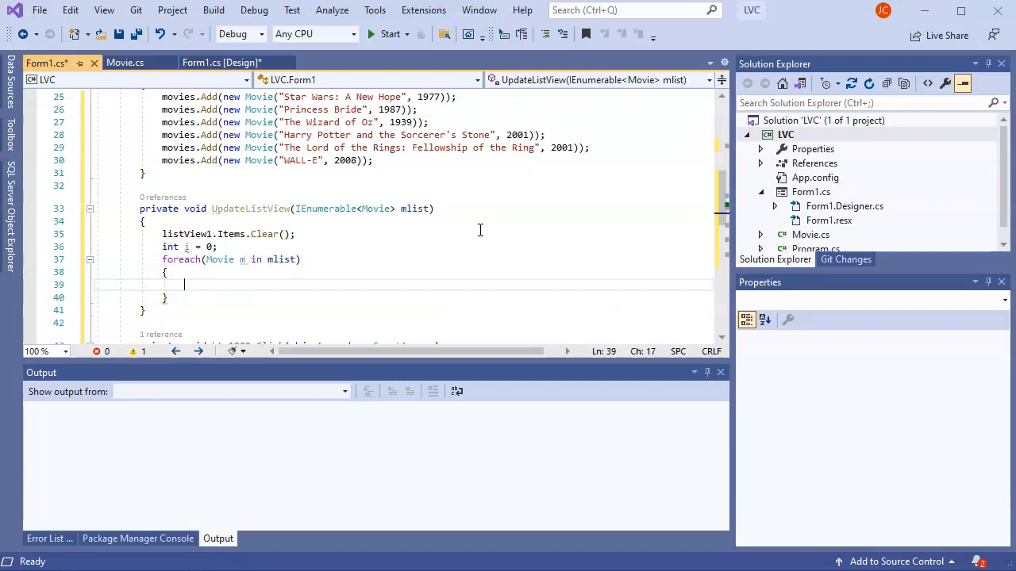
{"action": "type", "text": "listView1.Items"}
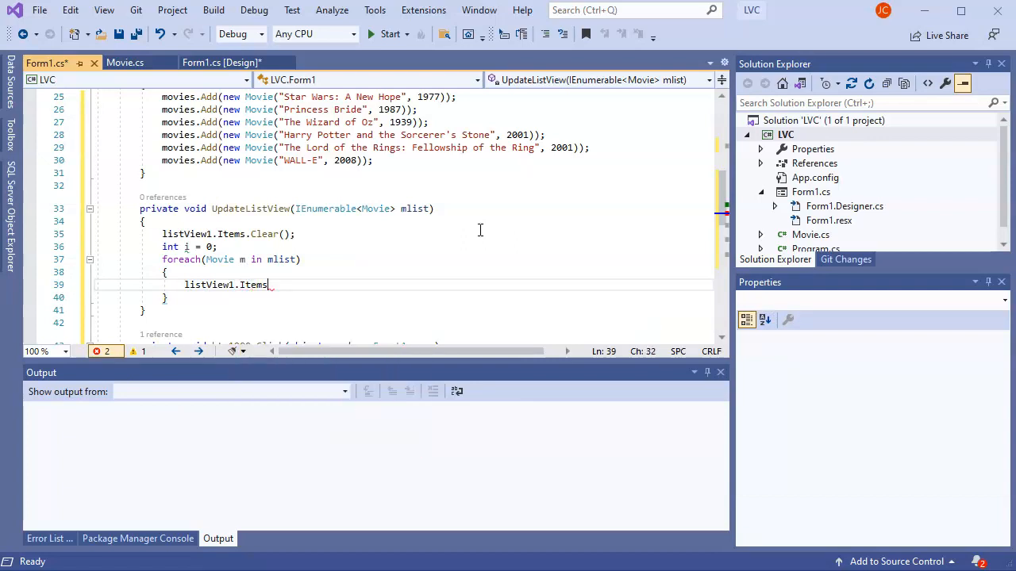
{"action": "type", "text": ".Add("}
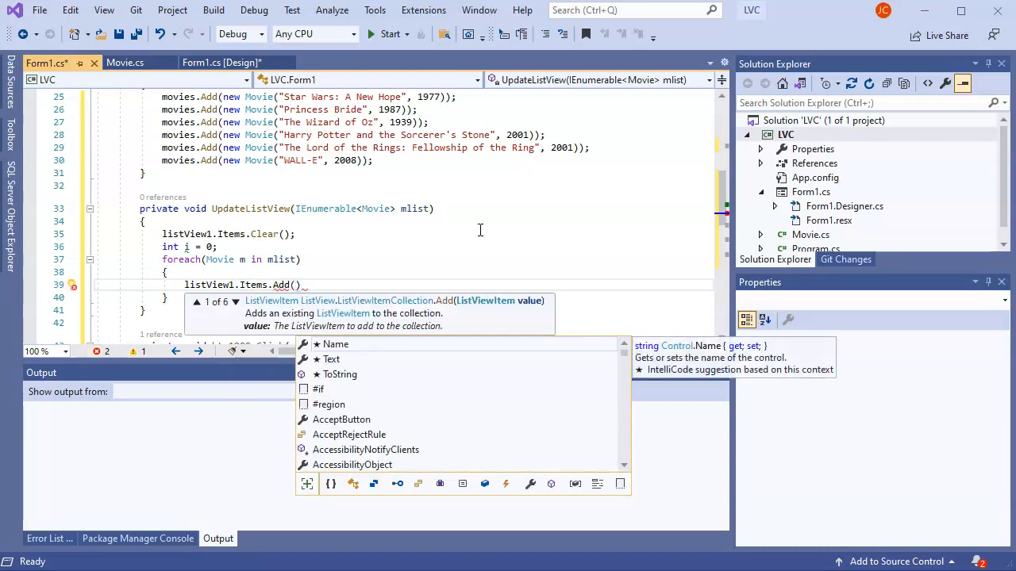
{"action": "type", "text": "m.Title"}
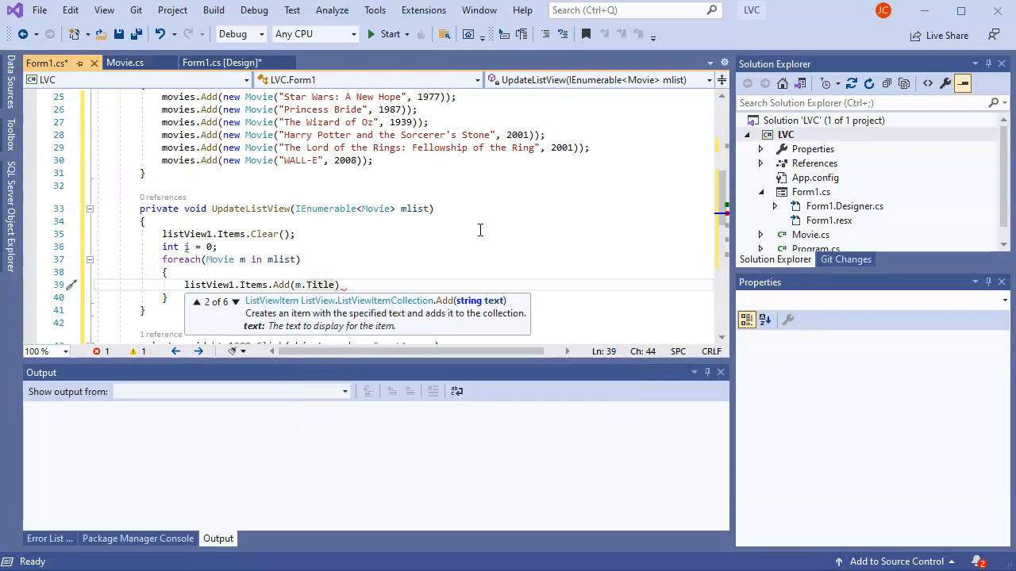
{"action": "type", "text": ";"}
{"action": "key", "text": "Return"}
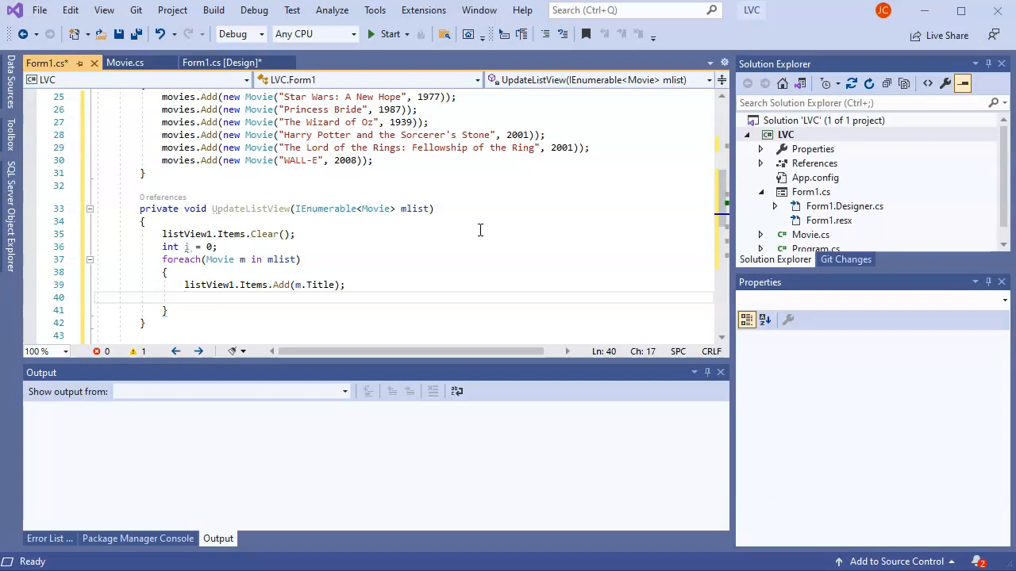
- Inside the foreach loop, add m.Year.ToString() as a subitem of listView1.Items[i], then i++
{"action": "type", "text": "listView1.Items"}
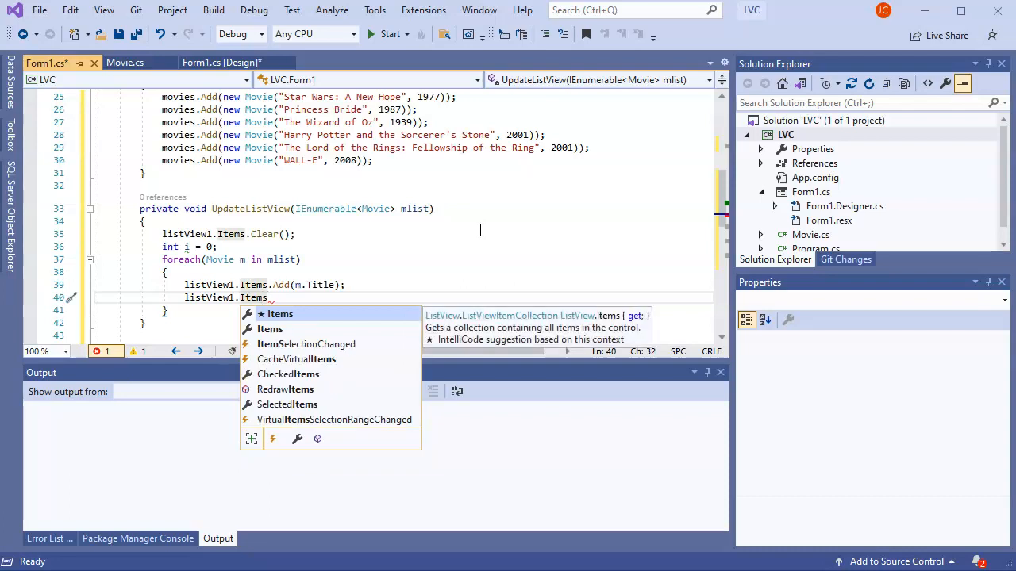
{"action": "type", "text": "["}
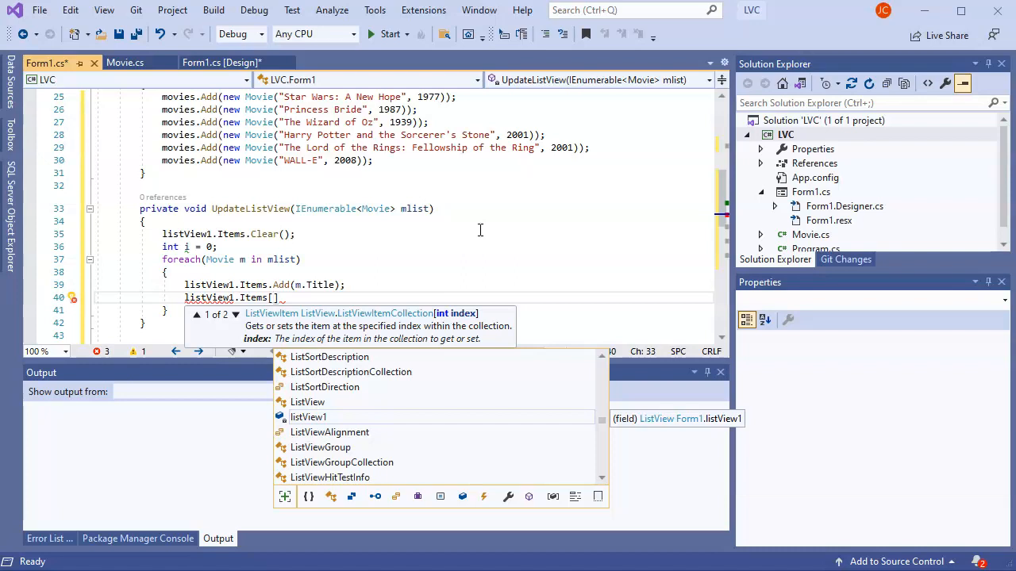
{"action": "type", "text": "i"}
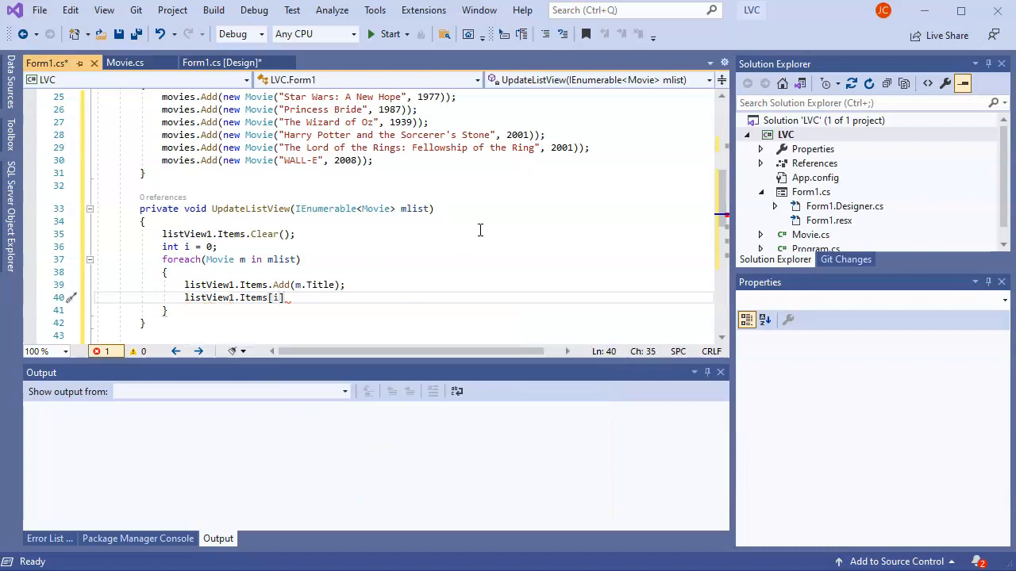
{"action": "type", "text": ".SubItems"}
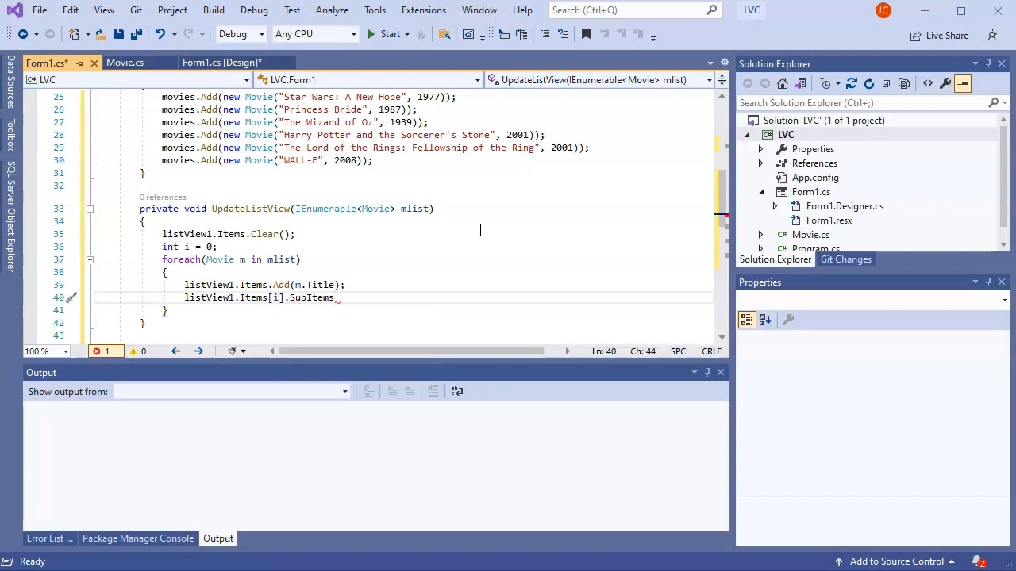
{"action": "type", "text": ".Add("}
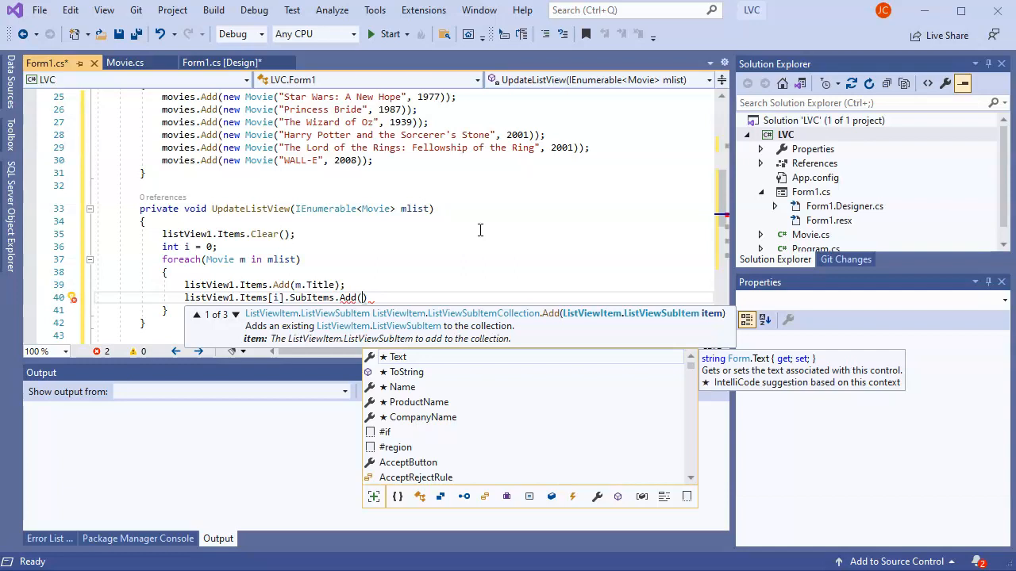
{"action": "type", "text": "m.Year."}
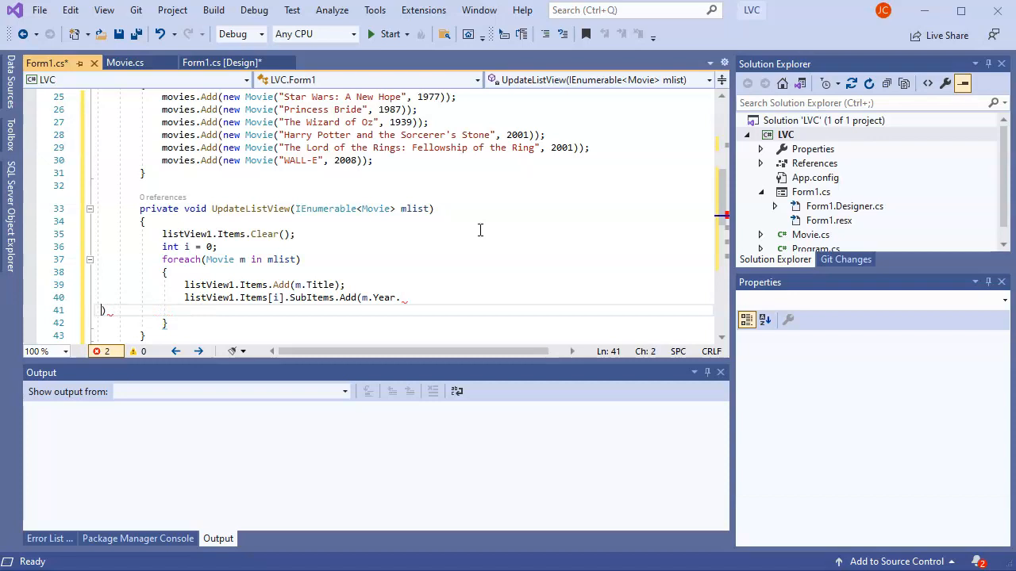
{"action": "type", "text": "ToString());"}
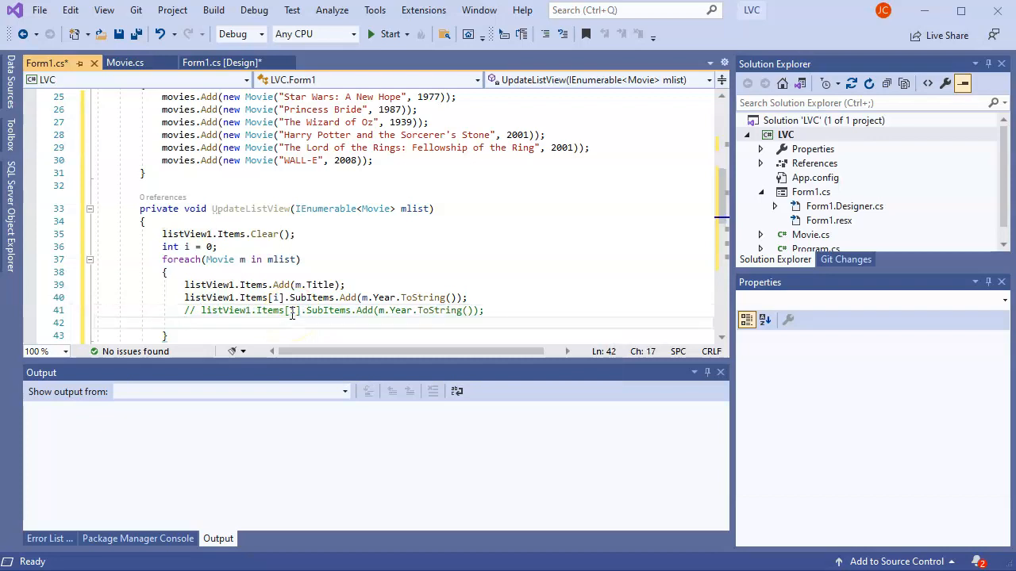
{"action": "type", "text": "i++;"}
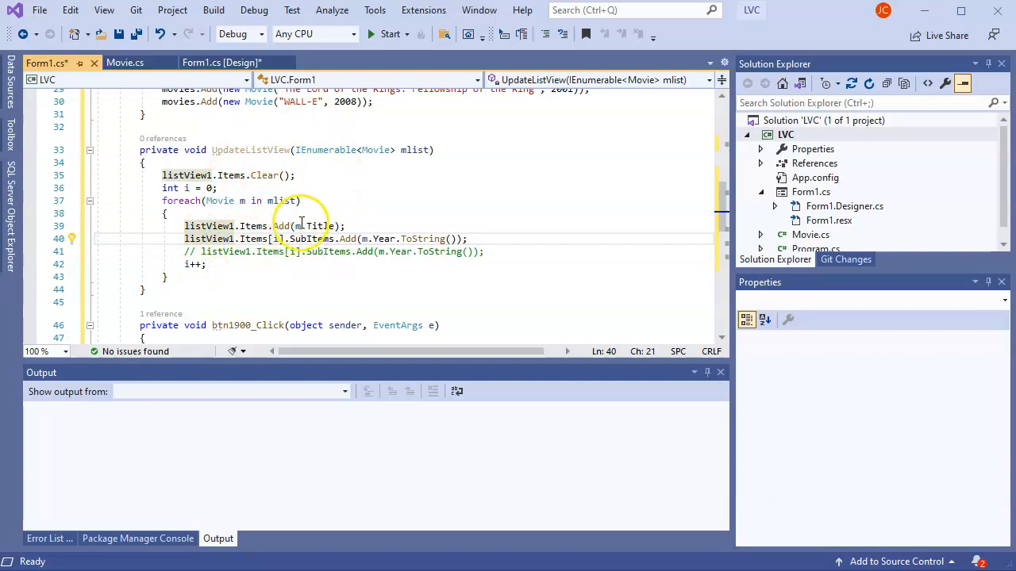
- End Form1_Load with UpdateListView(movies); and save Form1.cs
{"action": "scroll", "scroll_direction": "up", "scroll_amount": 3}
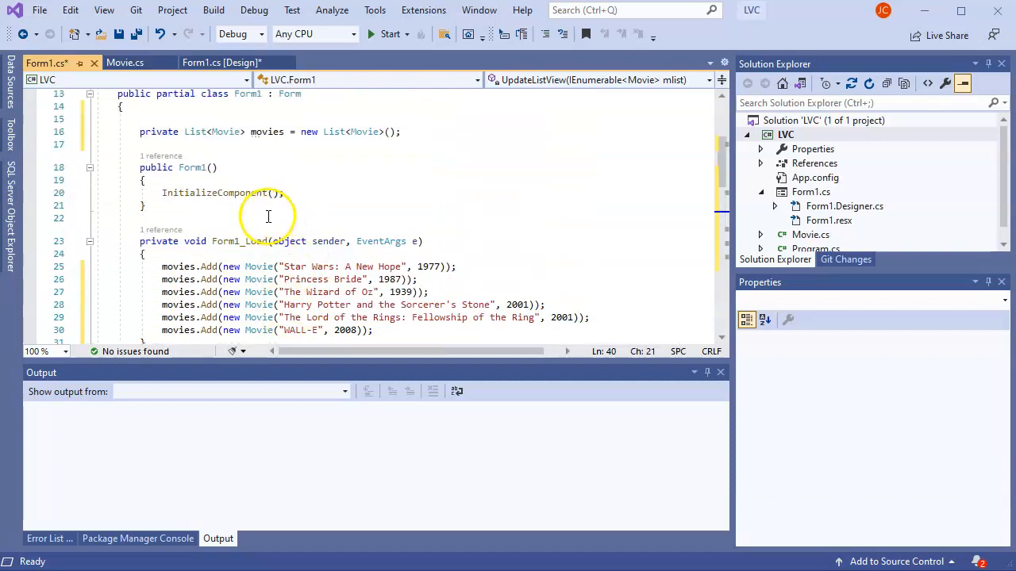
{"action": "scroll", "scroll_direction": "down", "scroll_amount": 3}
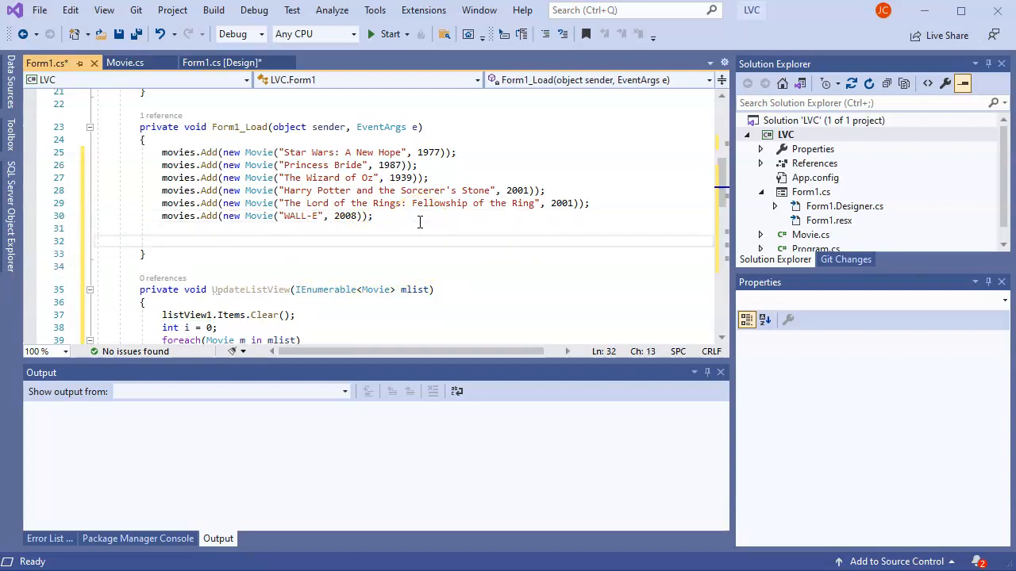
{"action": "type", "text": "UpdateListView"}
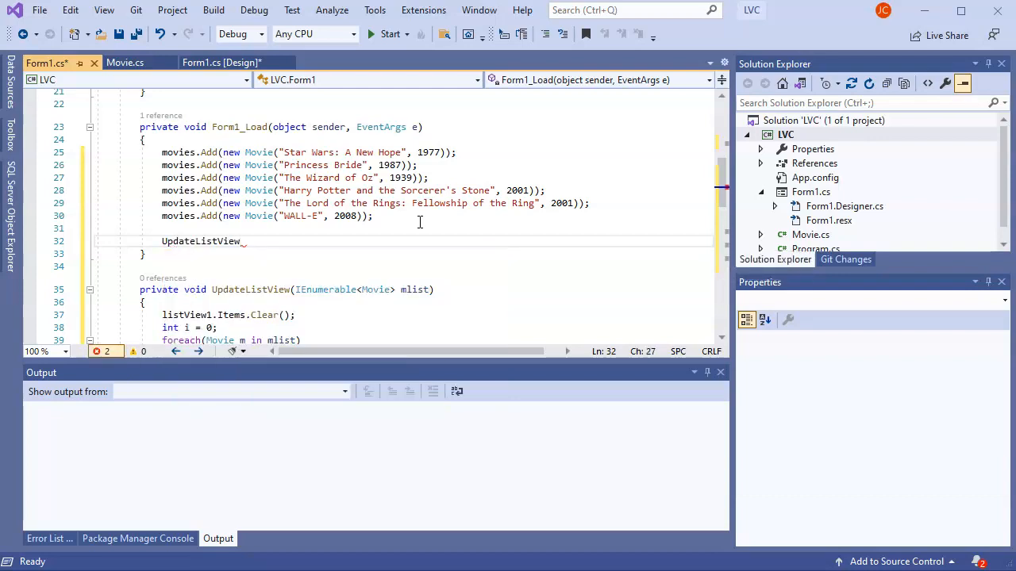
{"action": "type", "text": "(movies);"}
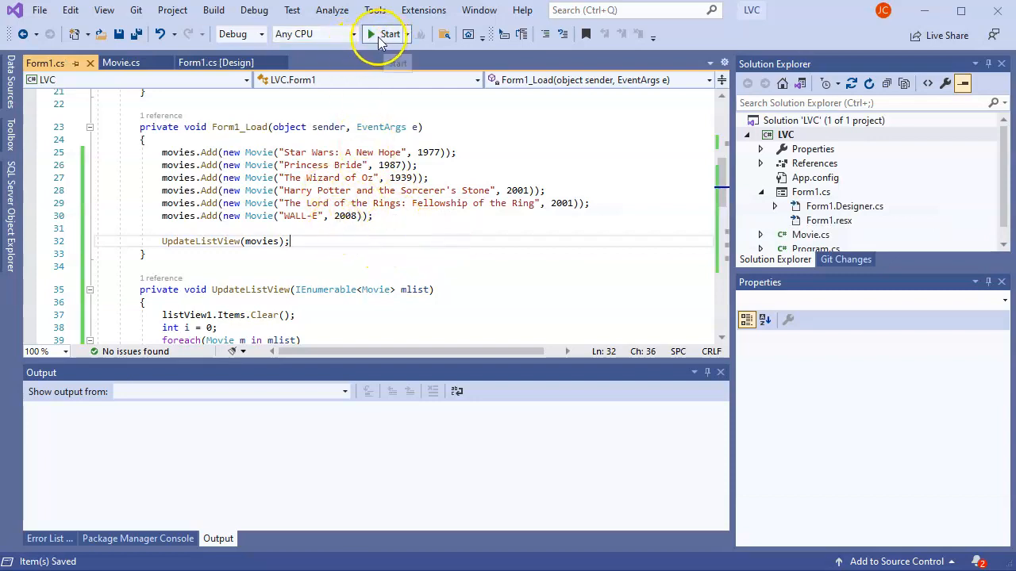
- Build and run LVC, then close the running Movie List window
{"action": "left_click", "coordinate": [390, 34]}
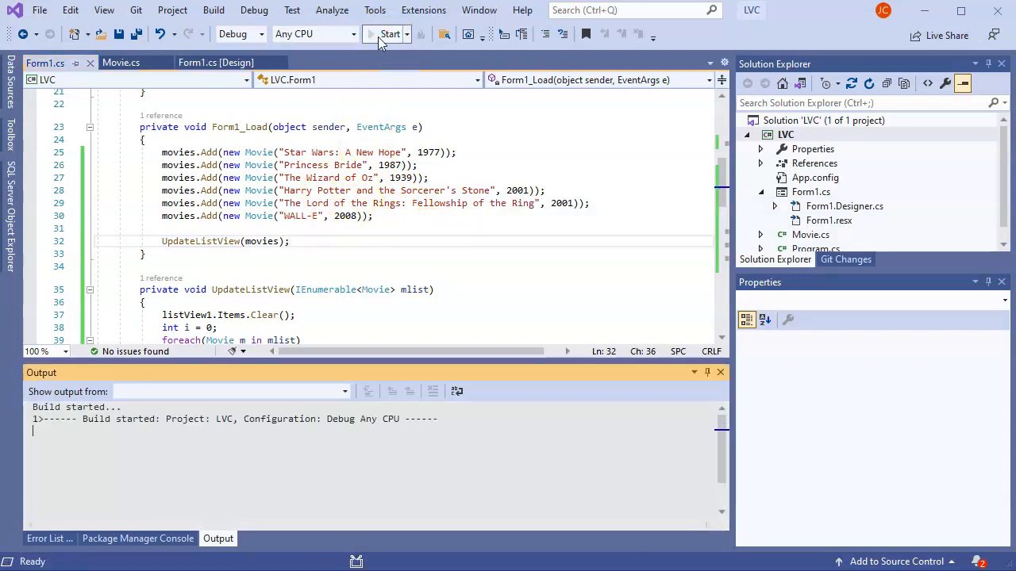
{"action": "left_click", "coordinate": [389, 33]}
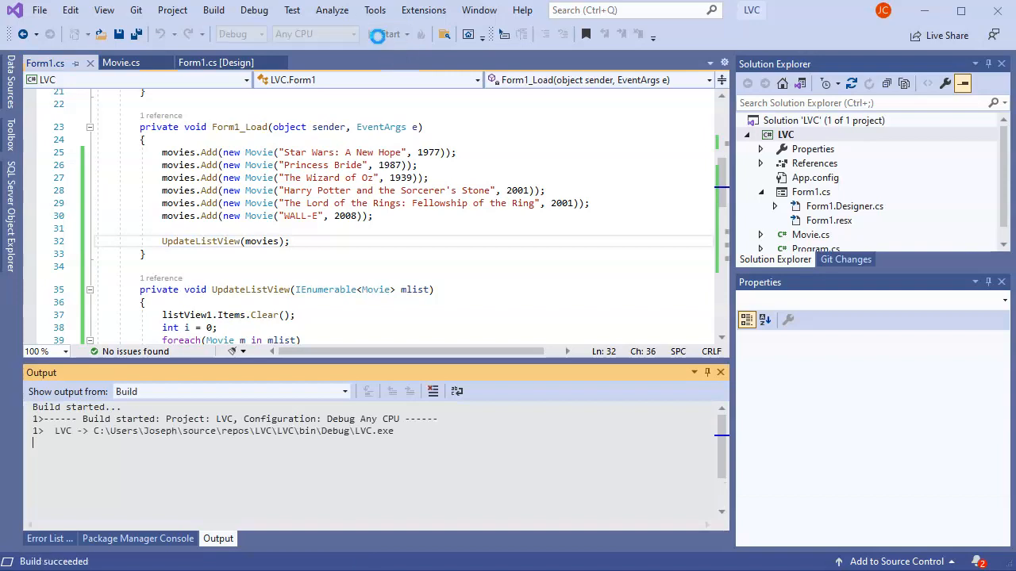
{"action": "left_click", "coordinate": [384, 34]}
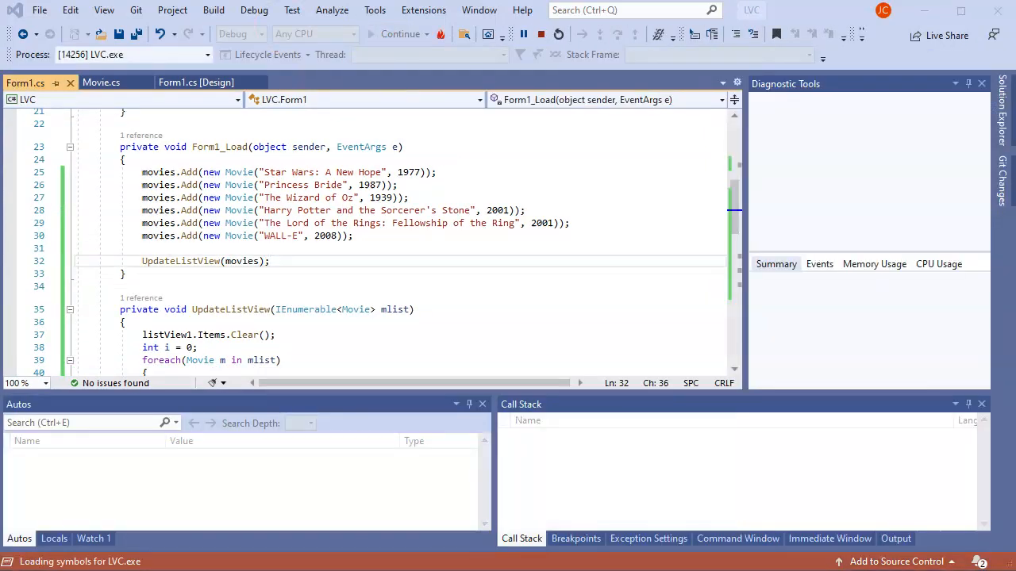
{"action": "left_click", "coordinate": [400, 34]}
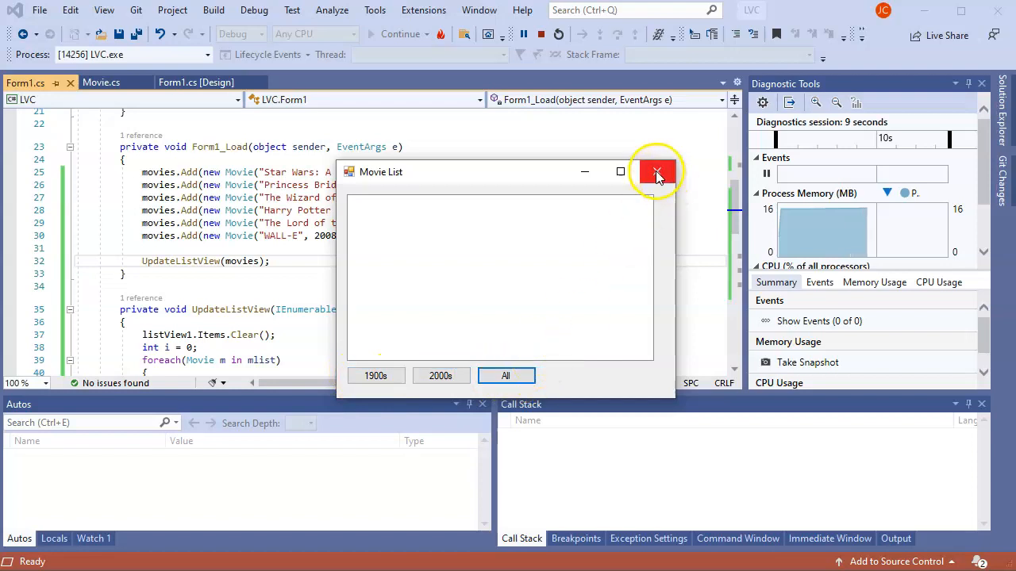
{"action": "left_click", "coordinate": [655, 173]}
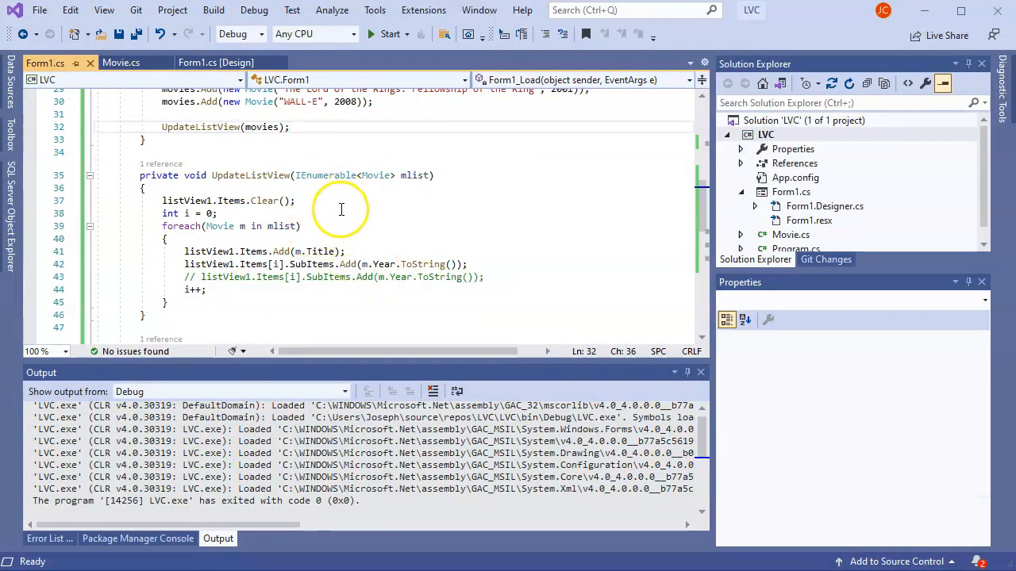
- Make btnAll_Click call UpdateListView(movies)
{"action": "scroll", "scroll_direction": "down", "scroll_amount": 3}
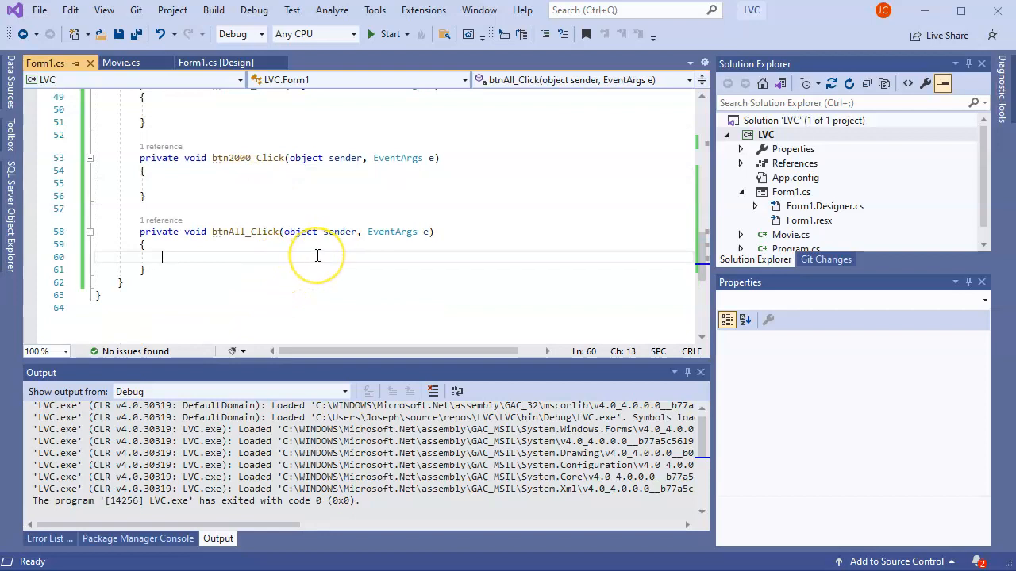
{"action": "mouse_move", "coordinate": [236, 249]}
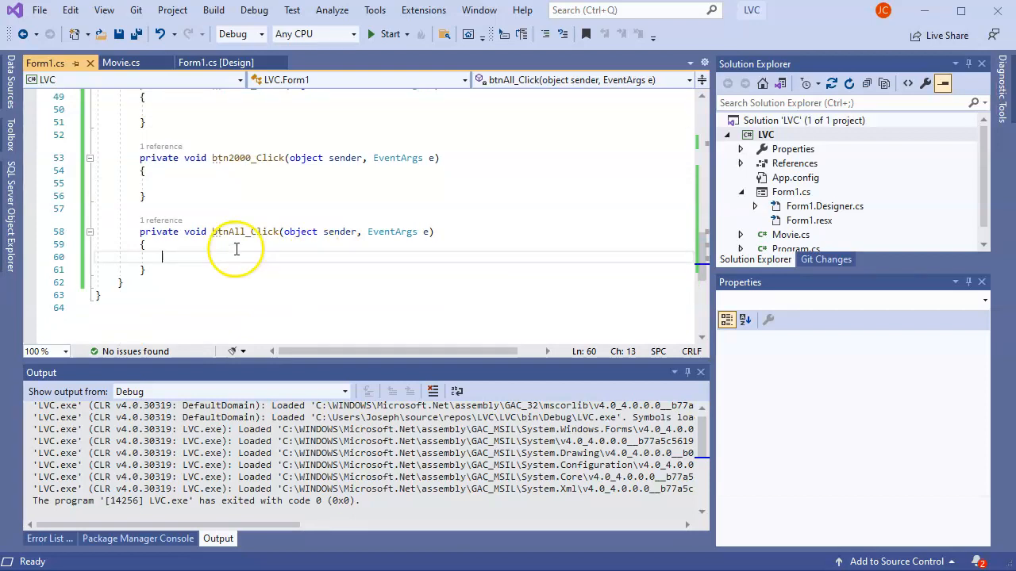
{"action": "scroll", "scroll_direction": "up", "scroll_amount": 3}
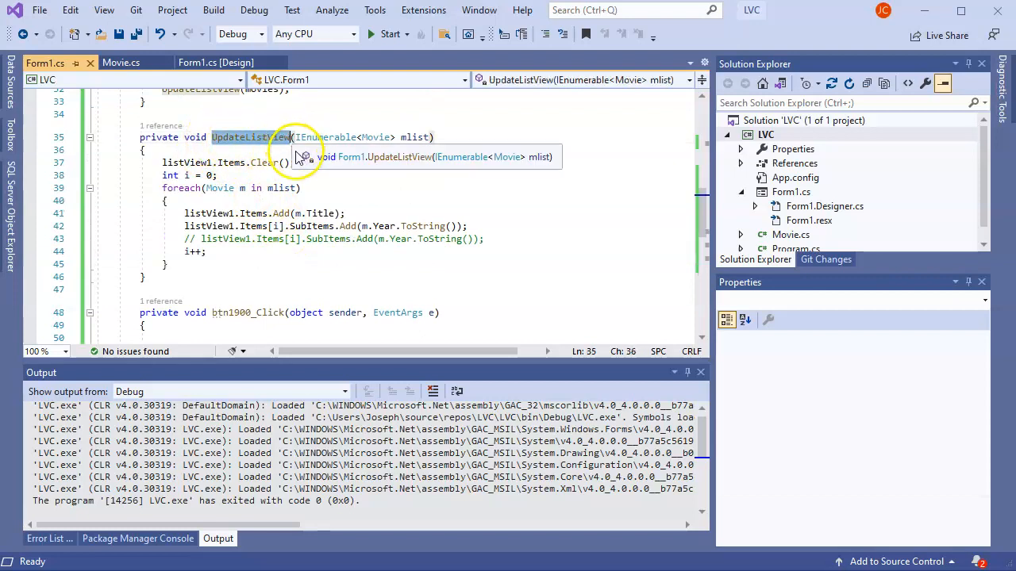
{"action": "scroll", "scroll_direction": "down", "scroll_amount": 3}
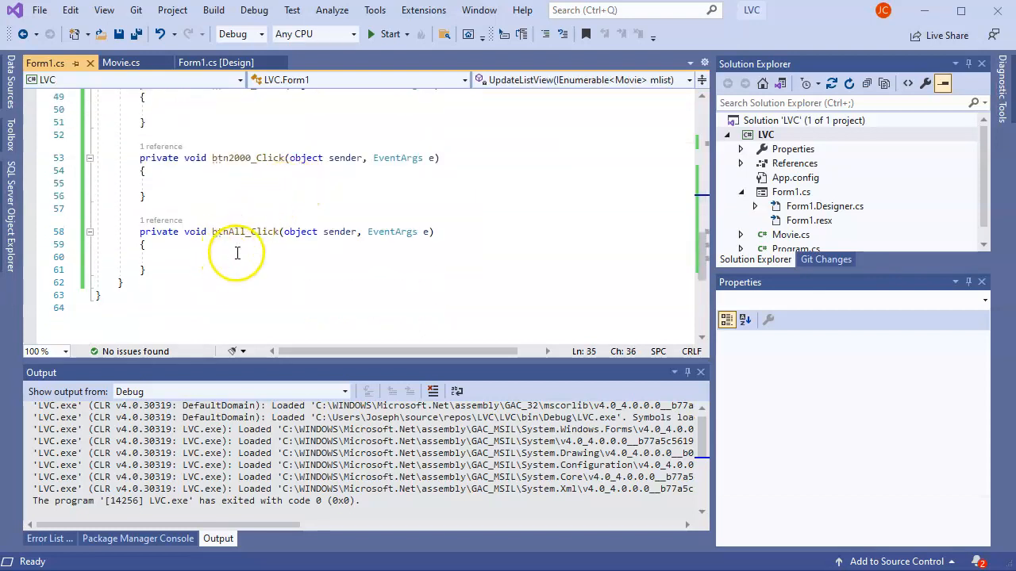
{"action": "type", "text": "UpdateListView"}
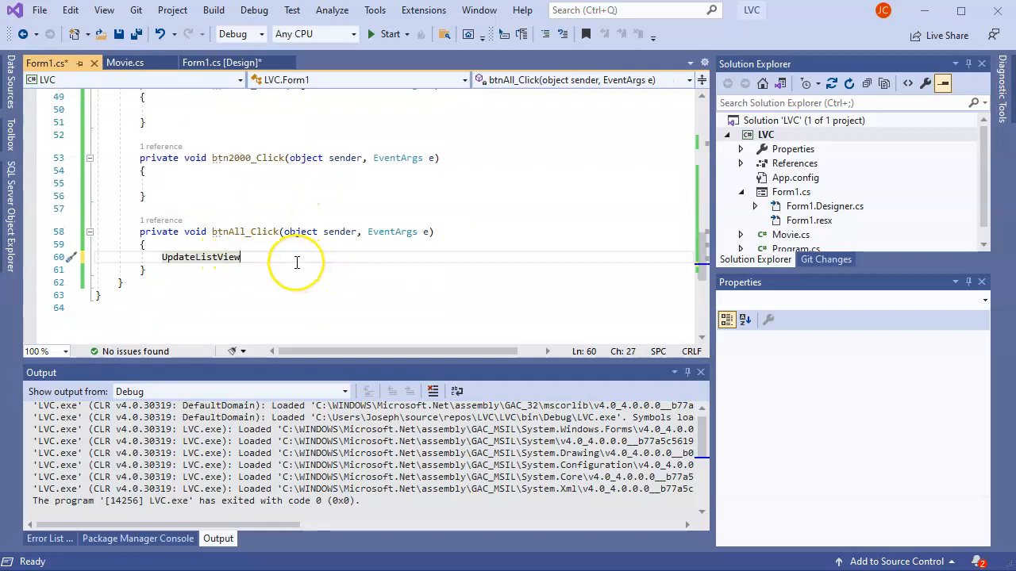
{"action": "type", "text": "("}
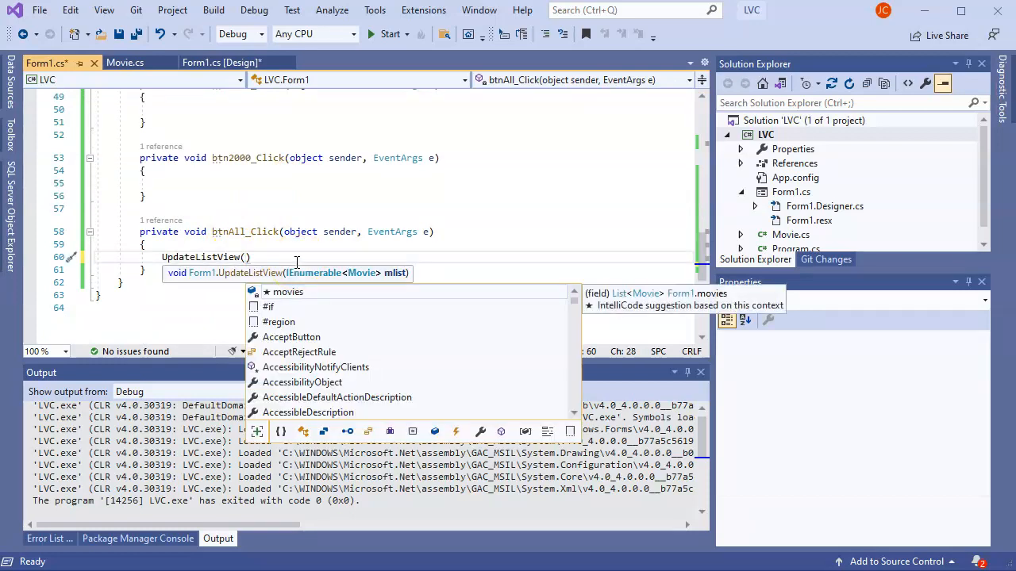
{"action": "type", "text": "movi"}
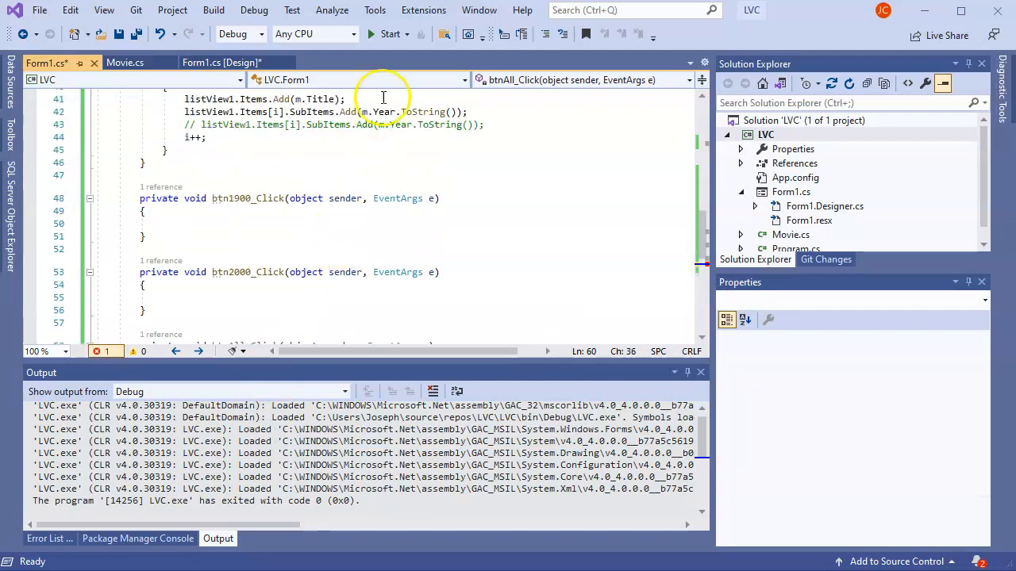
- Run the Movie List app and click All to test showing every movie
{"action": "left_click", "coordinate": [389, 34]}
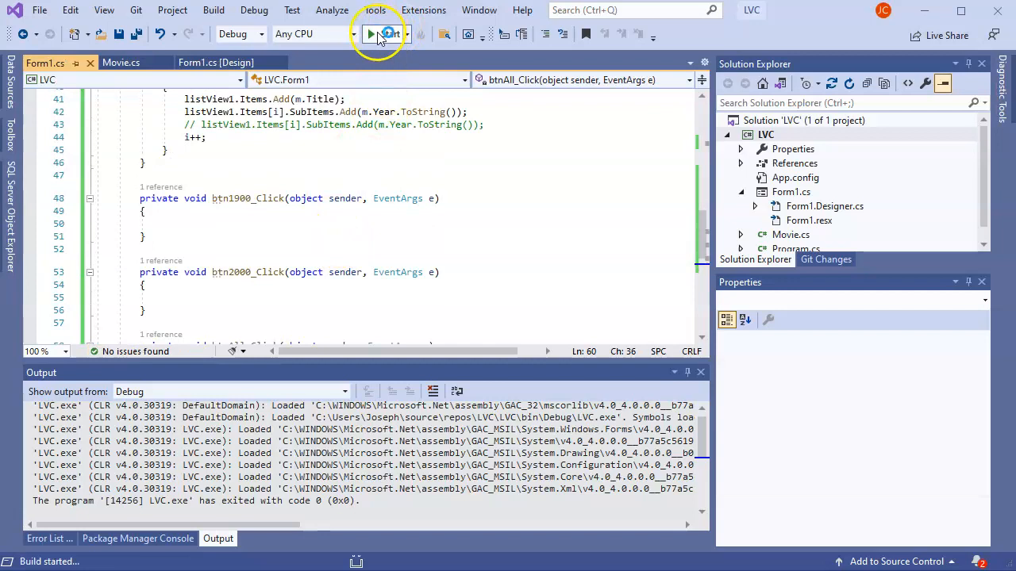
{"action": "left_click", "coordinate": [370, 34]}
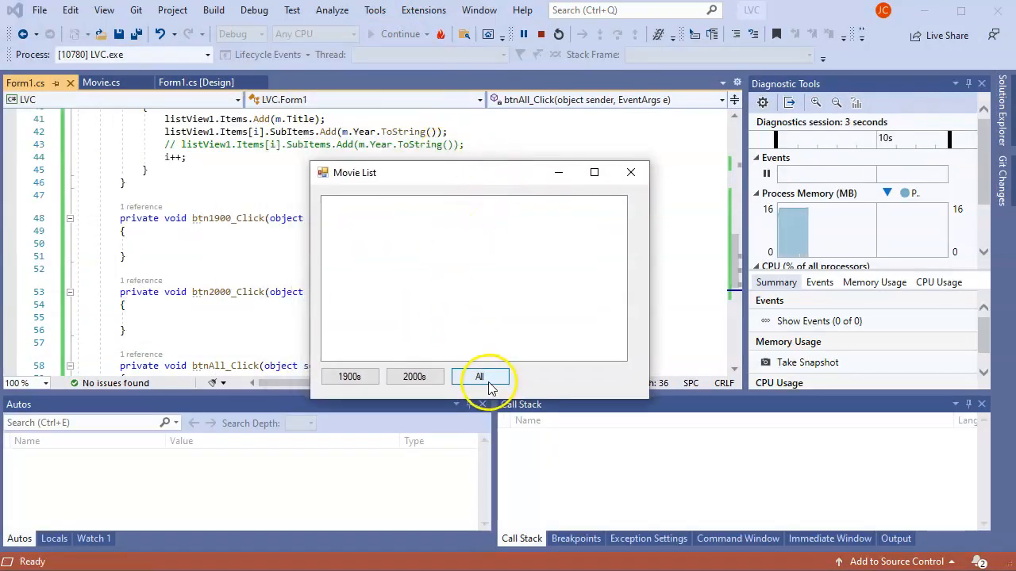
{"action": "left_click", "coordinate": [630, 172]}
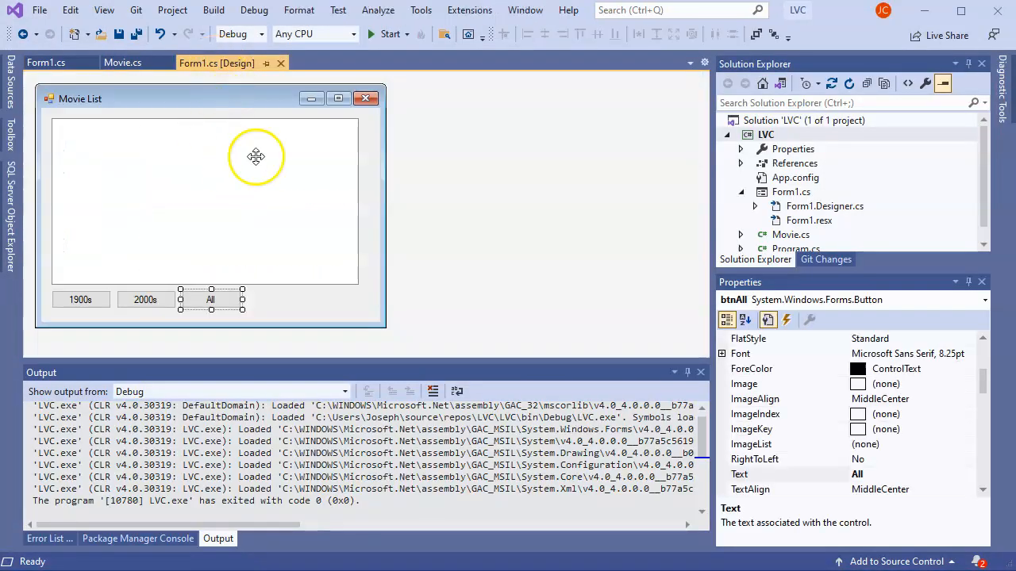
- Use listView1's Edit Columns dialog to add columns with Text 'Title' and 'Year'
{"action": "left_click", "coordinate": [230, 198]}
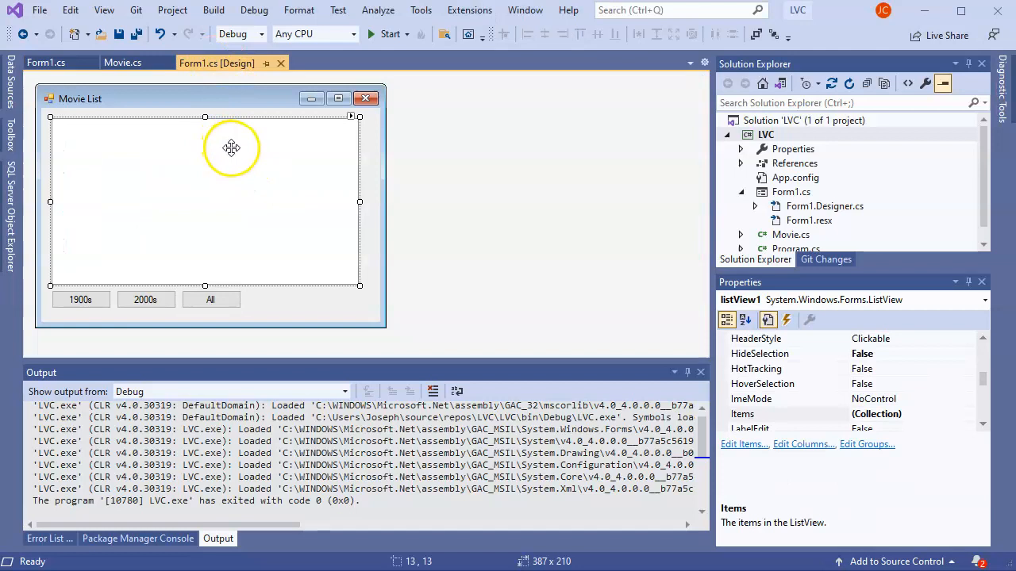
{"action": "mouse_move", "coordinate": [352, 132]}
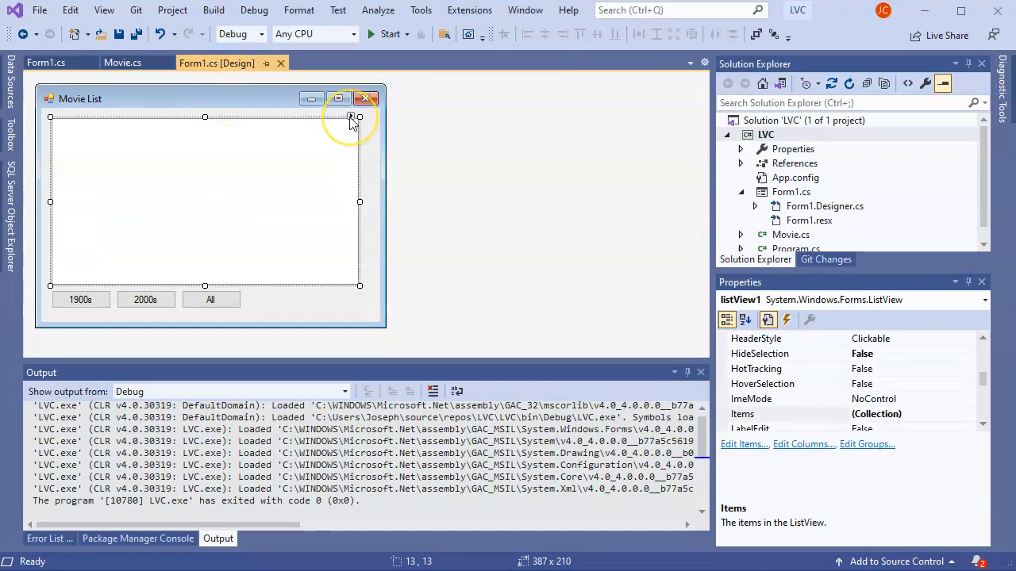
{"action": "left_click", "coordinate": [358, 117]}
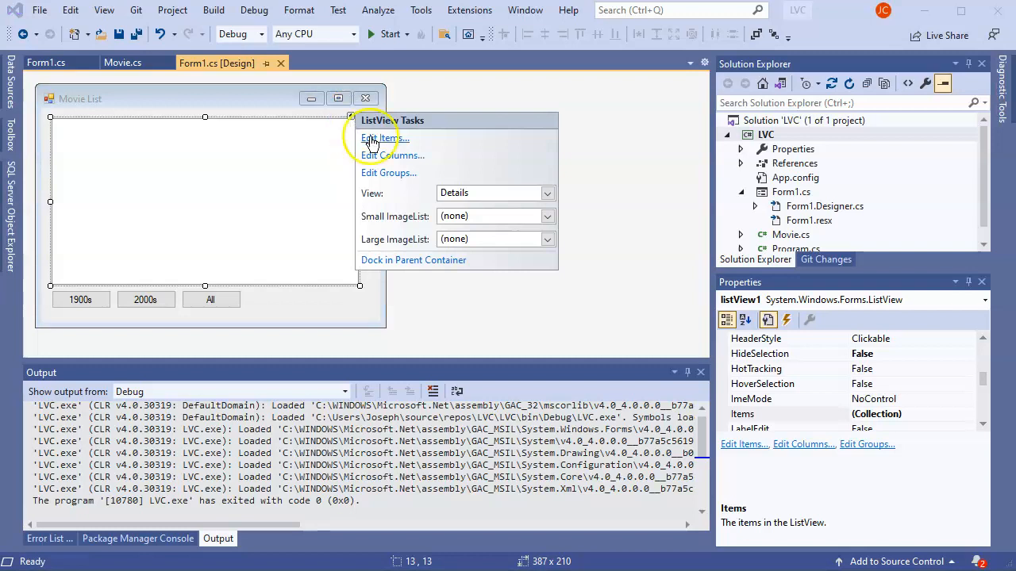
{"action": "left_click", "coordinate": [391, 155]}
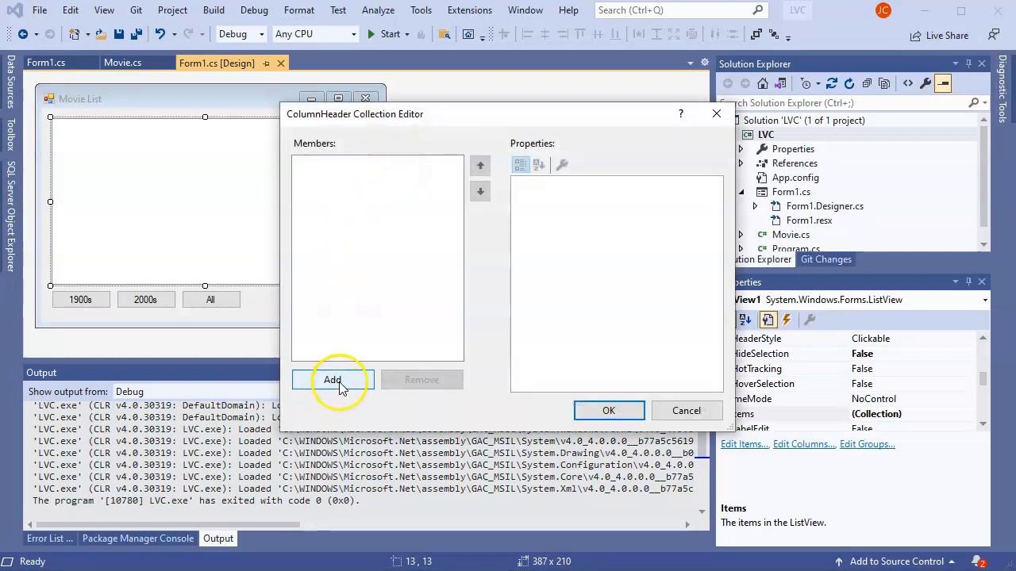
{"action": "left_click", "coordinate": [333, 379]}
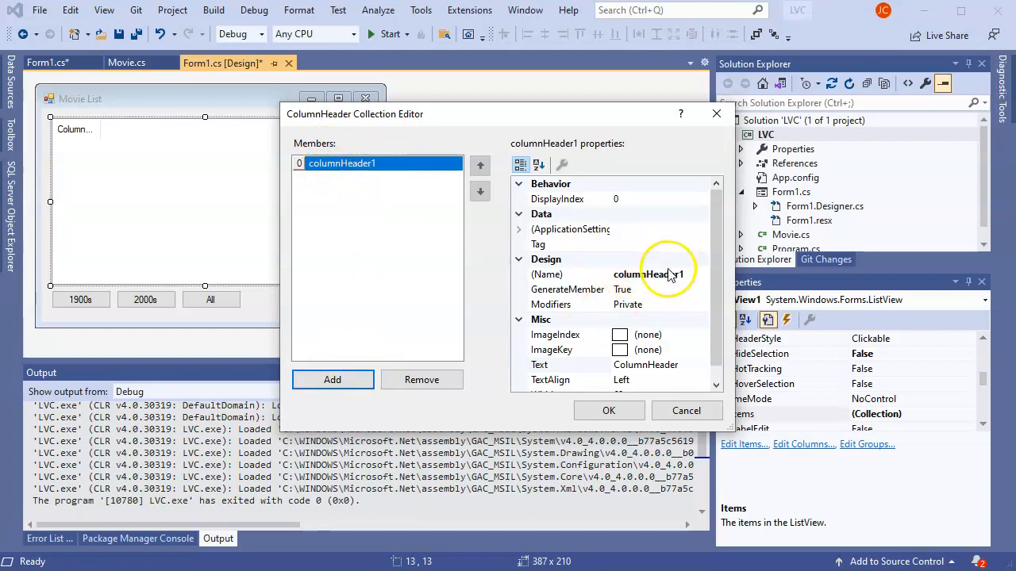
{"action": "scroll", "scroll_direction": "down", "scroll_amount": 3}
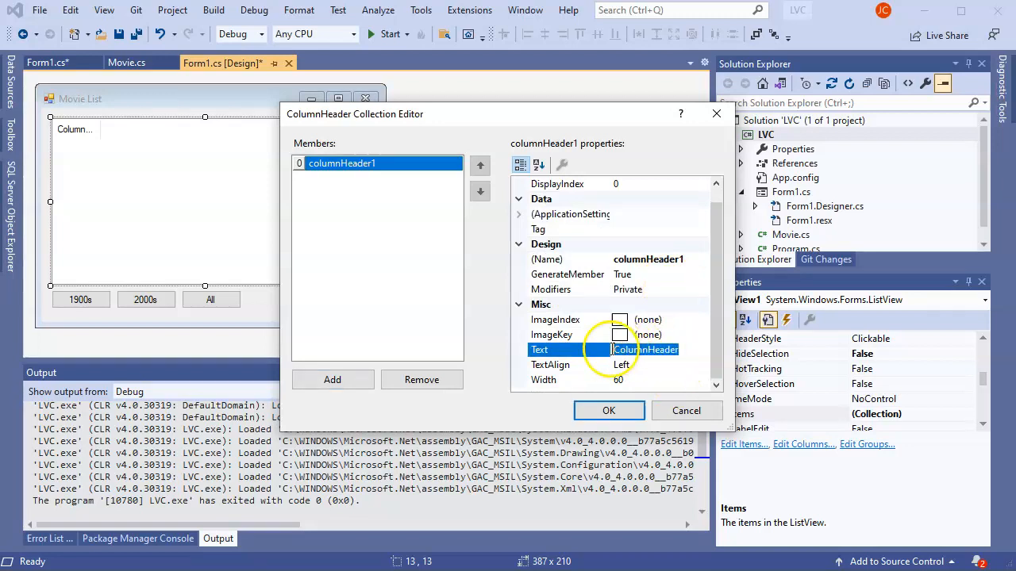
{"action": "type", "text": "Title"}
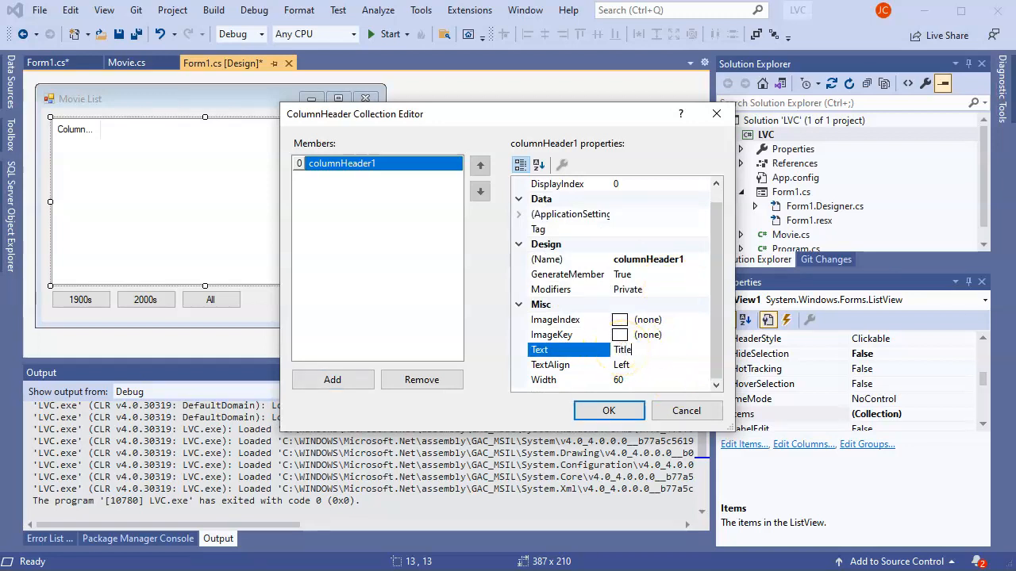
{"action": "left_click", "coordinate": [332, 379]}
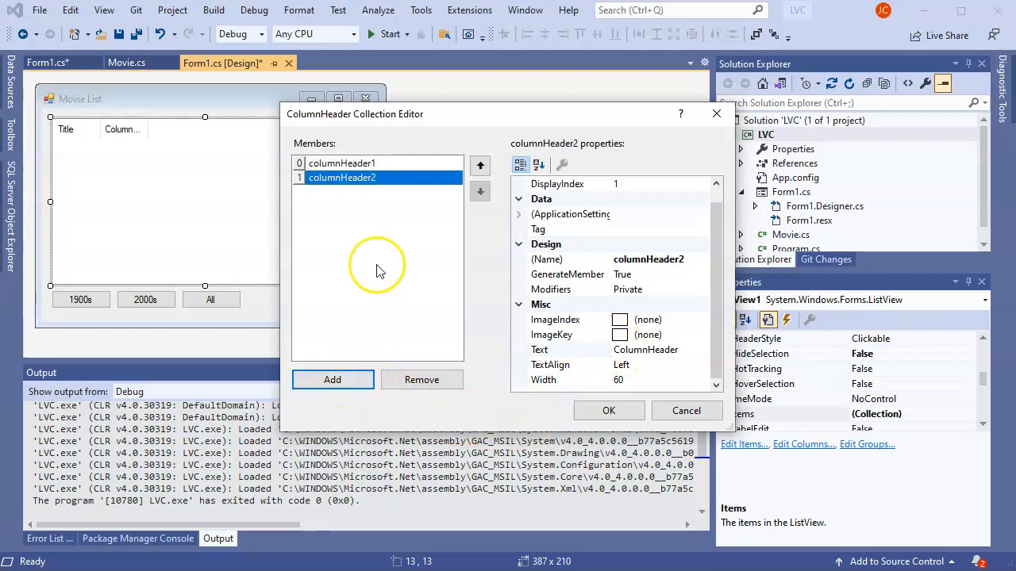
{"action": "mouse_move", "coordinate": [678, 393]}
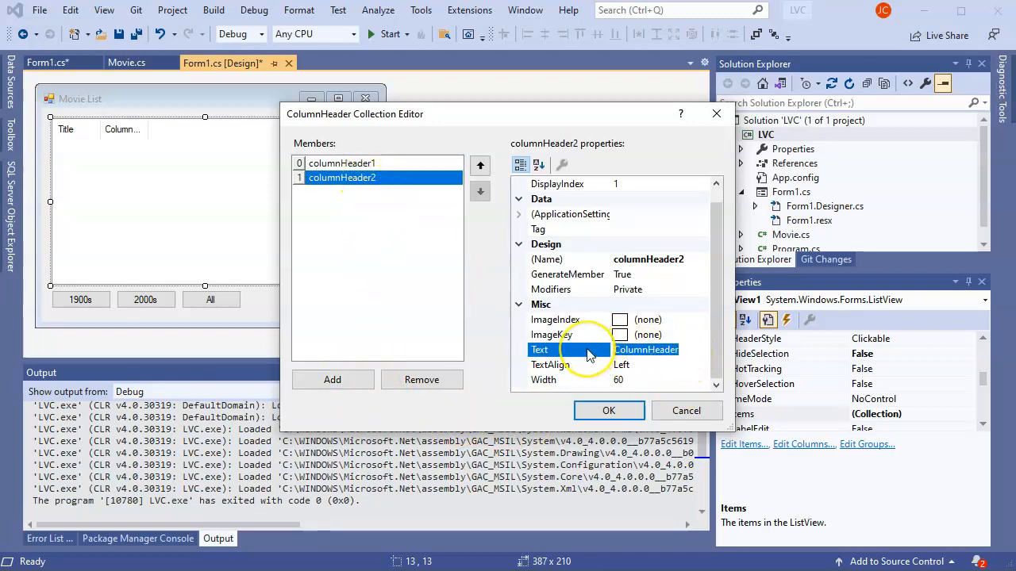
{"action": "type", "text": "Year"}
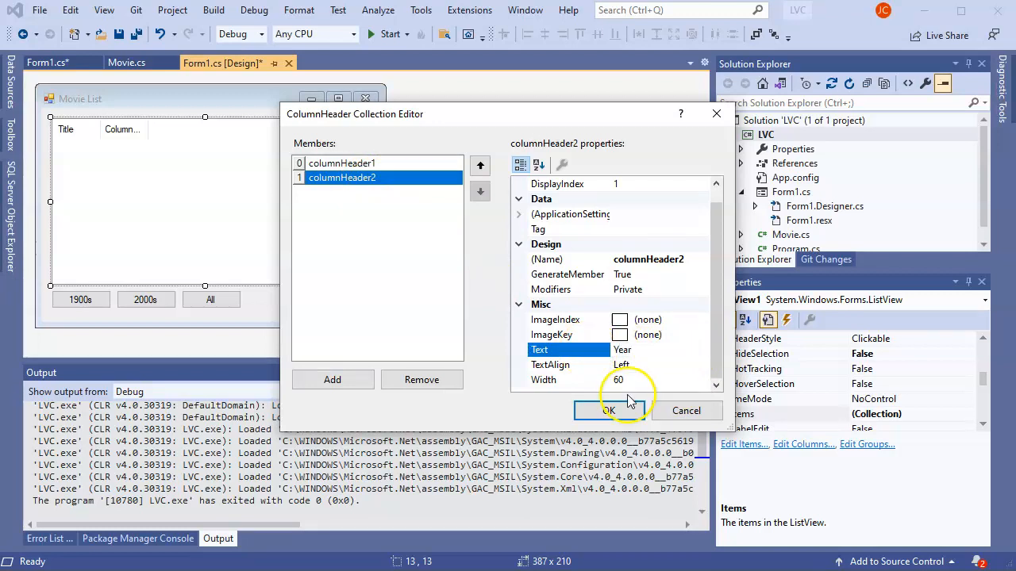
{"action": "mouse_move", "coordinate": [421, 379]}
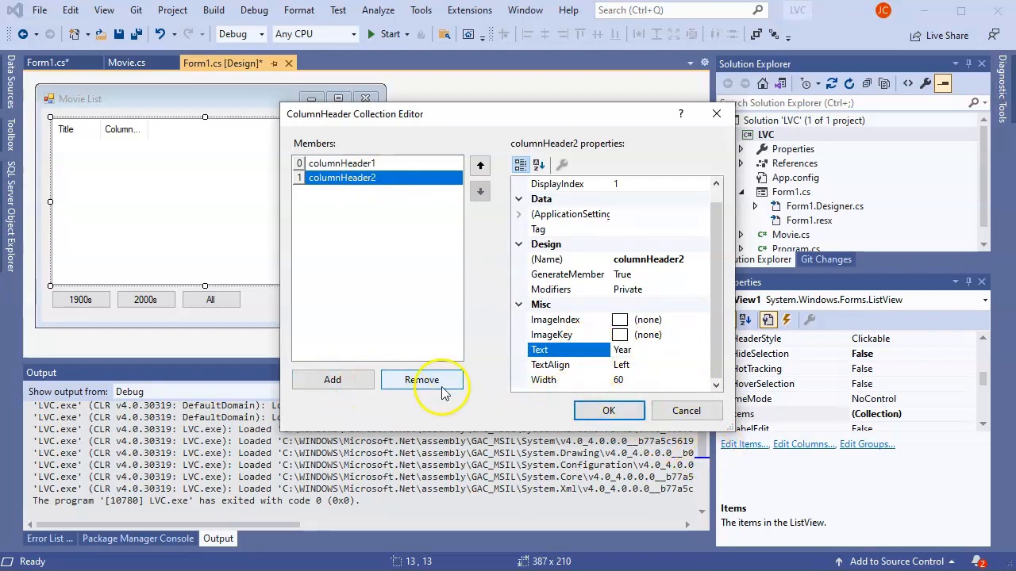
{"action": "left_click", "coordinate": [608, 410]}
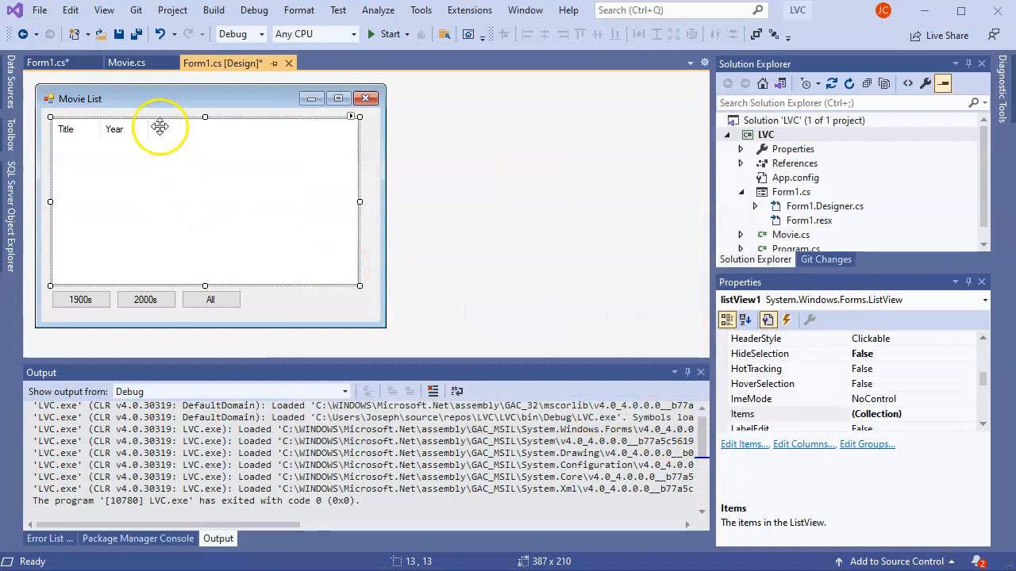
{"action": "mouse_move", "coordinate": [226, 145]}
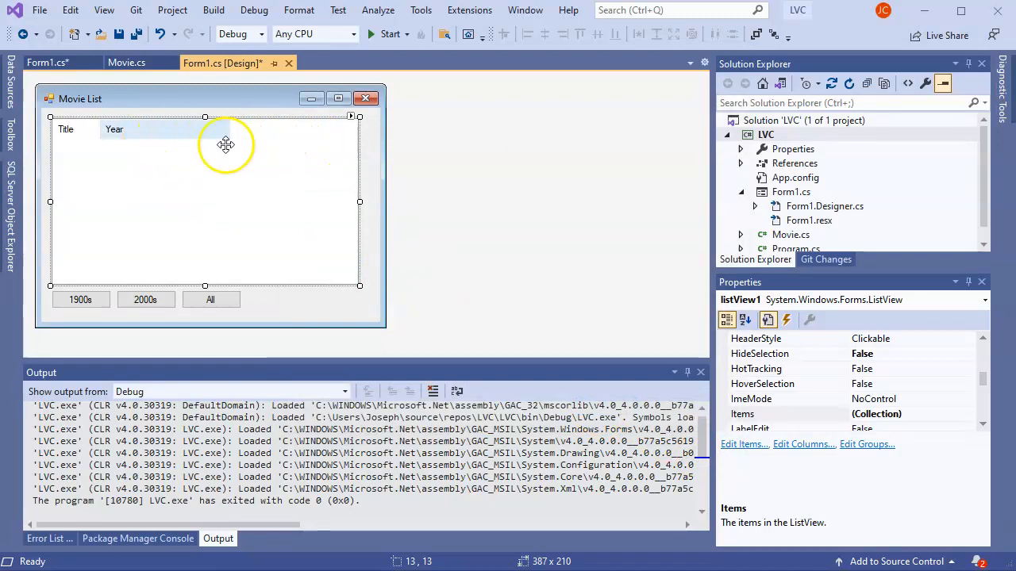
{"action": "mouse_move", "coordinate": [103, 128]}
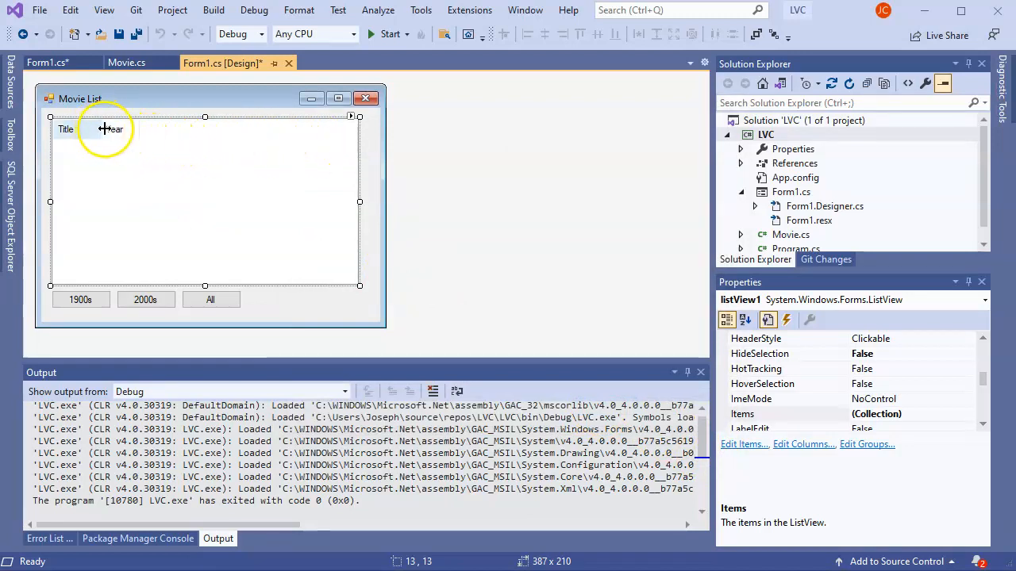
- Drag the Title column divider right so Year sits near the edge, then start debugging
{"action": "left_click_drag", "start_coordinate": [107, 129], "coordinate": [289, 135]}
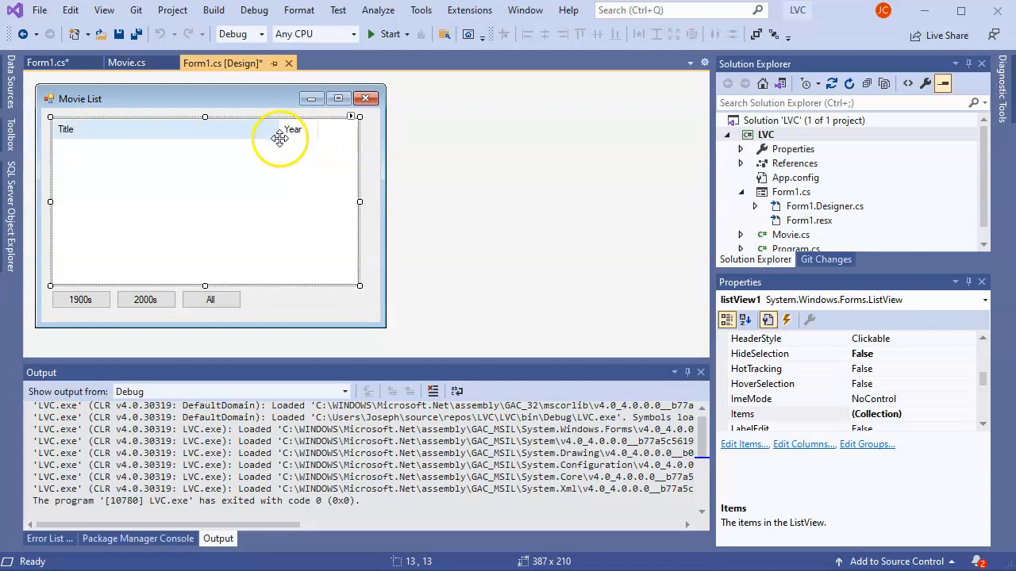
{"action": "left_click_drag", "start_coordinate": [290, 129], "coordinate": [344, 130]}
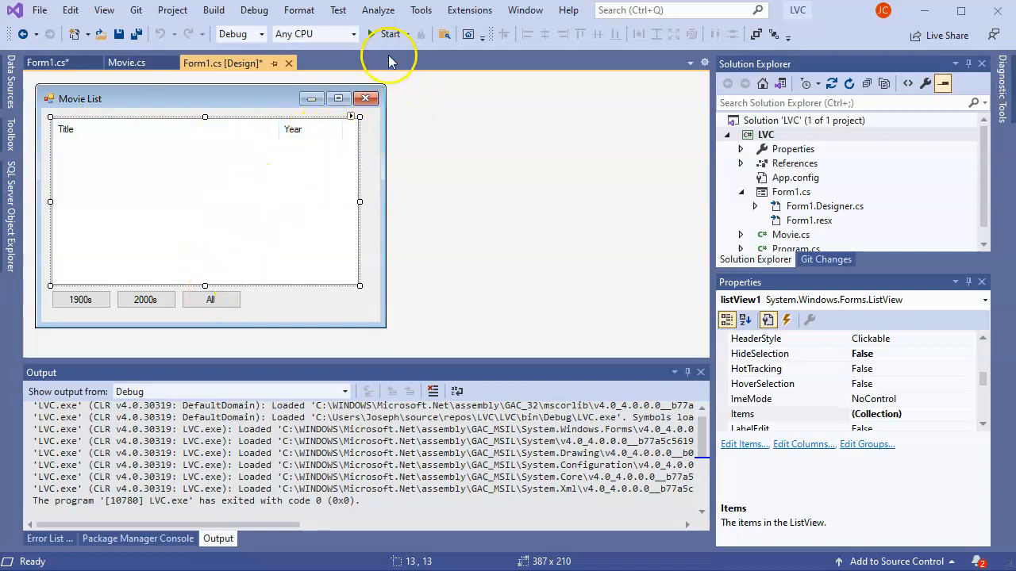
{"action": "left_click", "coordinate": [390, 34]}
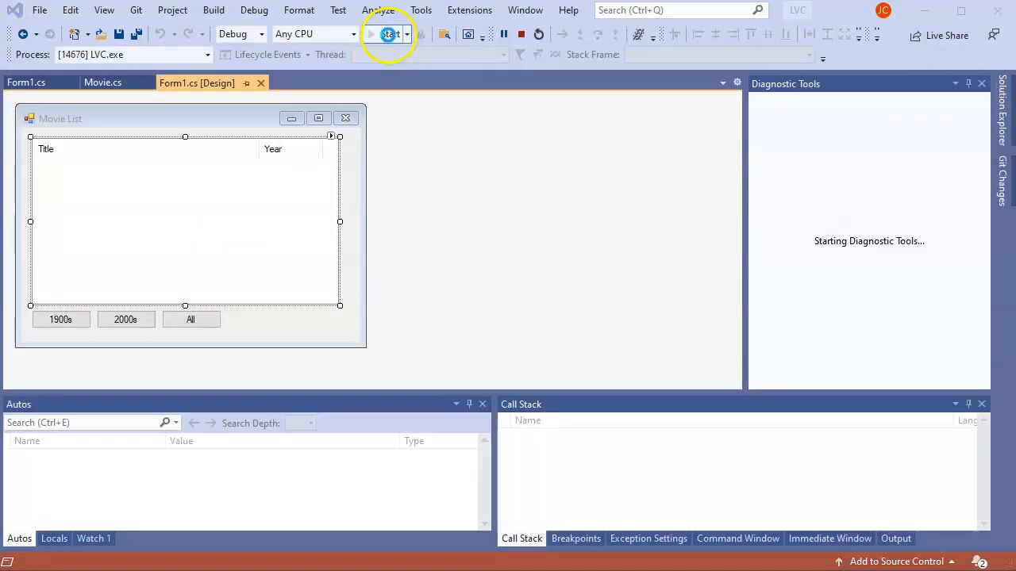
{"action": "left_click", "coordinate": [388, 34]}
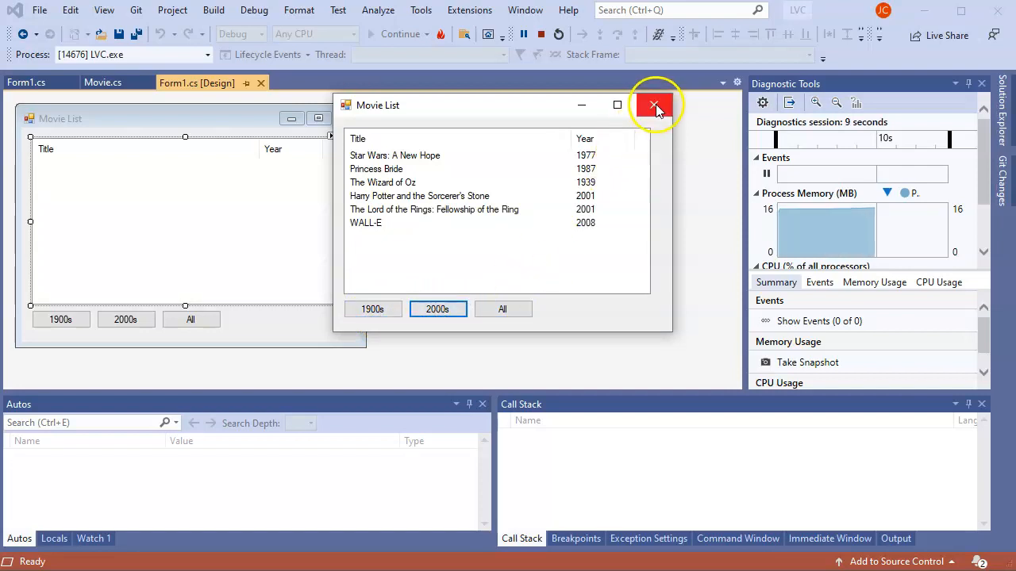
{"action": "left_click", "coordinate": [654, 105]}
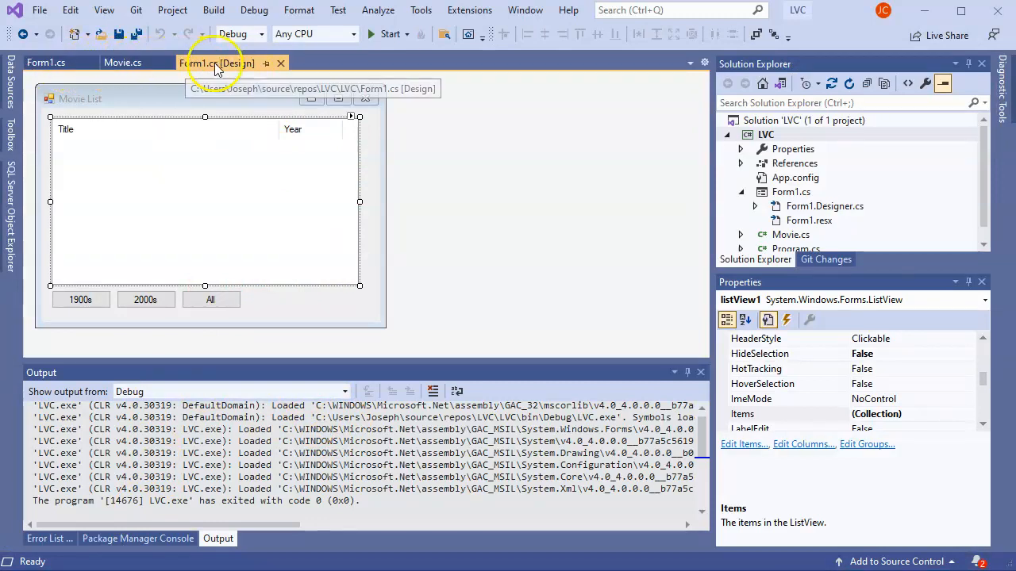
{"action": "left_click", "coordinate": [45, 63]}
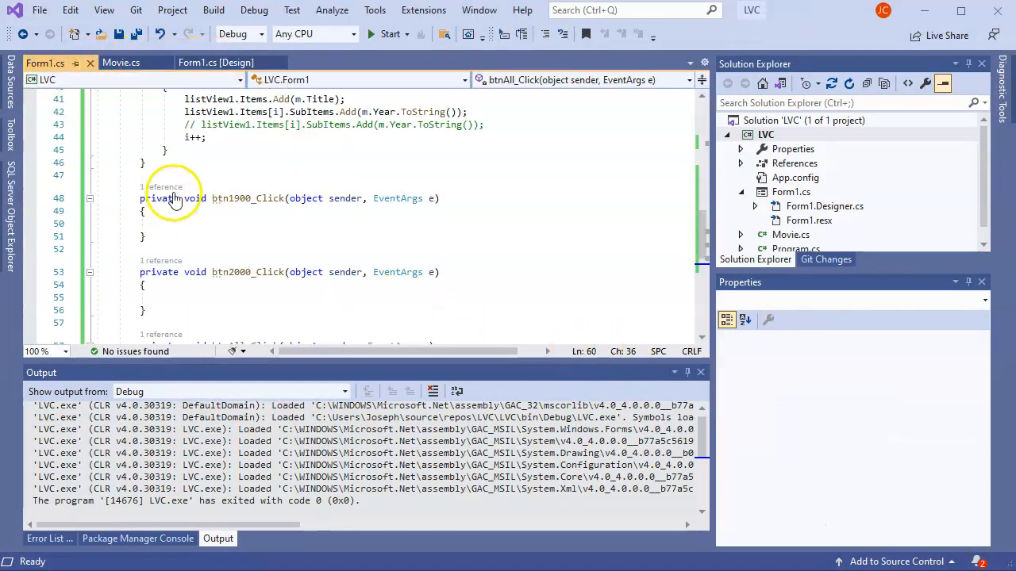
- In btn1900_Click, declare var mlist = movies.Where(m => m.Year < 2000);
{"action": "left_click", "coordinate": [246, 224]}
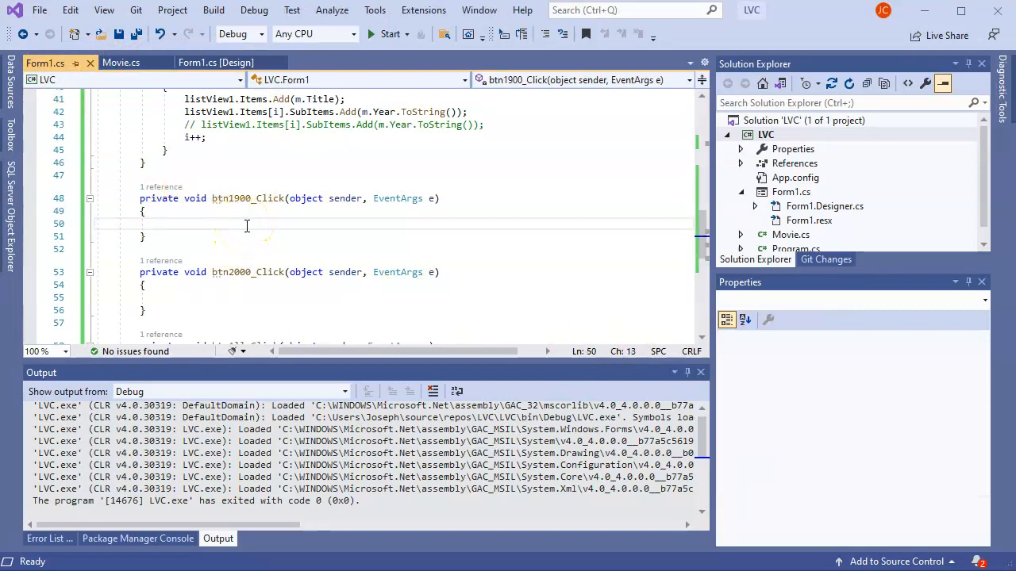
{"action": "type", "text": "var"}
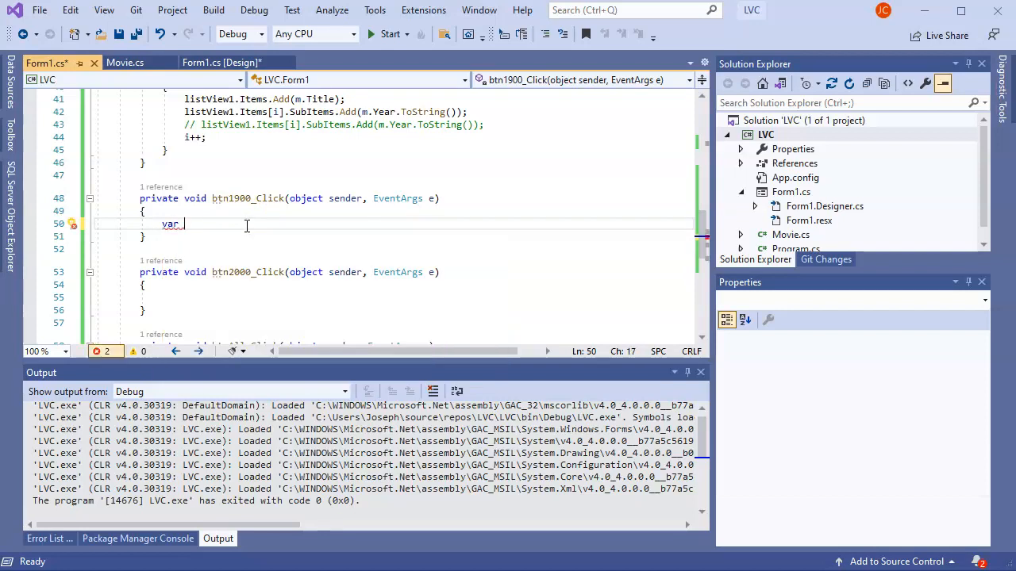
{"action": "type", "text": "mlist ="}
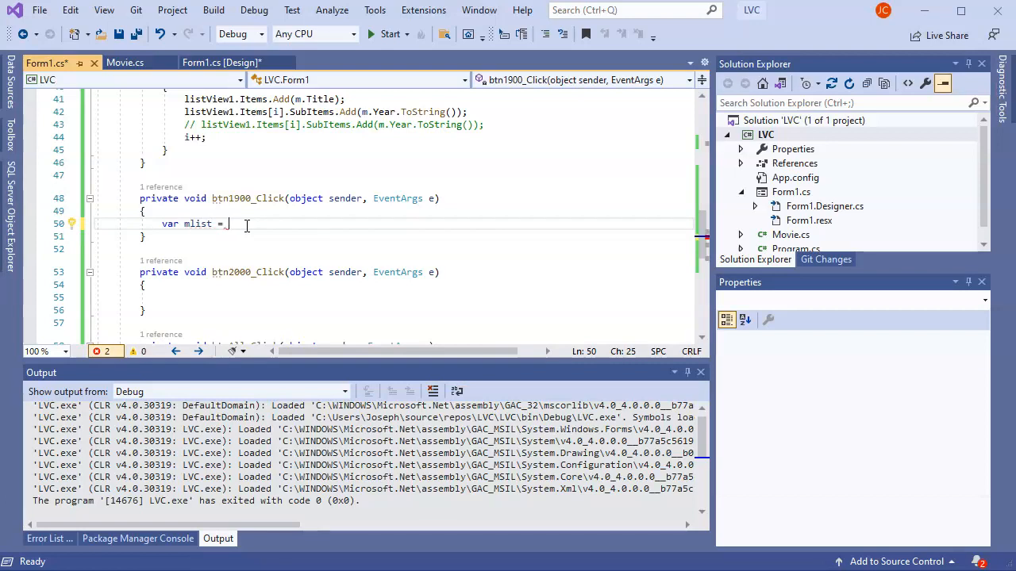
{"action": "type", "text": "movies."}
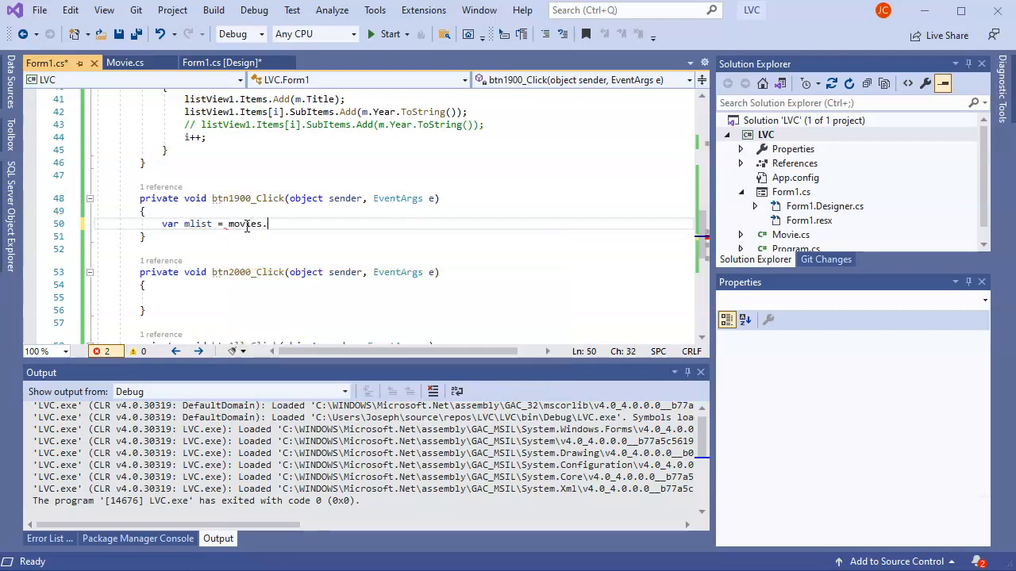
{"action": "type", "text": "."}
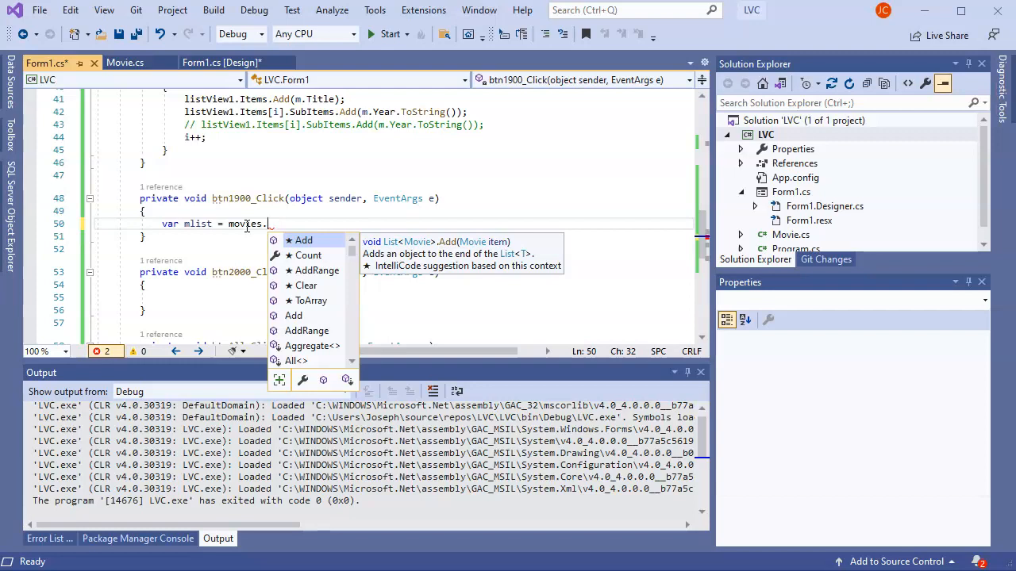
{"action": "type", "text": "Where"}
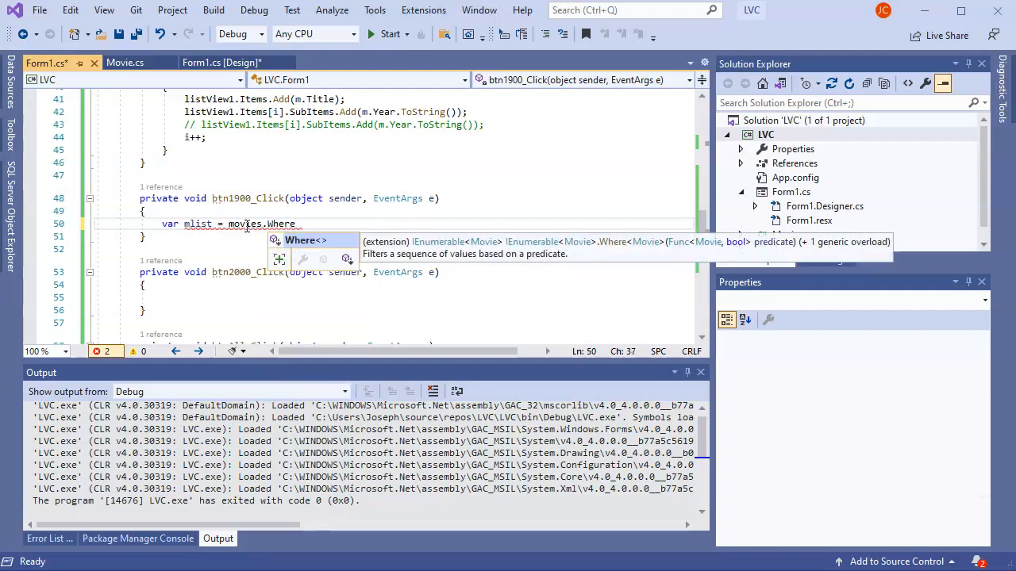
{"action": "type", "text": "()"}
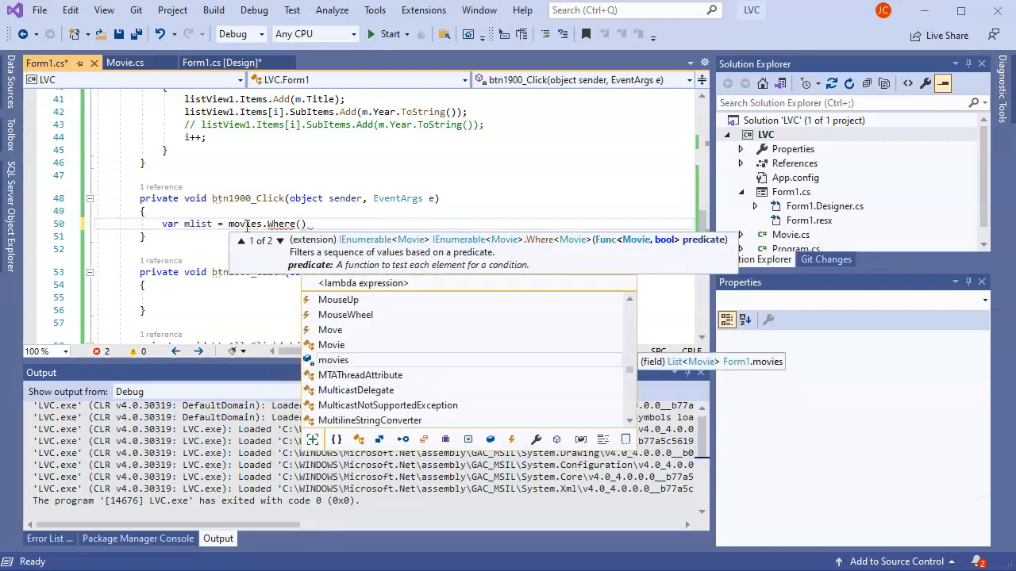
{"action": "type", "text": "m =>"}
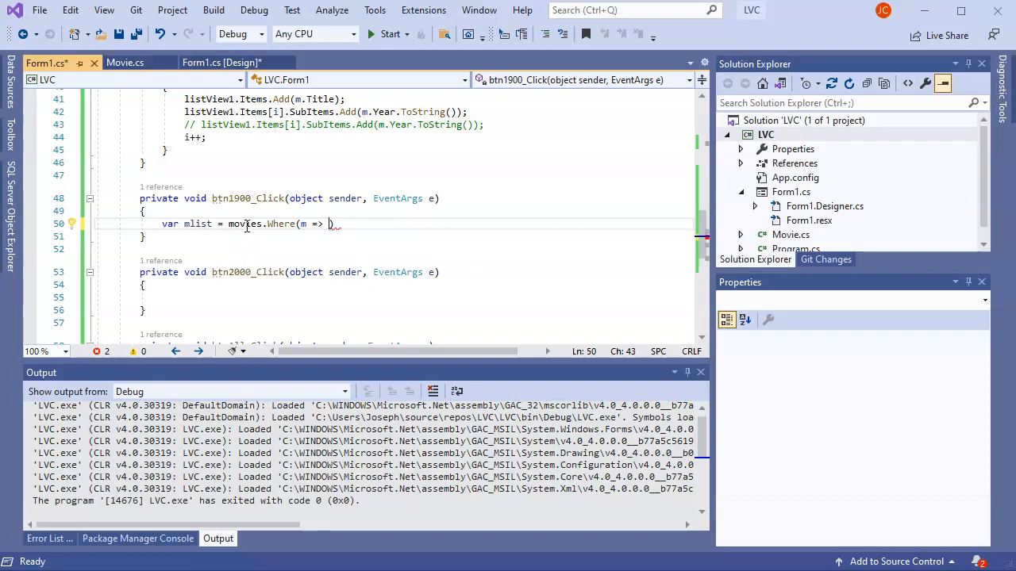
{"action": "type", "text": ".Year"}
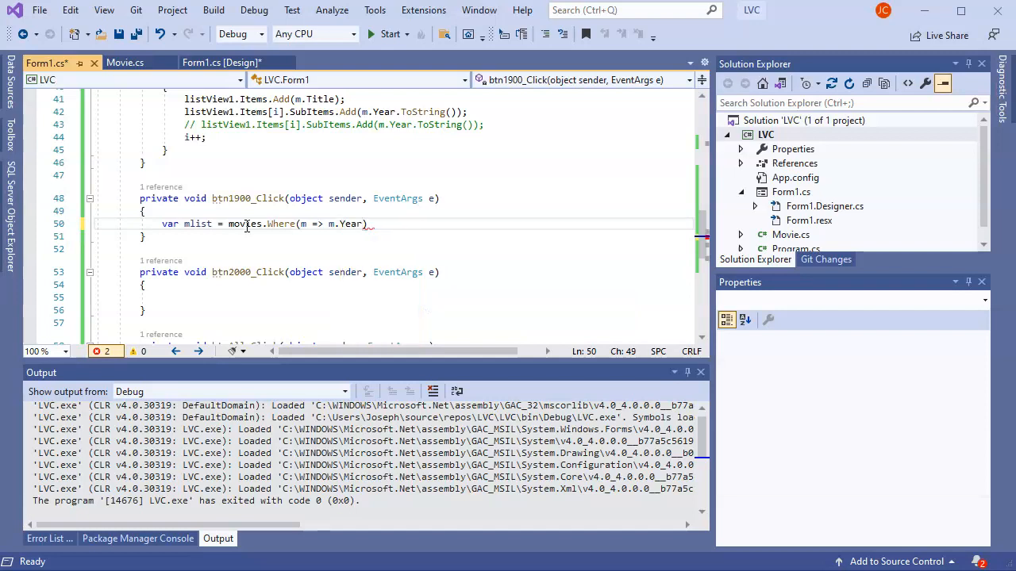
{"action": "type", "text": "<"}
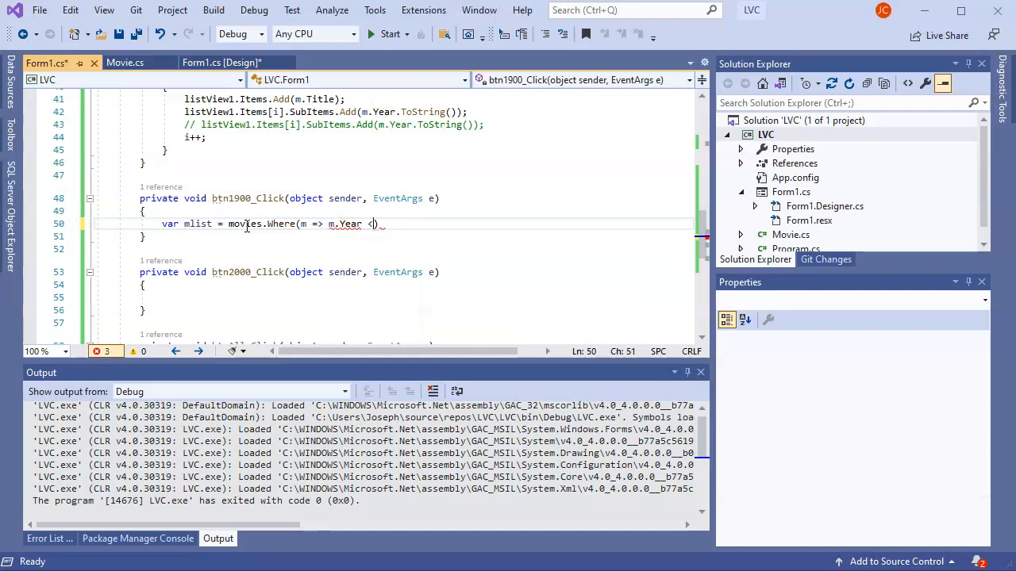
{"action": "type", "text": "2000"}
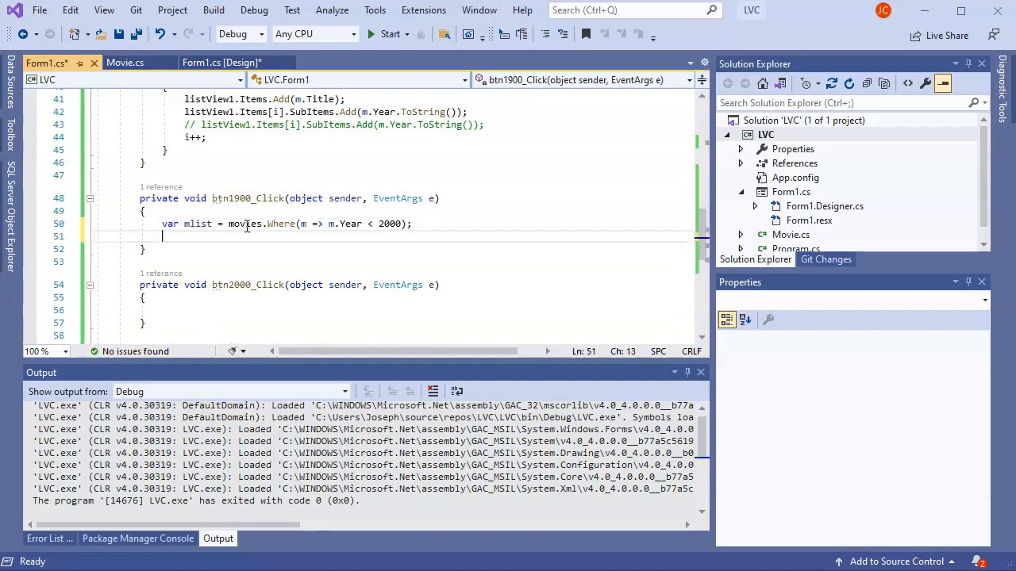
- Call UpdateListView(mlist) in both handlers, using m.Year >= 2000 for btn2000_Click, and save
{"action": "scroll", "scroll_direction": "down", "scroll_amount": 3}
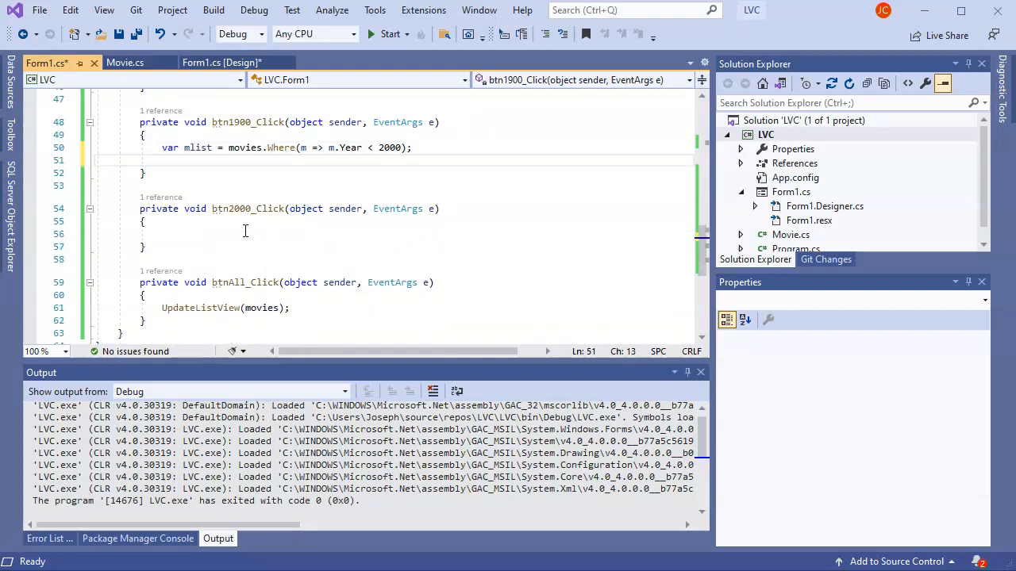
{"action": "mouse_move", "coordinate": [198, 148]}
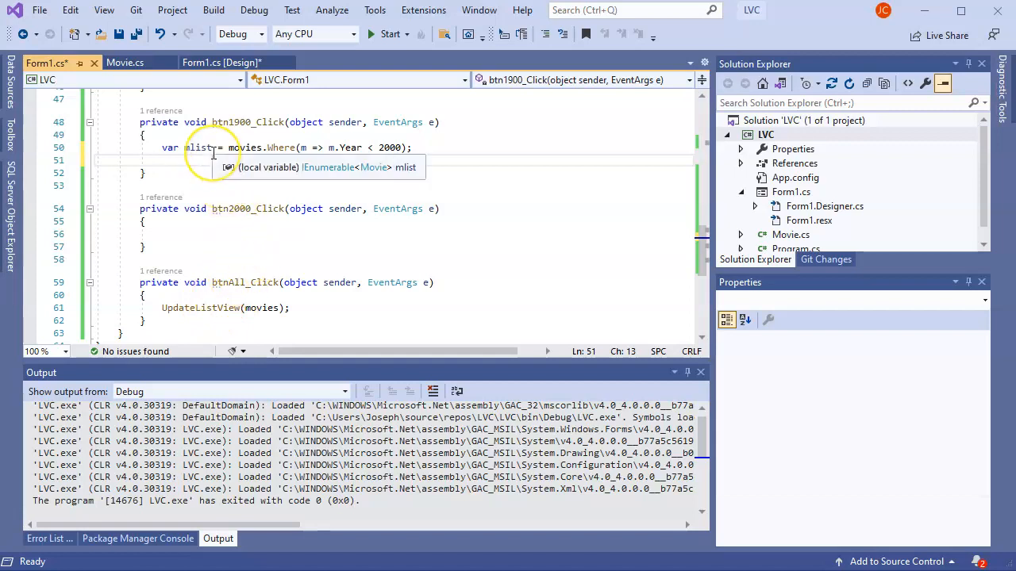
{"action": "type", "text": "UpdateListView"}
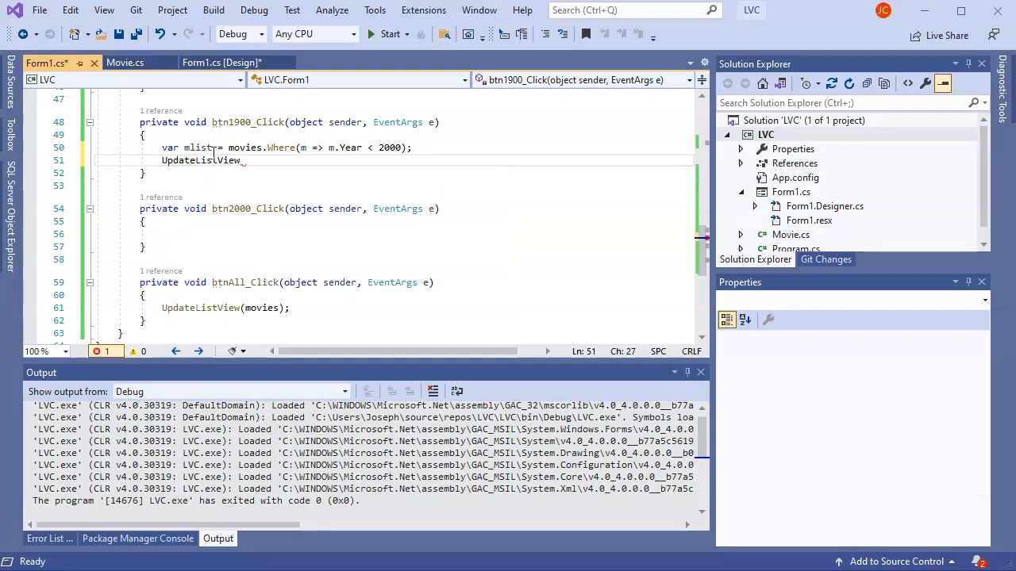
{"action": "type", "text": "(mlist);"}
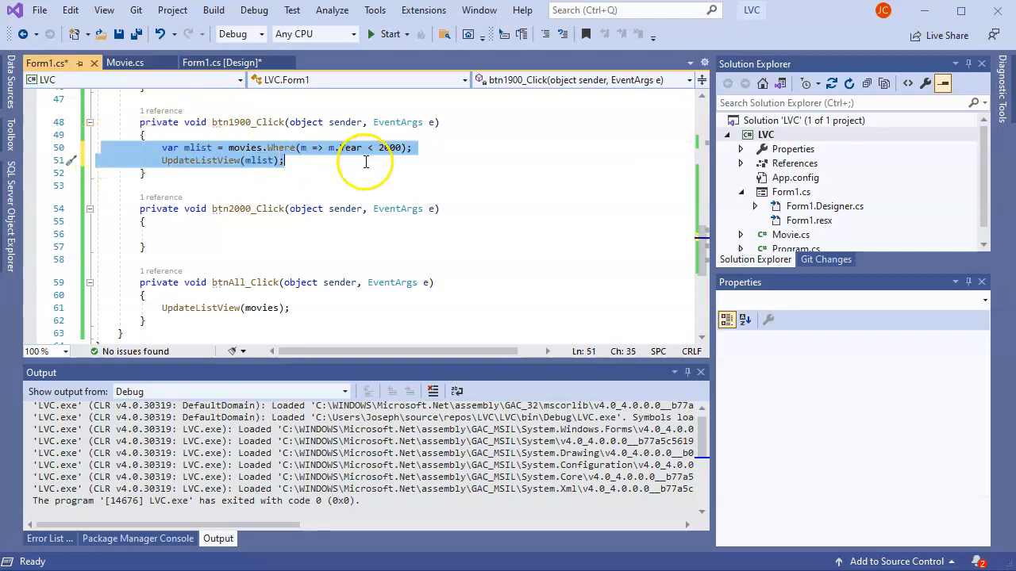
{"action": "left_click", "coordinate": [201, 234]}
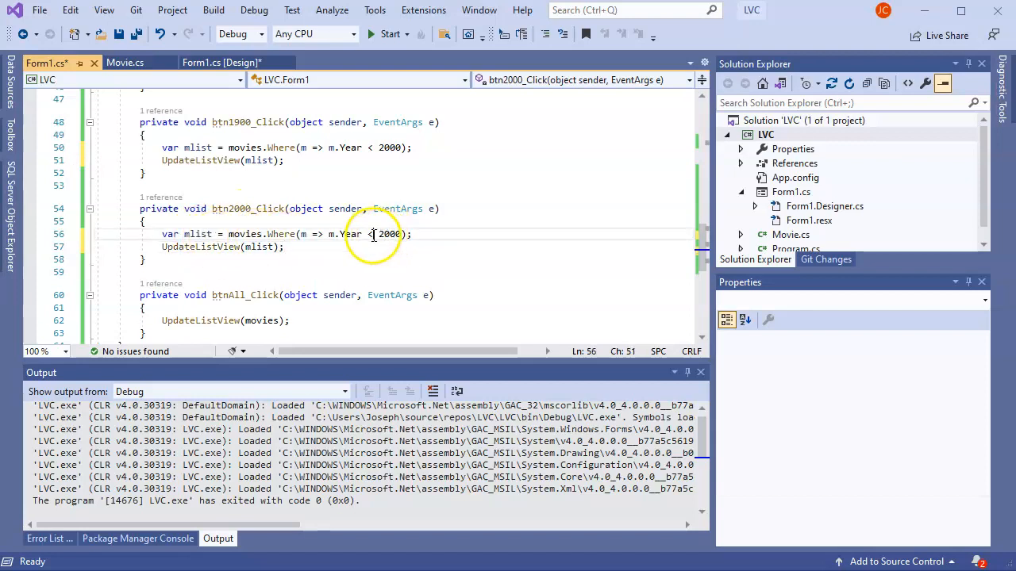
{"action": "type", "text": "="}
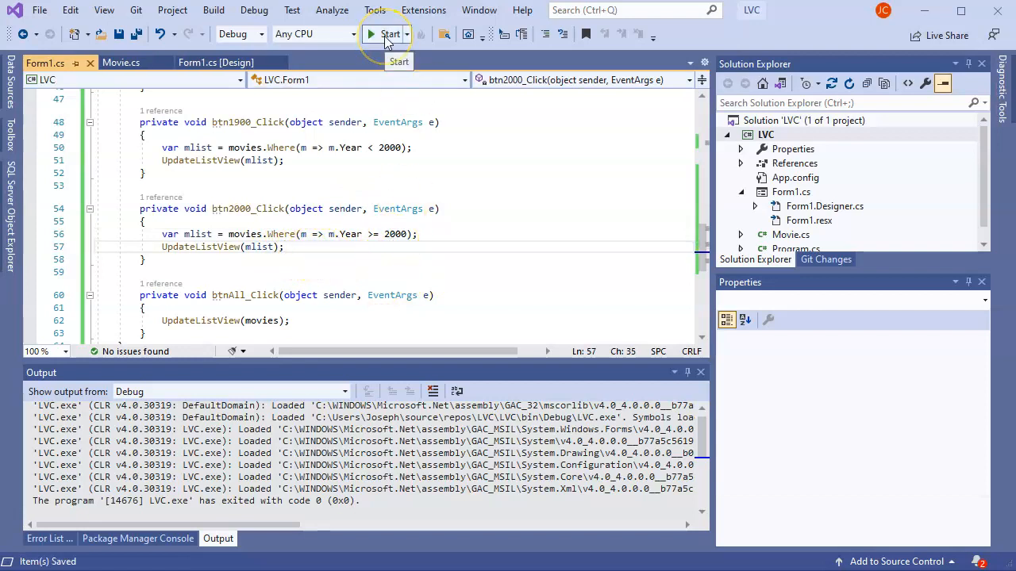
{"action": "left_click", "coordinate": [388, 35]}
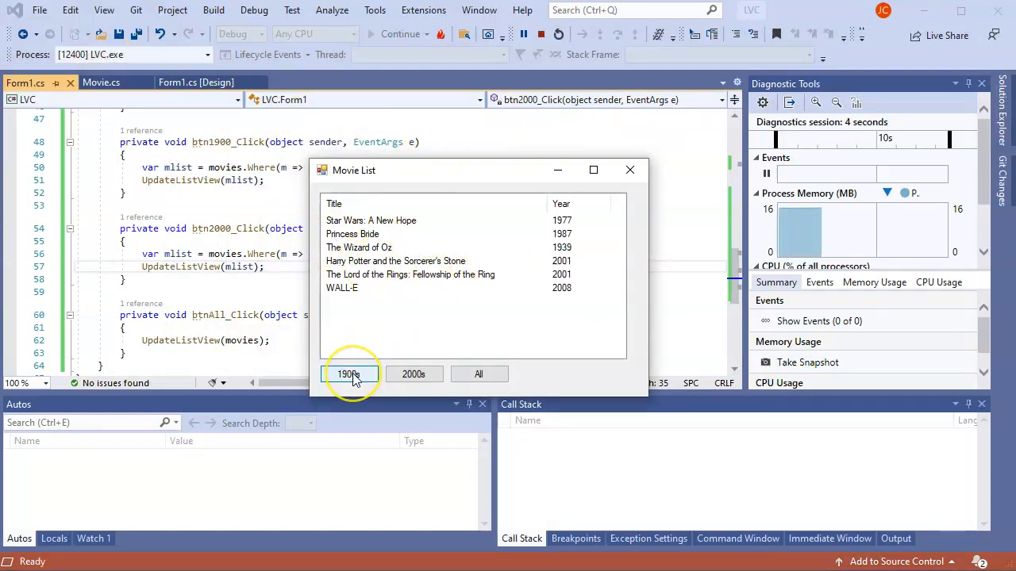
{"action": "left_click", "coordinate": [347, 374]}
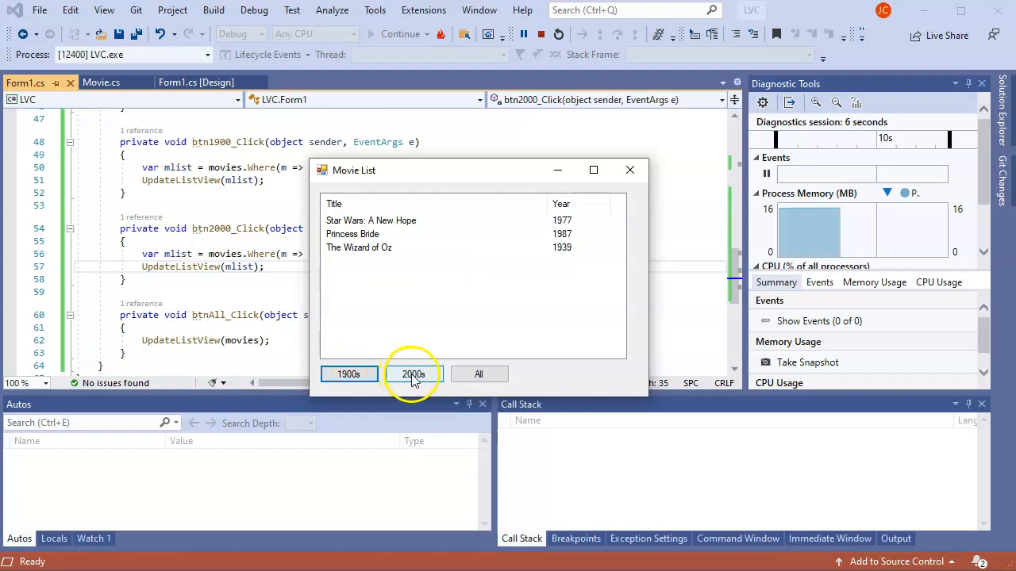
{"action": "left_click", "coordinate": [412, 373]}
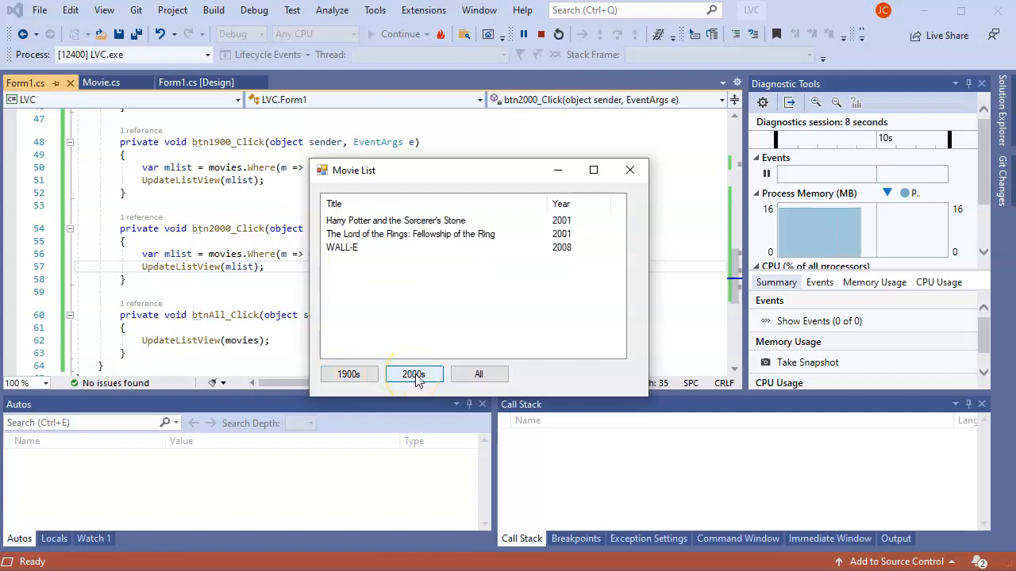
{"action": "left_click", "coordinate": [479, 374]}
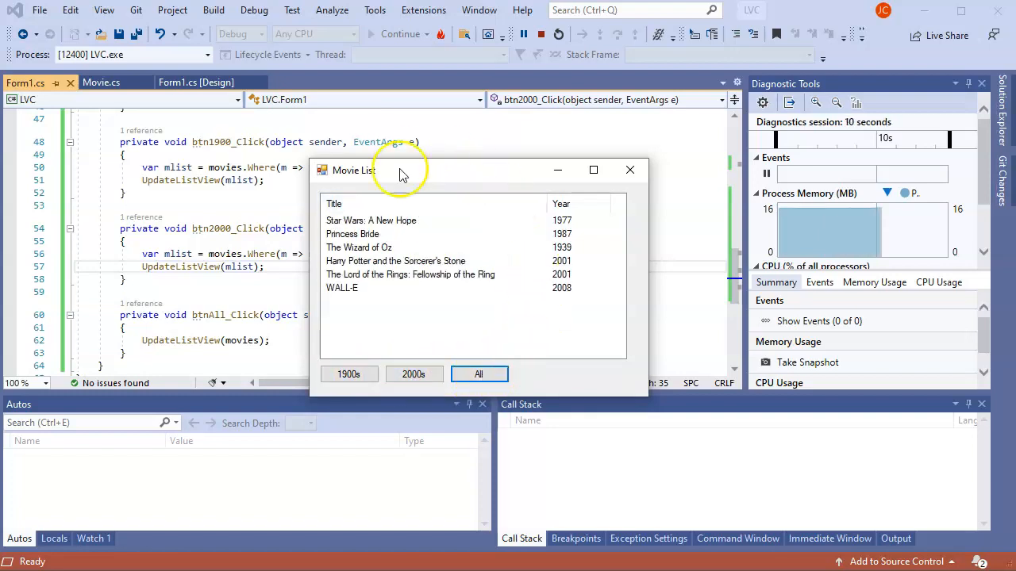
{"action": "mouse_move", "coordinate": [520, 246]}
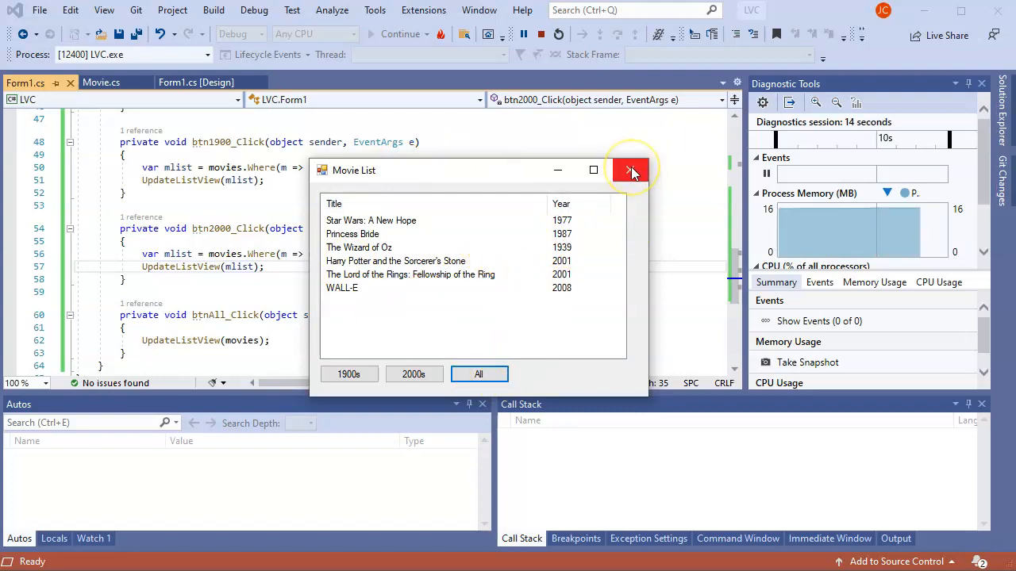
{"action": "mouse_move", "coordinate": [631, 170]}
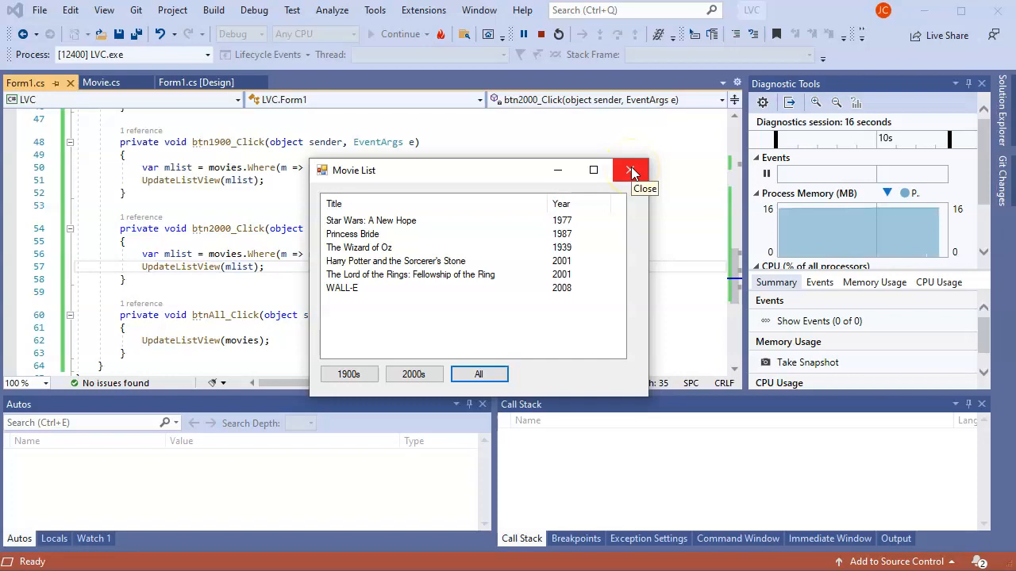
{"action": "left_click", "coordinate": [631, 170]}
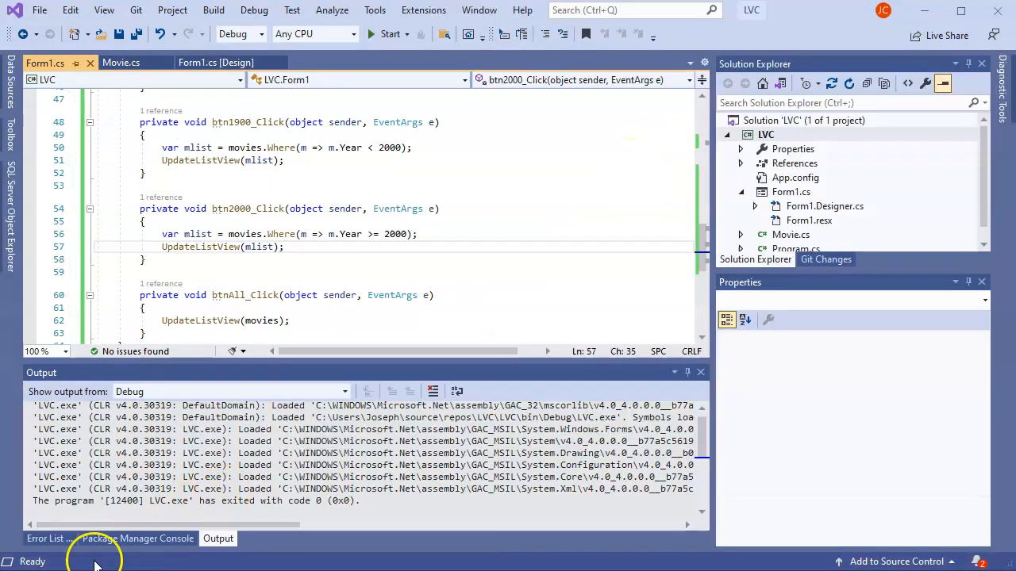